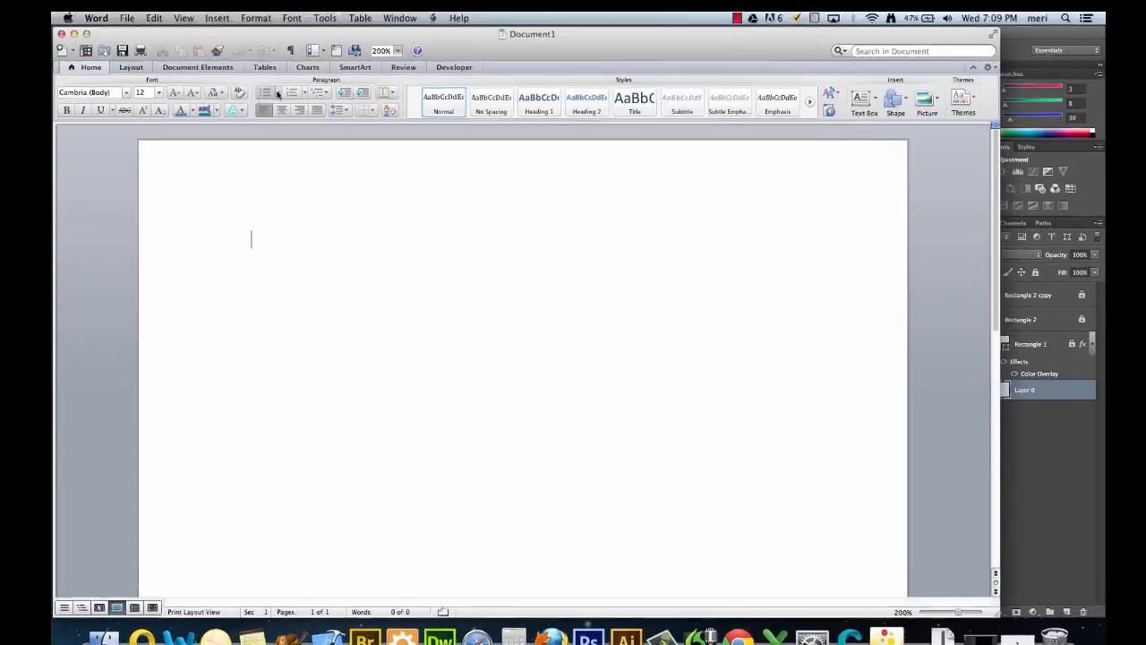
Set the text size to 22, type Ready, Aim, Fire lines, then overwrite them
{"action": "left_click", "coordinate": [158, 92]}
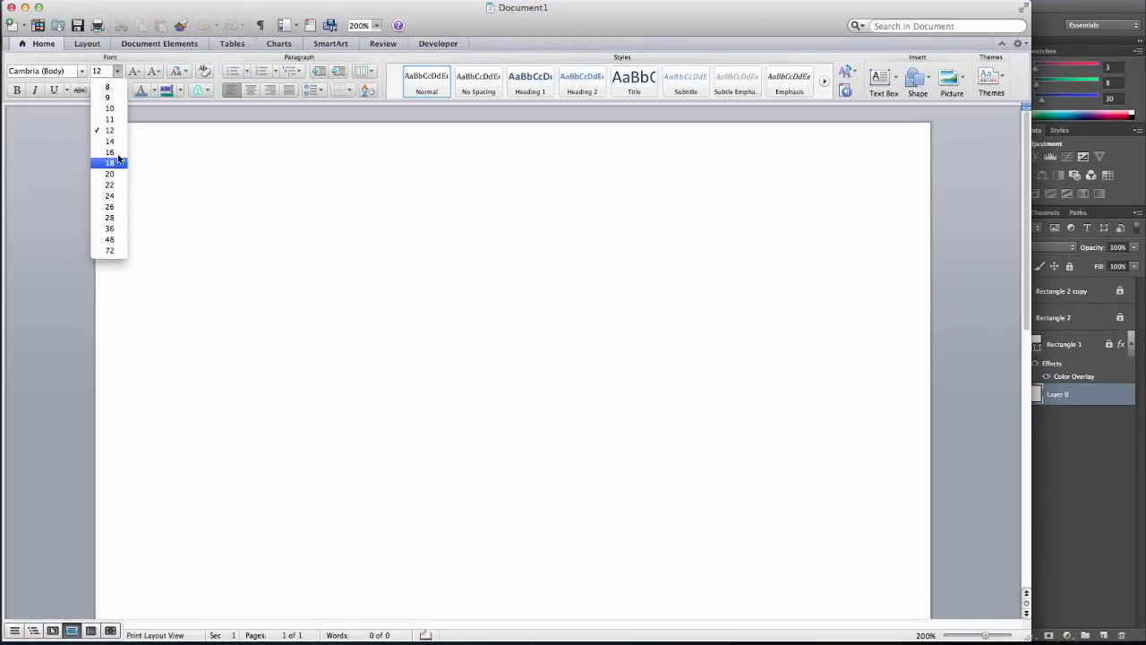
{"action": "left_click", "coordinate": [109, 184]}
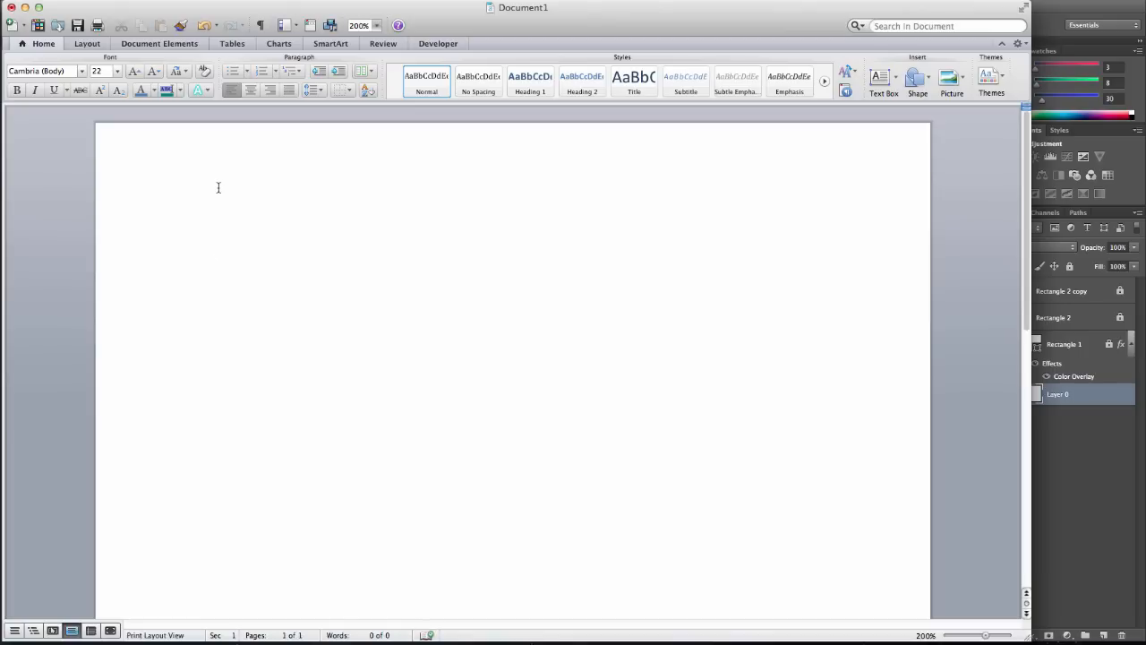
{"action": "type", "text": "Ready"}
{"action": "type", "text": "i"}
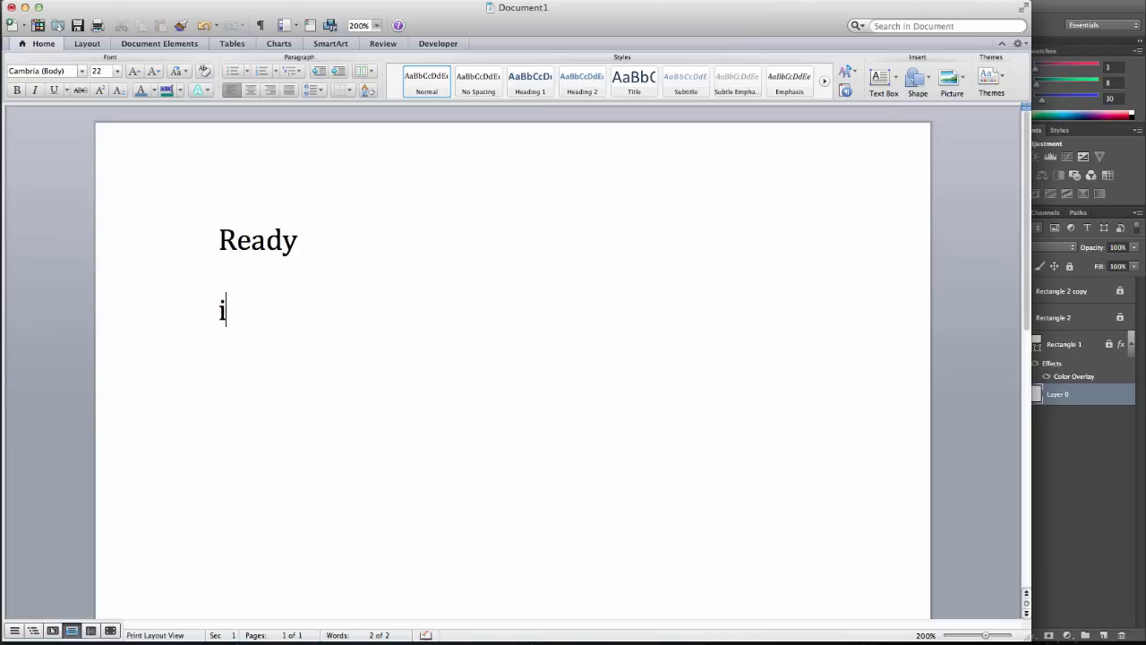
{"action": "type", "text": "Aim"}
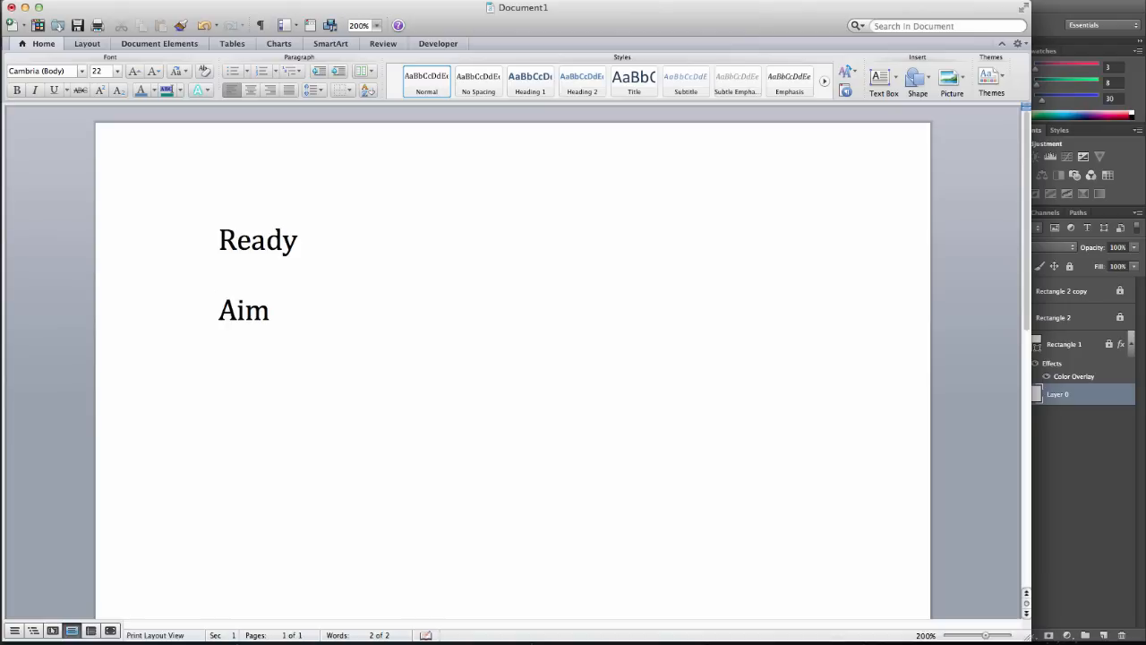
{"action": "type", "text": "Fire"}
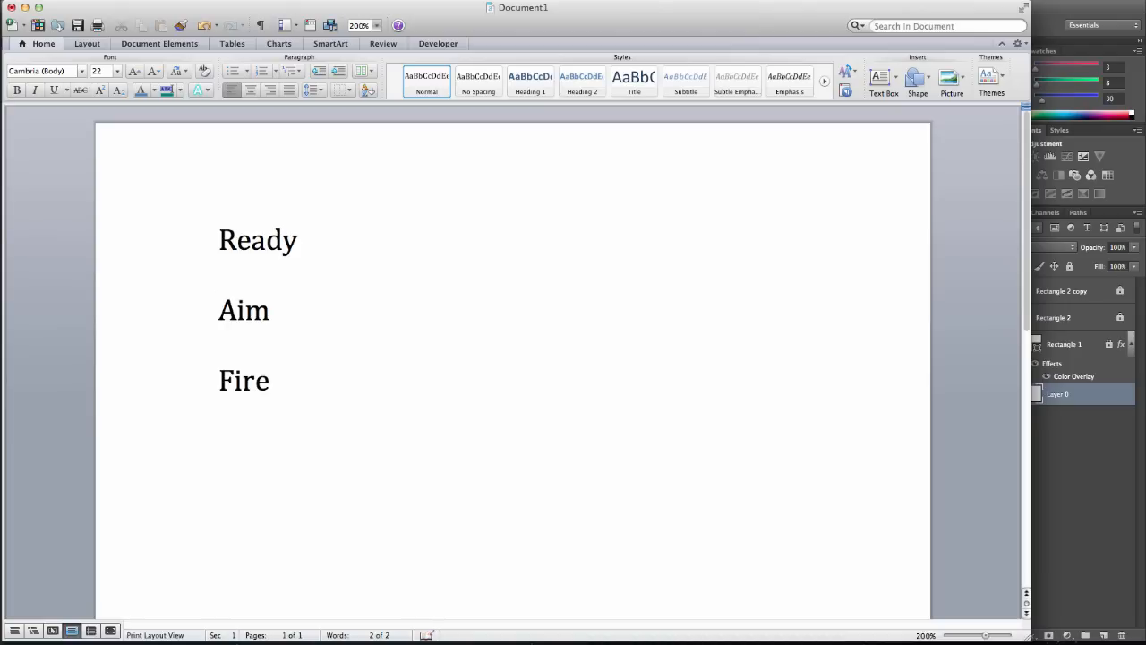
{"action": "left_click", "coordinate": [268, 380]}
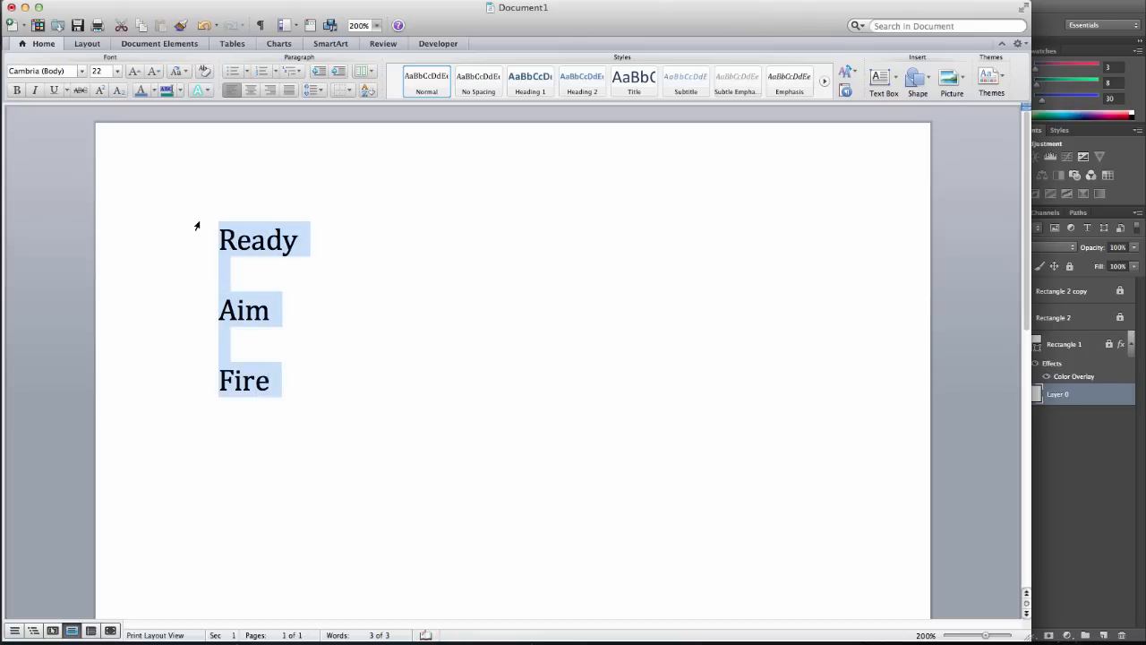
{"action": "type", "text": "wir"}
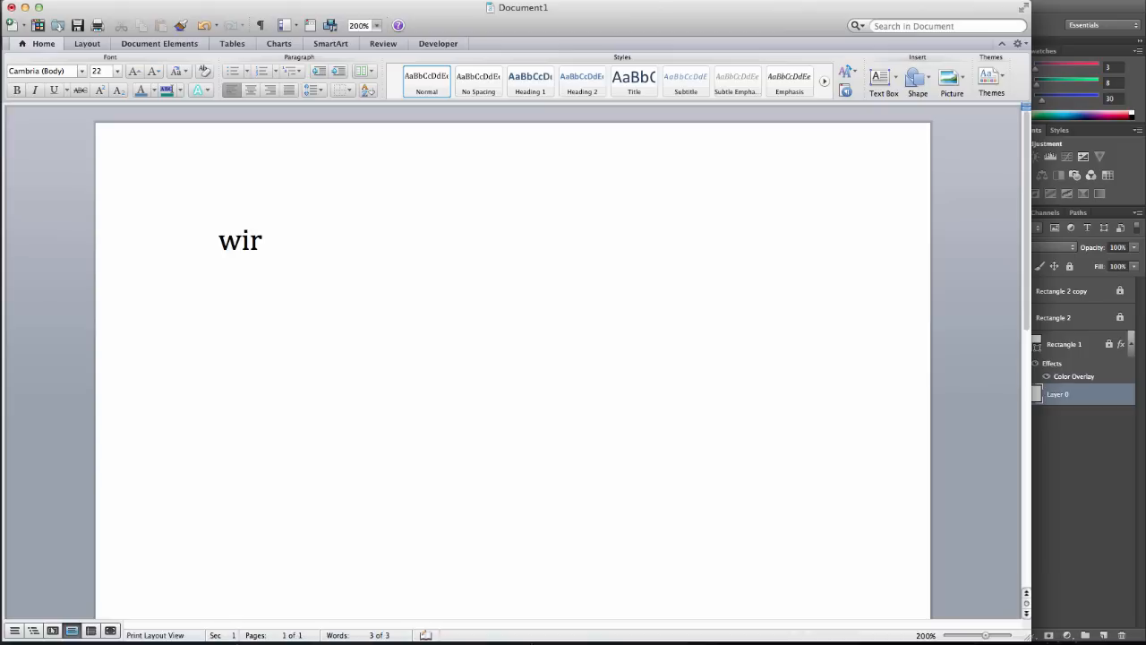
Type Wireframe and Storyboard, with Colors and Graphics indented beneath Storyboard
{"action": "type", "text": "eframe"}
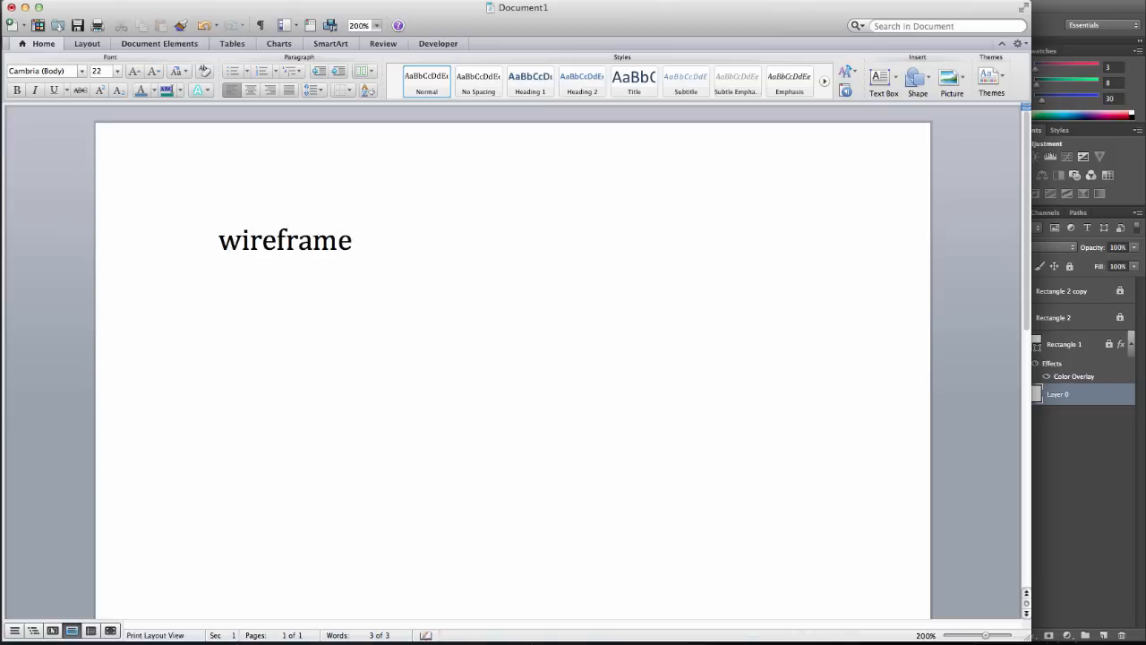
{"action": "type", "text": "Wireframe"}
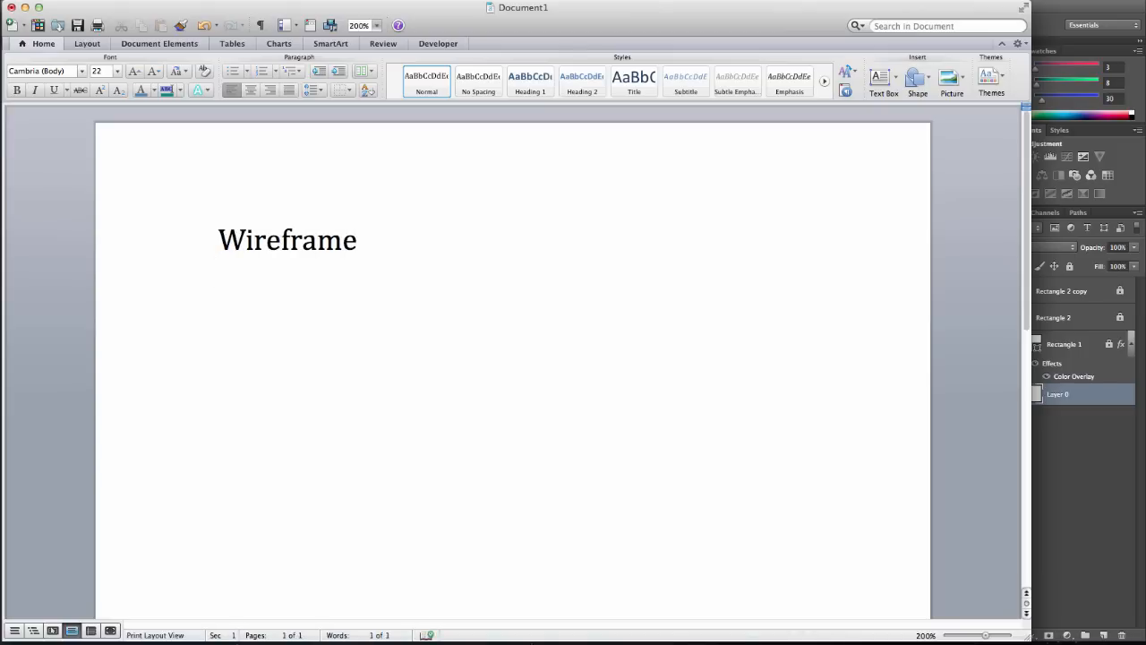
{"action": "type", "text": "s"}
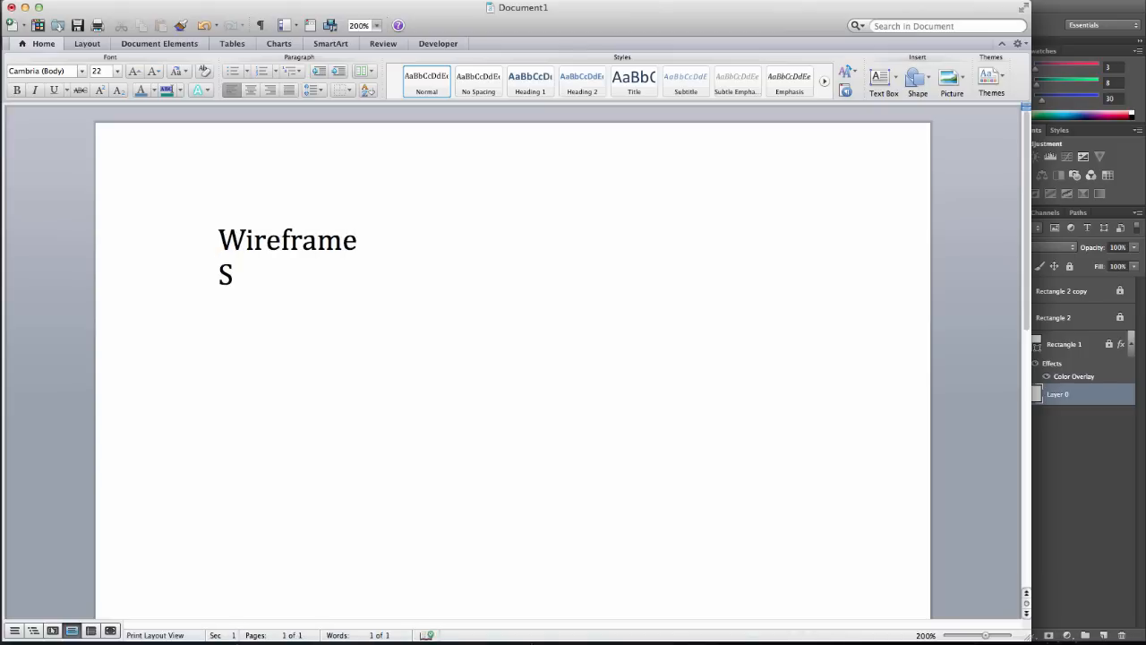
{"action": "type", "text": "torybo"}
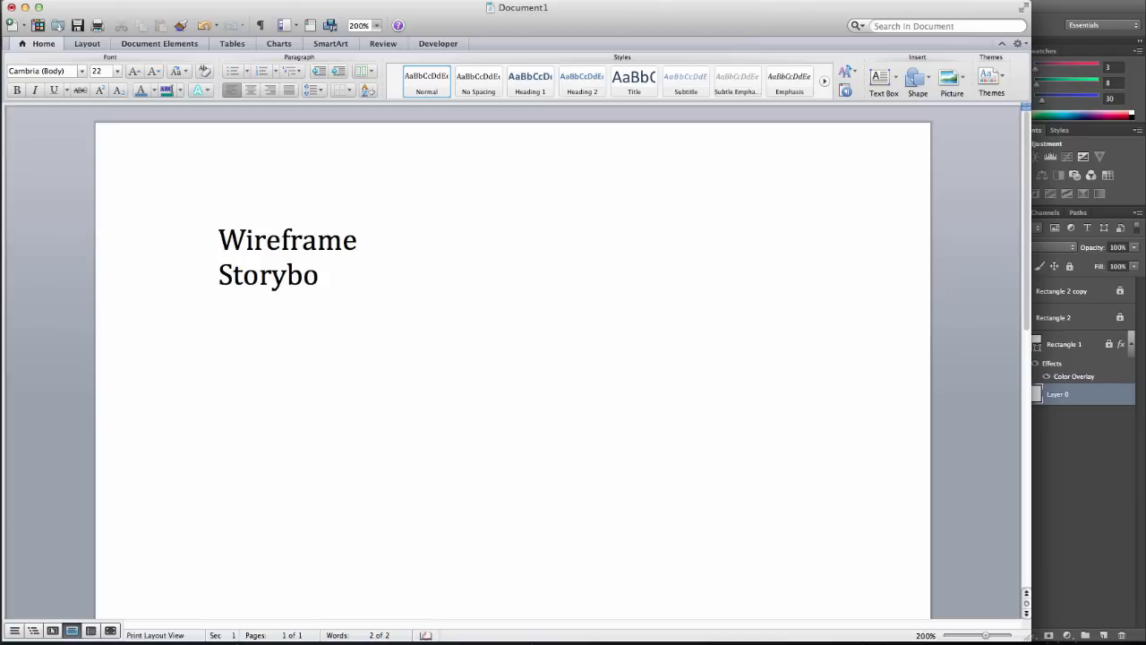
{"action": "type", "text": "ard"}
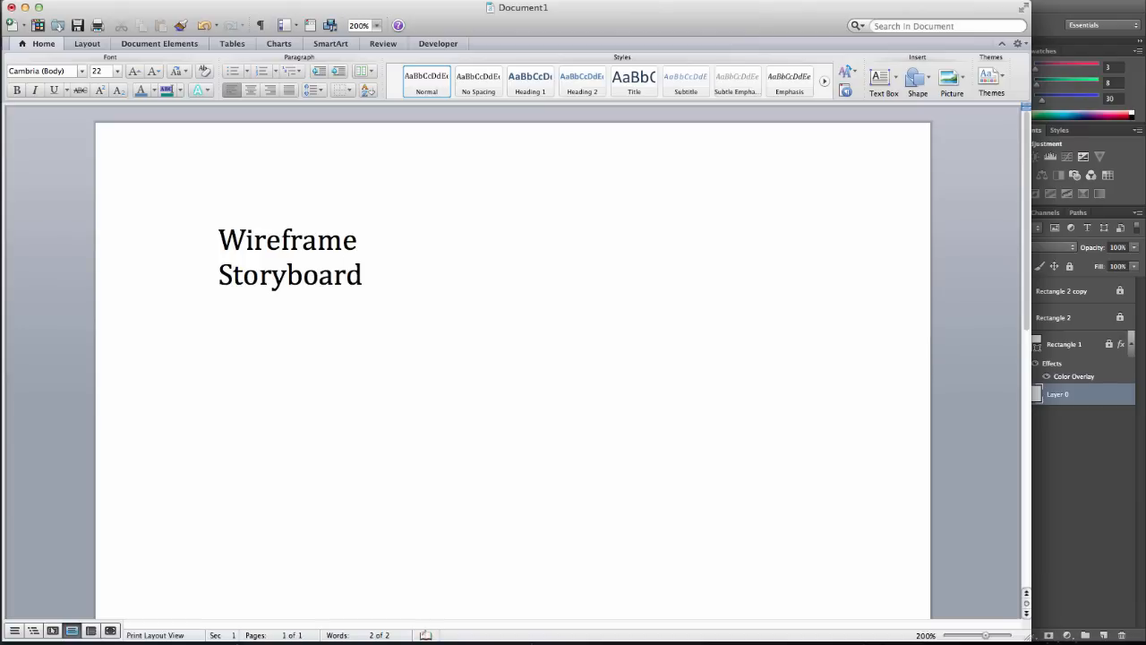
{"action": "type", "text": "Colors"}
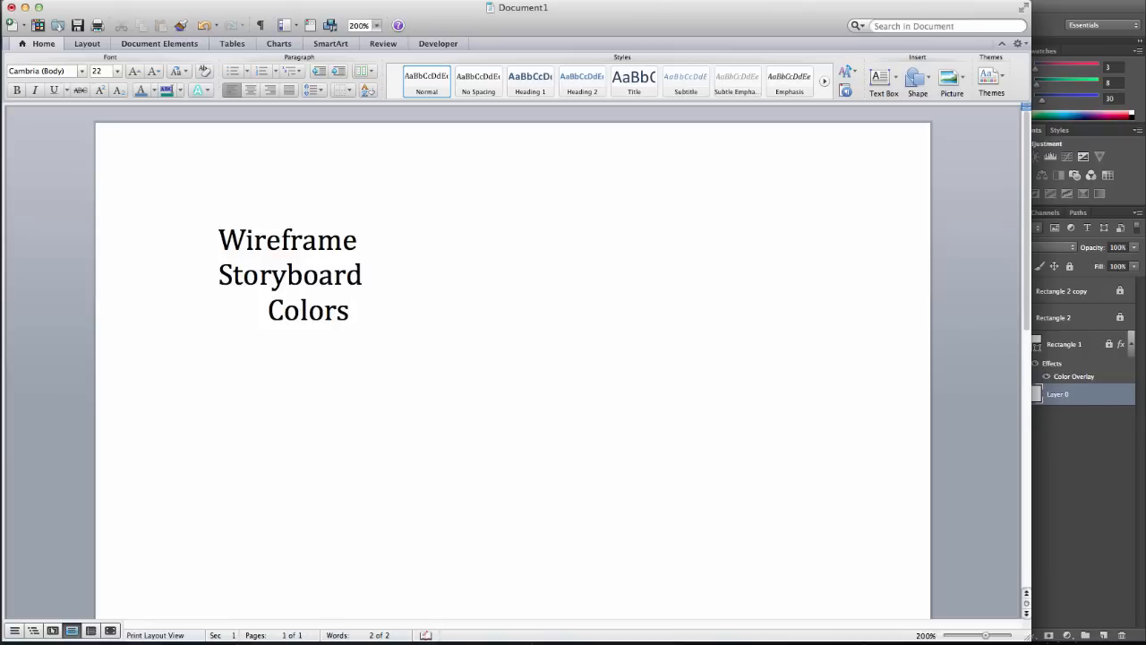
{"action": "type", "text": "g"}
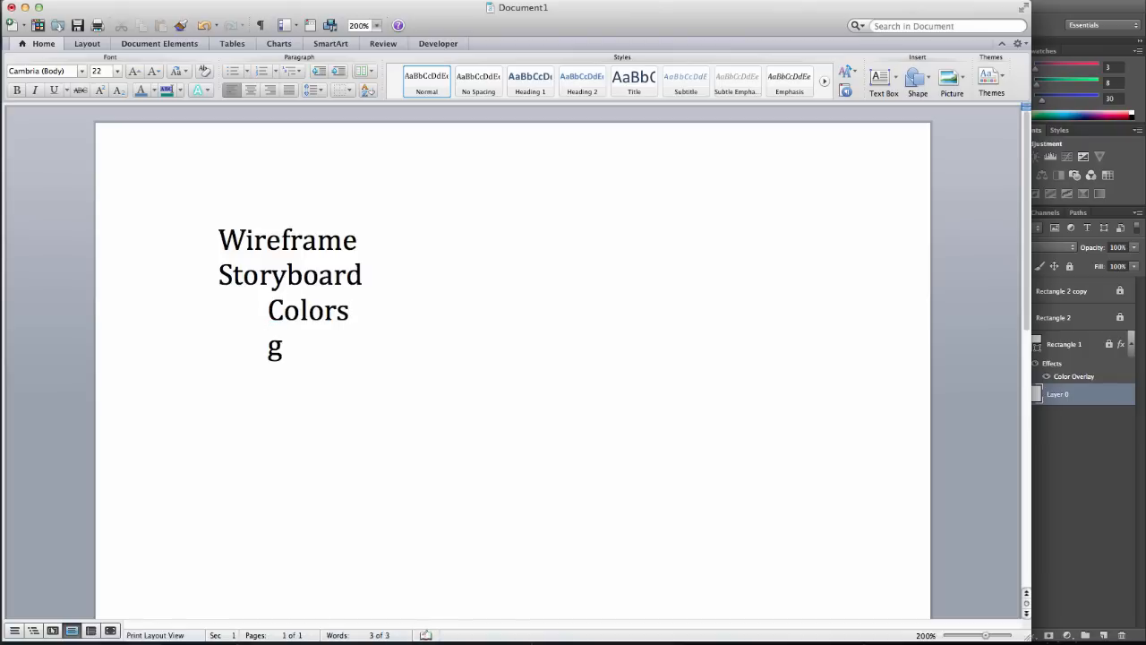
{"action": "type", "text": "raphics"}
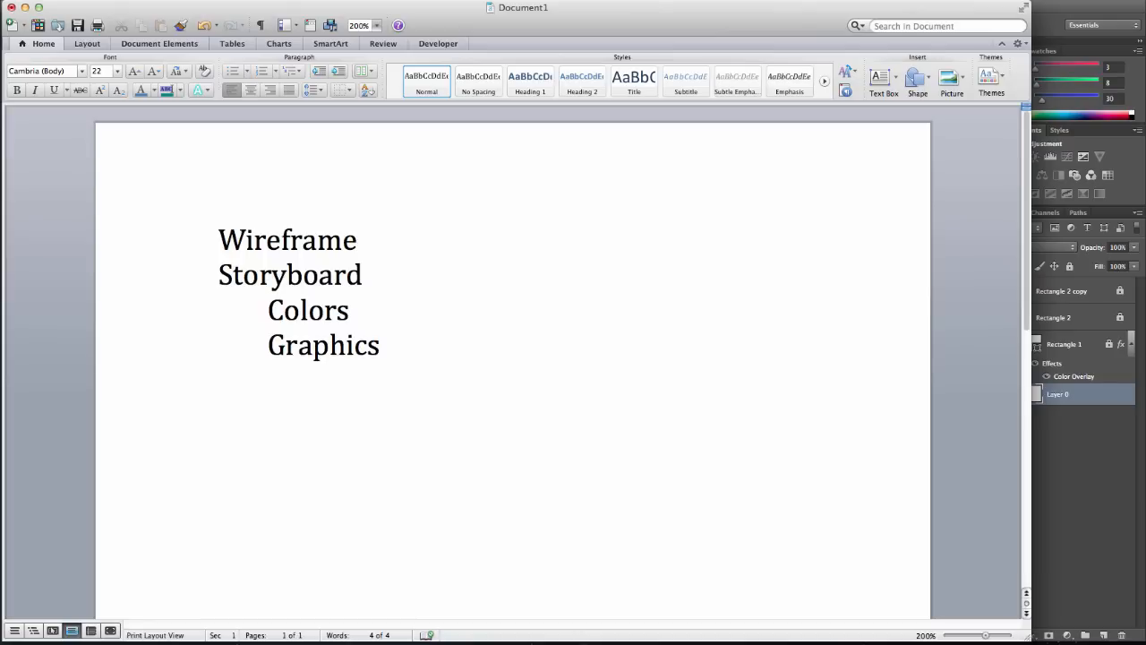
Add Assets with indented Images and Copy(text), then begin the Create Page line
{"action": "type", "text": "Asset"}
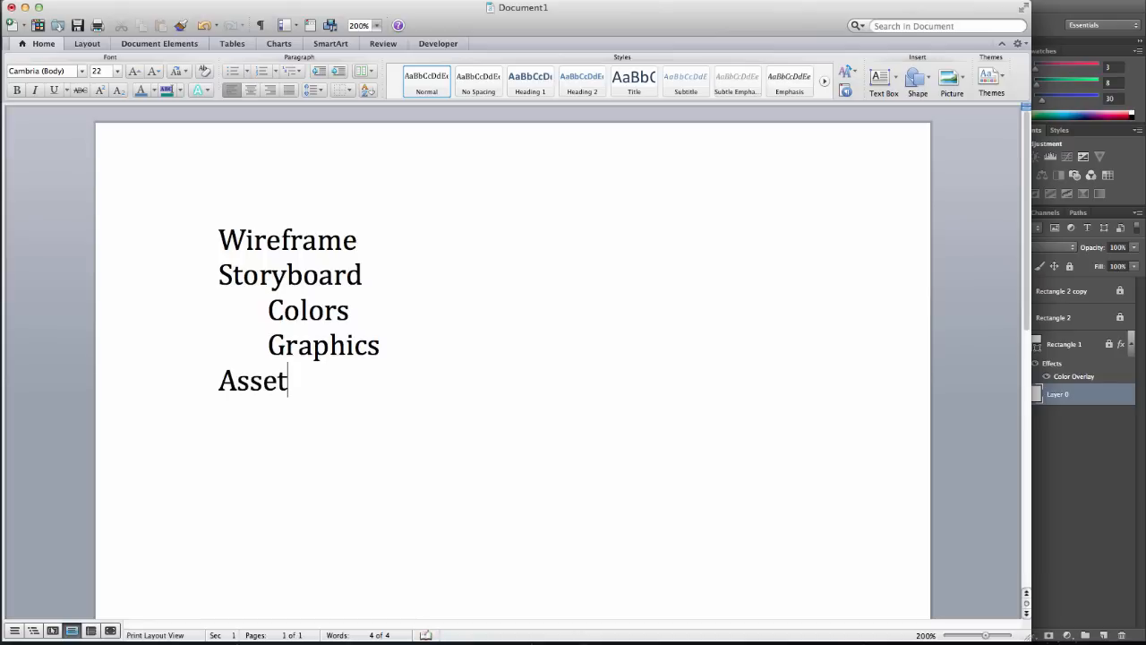
{"action": "type", "text": "s"}
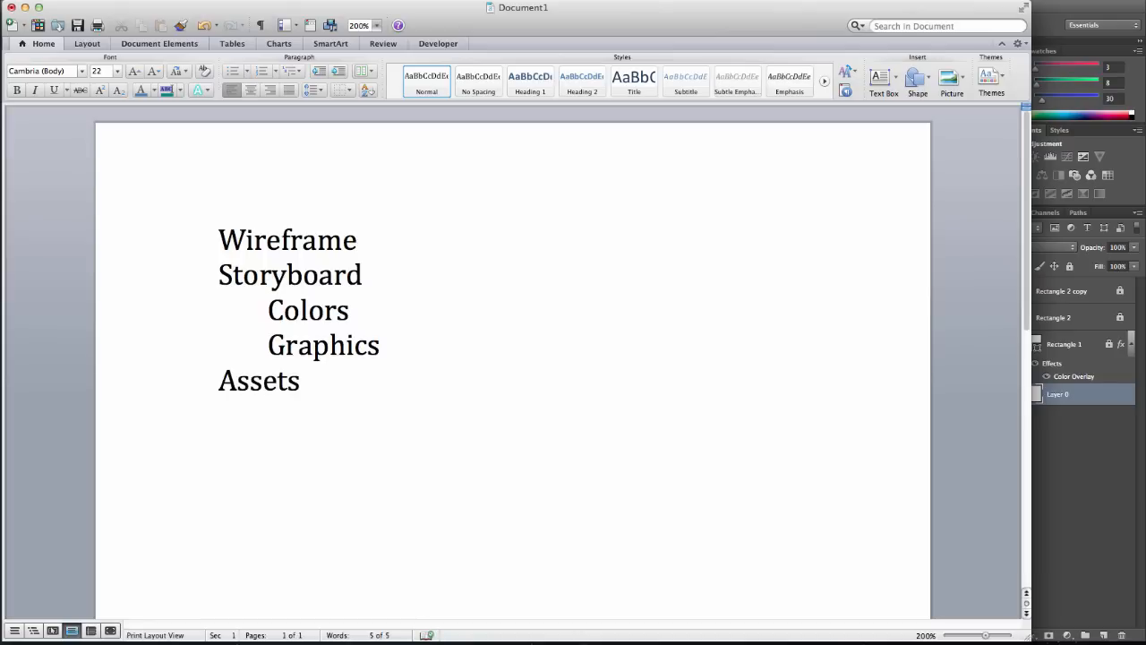
{"action": "type", "text": "Images"}
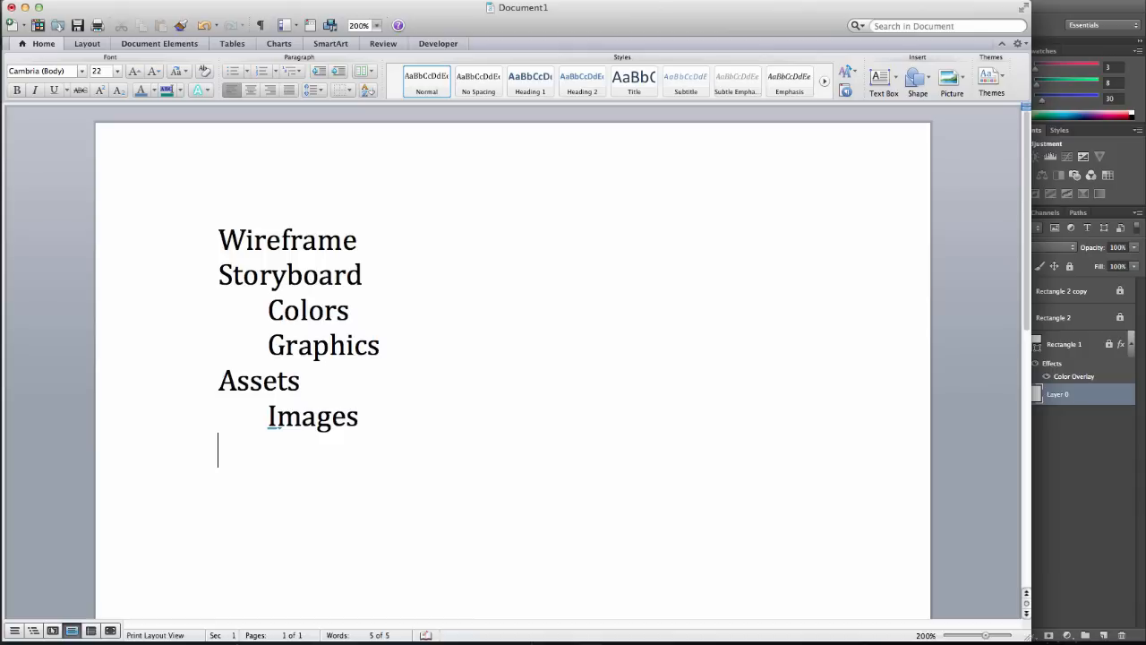
{"action": "type", "text": "copy"}
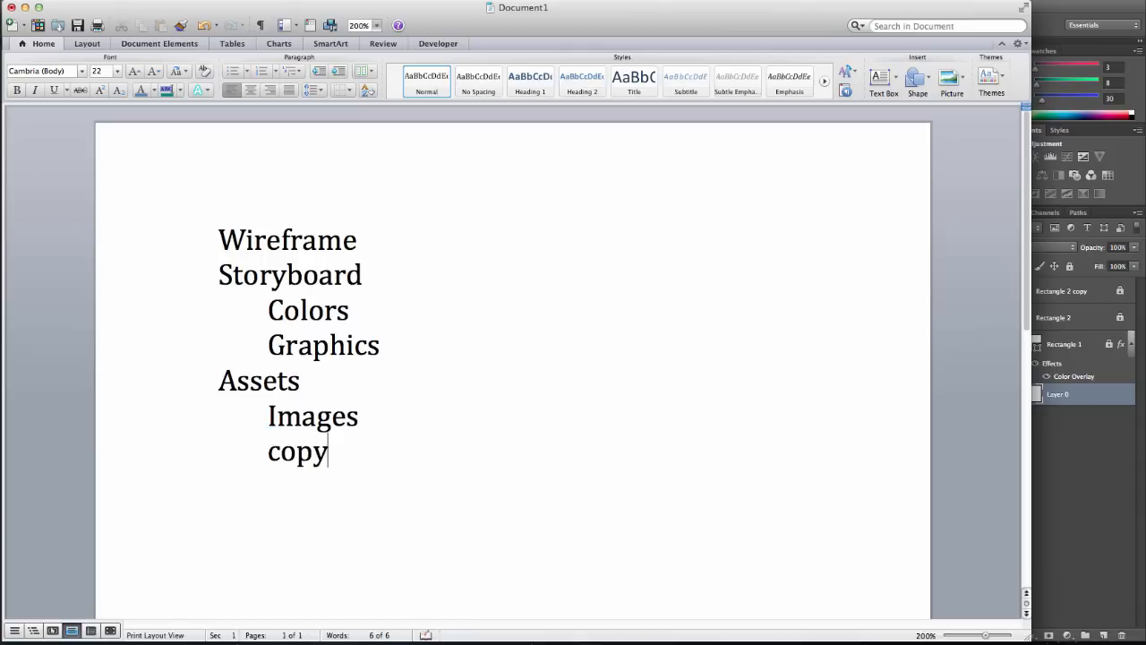
{"action": "type", "text": "Copy(text)"}
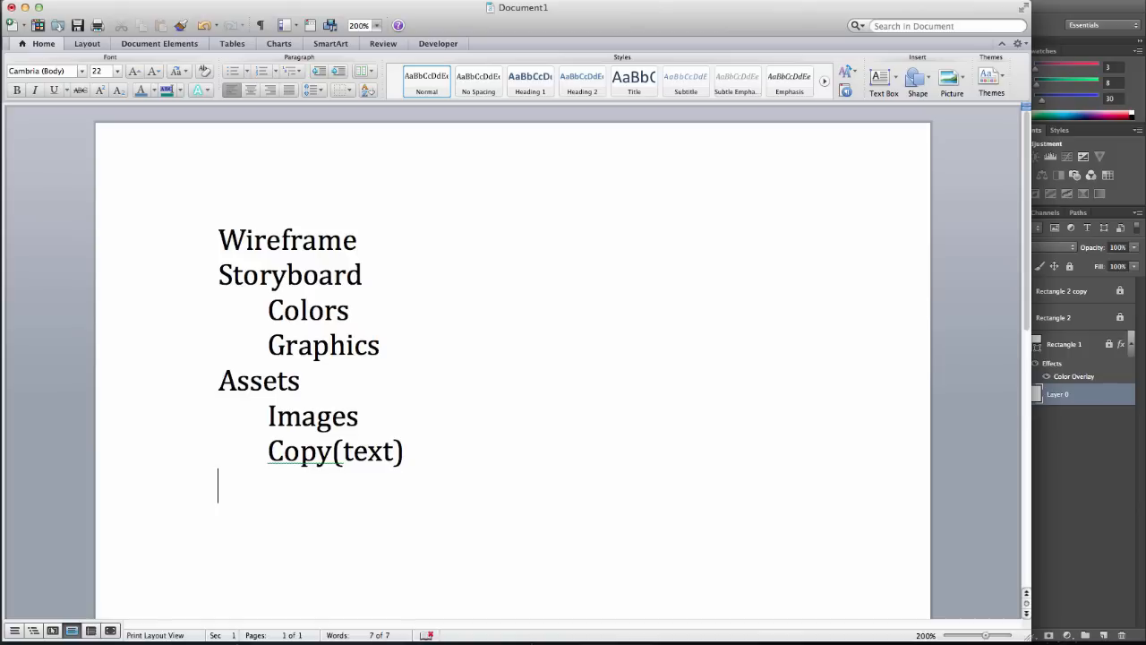
{"action": "type", "text": "Create"}
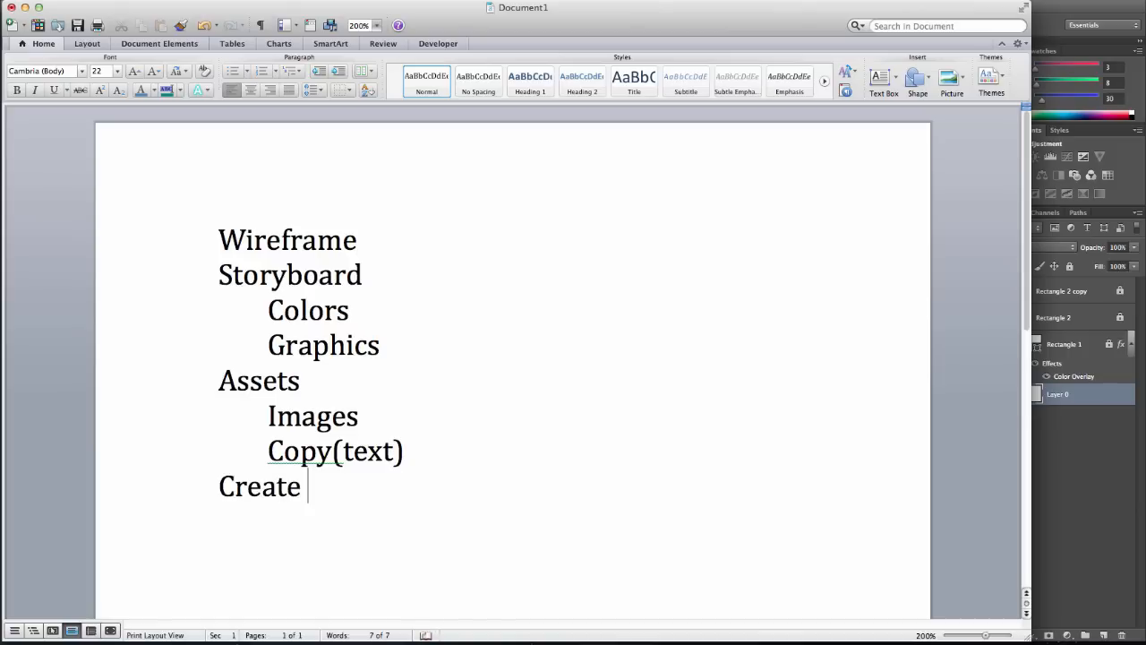
{"action": "double_click", "coordinate": [308, 310]}
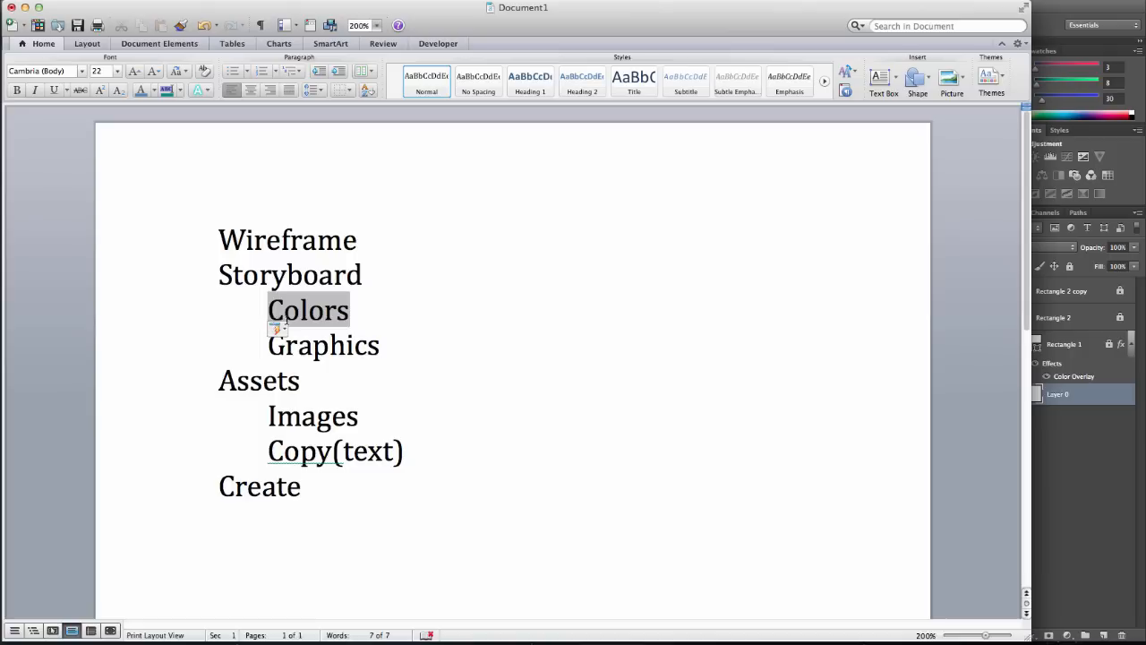
{"action": "left_click", "coordinate": [314, 486]}
{"action": "type", "text": " Page"}
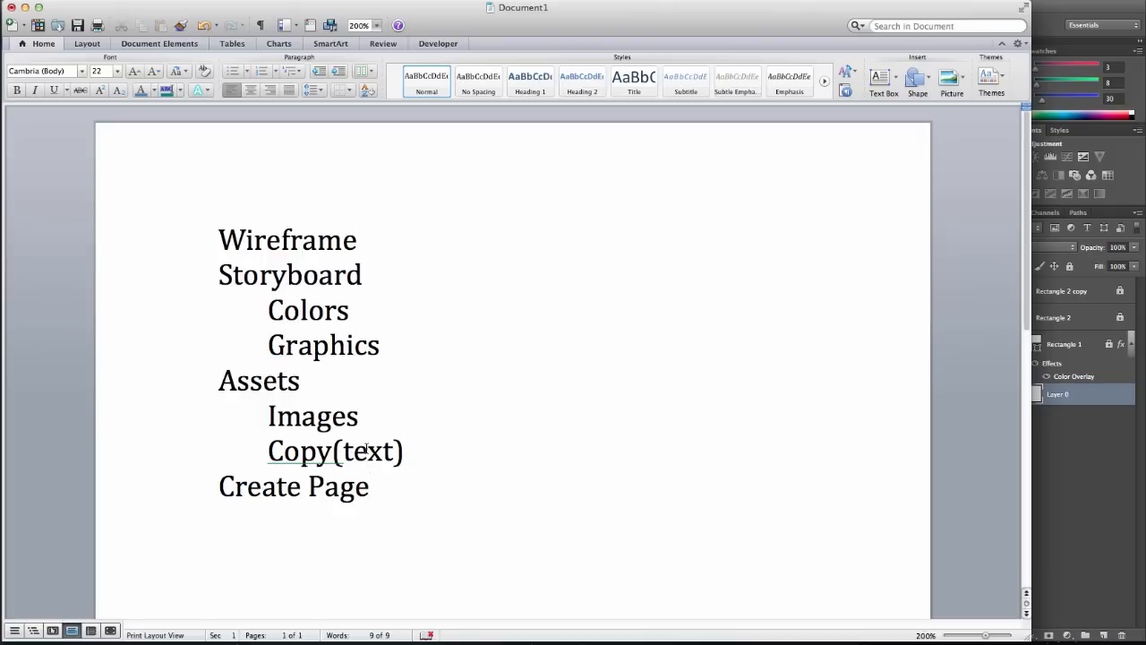
{"action": "mouse_move", "coordinate": [1085, 466]}
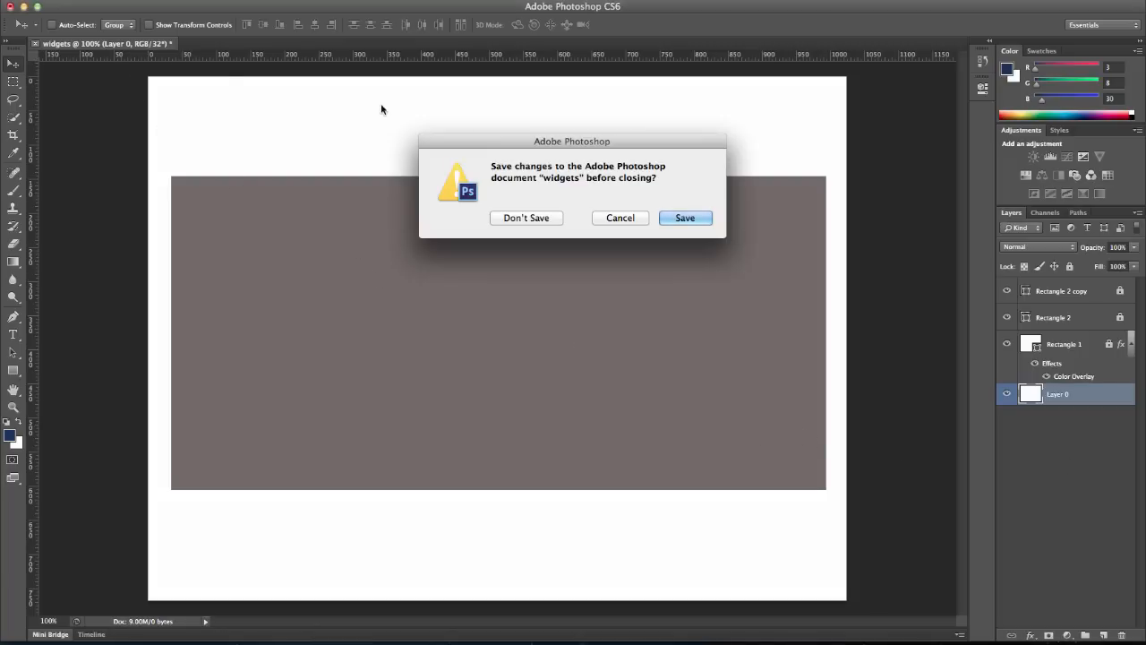
Close the widgets document by answering the save prompt
{"action": "left_click", "coordinate": [527, 217]}
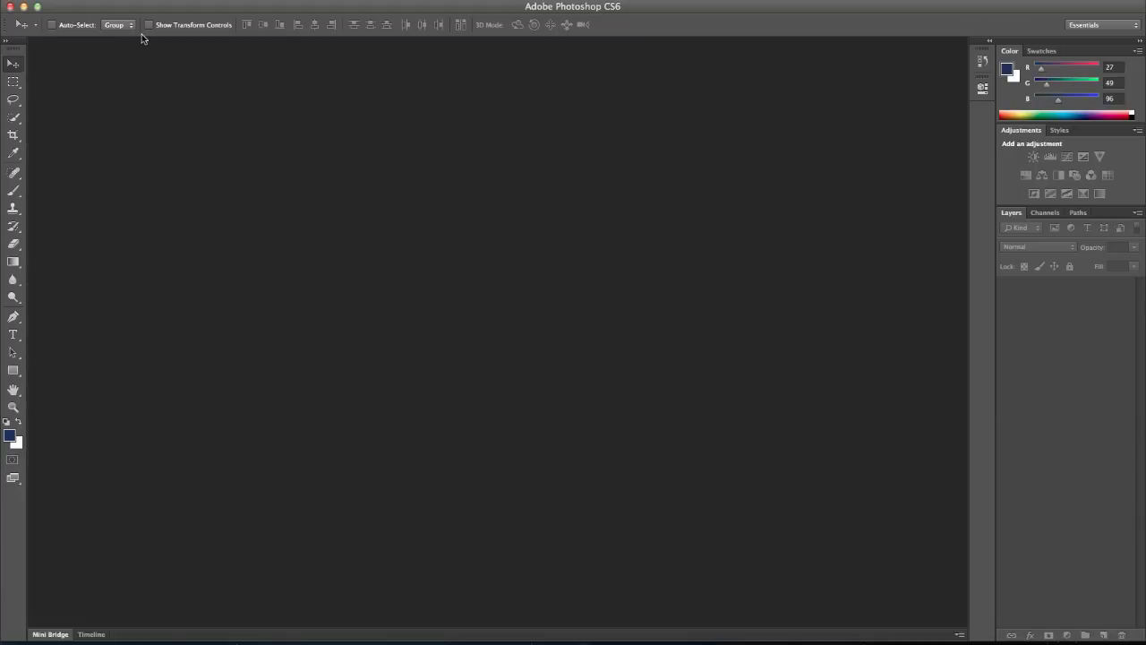
{"action": "left_click", "coordinate": [44, 5]}
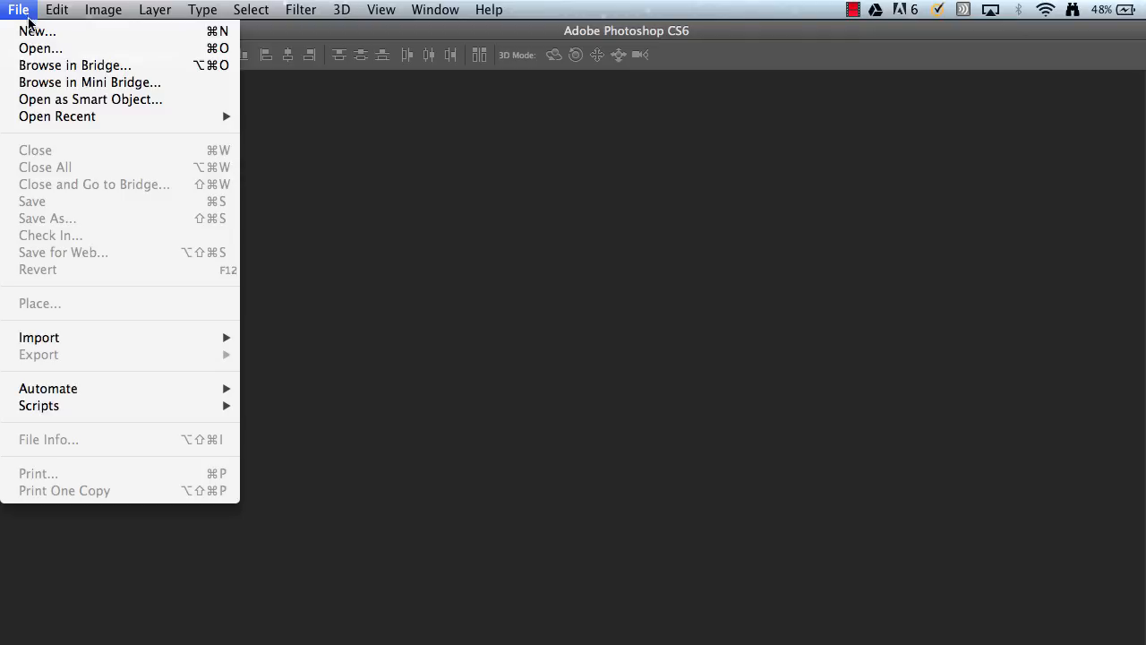
Create a new 1024×768 px, 72 ppi RGB document named widgets with white background
{"action": "left_click", "coordinate": [38, 31]}
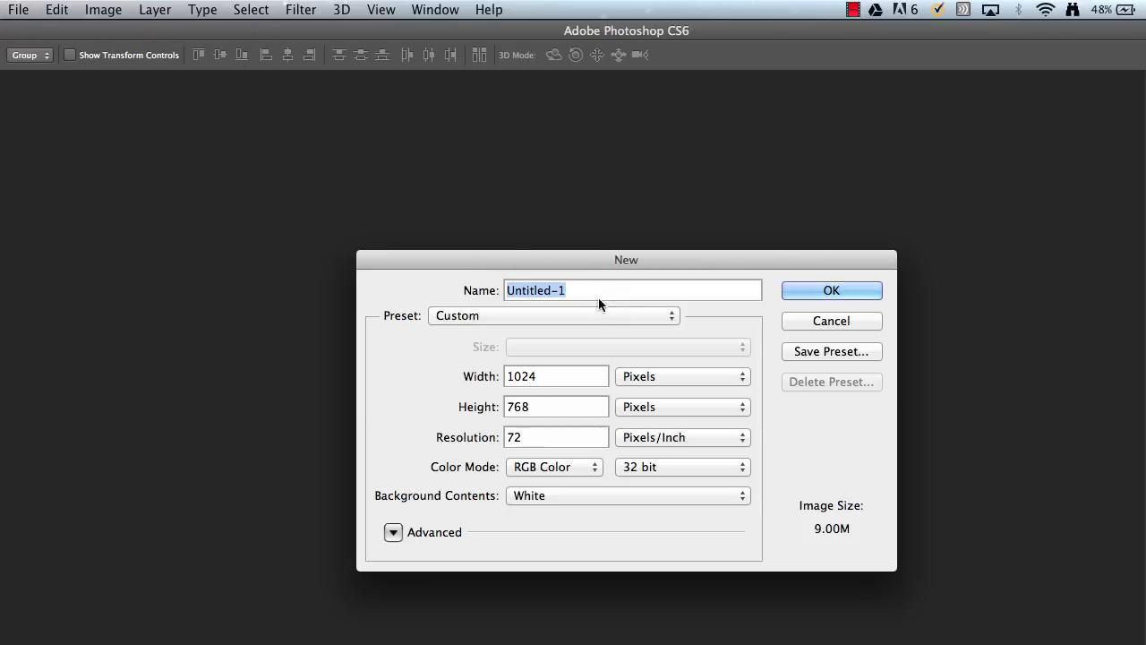
{"action": "mouse_move", "coordinate": [564, 305]}
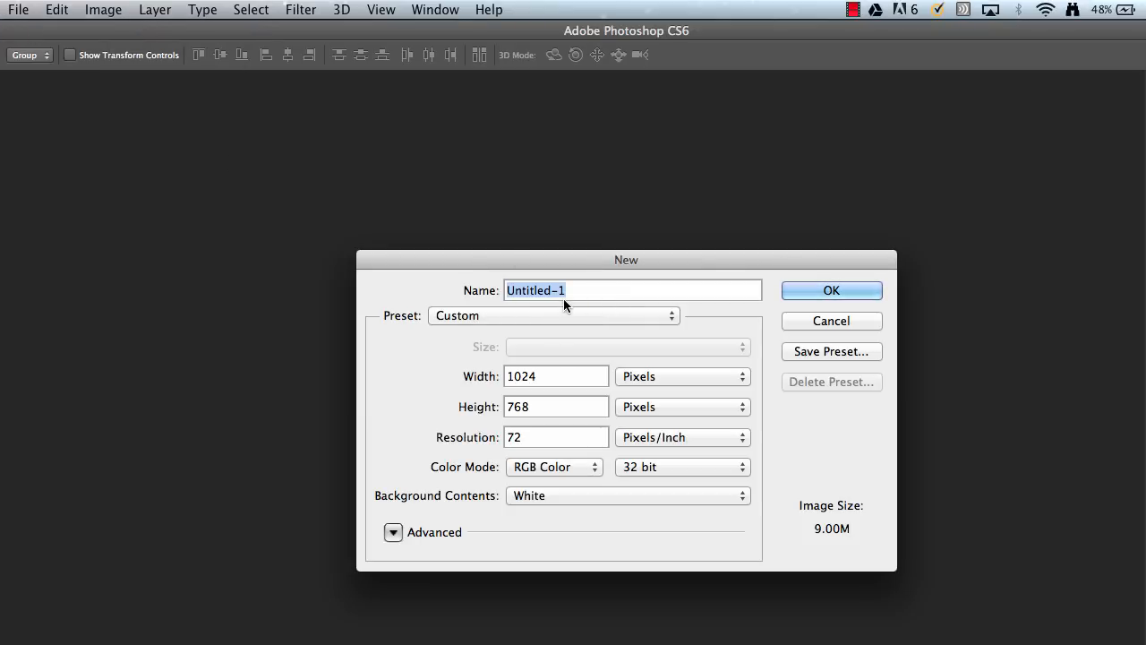
{"action": "type", "text": "widgets"}
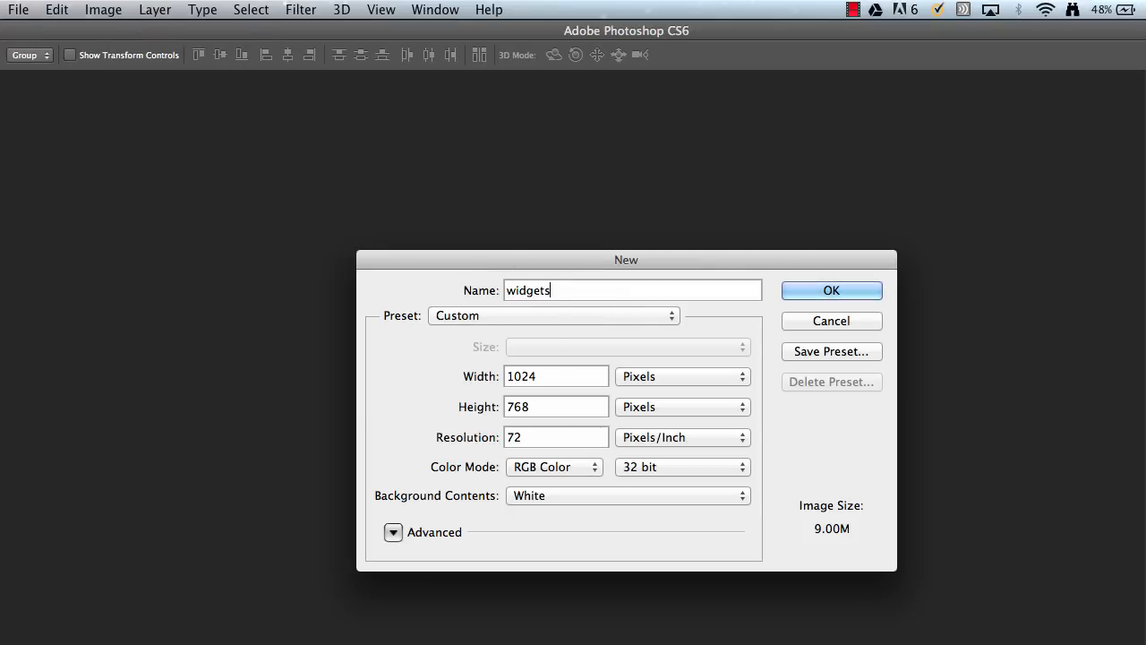
{"action": "mouse_move", "coordinate": [645, 343]}
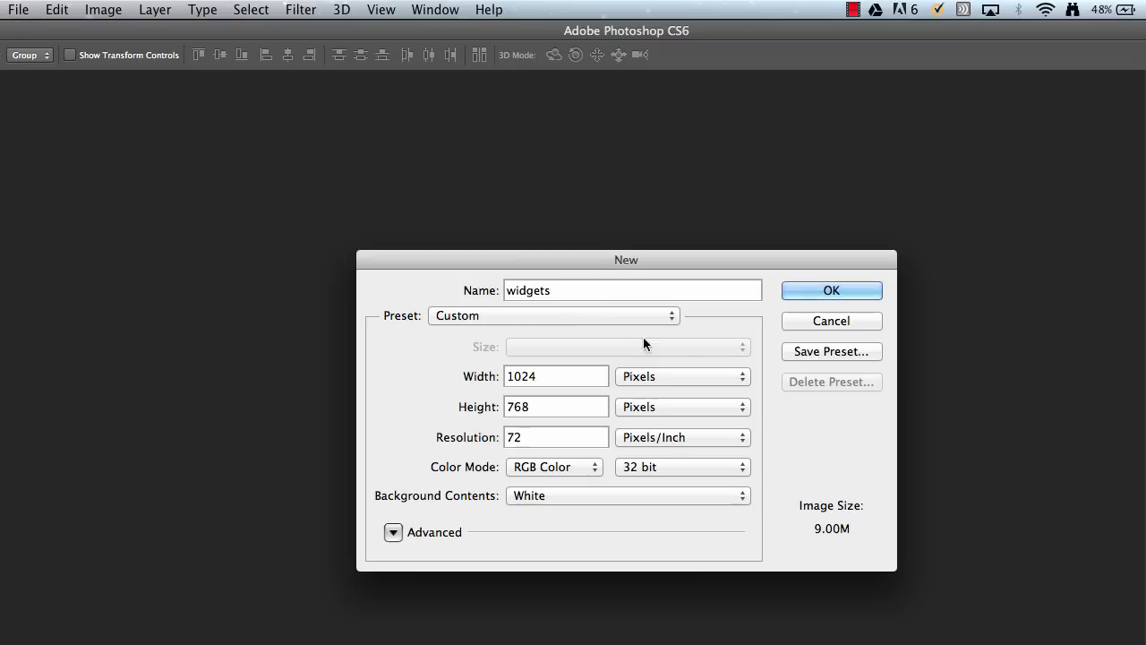
{"action": "mouse_move", "coordinate": [798, 319]}
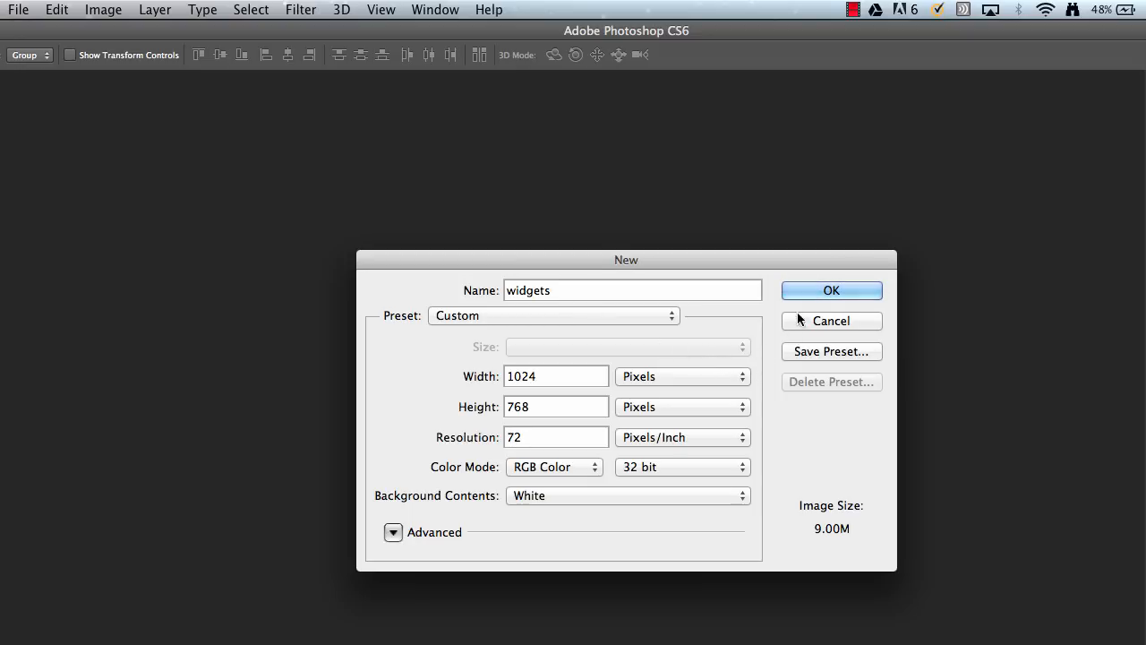
{"action": "mouse_move", "coordinate": [557, 363]}
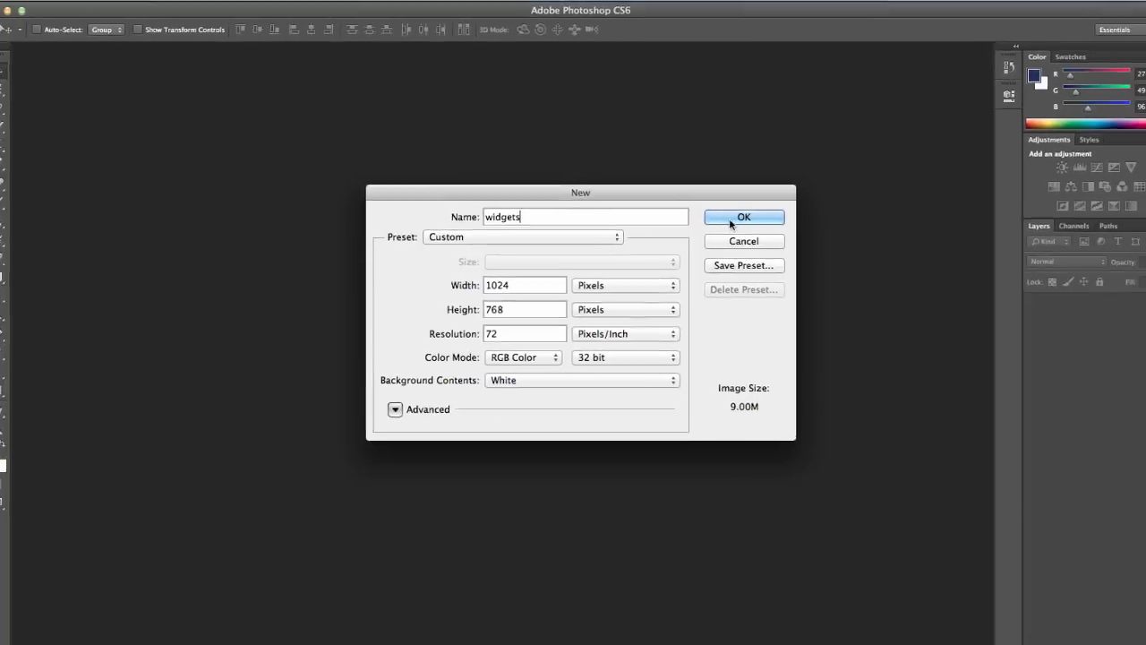
{"action": "left_click", "coordinate": [744, 217]}
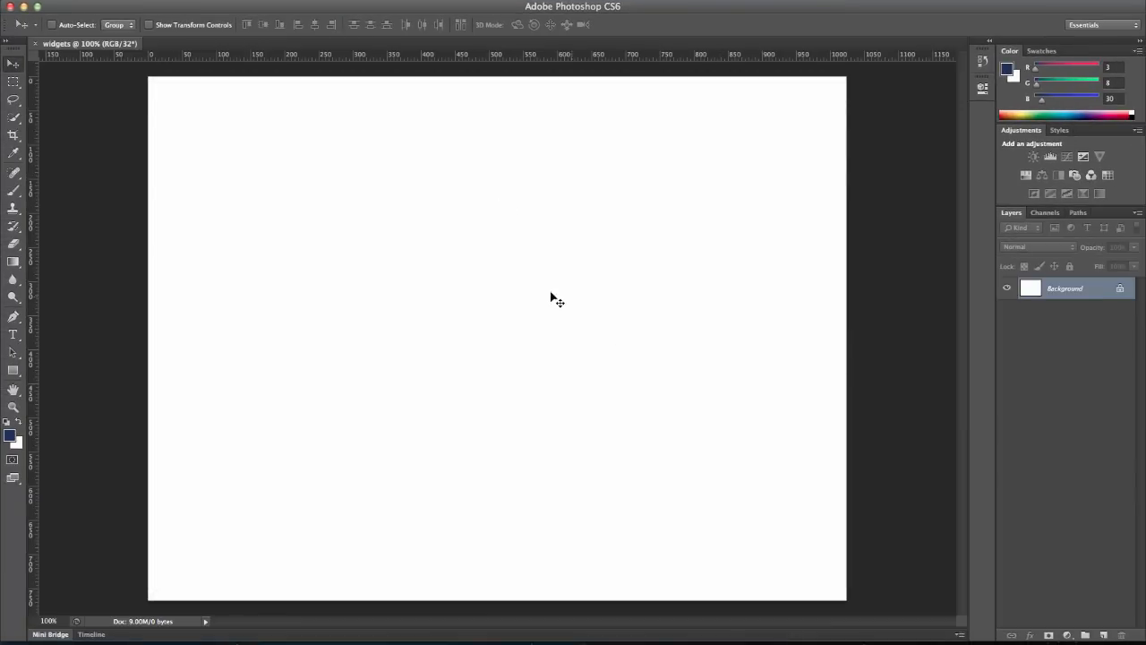
{"action": "mouse_move", "coordinate": [582, 304]}
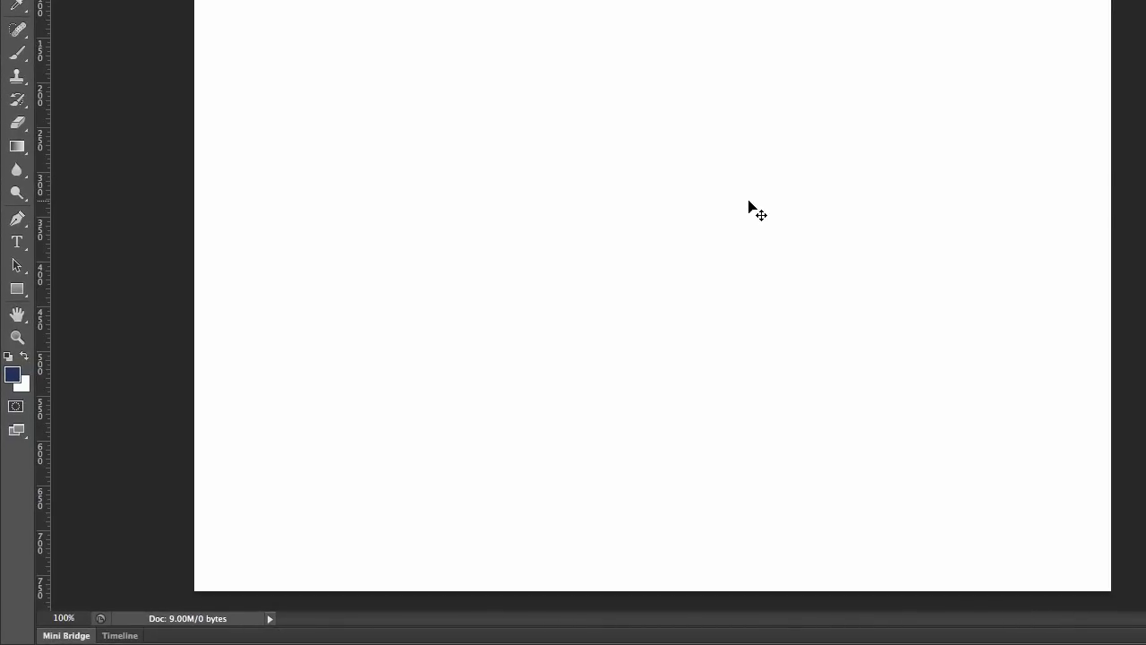
Pick dark grey R53 G54 B57 as the foreground colour in the Color Picker
{"action": "left_click", "coordinate": [13, 375]}
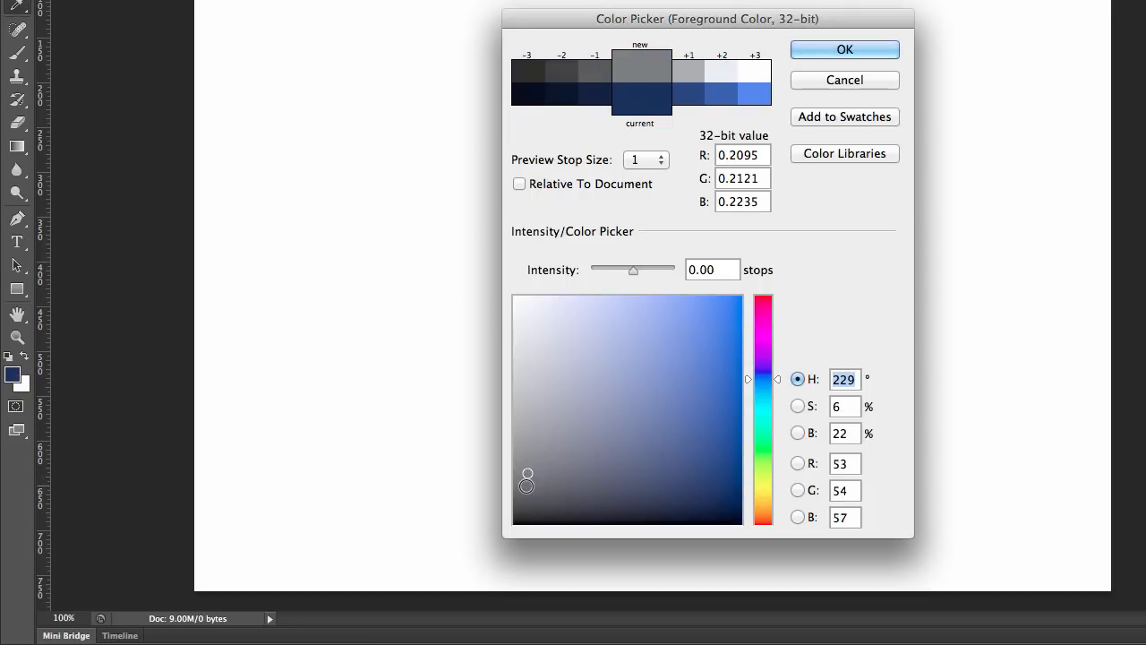
{"action": "left_click", "coordinate": [843, 49]}
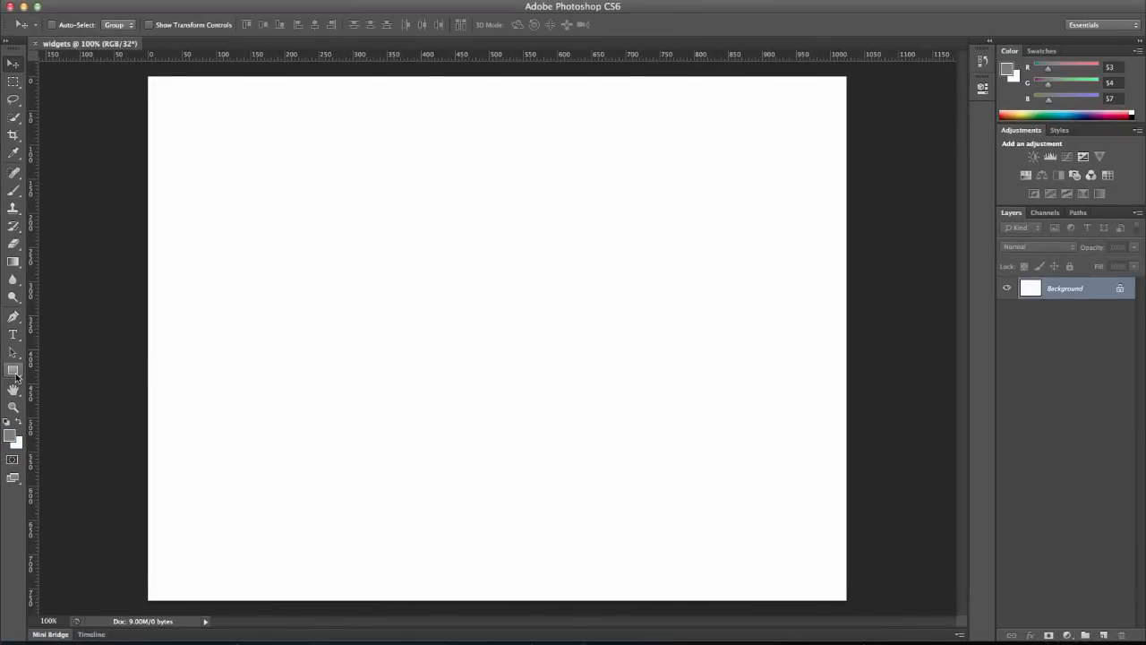
Draw an exact 960 × 750 px rectangle through the Create Rectangle dialog
{"action": "left_click", "coordinate": [496, 336]}
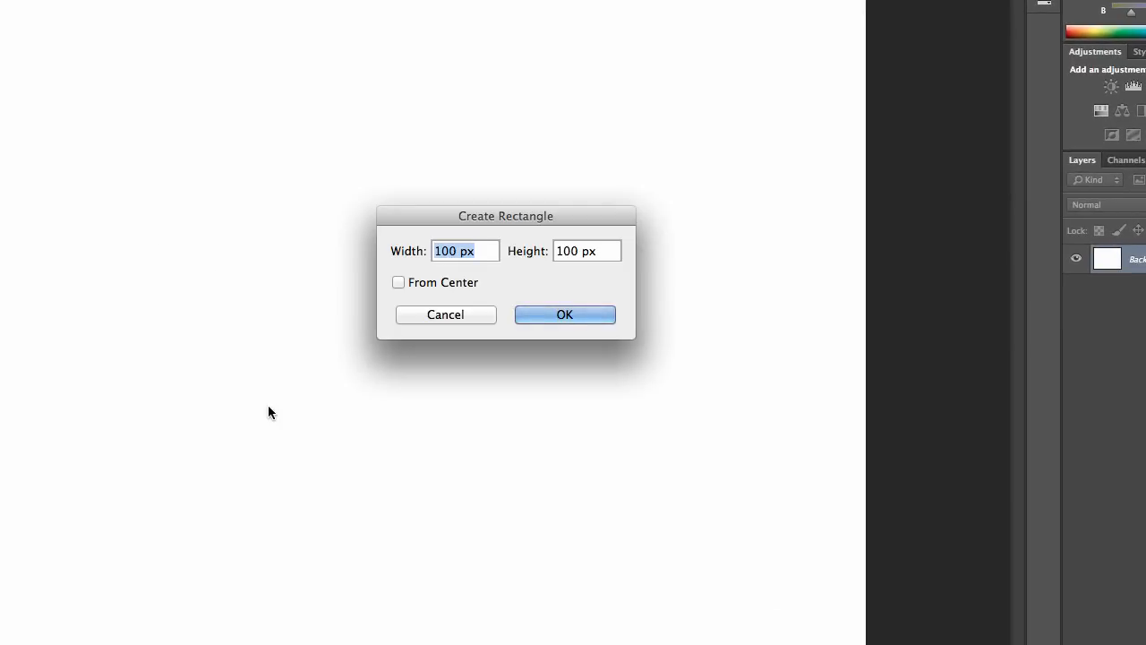
{"action": "type", "text": "9"}
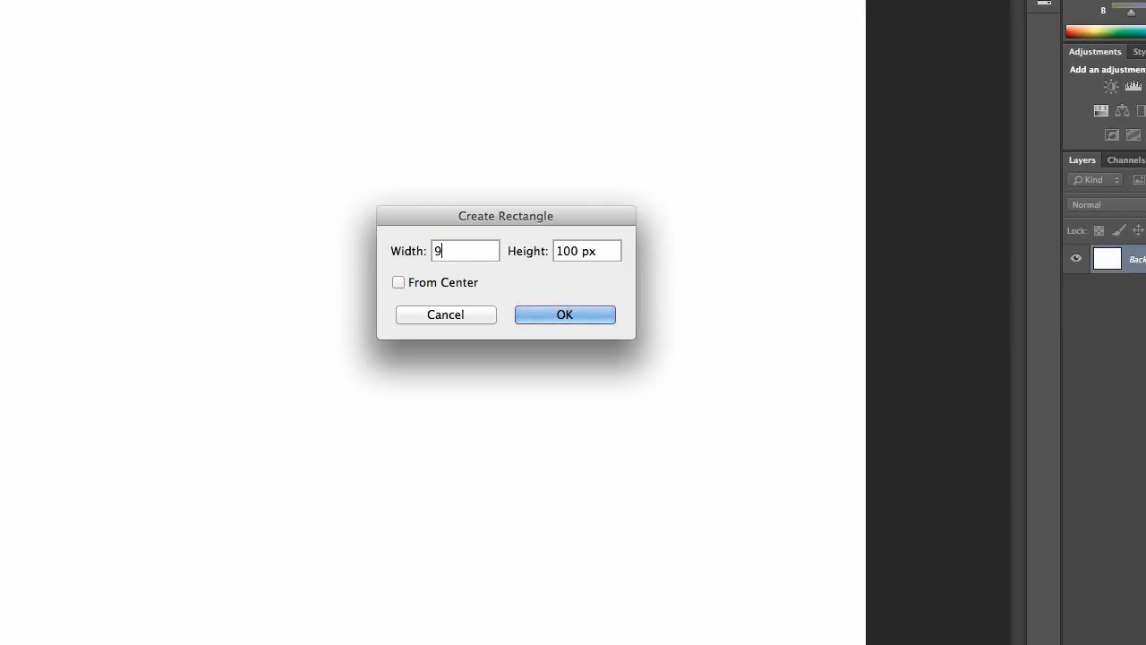
{"action": "type", "text": "60"}
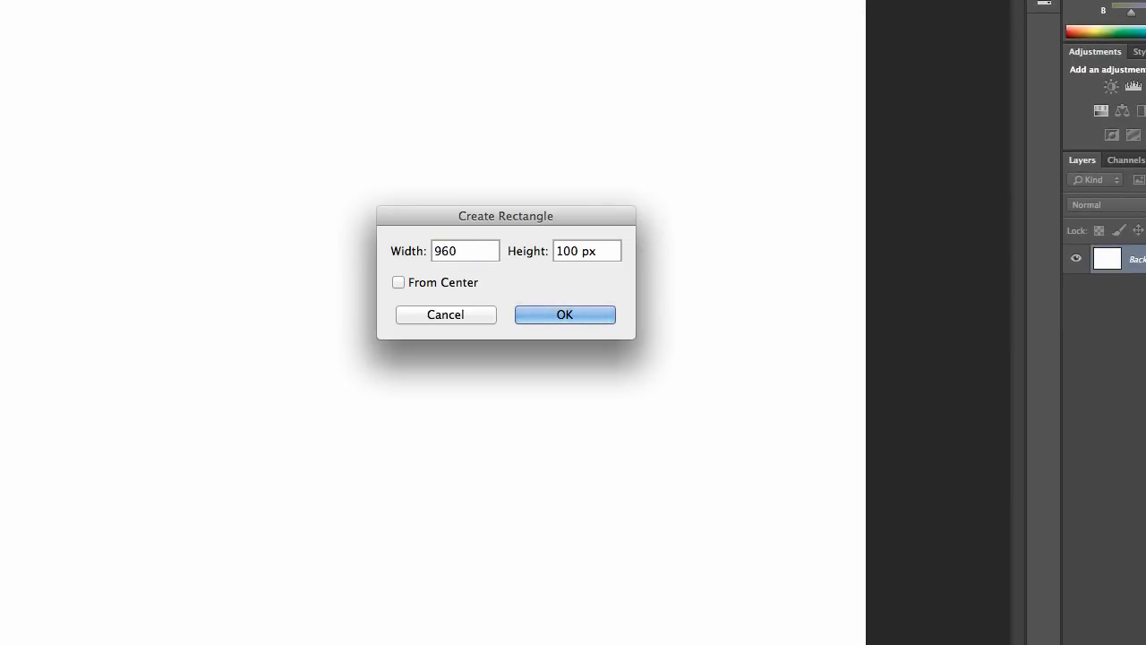
{"action": "key", "text": "Tab"}
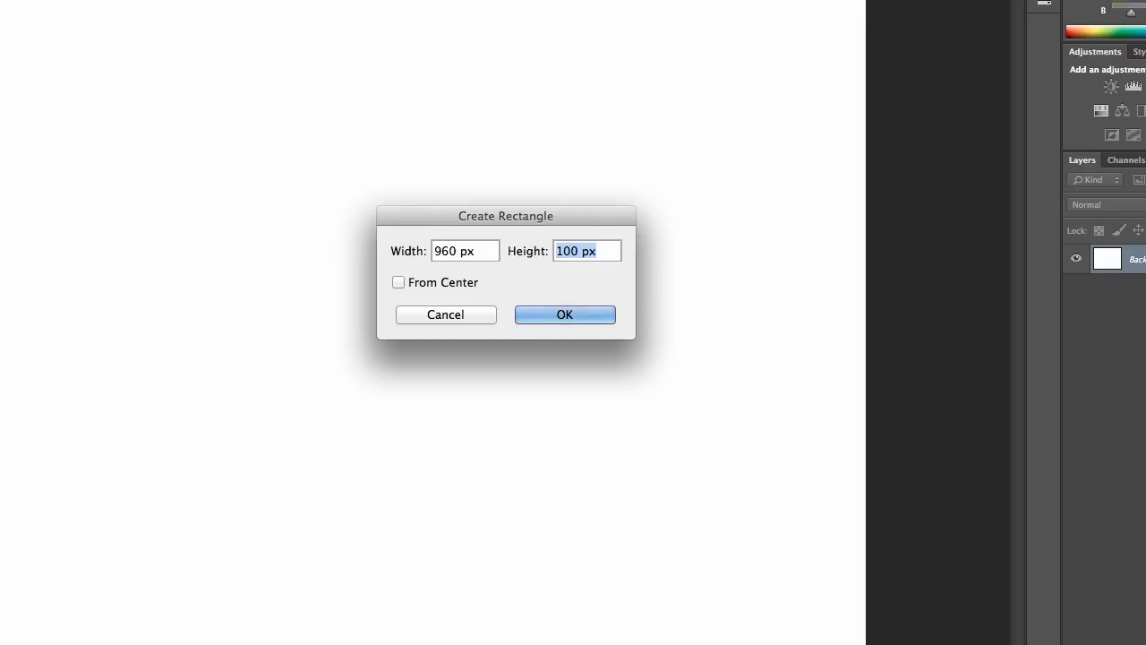
{"action": "type", "text": "7"}
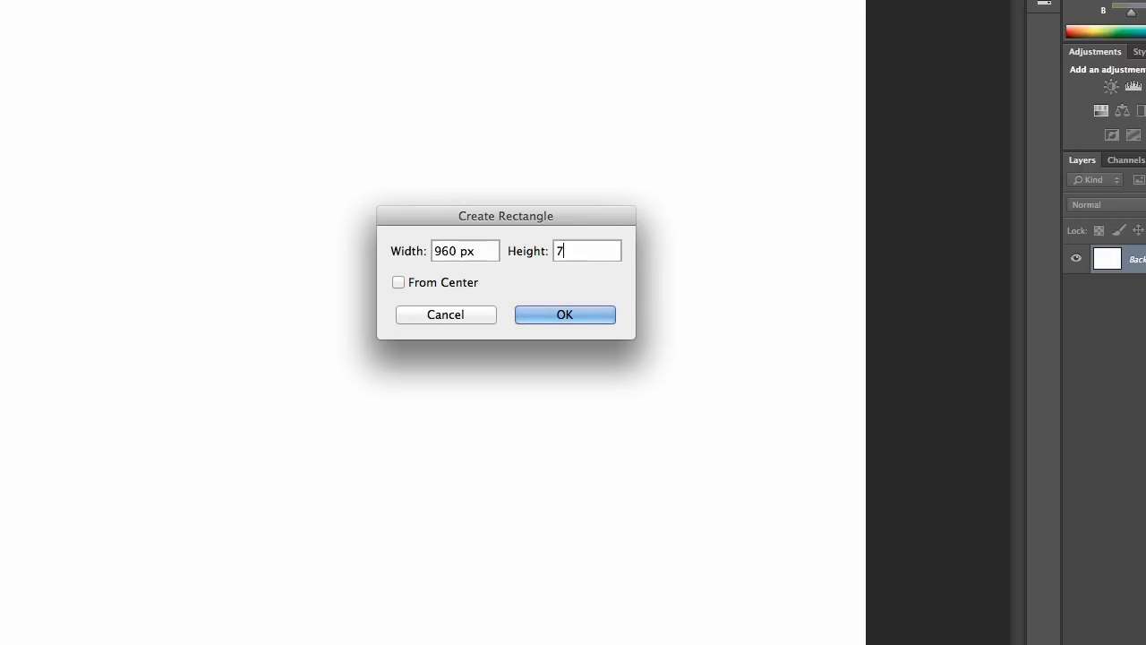
{"action": "type", "text": "50"}
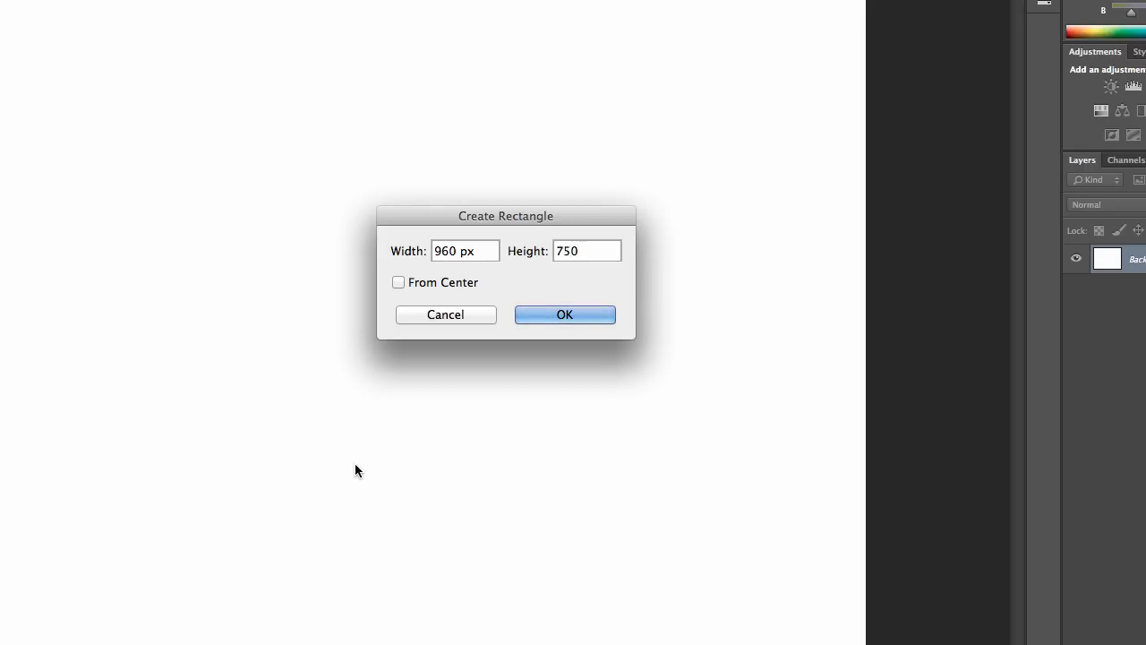
{"action": "left_click", "coordinate": [564, 314]}
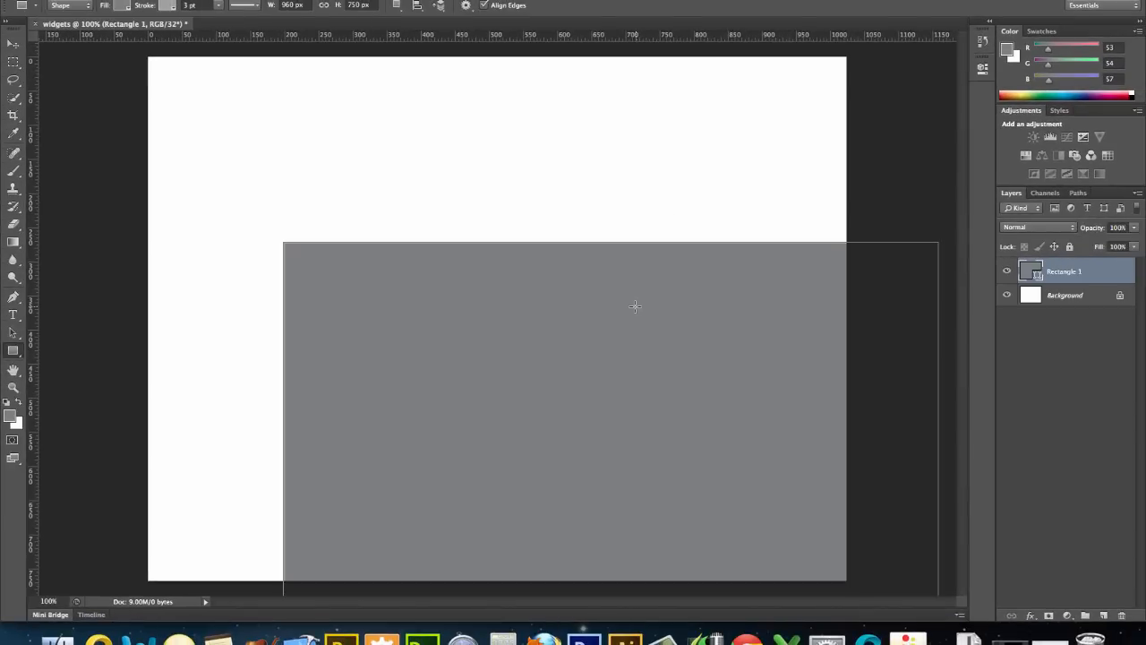
Drag the grey rectangle to the canvas centre and begin renaming its layer
{"action": "left_click_drag", "start_coordinate": [586, 298], "coordinate": [641, 313]}
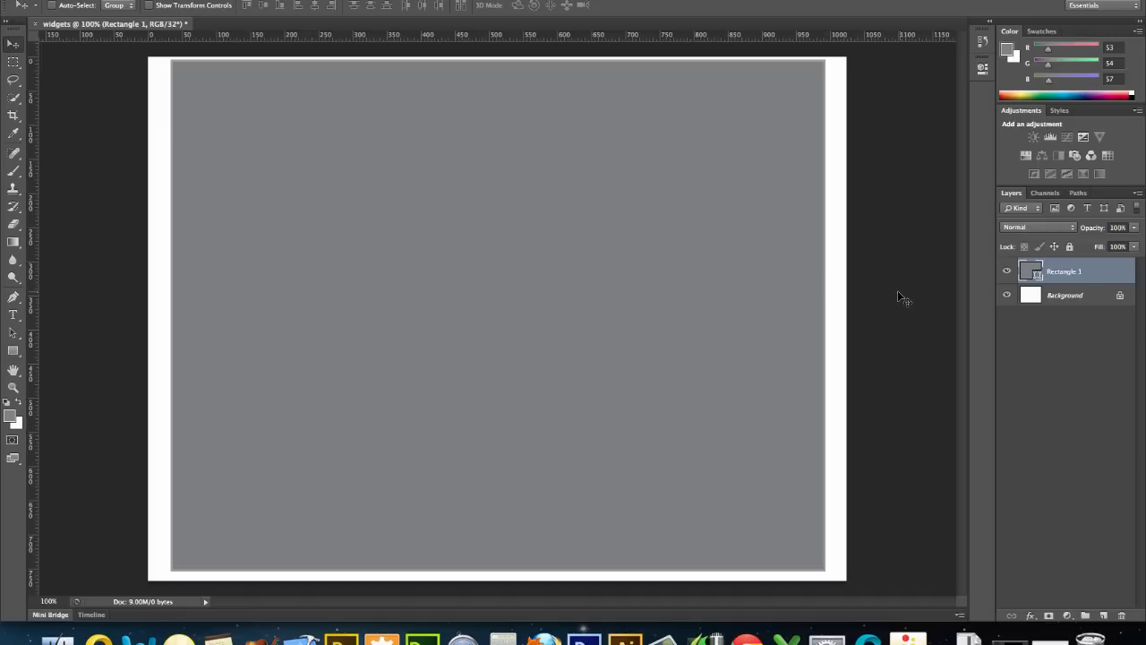
{"action": "mouse_move", "coordinate": [1113, 283]}
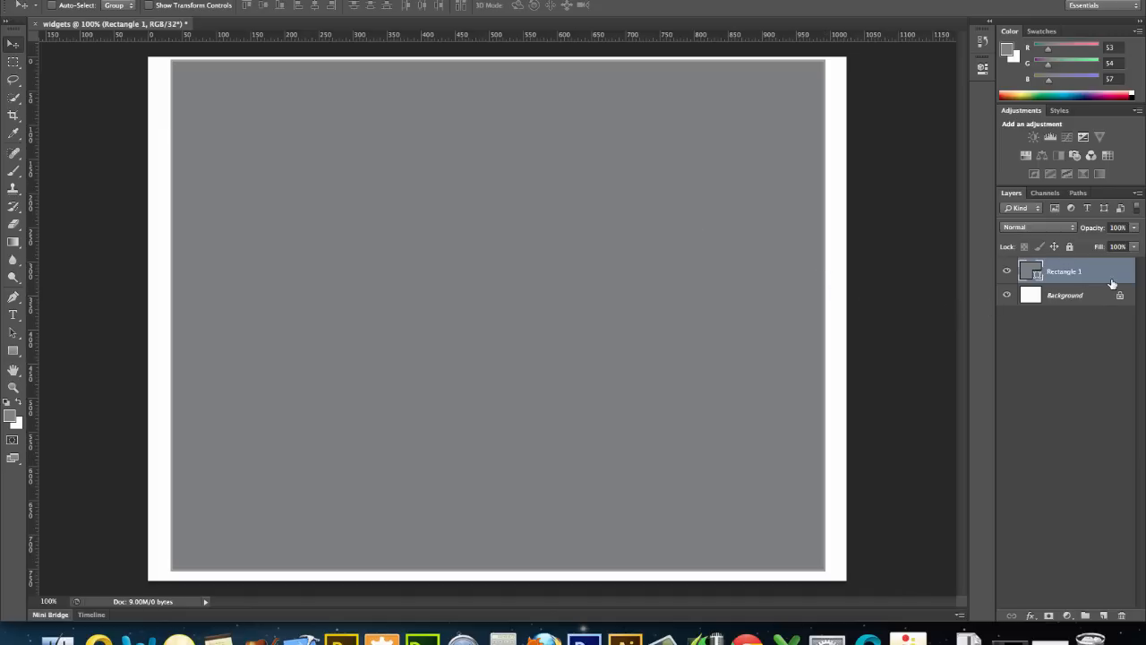
{"action": "double_click", "coordinate": [1064, 270]}
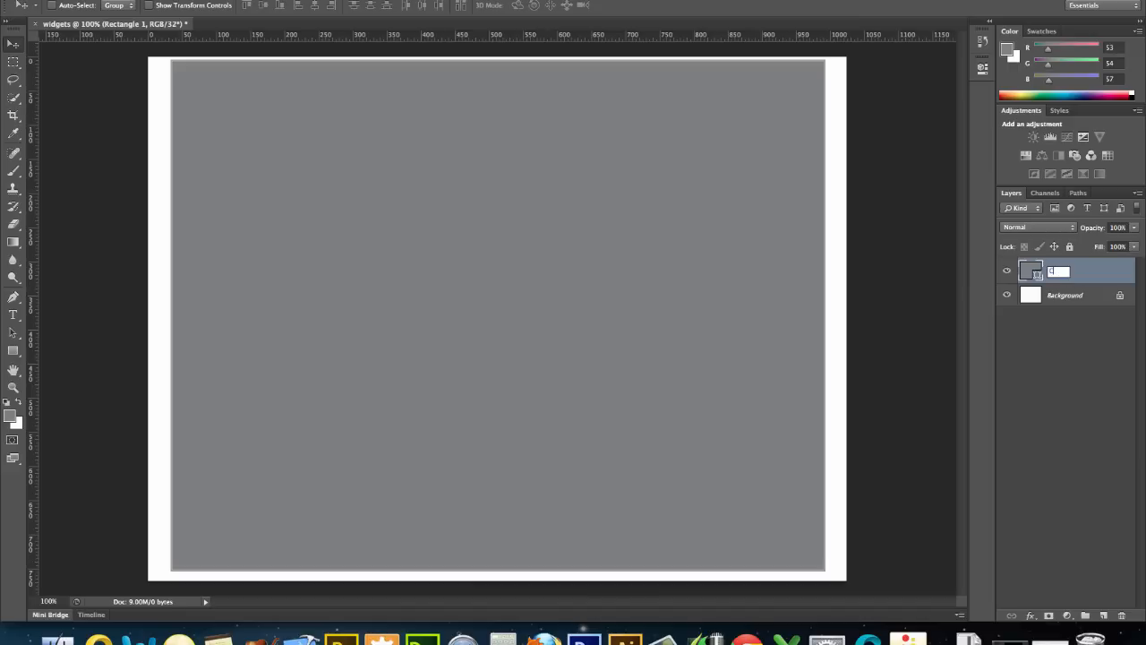
Name the rectangle's layer Container and apply Lock All to it
{"action": "type", "text": "Container"}
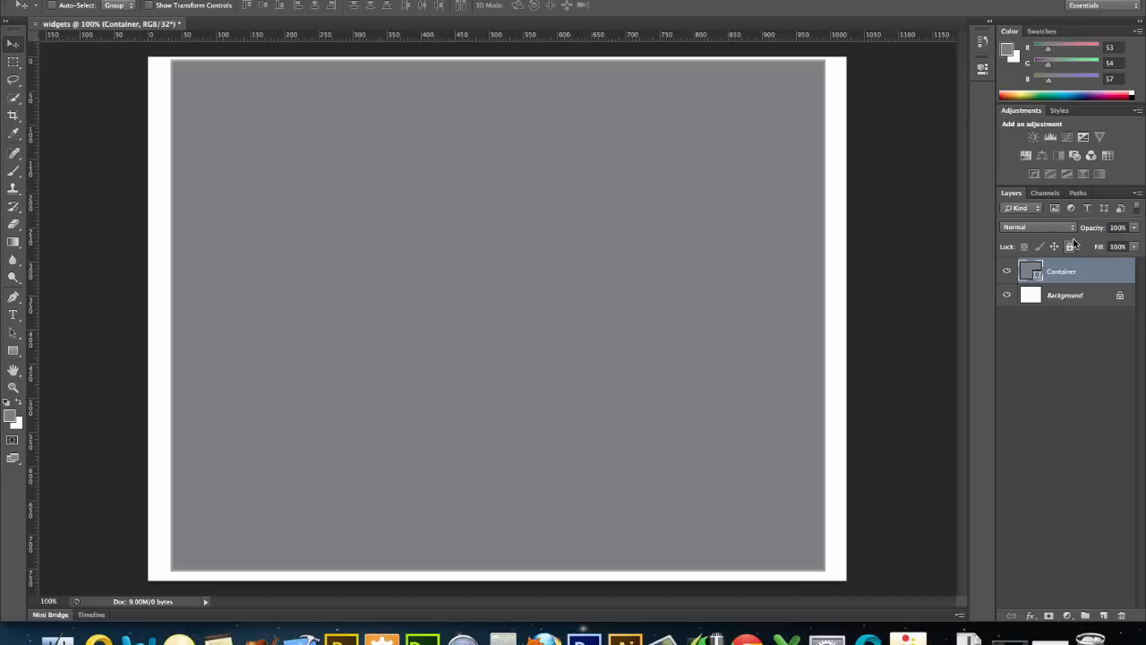
{"action": "left_click", "coordinate": [1056, 246]}
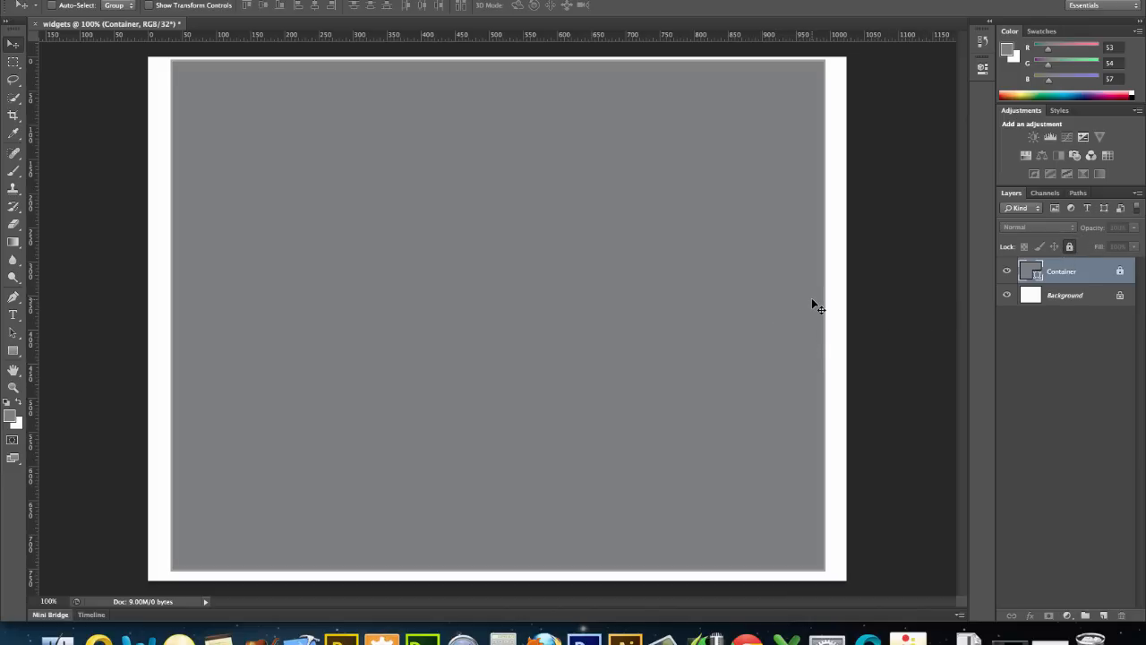
{"action": "mouse_move", "coordinate": [822, 195]}
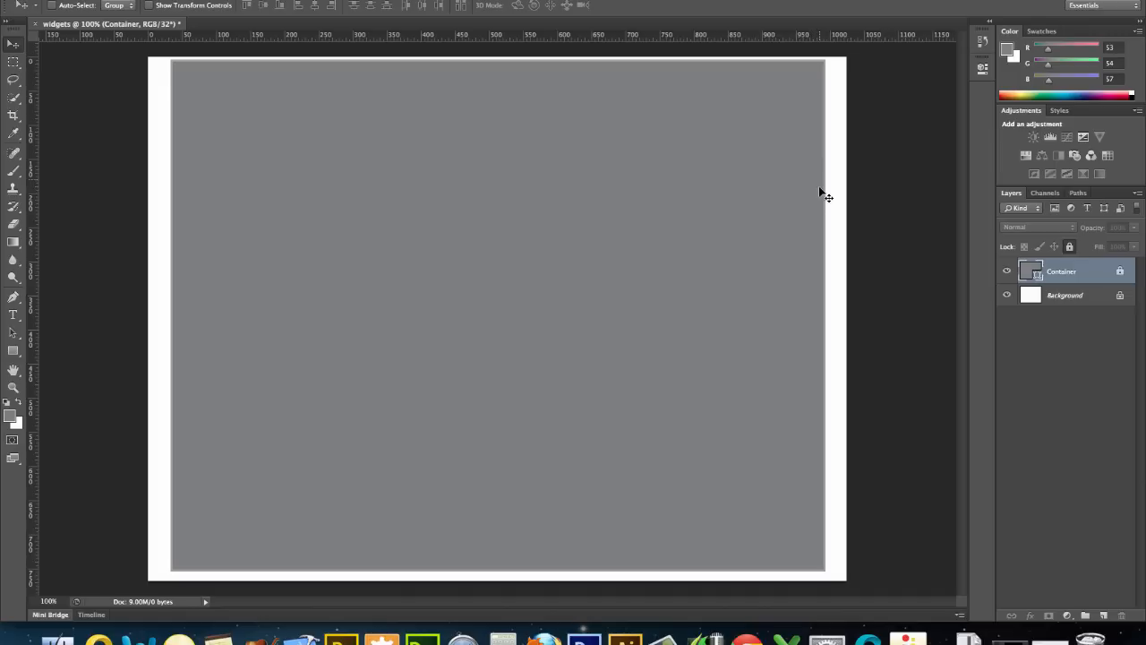
{"action": "mouse_move", "coordinate": [607, 248]}
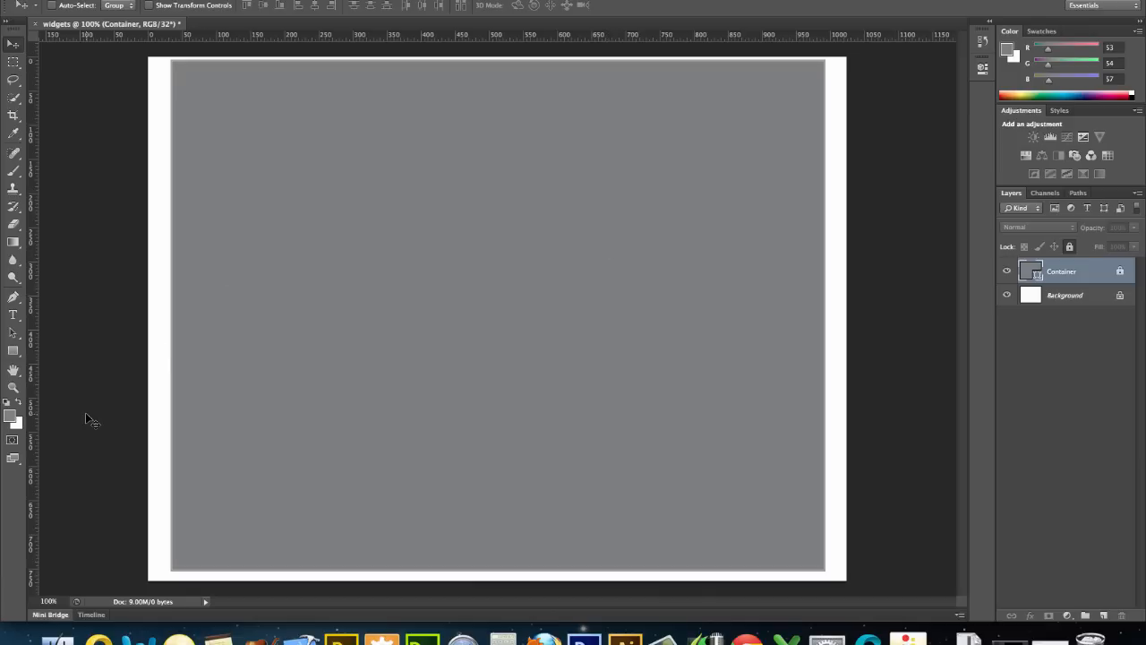
Lighten the foreground colour to near white by raising Intensity +3 stops
{"action": "left_click", "coordinate": [12, 430]}
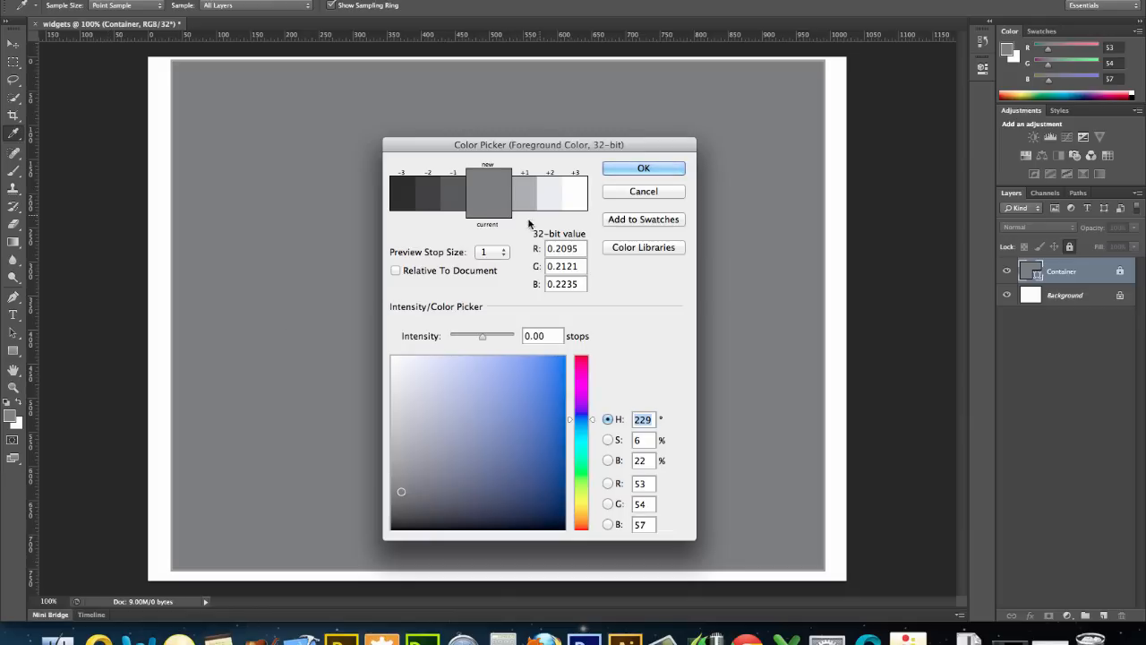
{"action": "mouse_move", "coordinate": [560, 197]}
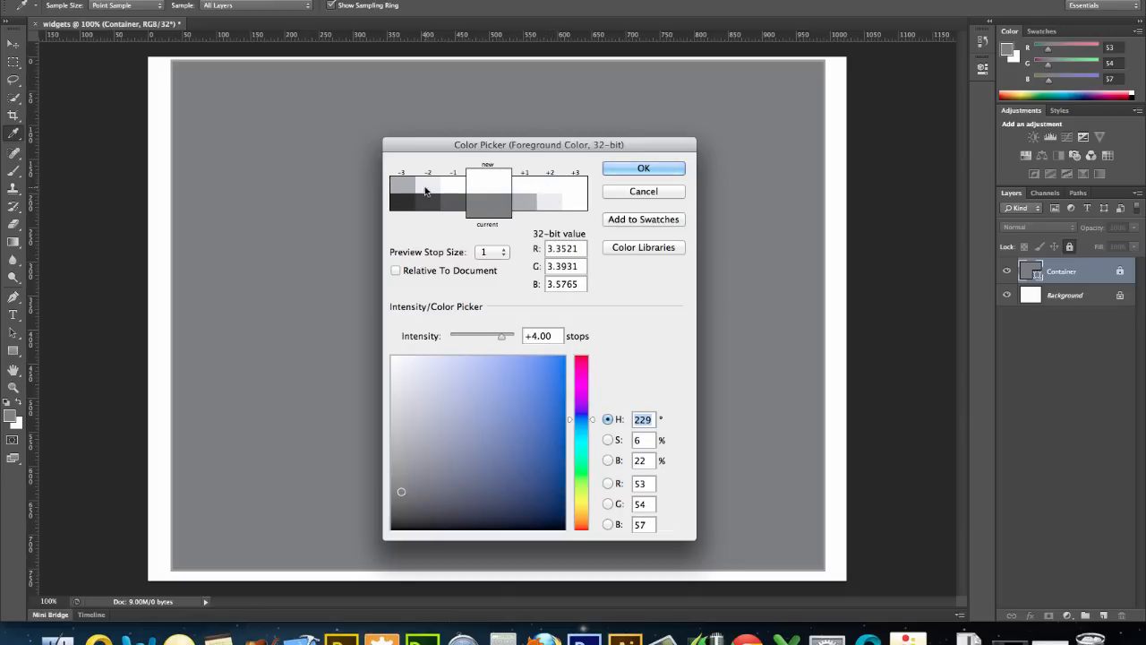
{"action": "left_click_drag", "start_coordinate": [508, 335], "coordinate": [496, 335]}
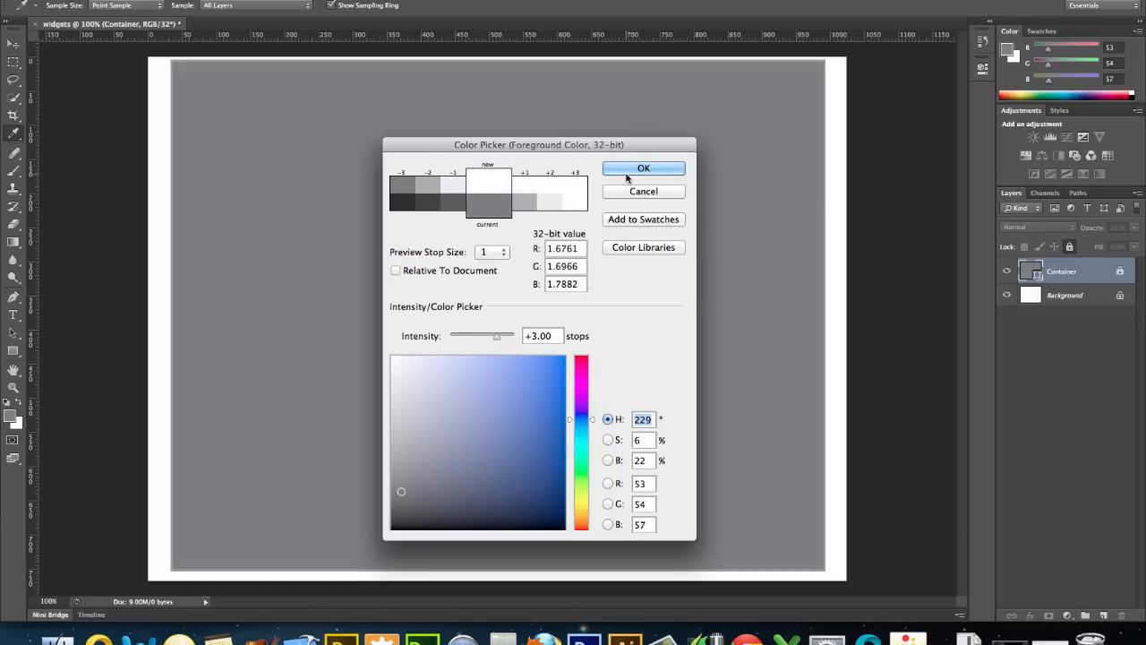
{"action": "left_click", "coordinate": [642, 169]}
{"action": "type", "text": "9"}
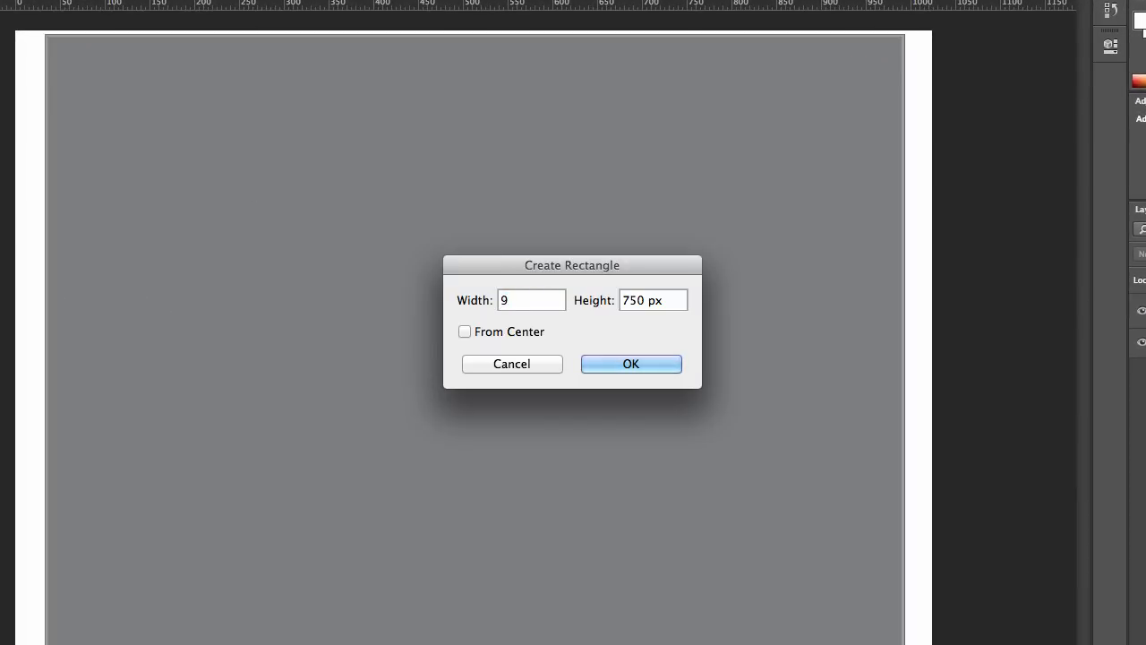
Create a 950 × 120 px light grey rectangle and rename its layer Header
{"action": "type", "text": "120"}
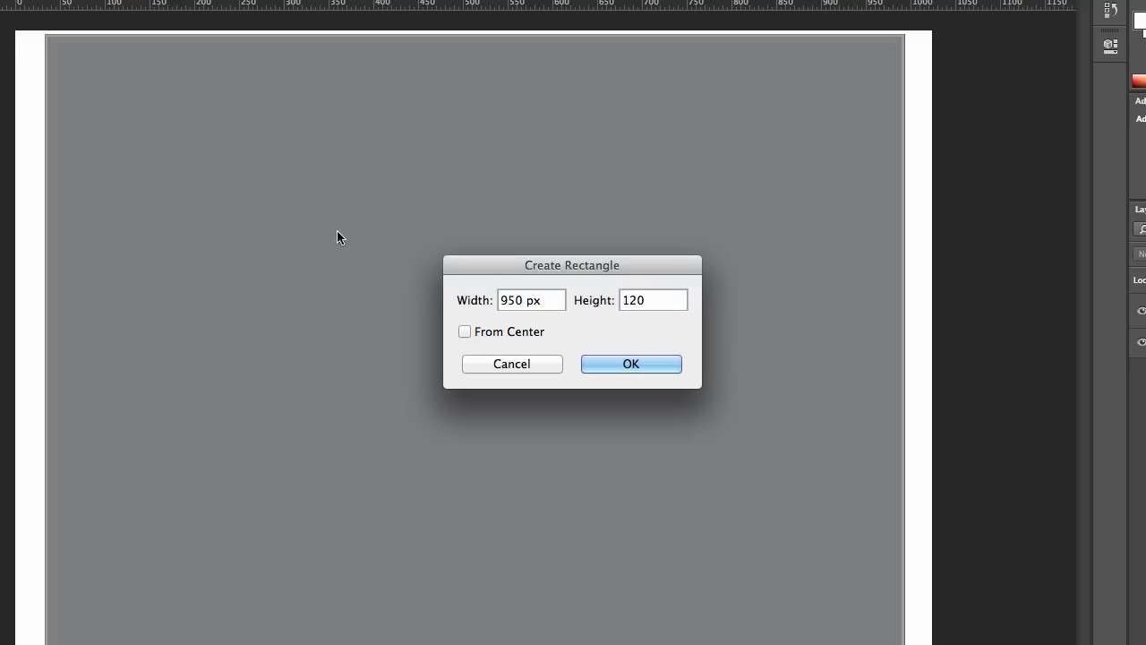
{"action": "left_click", "coordinate": [630, 364]}
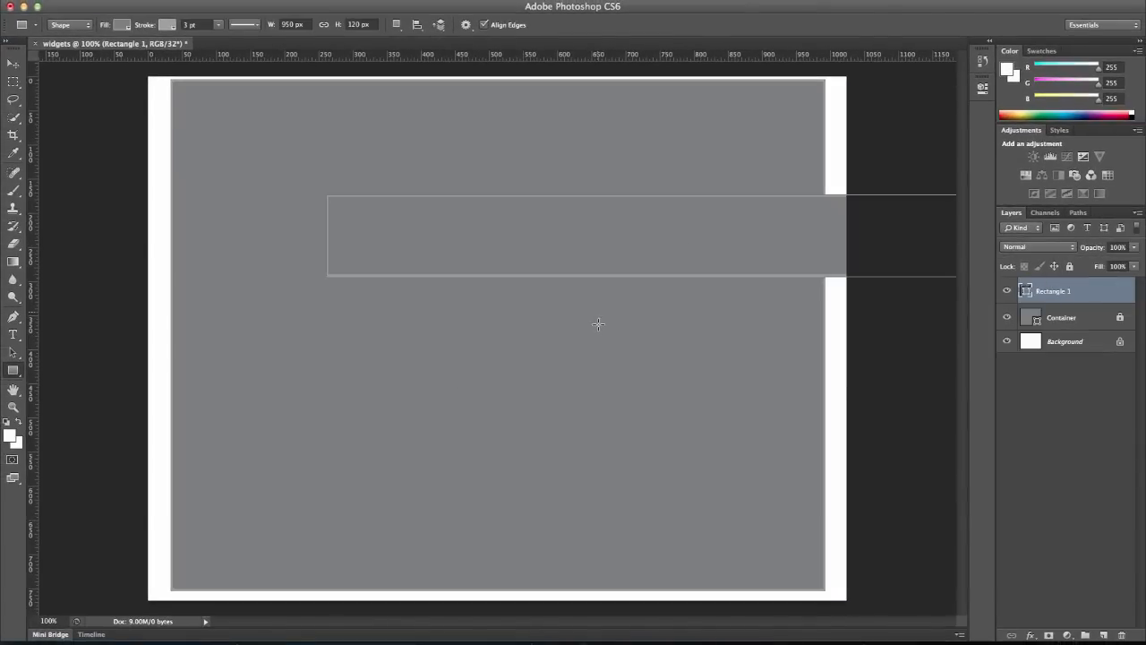
{"action": "mouse_move", "coordinate": [608, 269]}
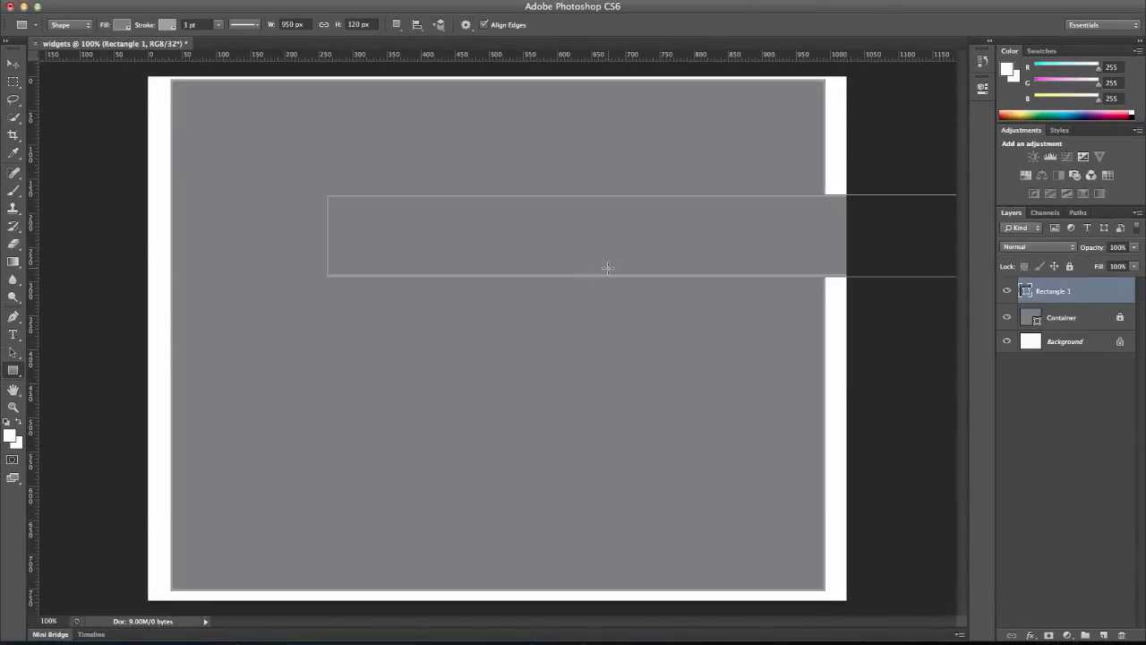
{"action": "left_click", "coordinate": [121, 24]}
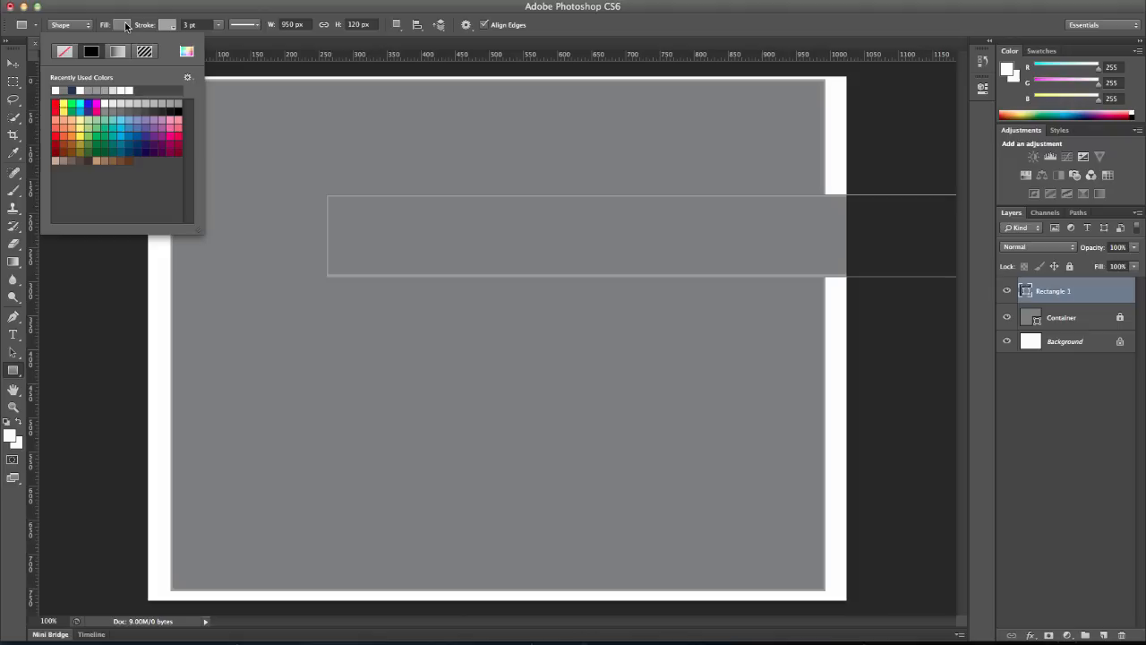
{"action": "left_click", "coordinate": [118, 90]}
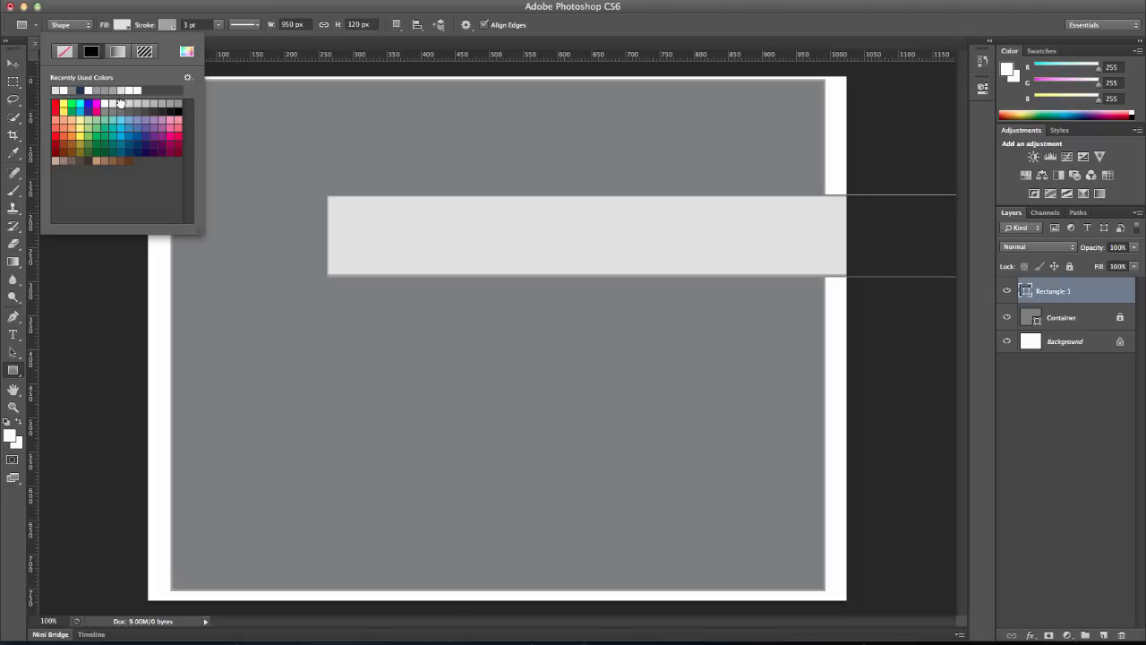
{"action": "mouse_move", "coordinate": [759, 125]}
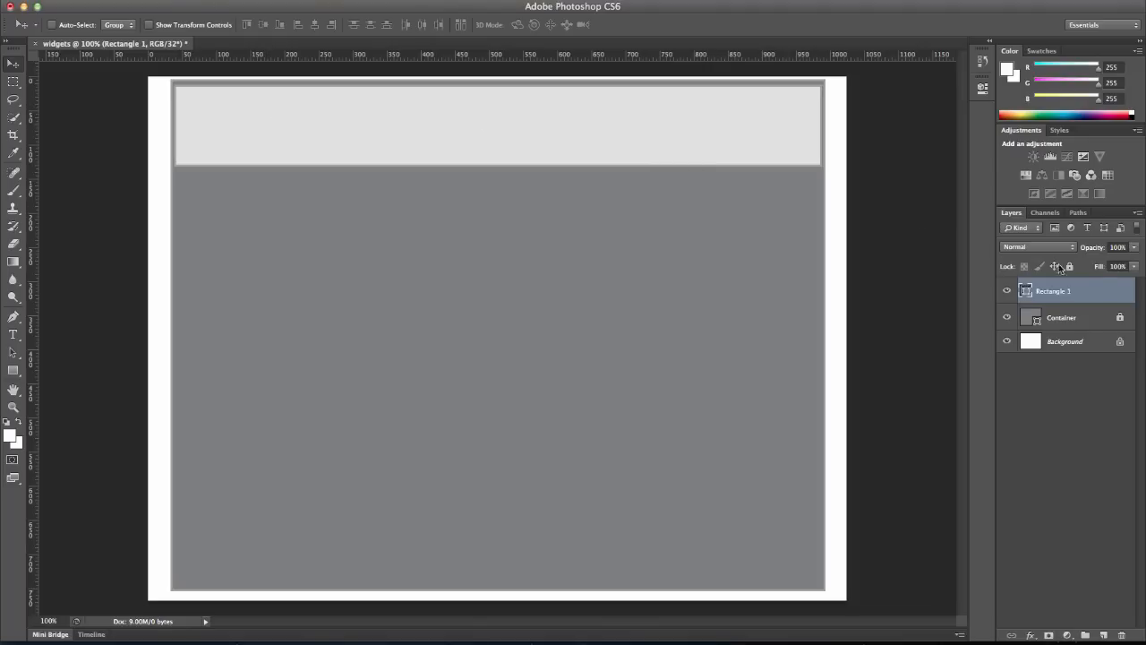
{"action": "double_click", "coordinate": [1053, 290]}
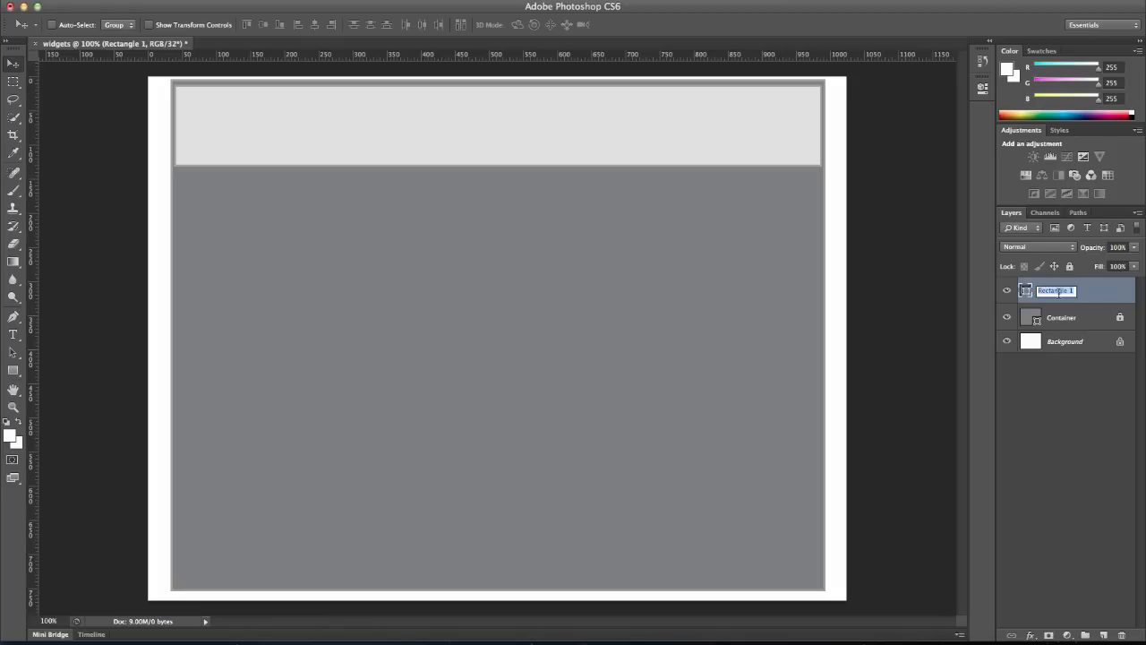
{"action": "type", "text": "Header"}
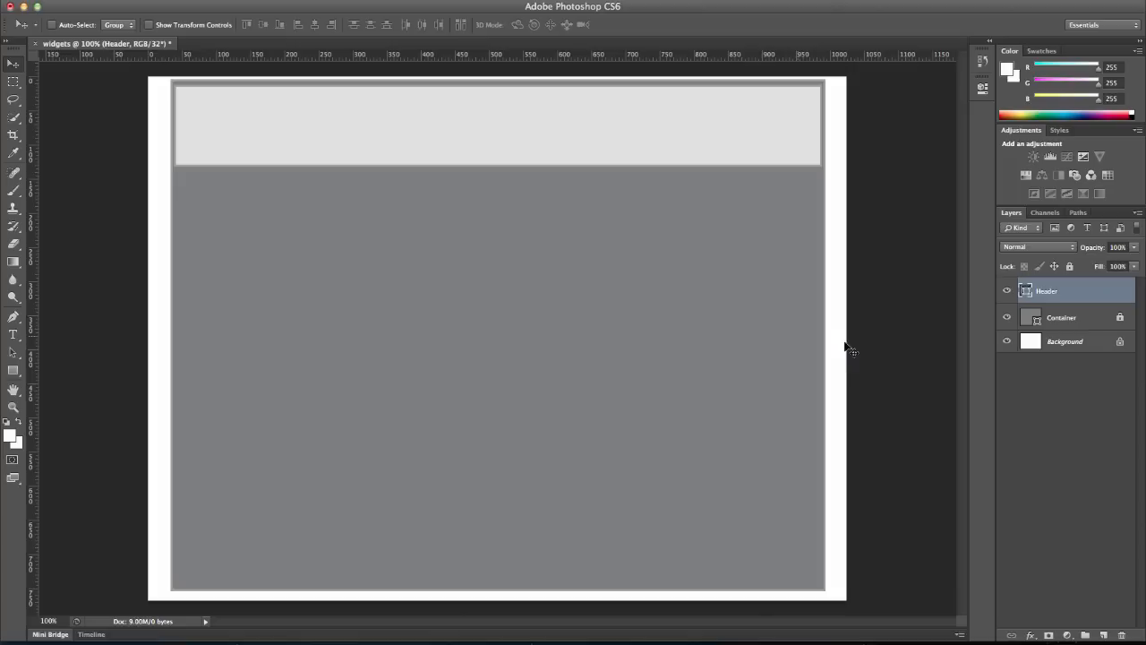
{"action": "mouse_move", "coordinate": [1120, 274]}
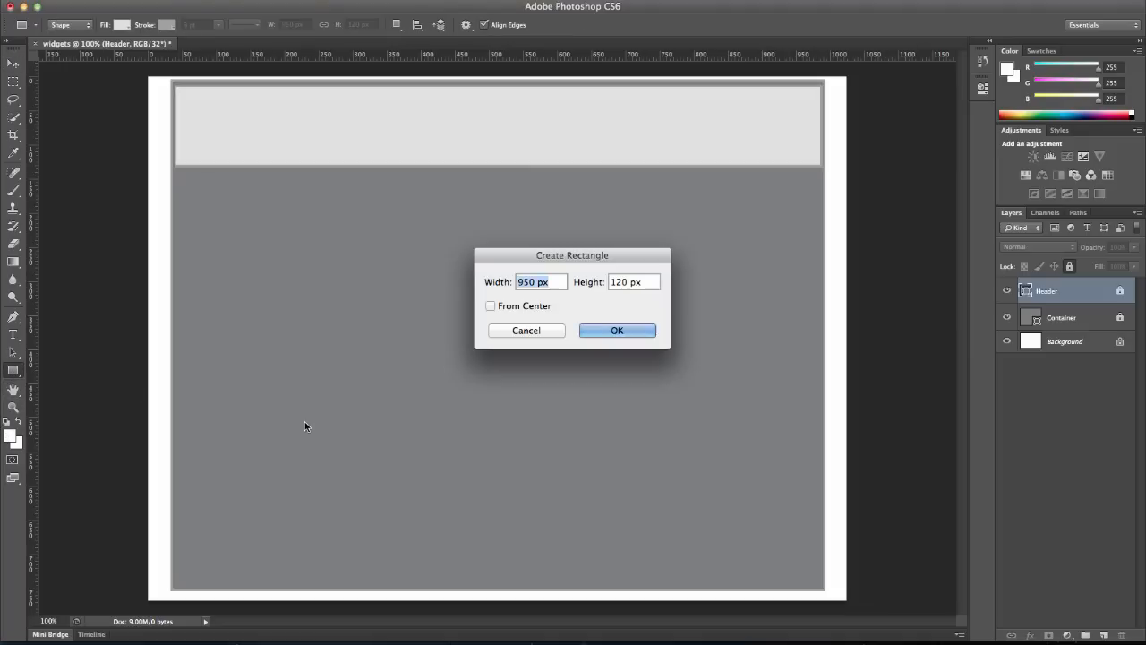
{"action": "mouse_move", "coordinate": [318, 428]}
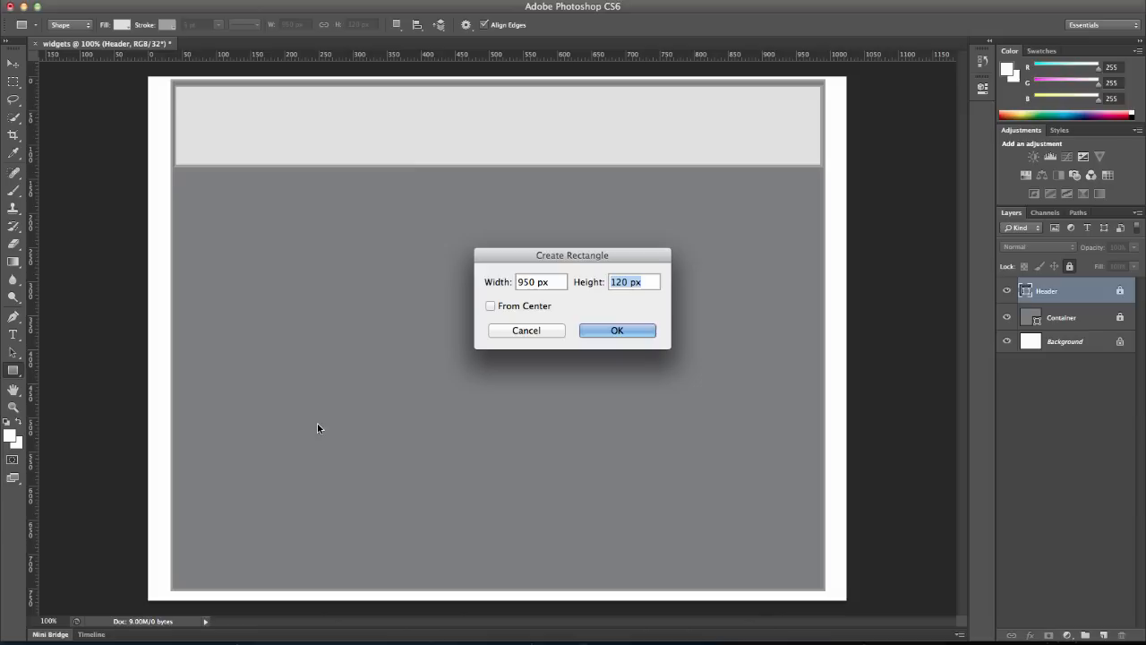
Create a 950×90 px grey bar at the container's bottom and name its layer footer
{"action": "type", "text": "90"}
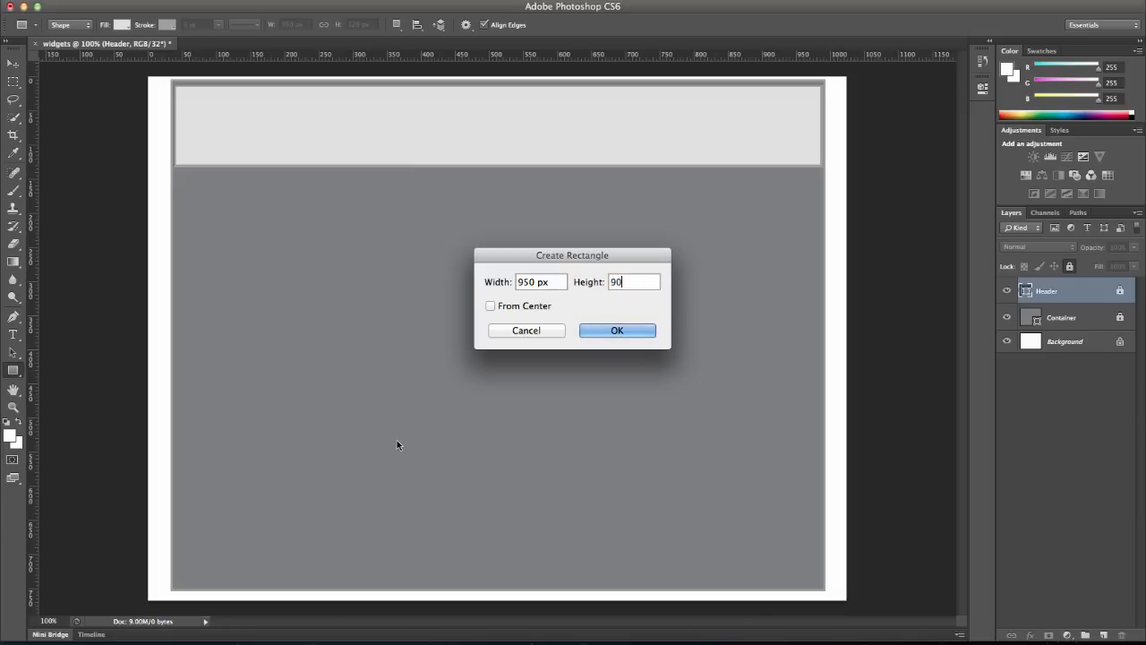
{"action": "left_click", "coordinate": [617, 330]}
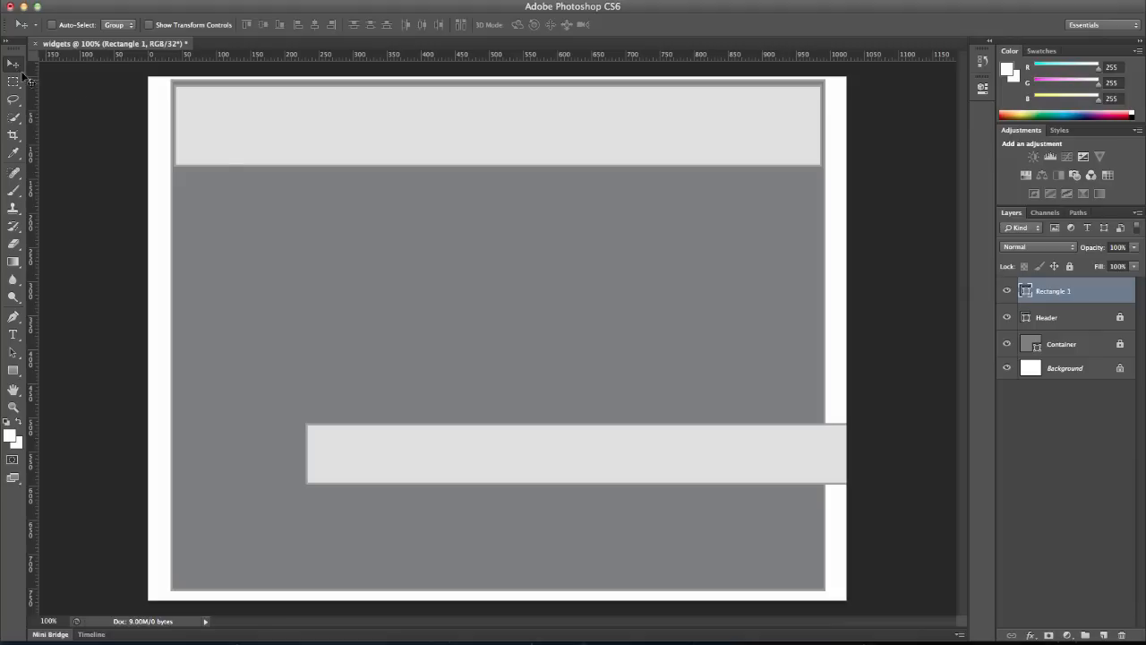
{"action": "left_click_drag", "start_coordinate": [573, 454], "coordinate": [375, 524]}
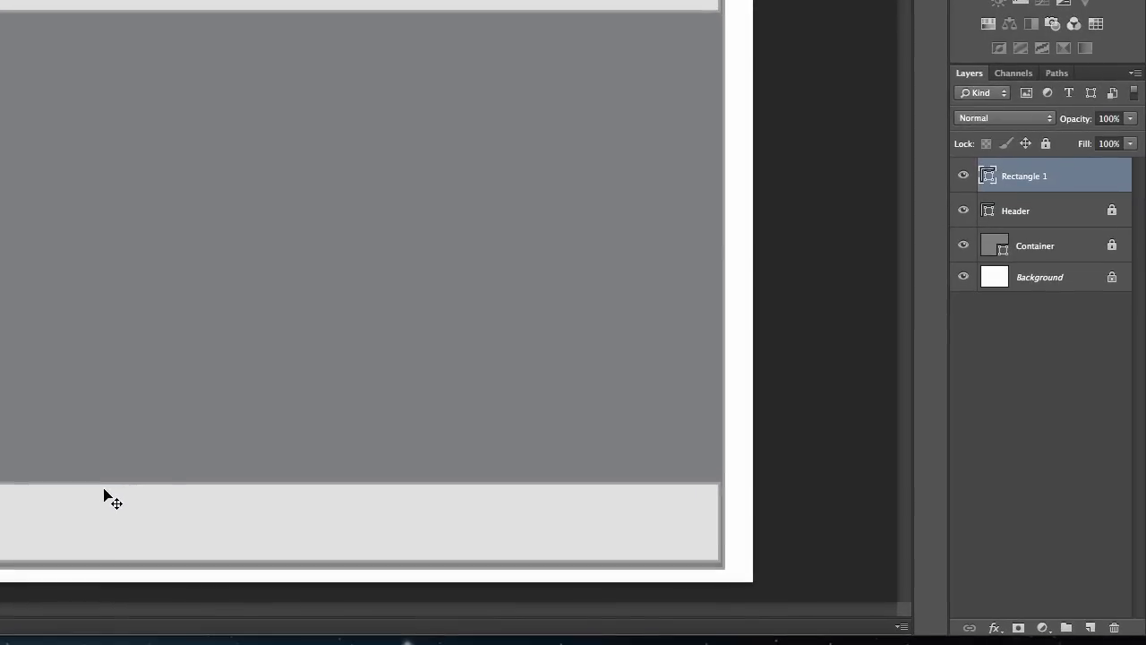
{"action": "double_click", "coordinate": [1024, 175]}
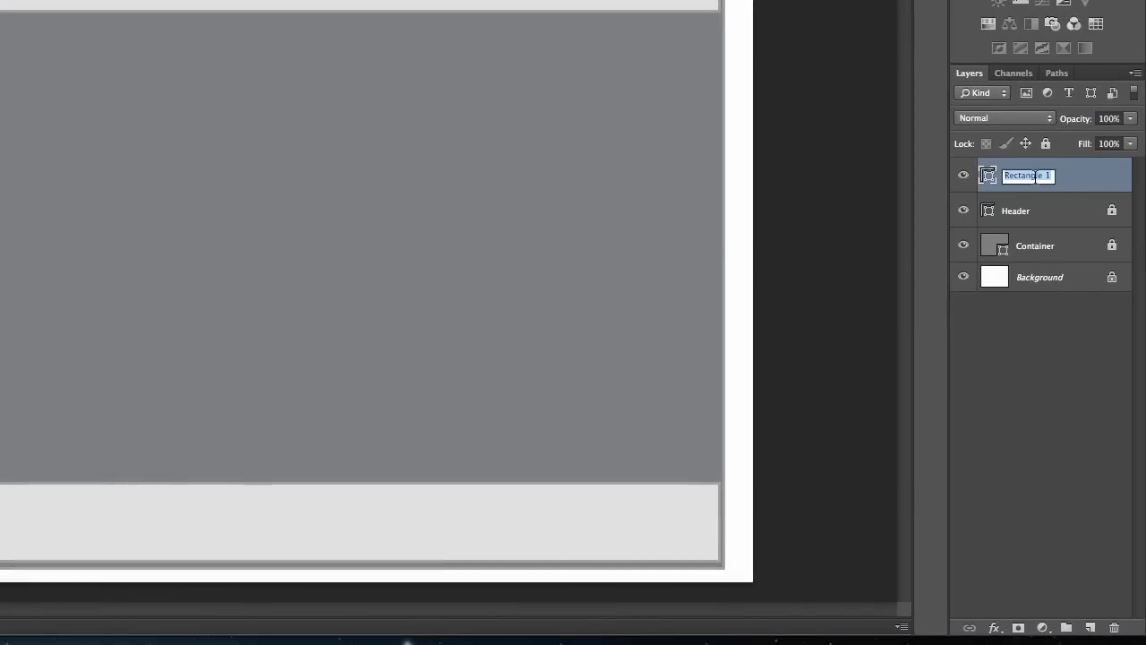
{"action": "type", "text": "footer"}
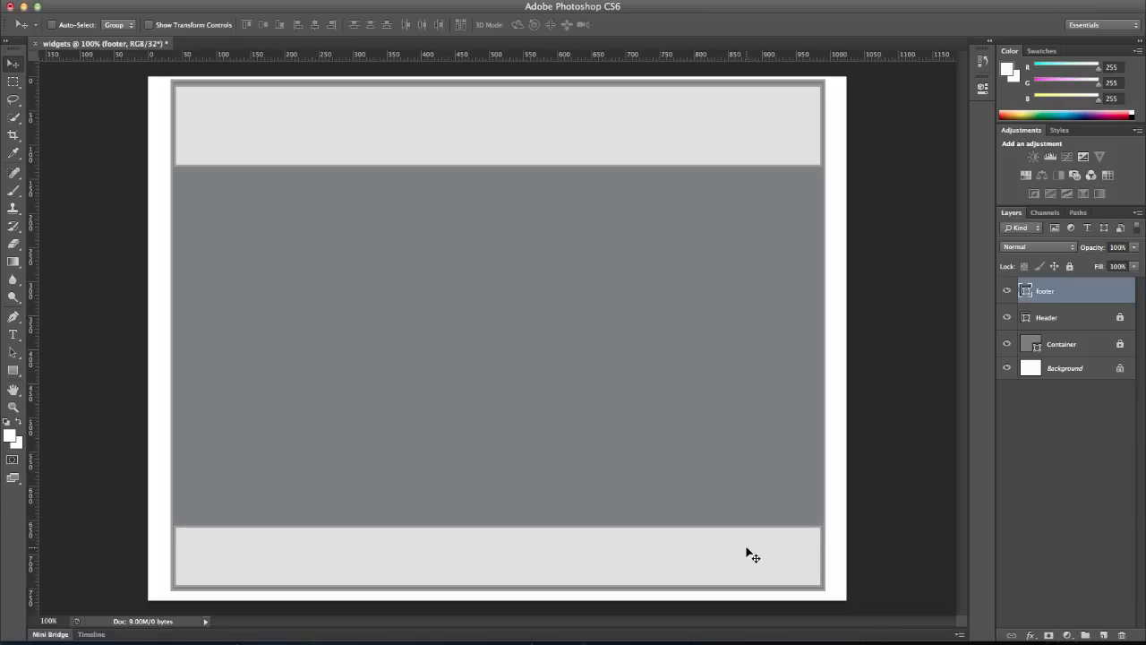
{"action": "mouse_move", "coordinate": [689, 430]}
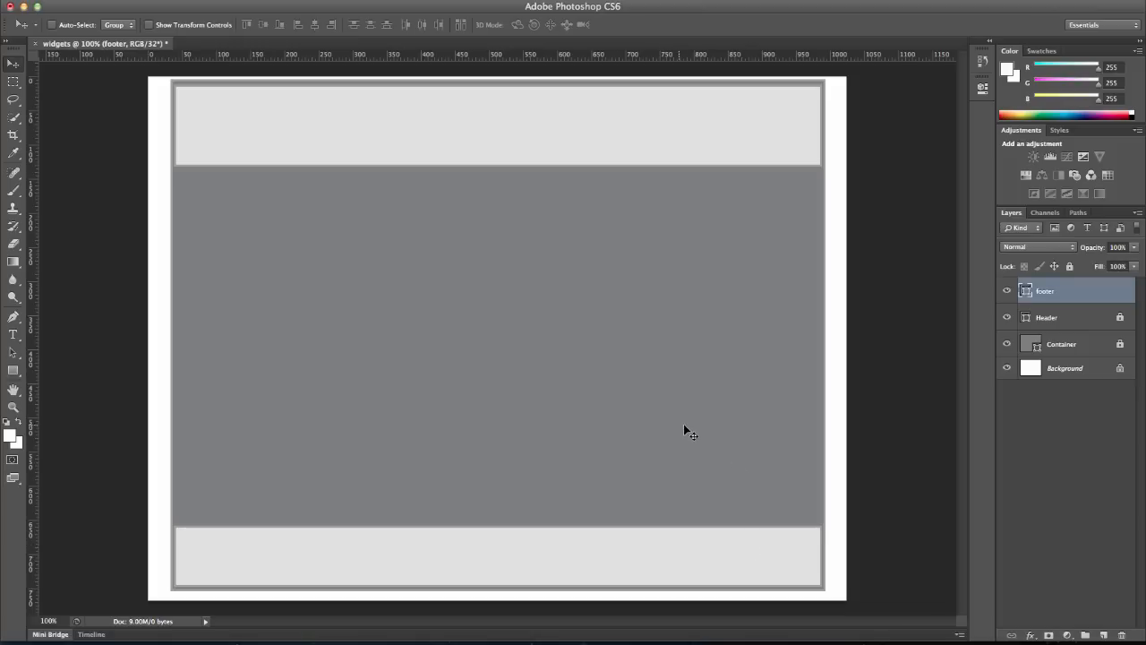
{"action": "mouse_move", "coordinate": [550, 166]}
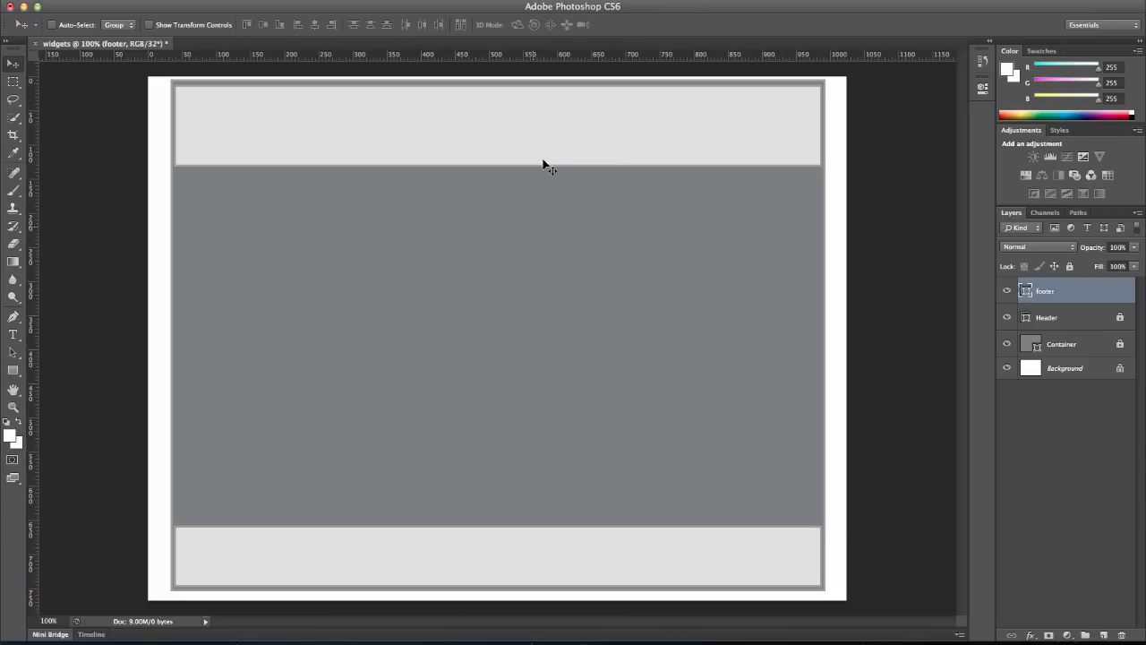
{"action": "mouse_move", "coordinate": [168, 294]}
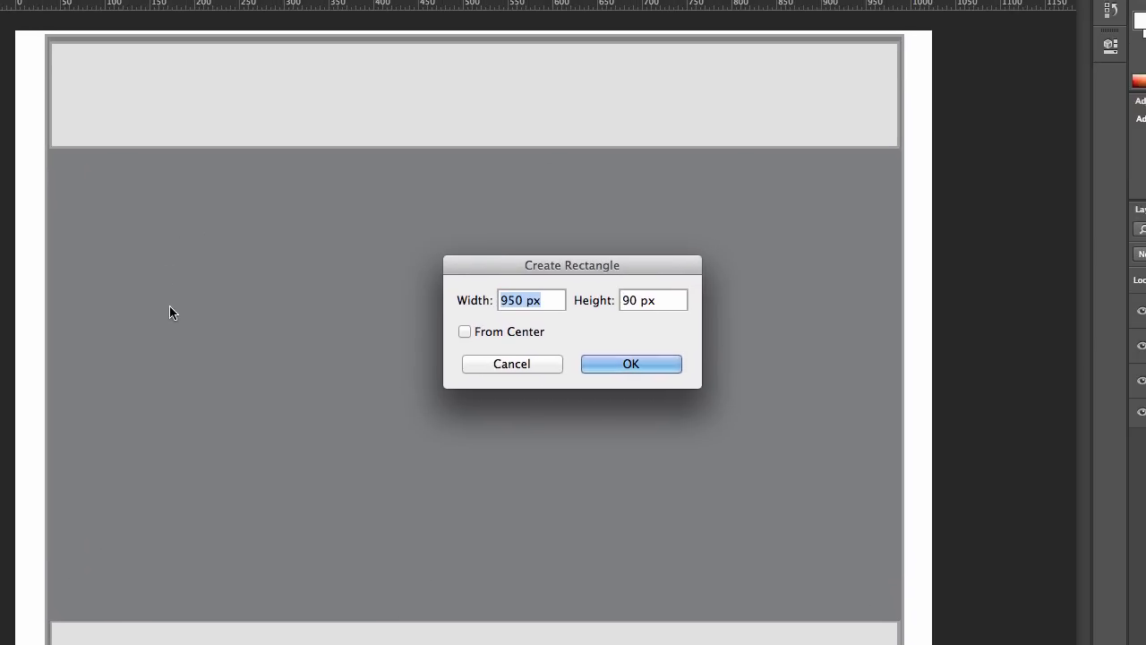
Create a 160×600 px sidebar rectangle and trim its bottom to the footer's top edge
{"action": "type", "text": "160"}
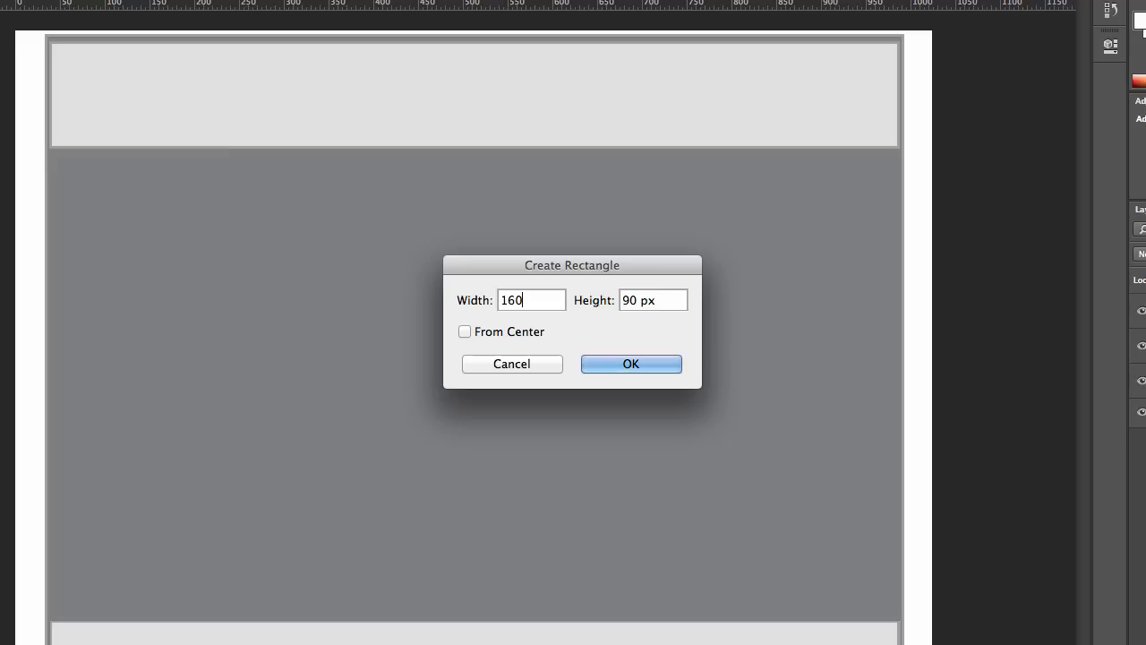
{"action": "key", "text": "Tab"}
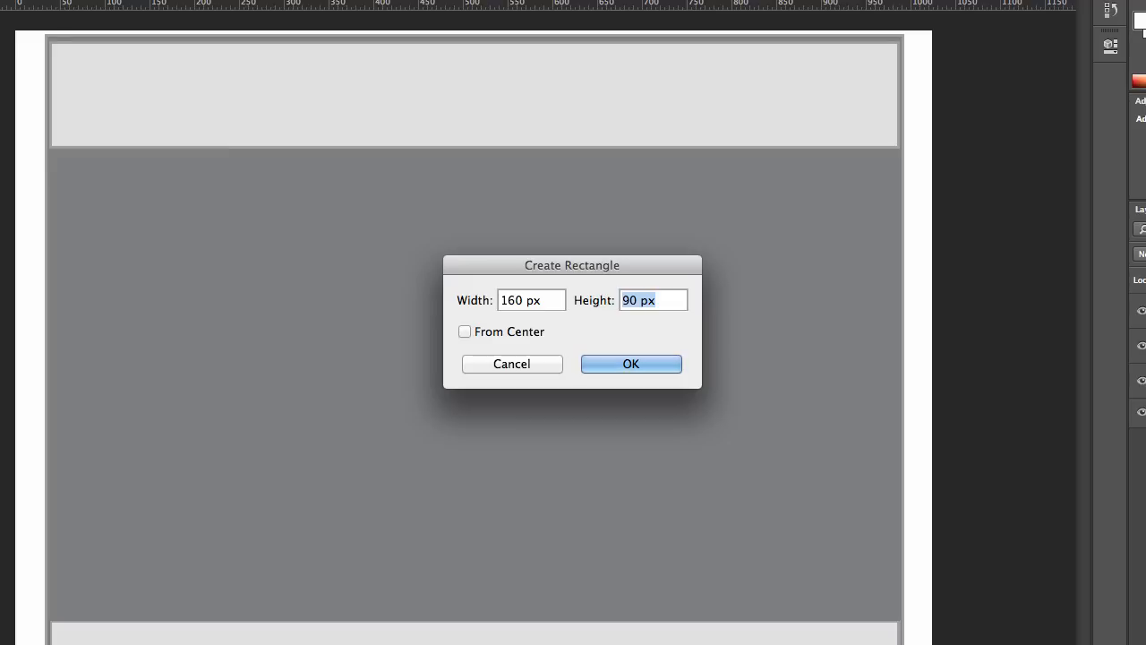
{"action": "type", "text": "600"}
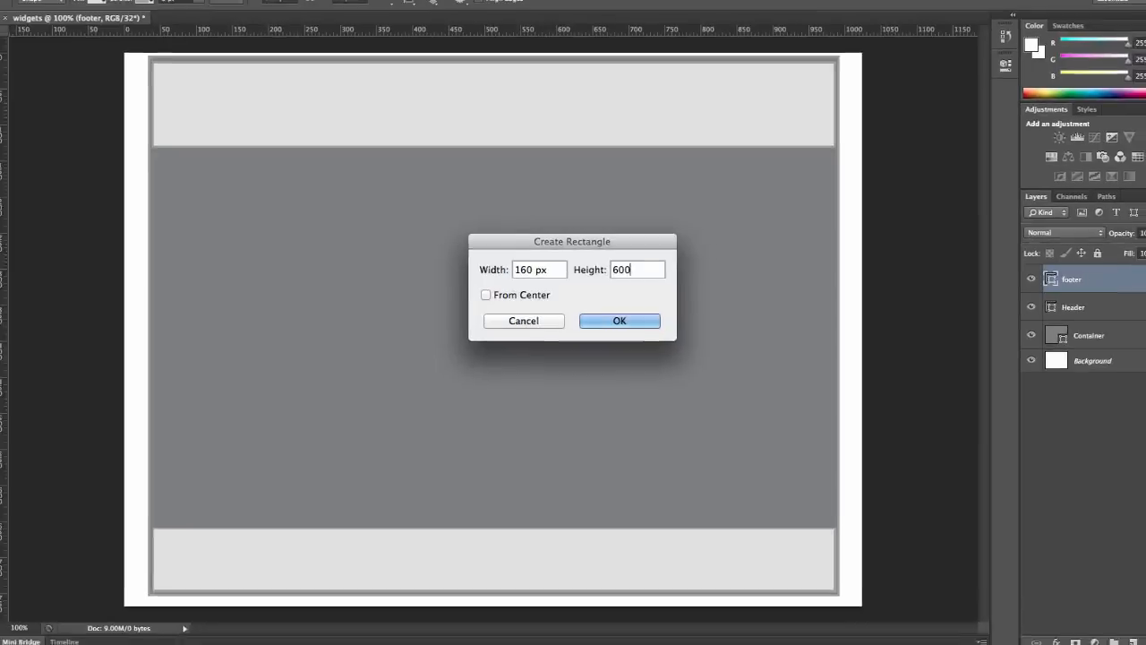
{"action": "left_click", "coordinate": [618, 321]}
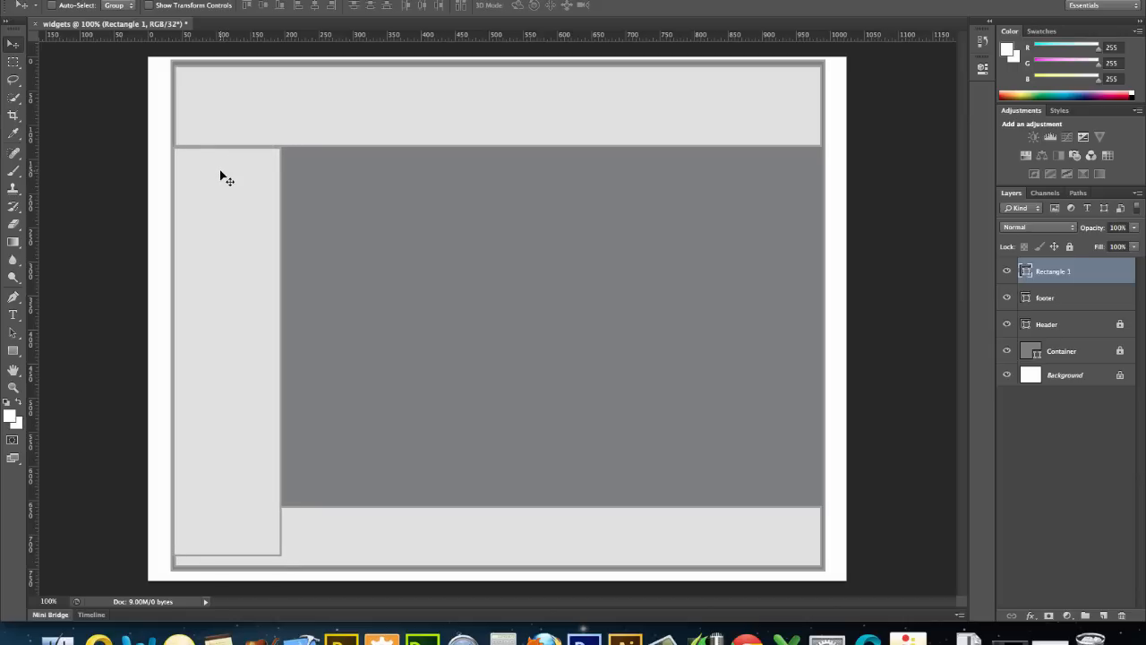
{"action": "mouse_move", "coordinate": [206, 489]}
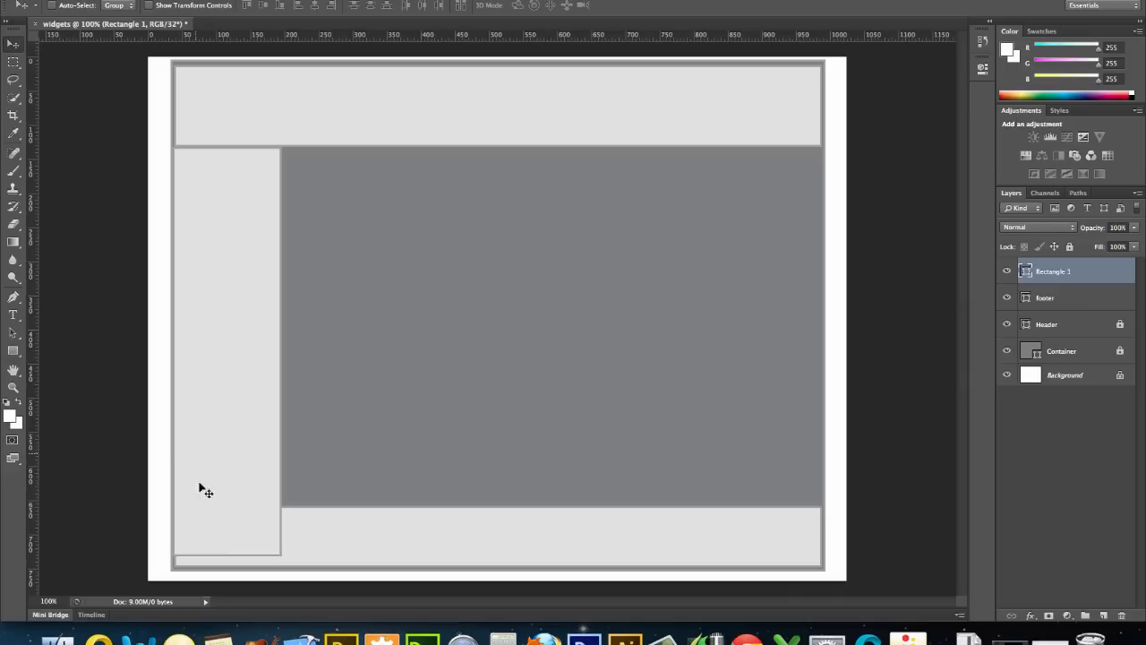
{"action": "mouse_move", "coordinate": [210, 13]}
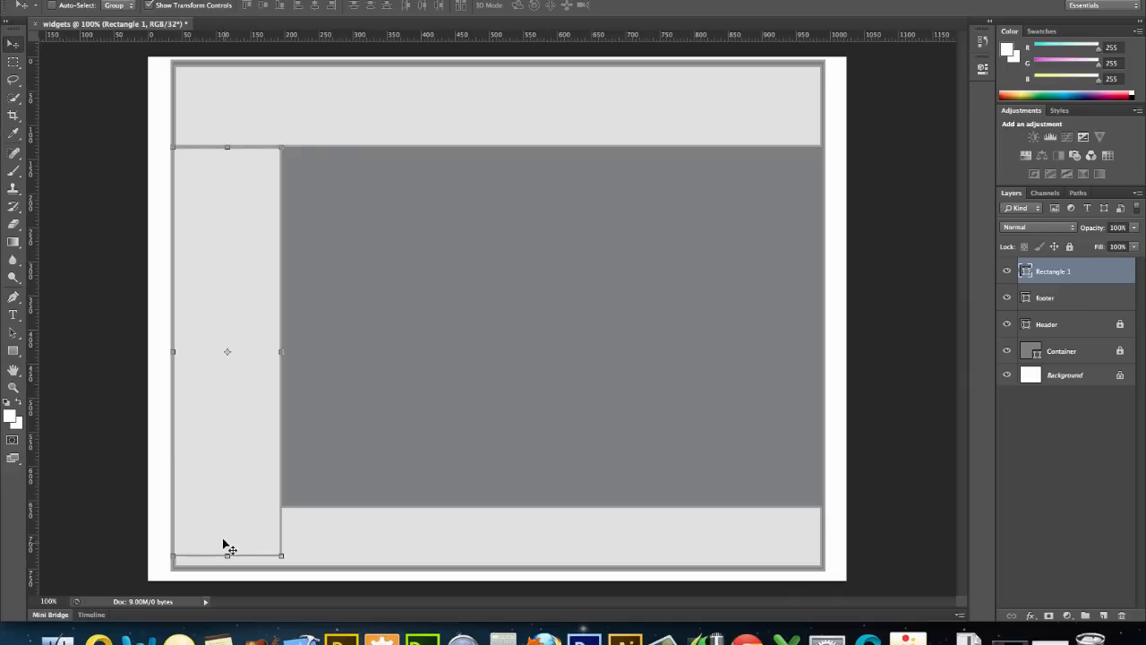
{"action": "left_click_drag", "start_coordinate": [227, 555], "coordinate": [226, 529]}
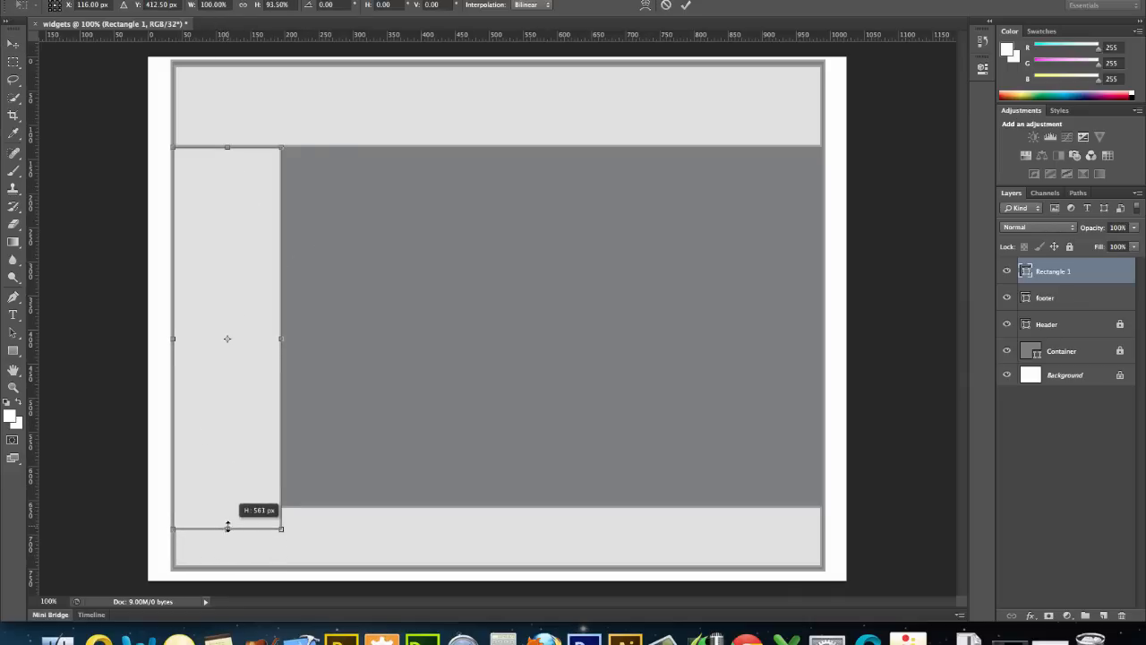
{"action": "left_click_drag", "start_coordinate": [227, 527], "coordinate": [227, 503]}
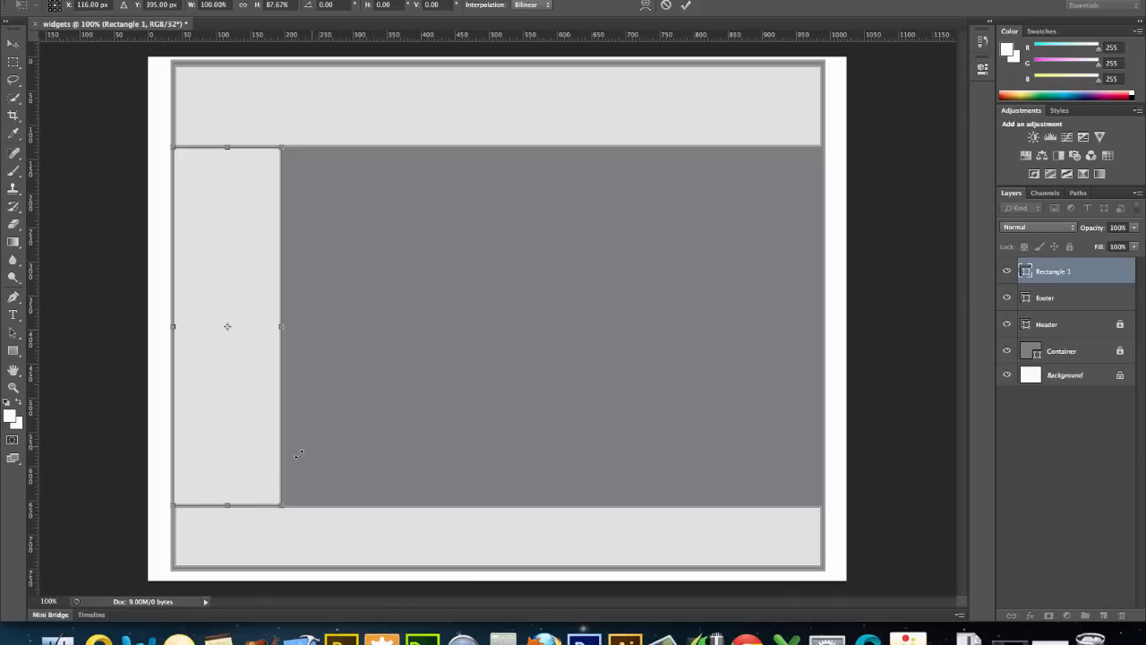
{"action": "mouse_move", "coordinate": [381, 352]}
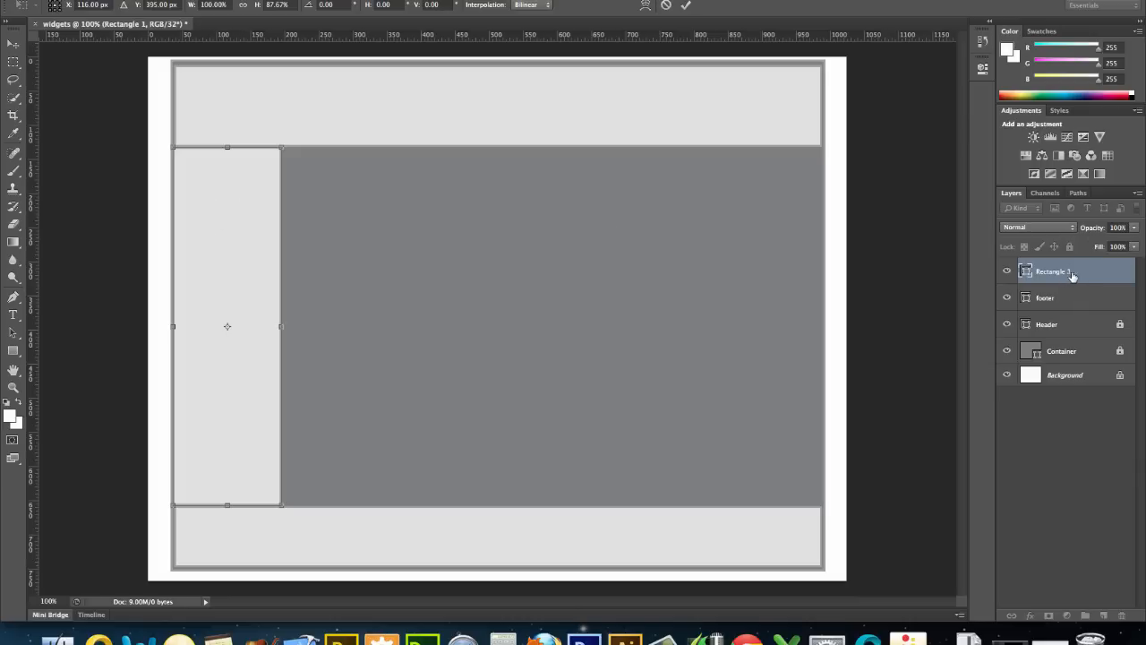
{"action": "mouse_move", "coordinate": [1044, 275]}
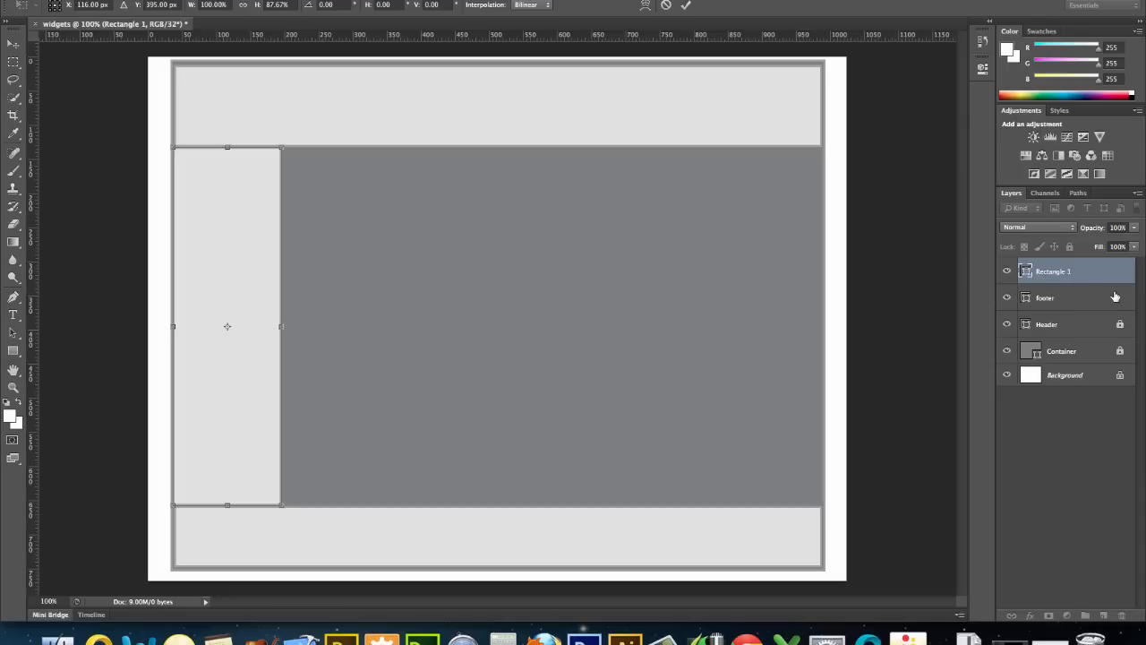
{"action": "mouse_move", "coordinate": [985, 262]}
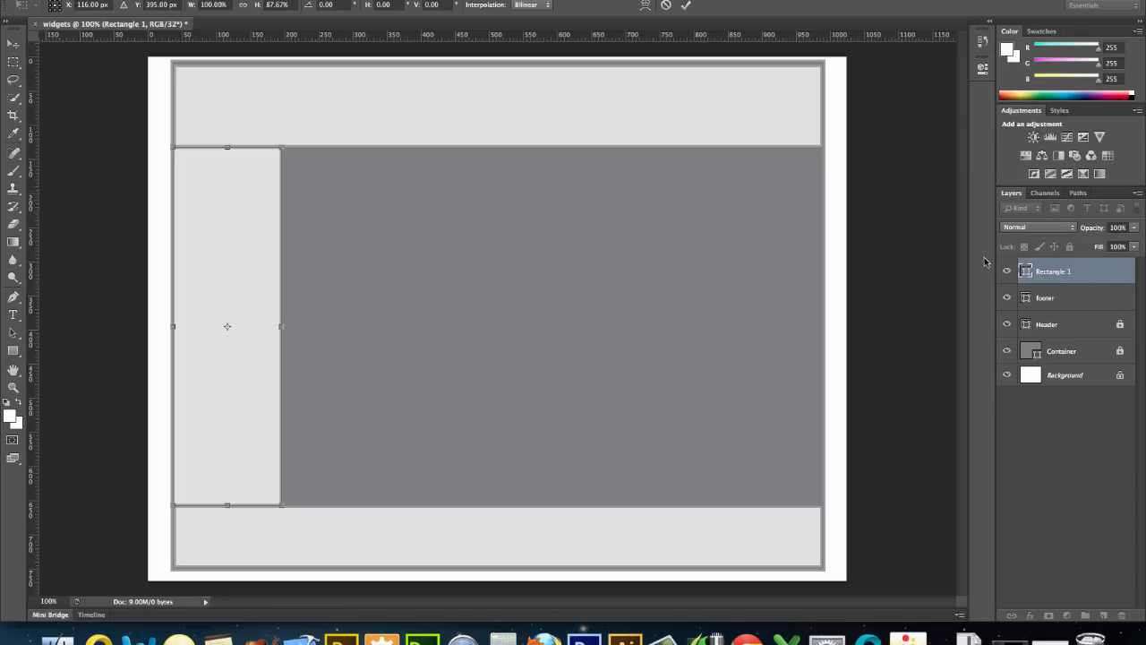
Apply the sidebar resize, rename its layer sidebar, and lock it
{"action": "left_click", "coordinate": [13, 43]}
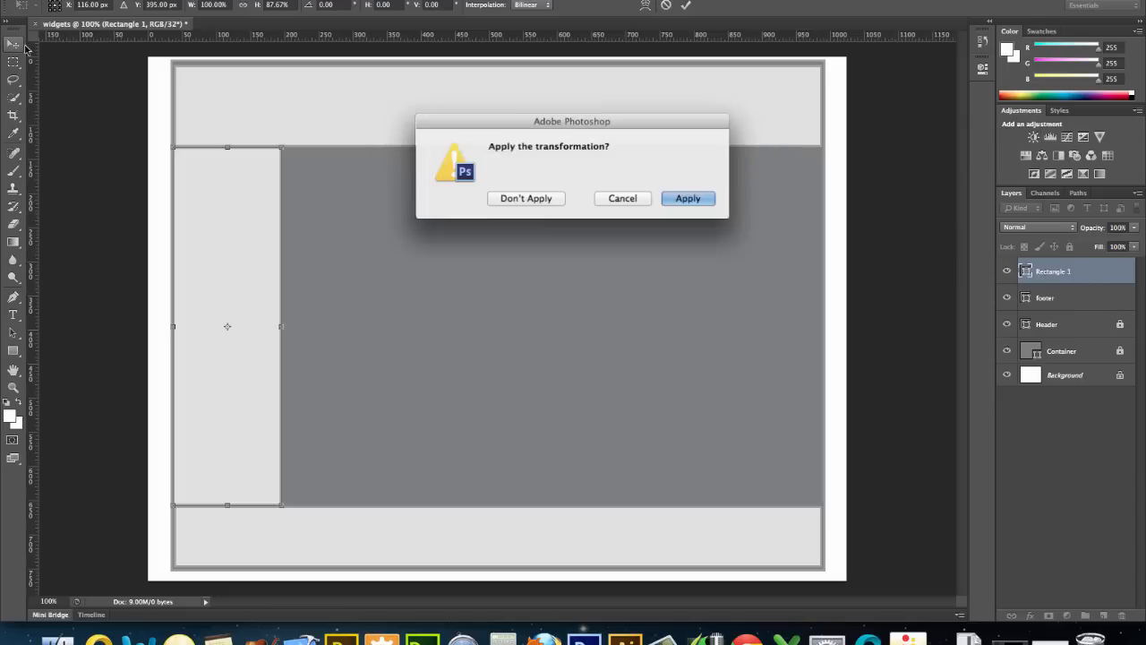
{"action": "left_click", "coordinate": [688, 198]}
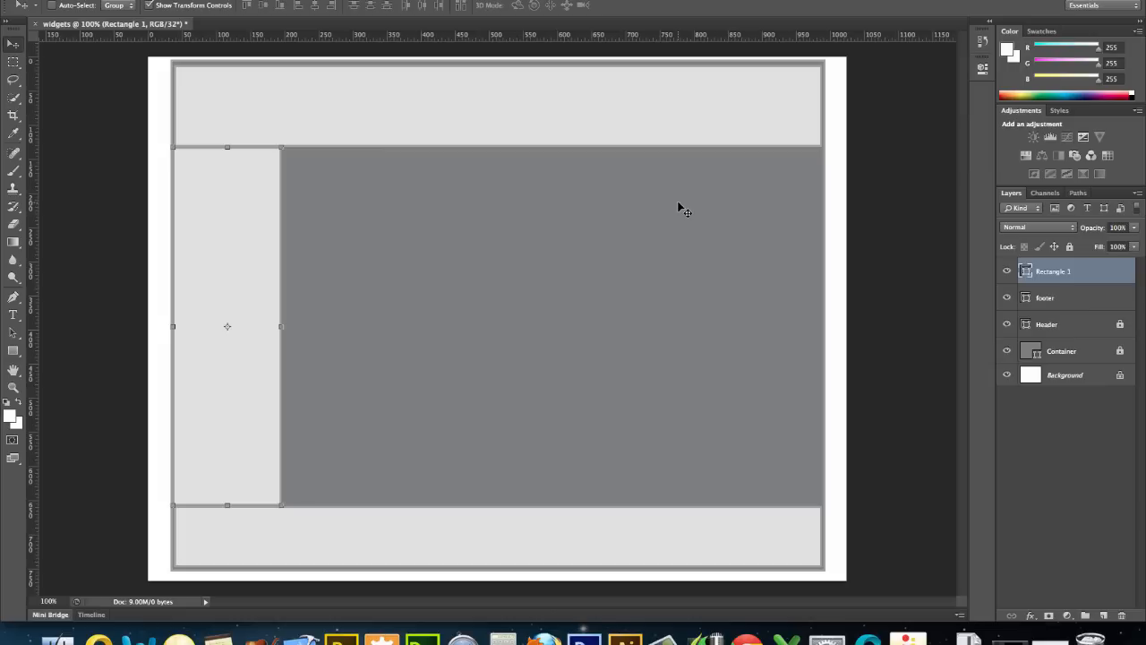
{"action": "double_click", "coordinate": [1053, 270]}
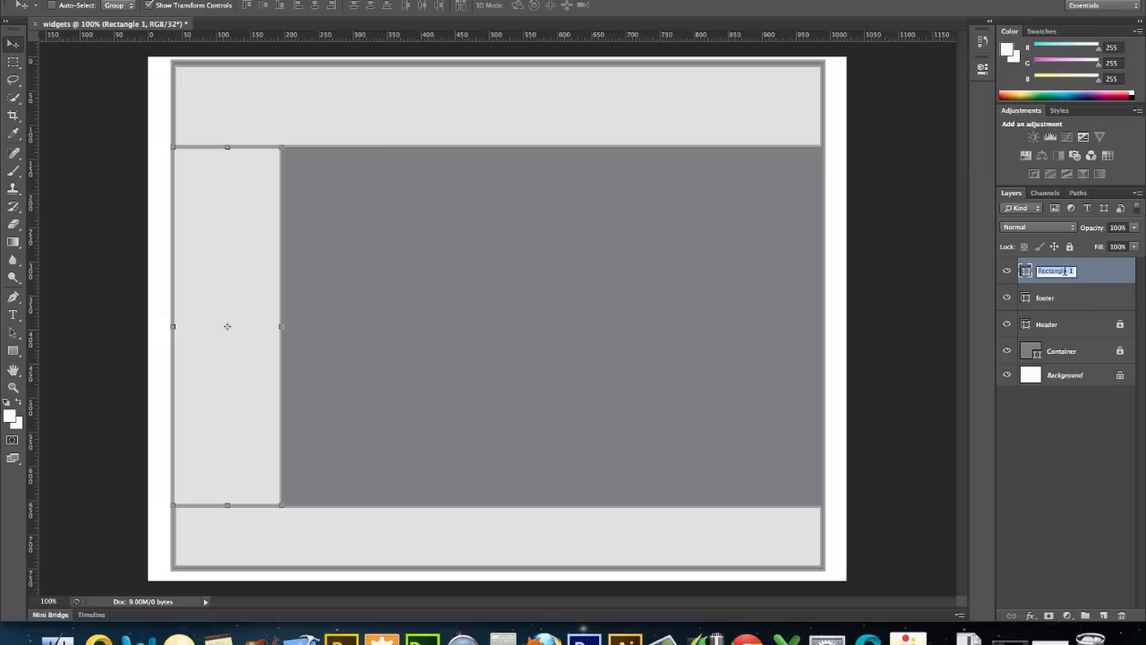
{"action": "type", "text": "sidebar"}
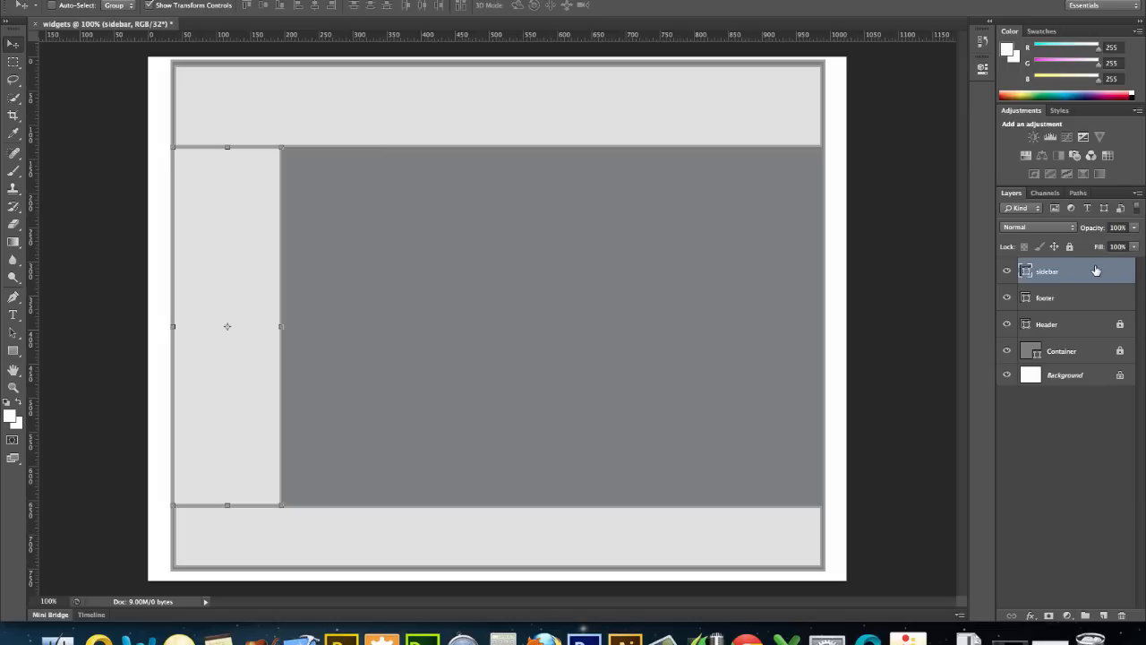
{"action": "left_click", "coordinate": [1045, 297]}
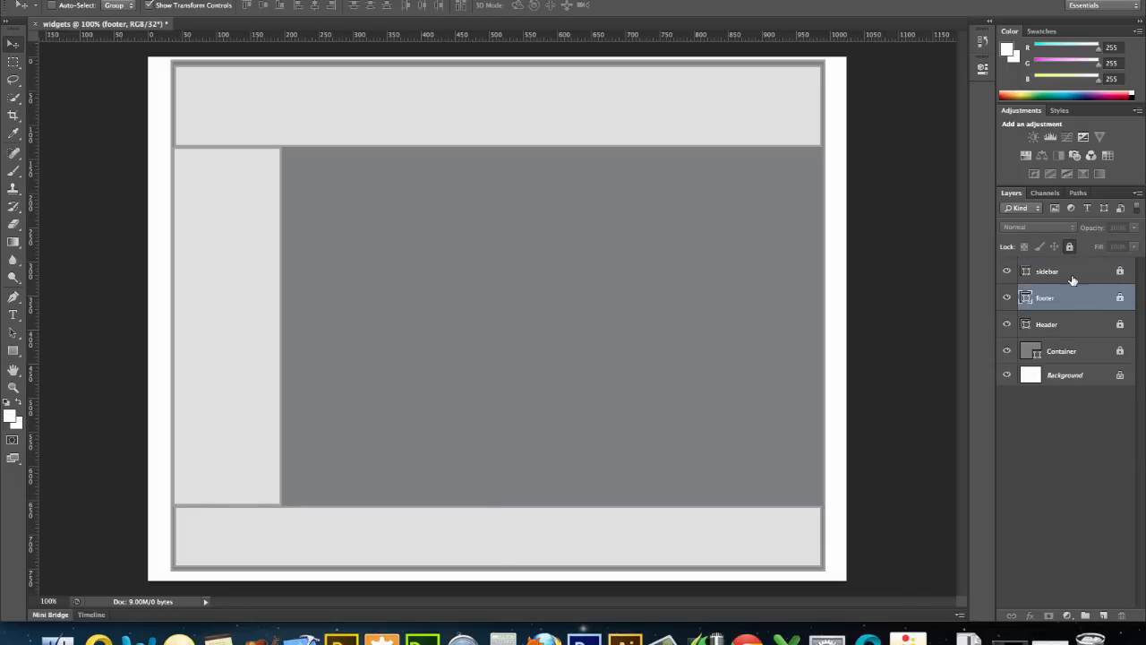
{"action": "mouse_move", "coordinate": [634, 347]}
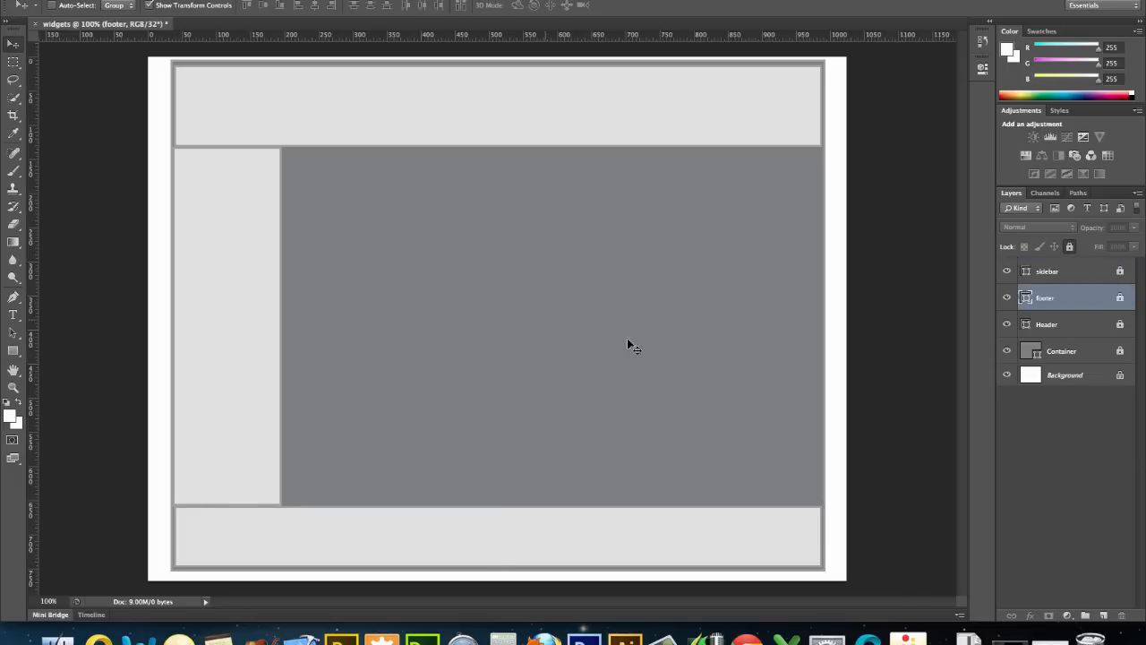
{"action": "mouse_move", "coordinate": [40, 327]}
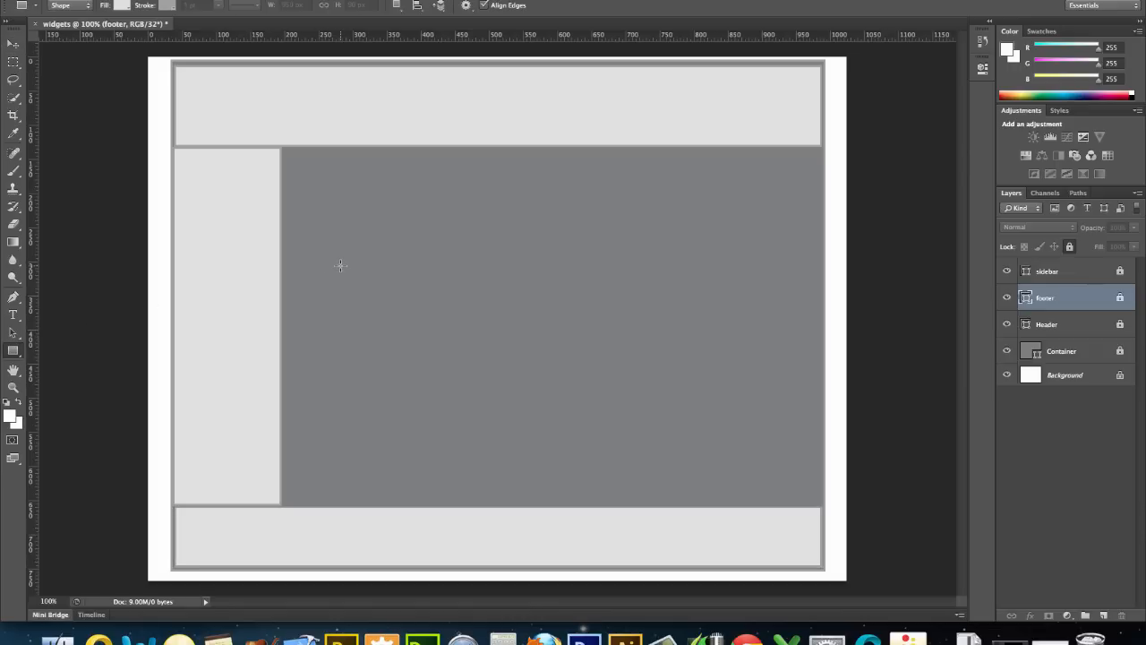
Create an 820×570 px rectangle and fit it between sidebar, header and footer
{"action": "left_click", "coordinate": [340, 266]}
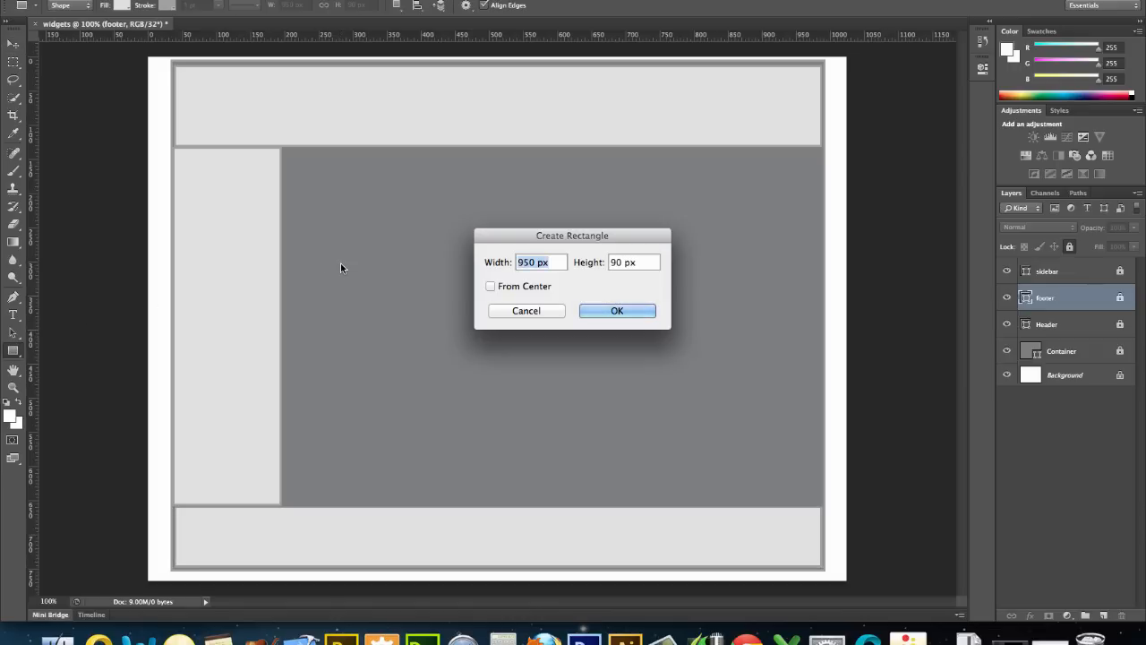
{"action": "type", "text": "82"}
{"action": "left_click", "coordinate": [634, 261]}
{"action": "type", "text": "5"}
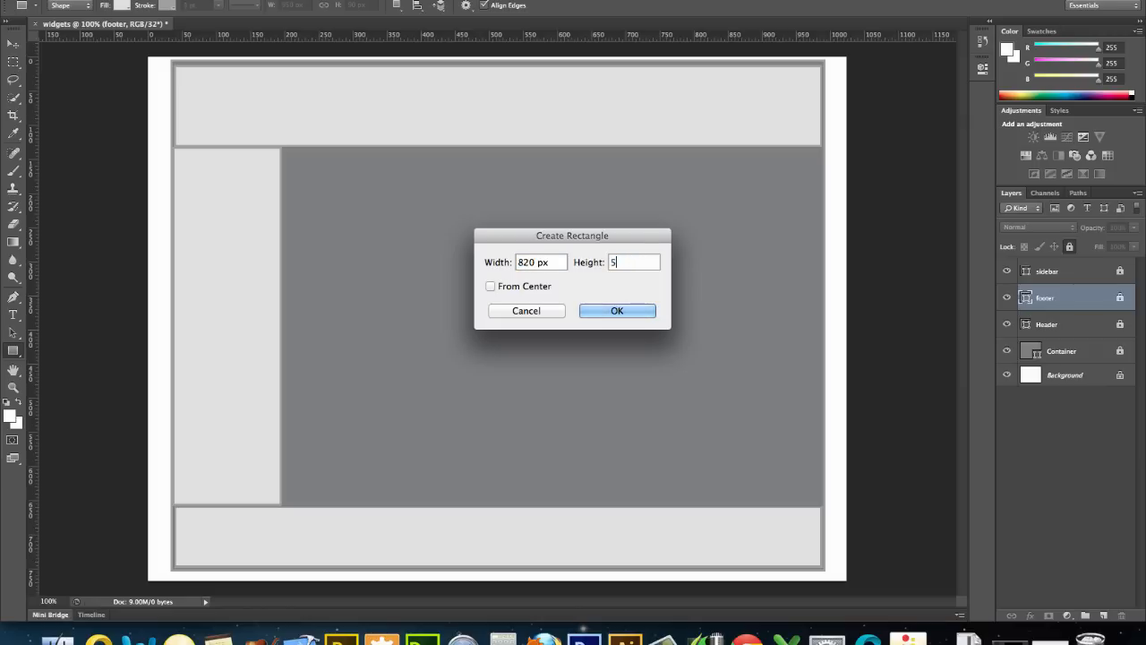
{"action": "type", "text": "70"}
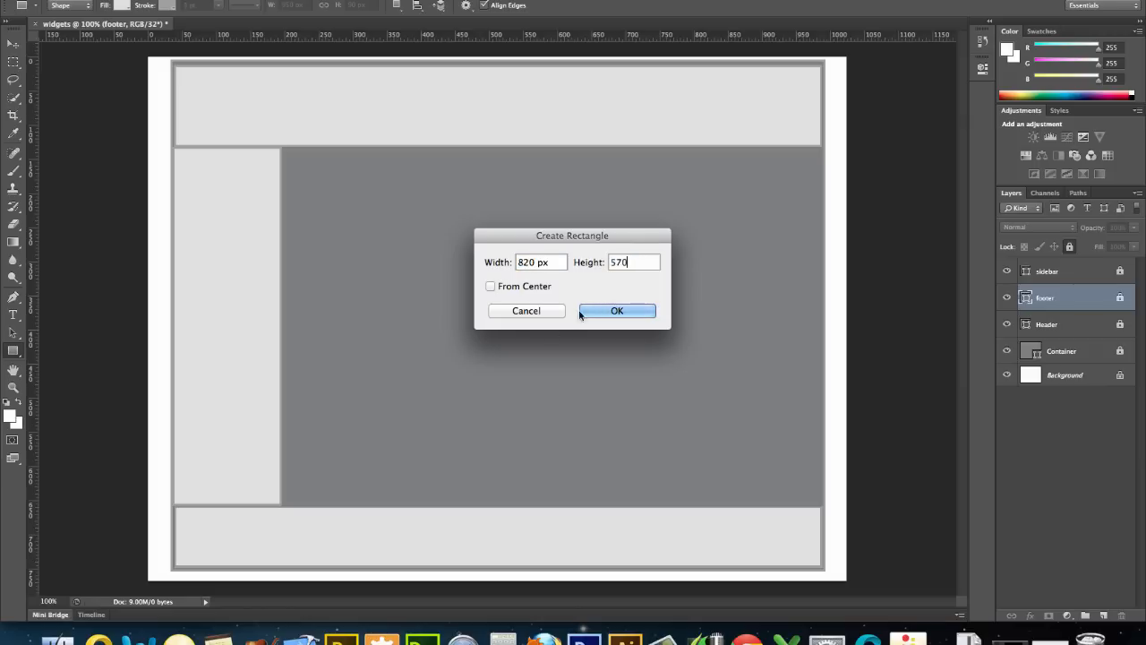
{"action": "left_click", "coordinate": [617, 311]}
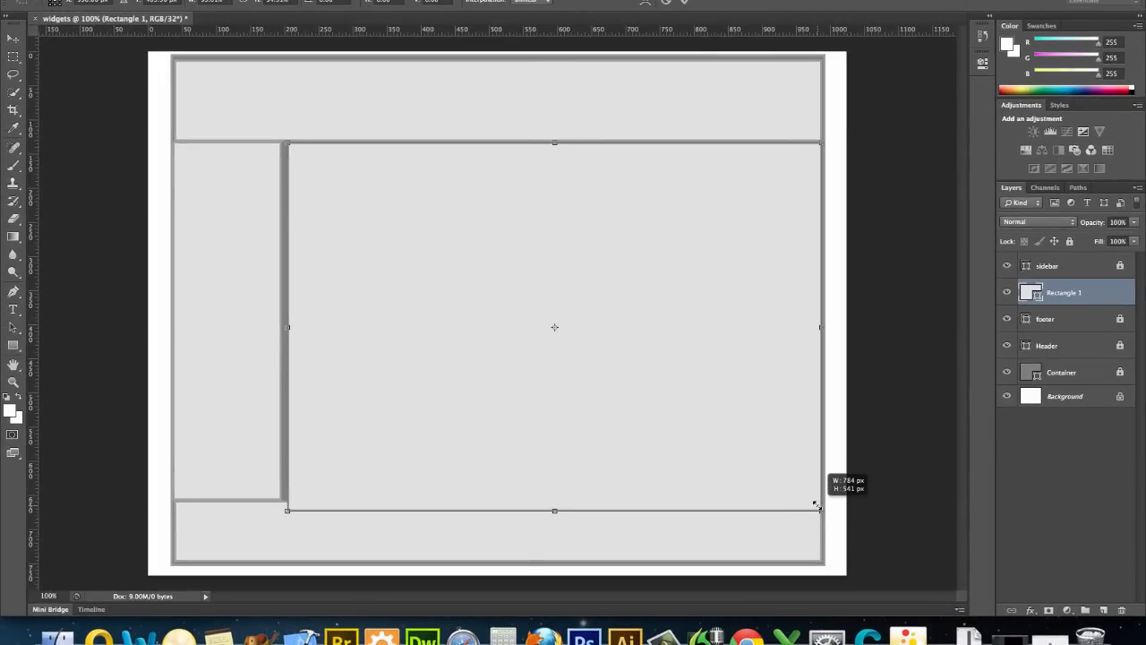
{"action": "left_click_drag", "start_coordinate": [817, 510], "coordinate": [813, 499]}
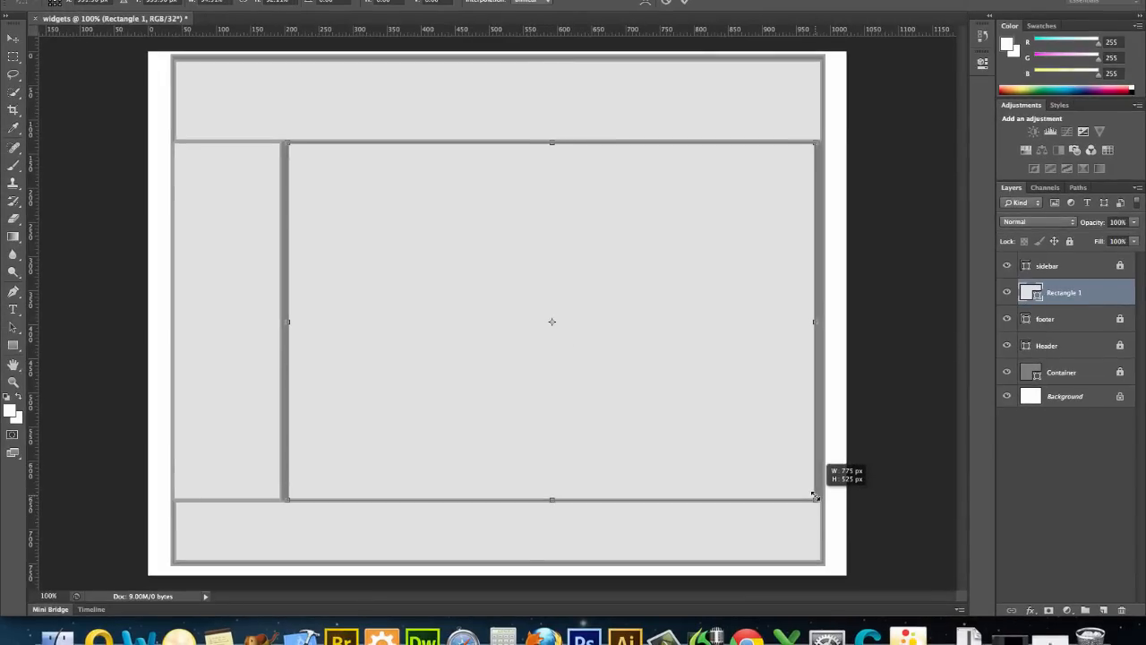
{"action": "left_click_drag", "start_coordinate": [813, 321], "coordinate": [819, 321]}
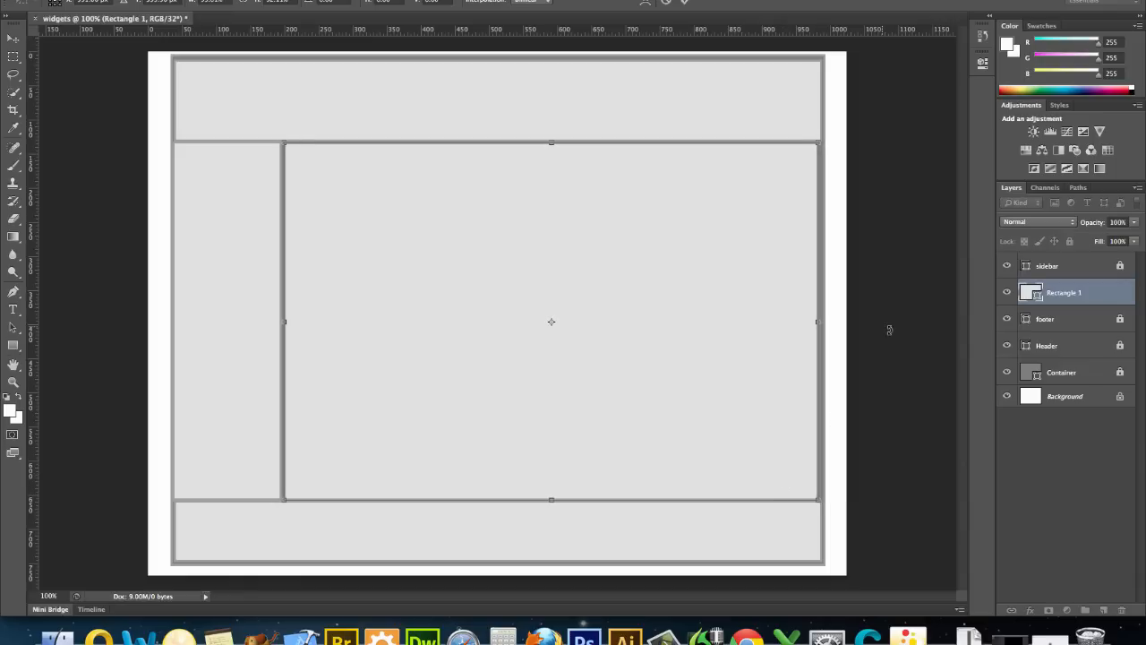
{"action": "left_click_drag", "start_coordinate": [815, 322], "coordinate": [821, 323]}
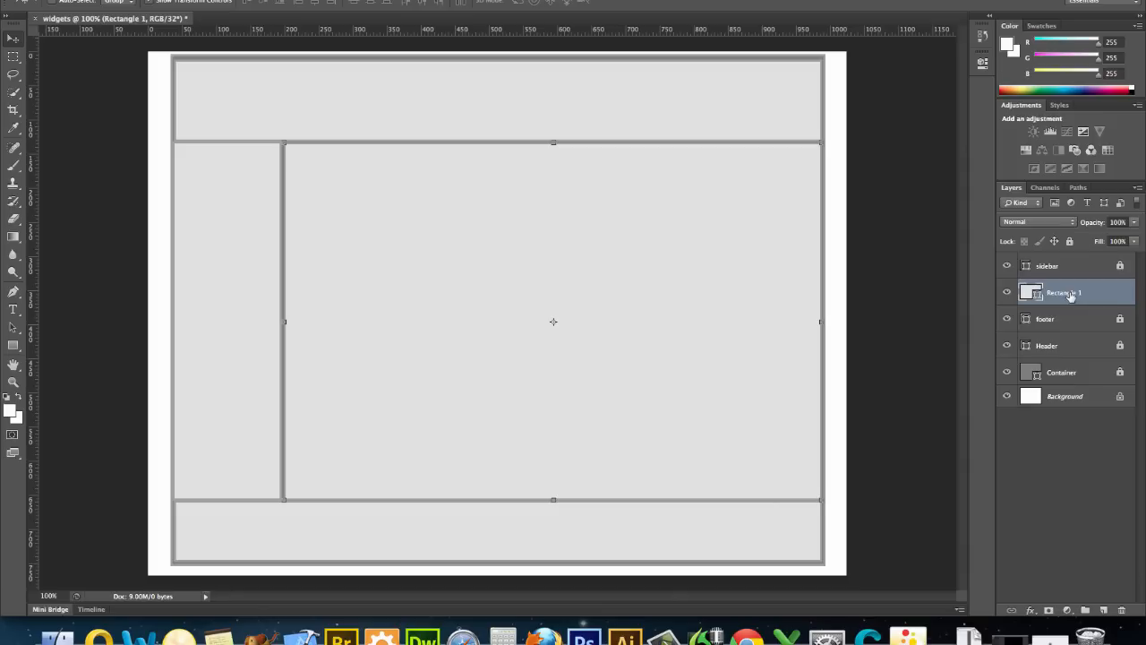
Rename the content rectangle's layer main and select the layers from sidebar to Container
{"action": "double_click", "coordinate": [1064, 291]}
{"action": "type", "text": "main"}
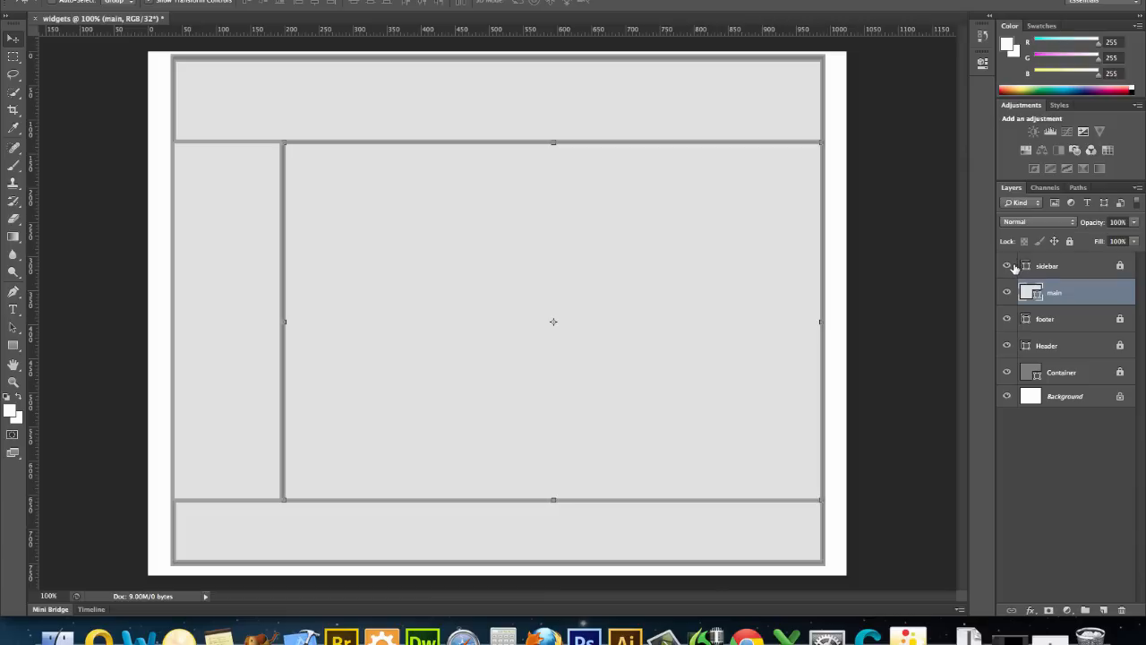
{"action": "mouse_move", "coordinate": [1086, 266]}
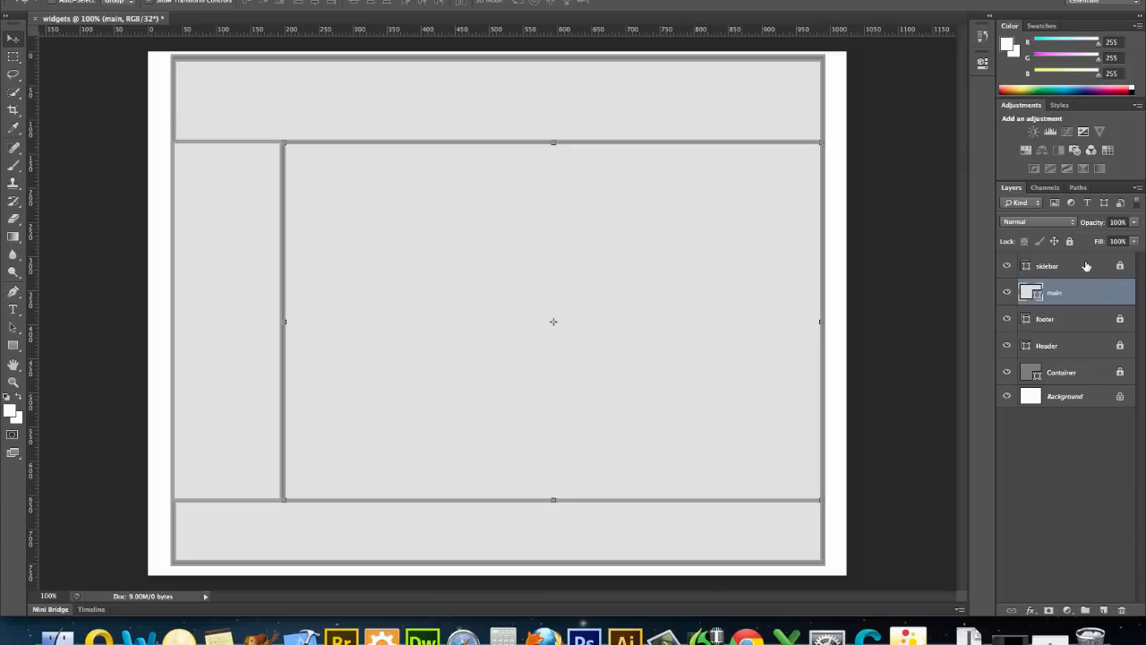
{"action": "left_click", "coordinate": [1047, 265]}
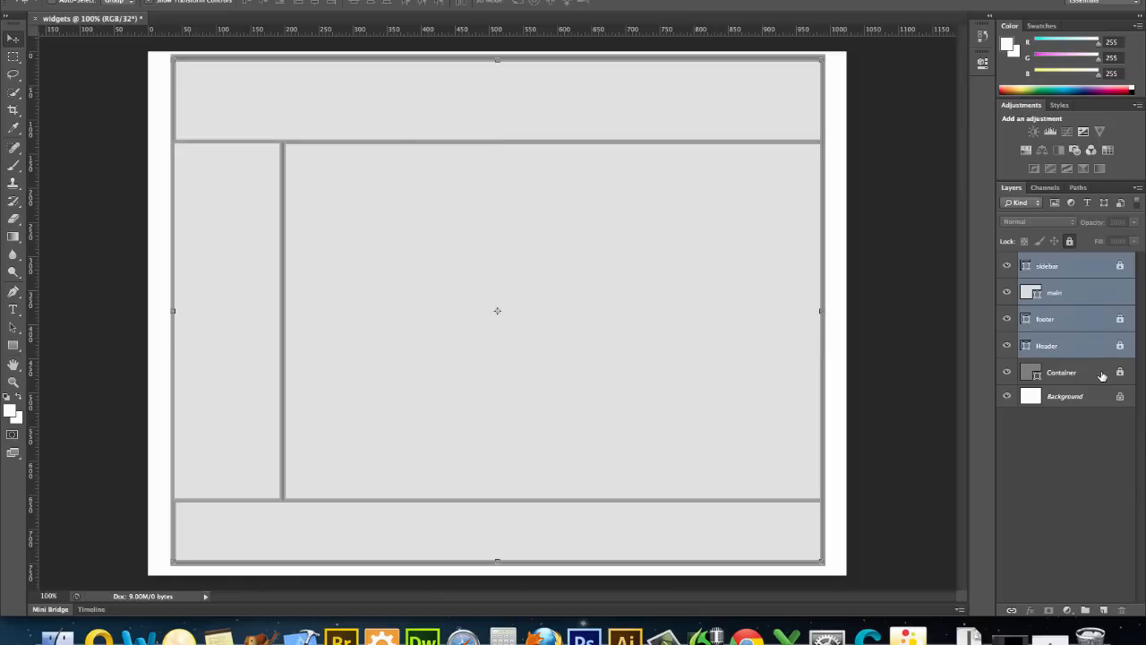
{"action": "left_click", "coordinate": [1061, 372]}
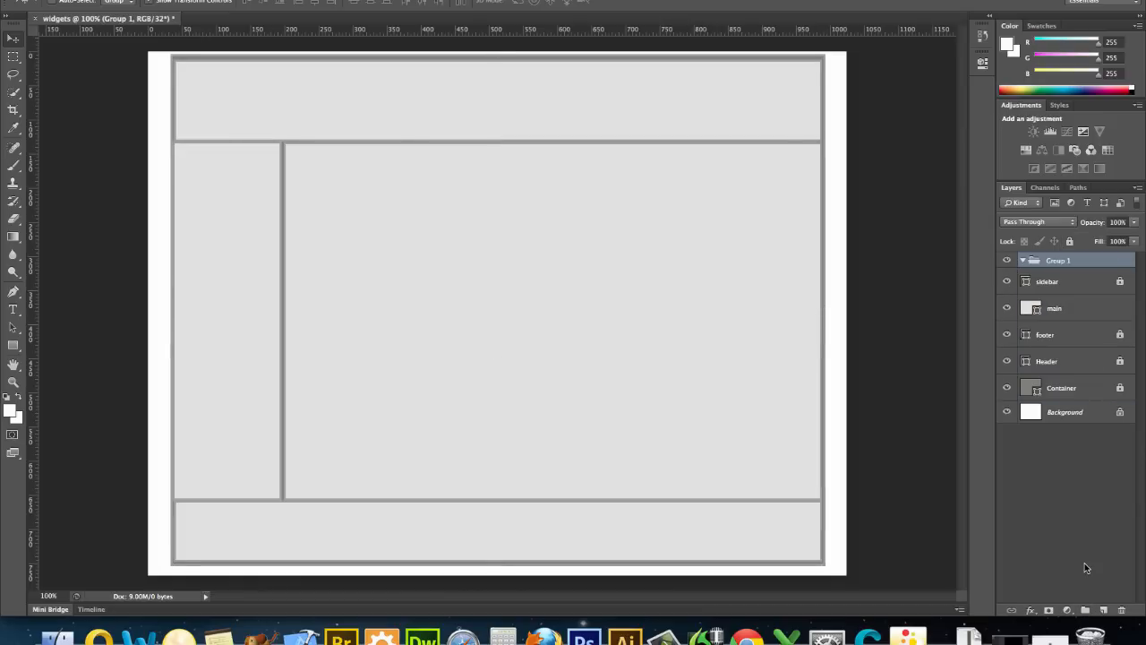
Move sidebar, main and footer into the group and rename the group divs
{"action": "left_click", "coordinate": [1061, 260]}
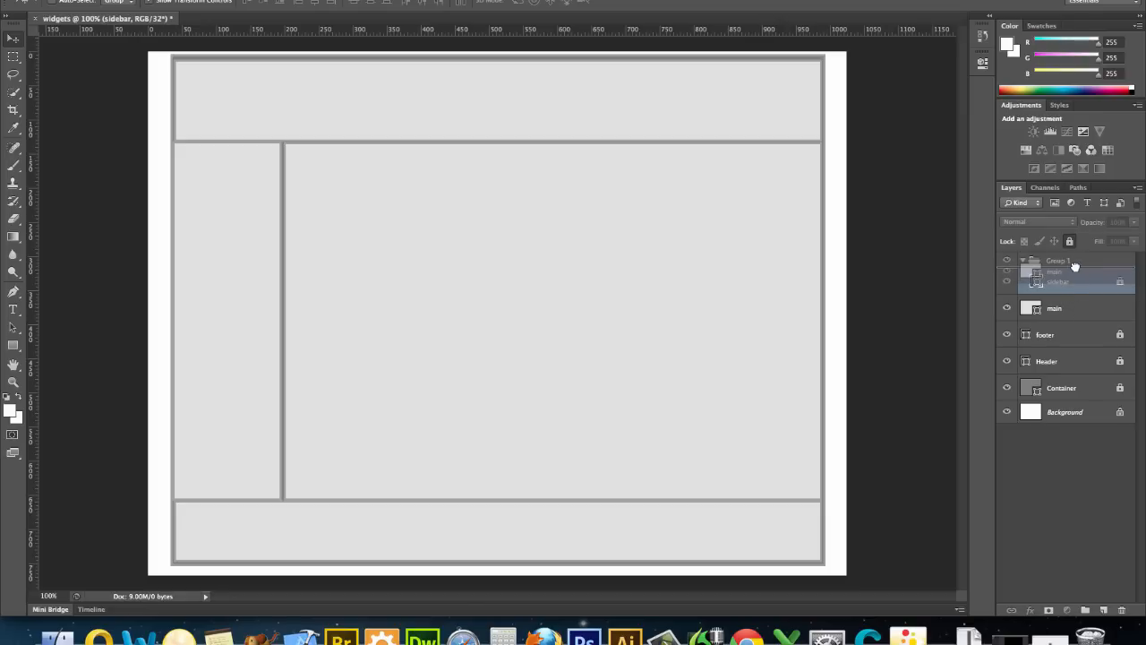
{"action": "left_click", "coordinate": [1066, 307]}
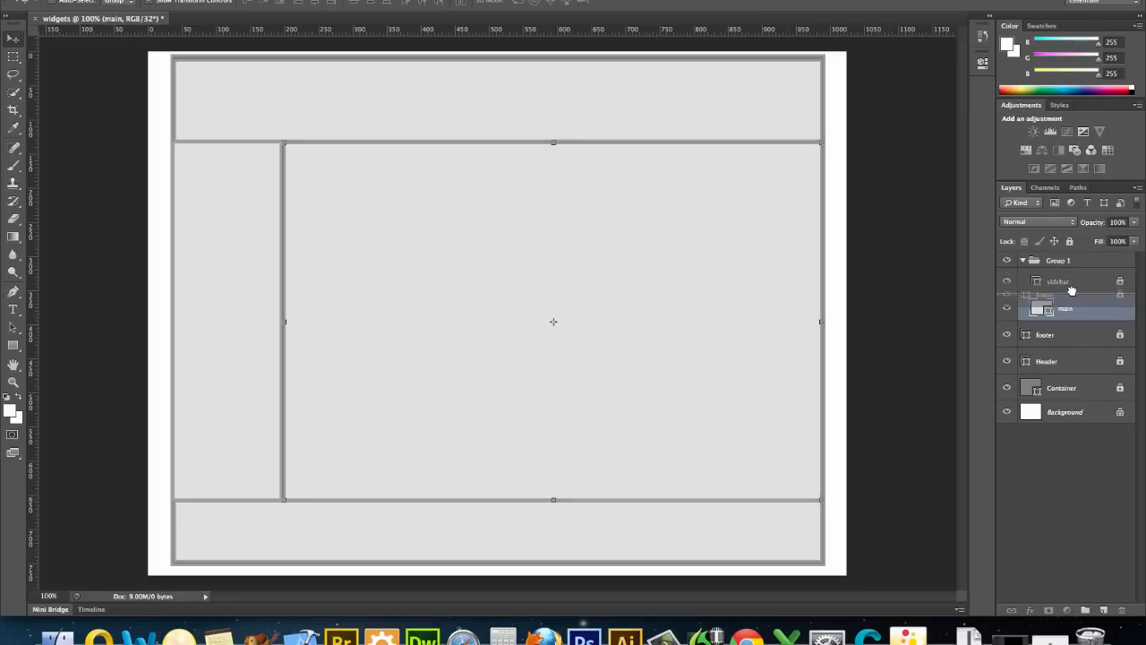
{"action": "left_click", "coordinate": [1055, 334]}
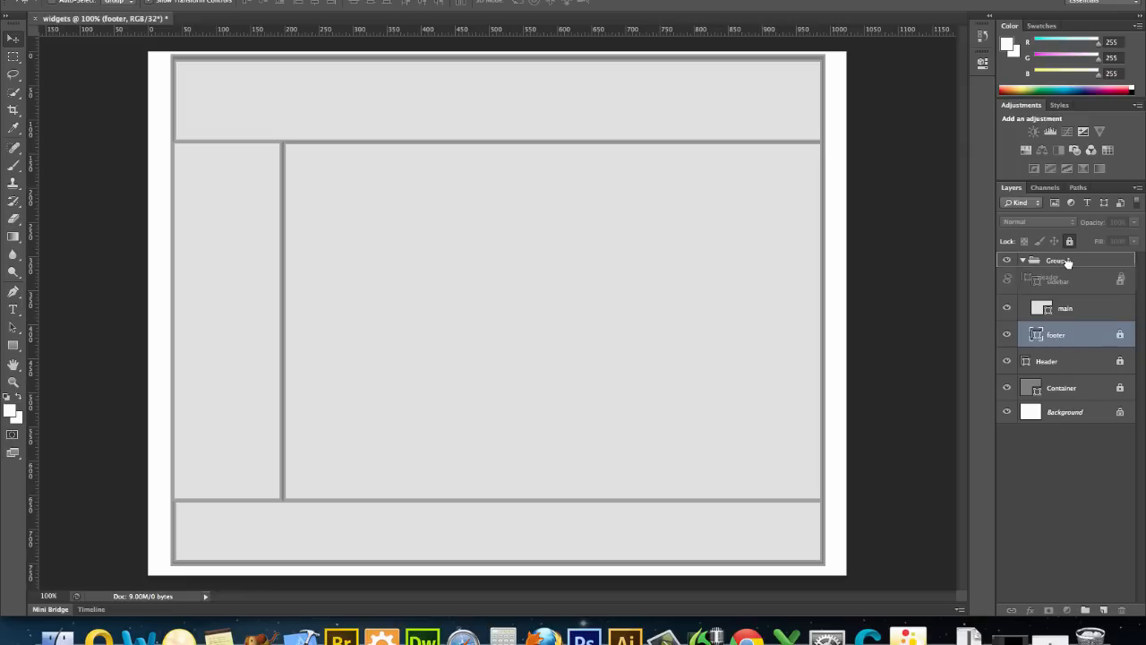
{"action": "left_click", "coordinate": [1047, 361]}
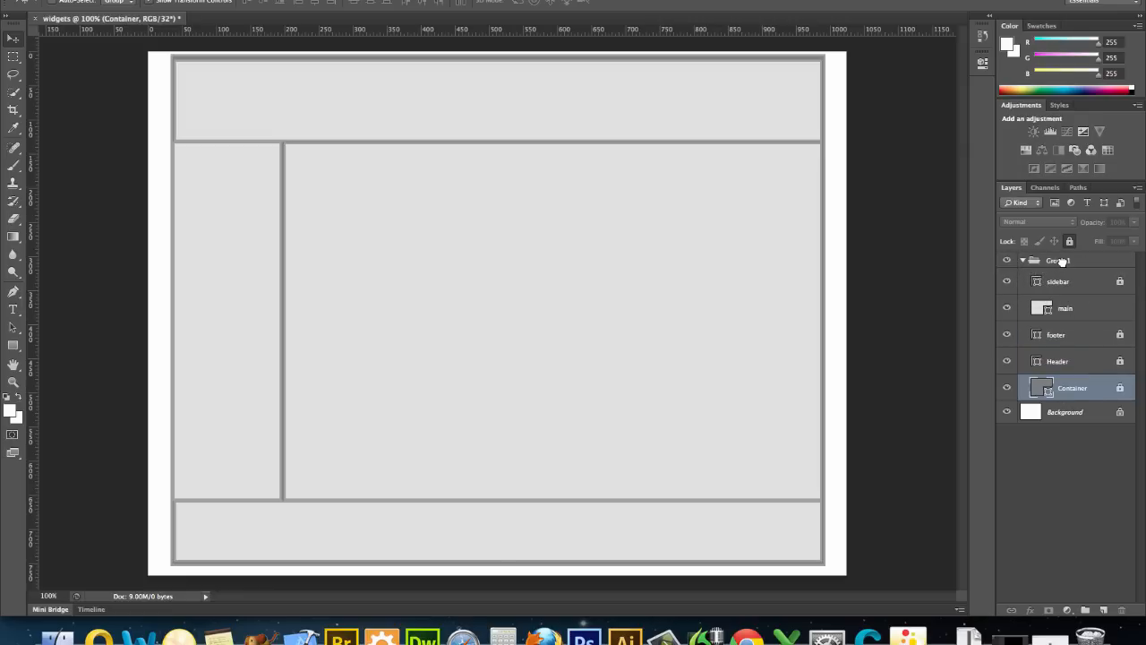
{"action": "double_click", "coordinate": [1059, 260]}
{"action": "type", "text": "divs"}
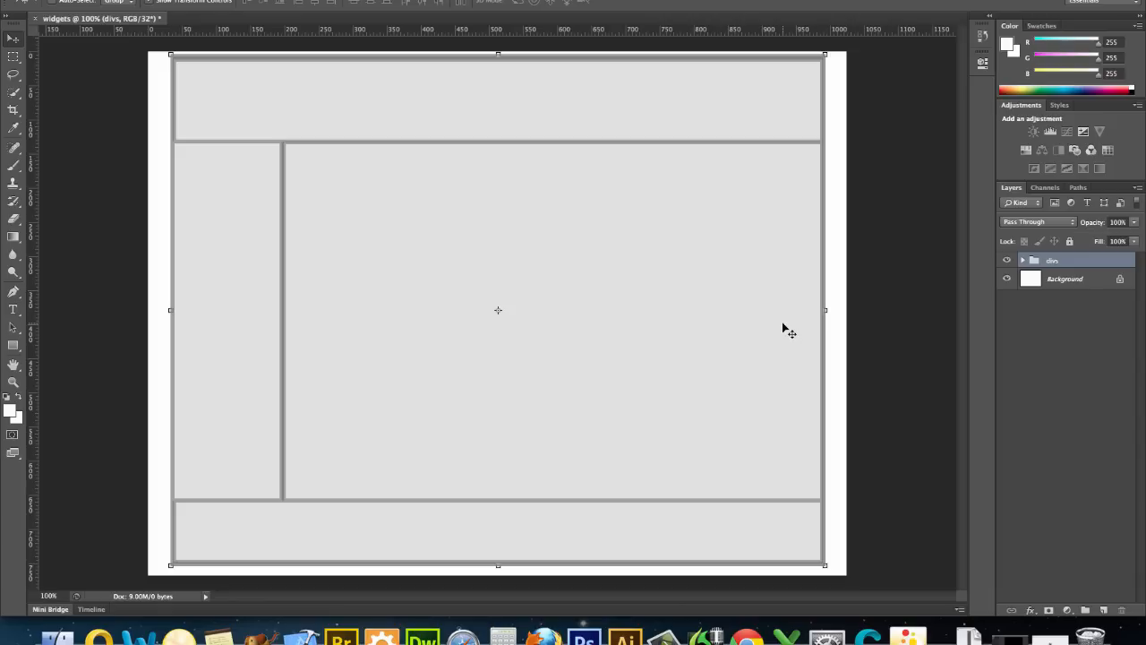
{"action": "mouse_move", "coordinate": [741, 310]}
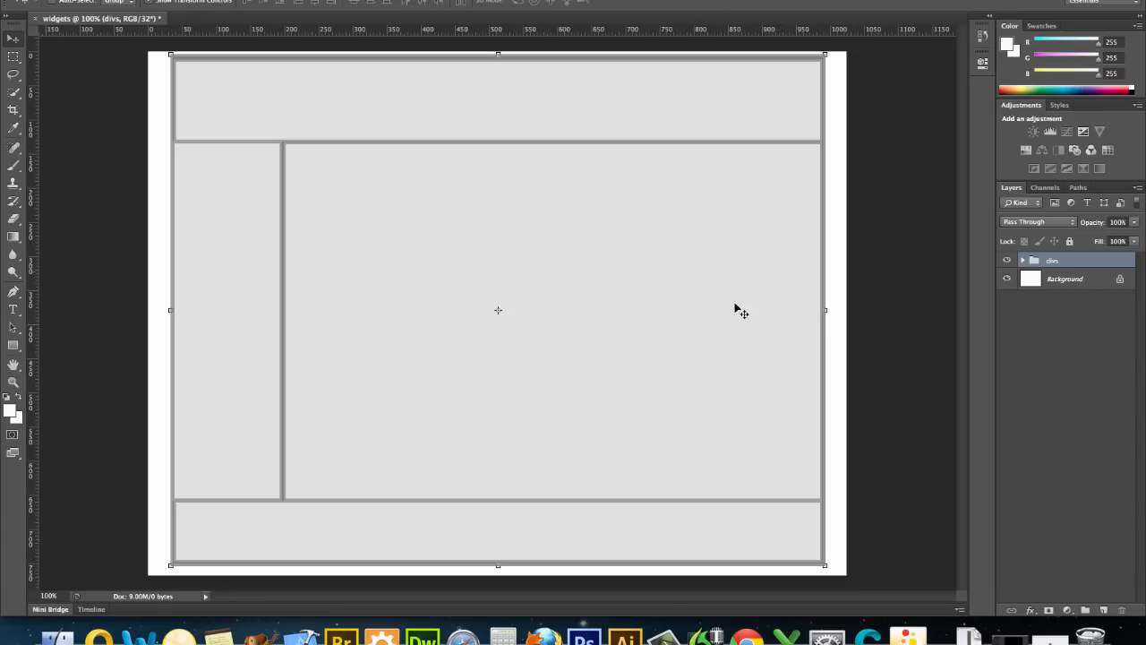
{"action": "mouse_move", "coordinate": [598, 255]}
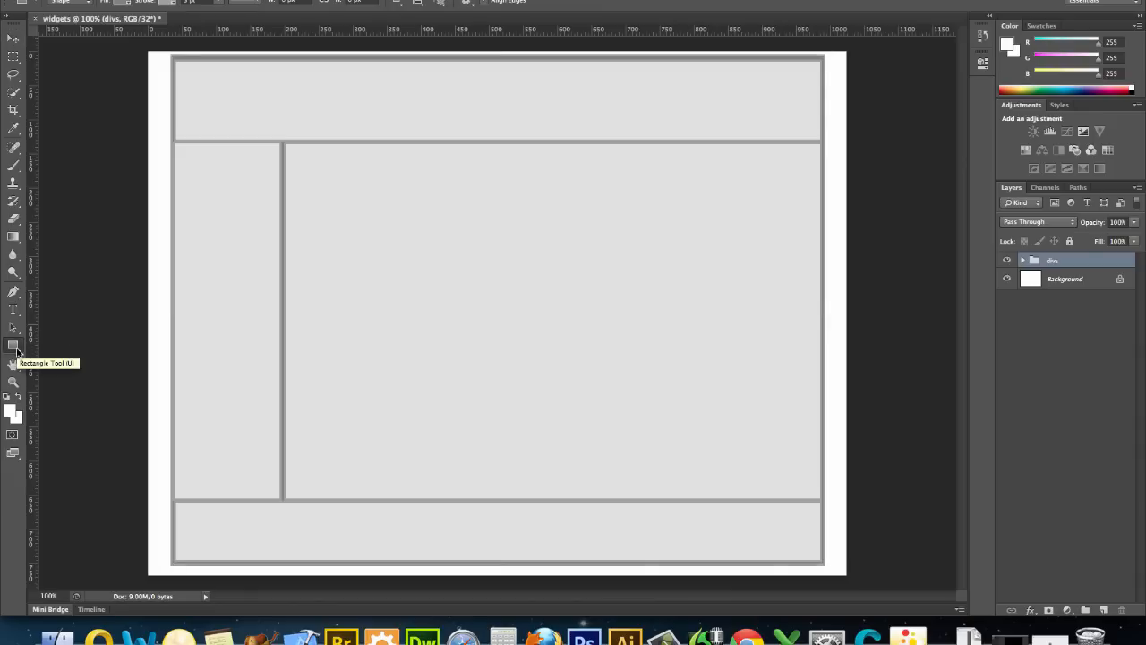
Set the type options to Verdana Bold at 48 pt
{"action": "left_click", "coordinate": [13, 344]}
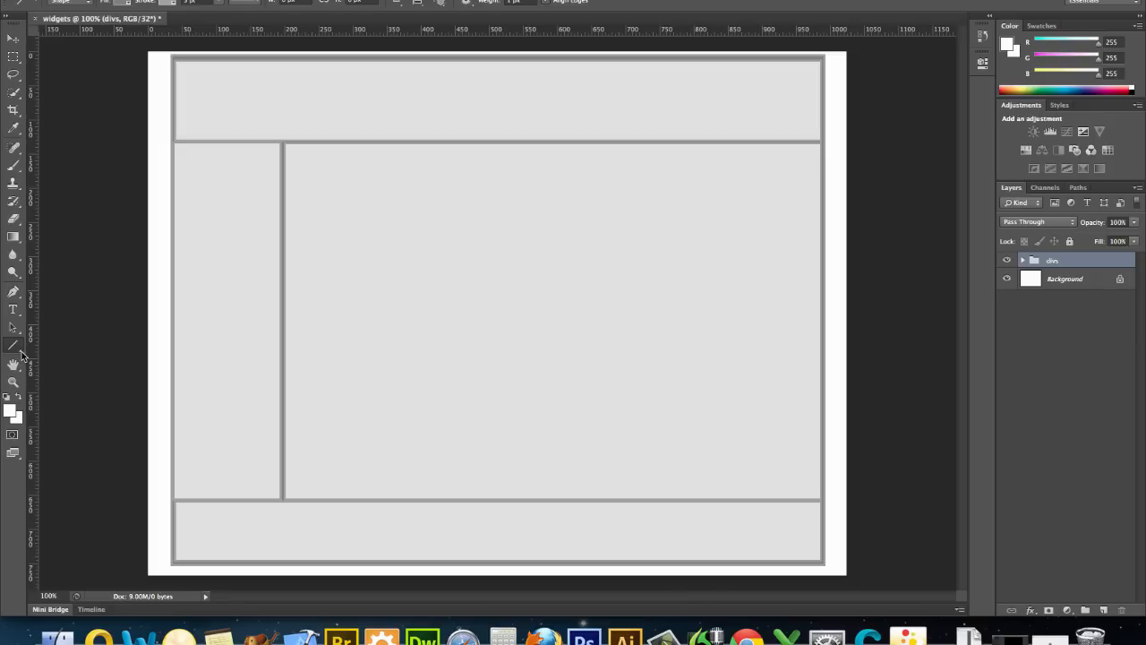
{"action": "mouse_move", "coordinate": [14, 348]}
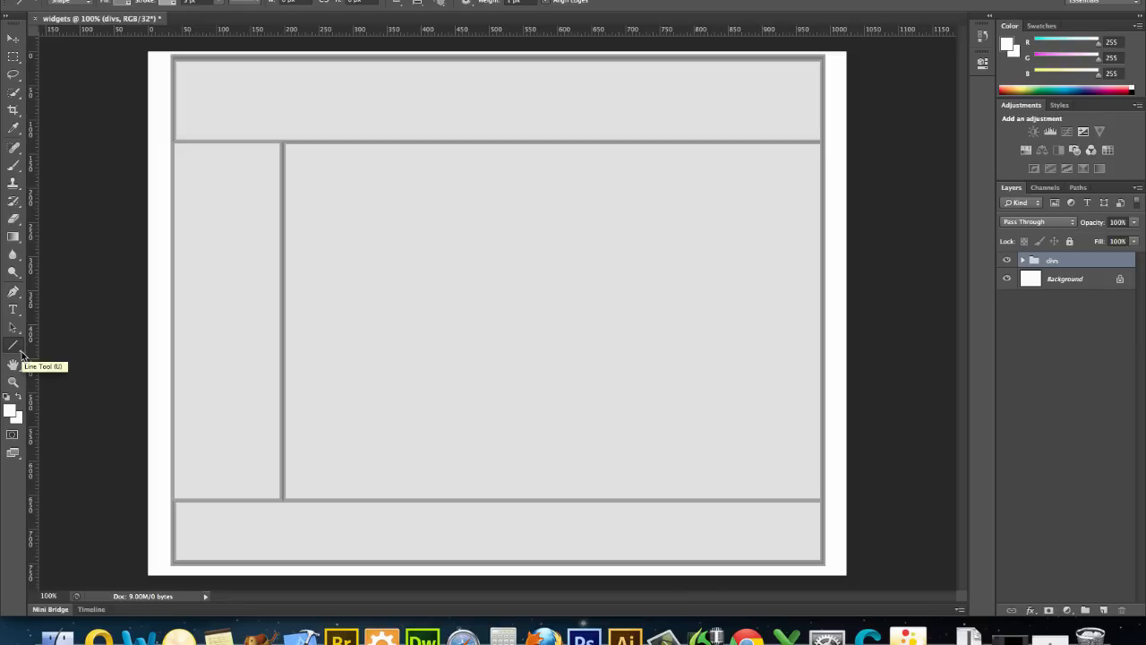
{"action": "mouse_move", "coordinate": [38, 253]}
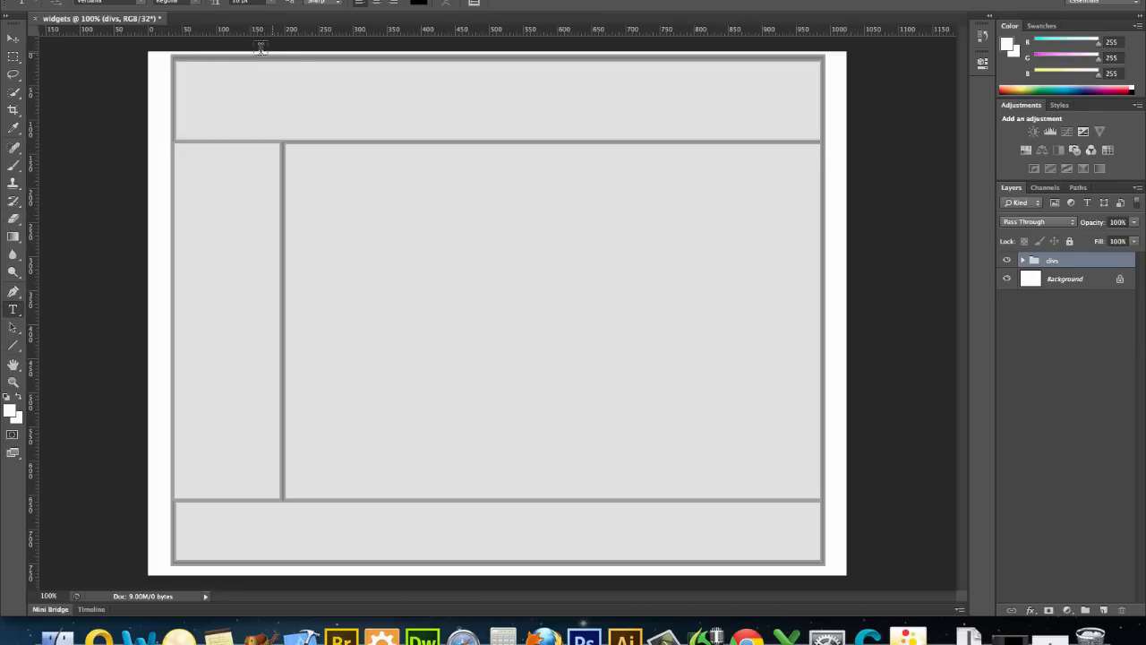
{"action": "left_click", "coordinate": [295, 36]}
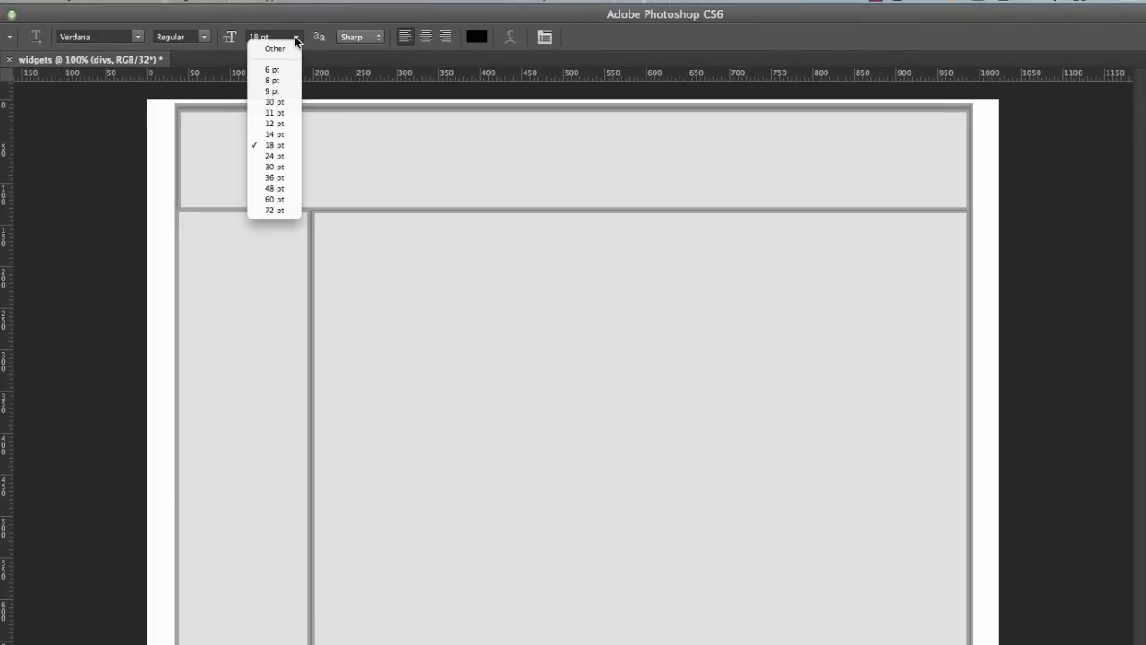
{"action": "mouse_move", "coordinate": [277, 188]}
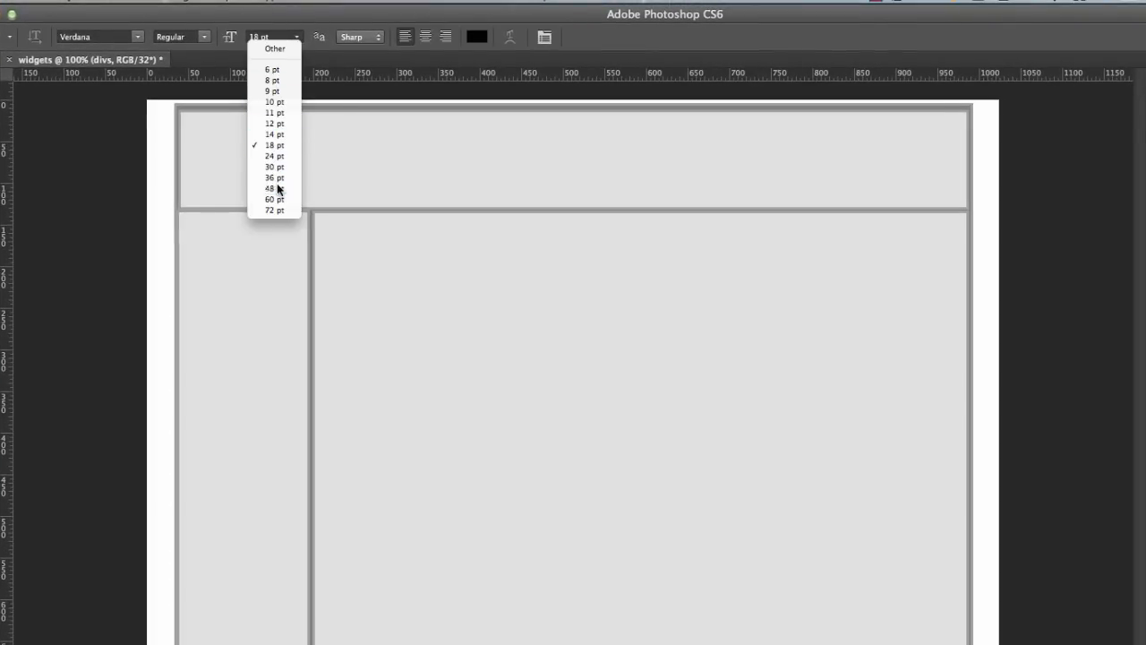
{"action": "left_click", "coordinate": [271, 188]}
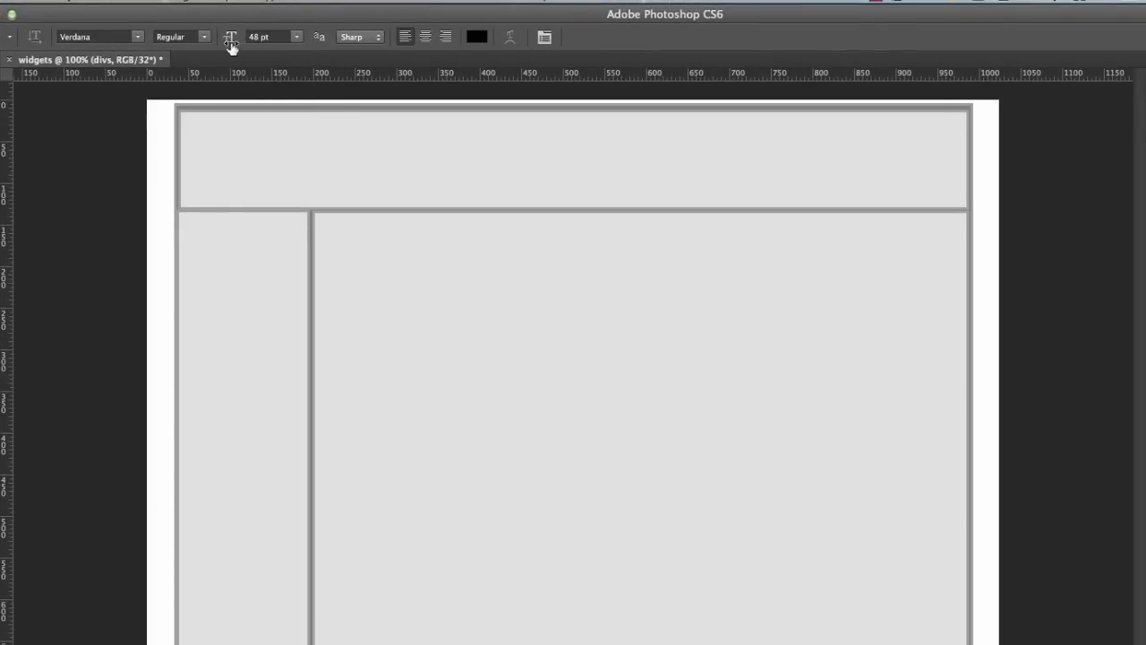
{"action": "mouse_move", "coordinate": [264, 61]}
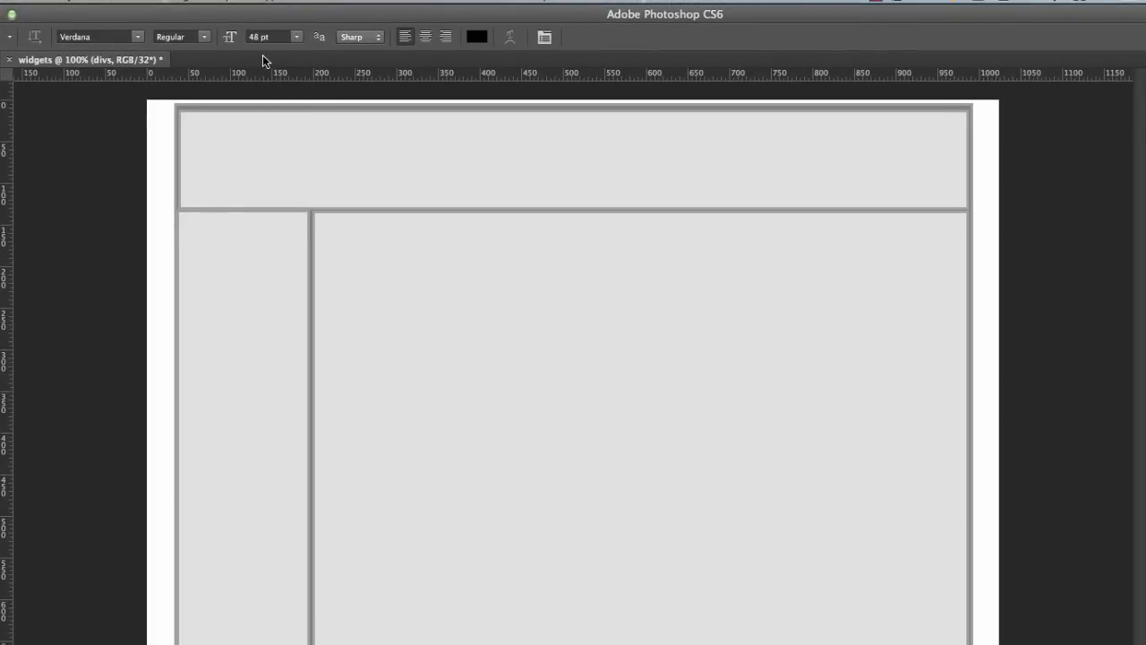
{"action": "left_click", "coordinate": [182, 37]}
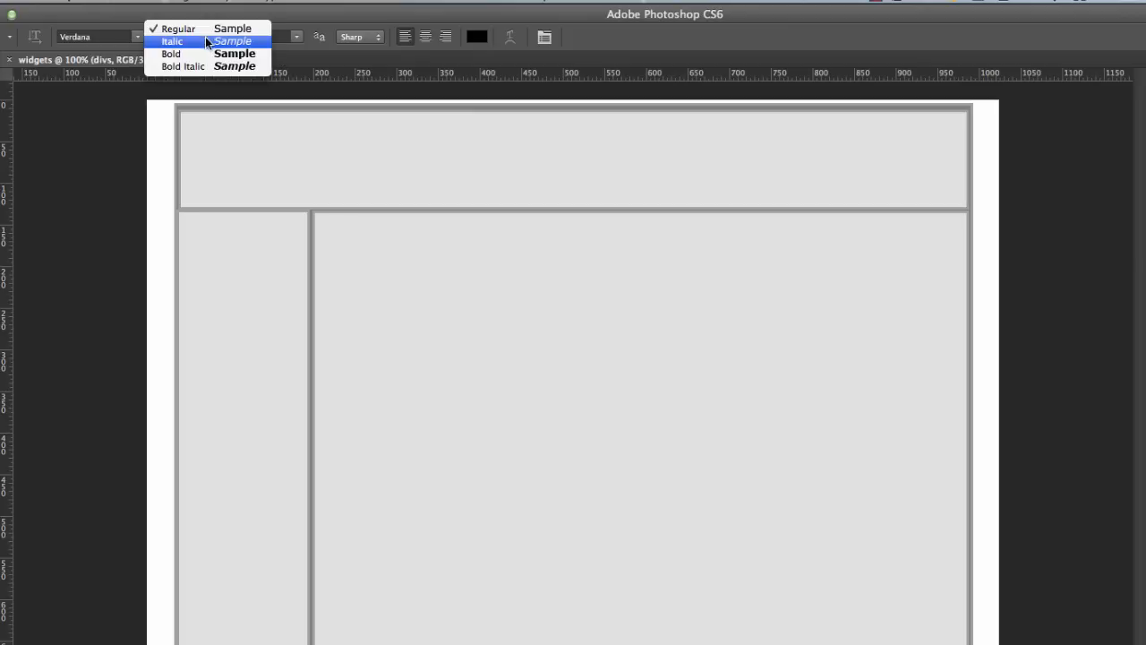
{"action": "left_click", "coordinate": [171, 54]}
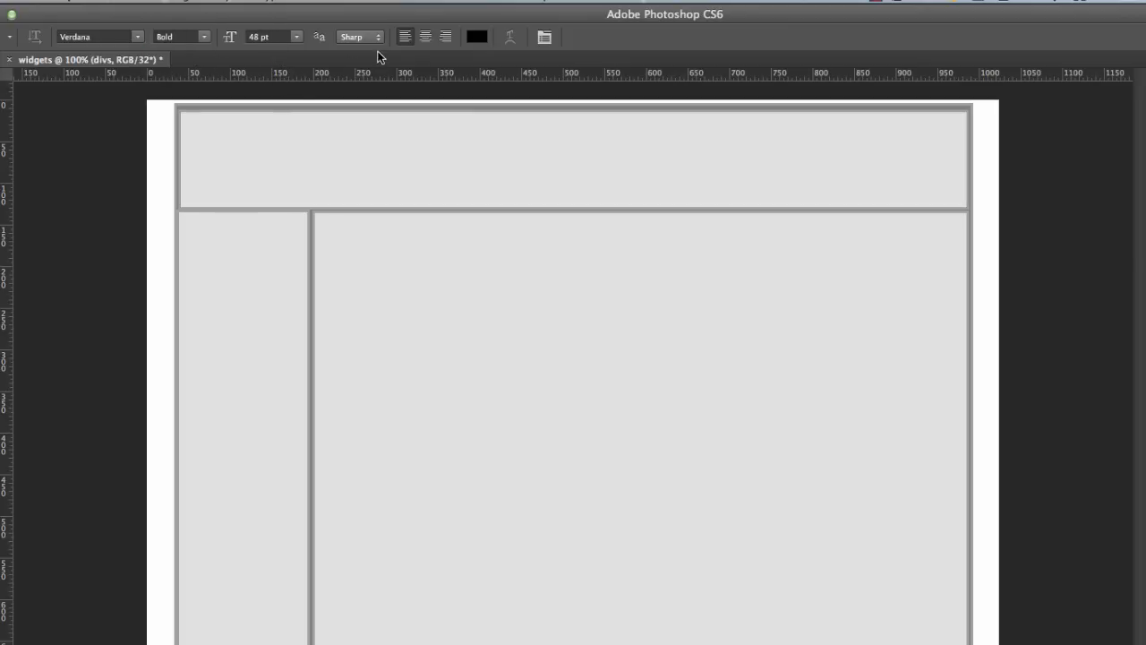
{"action": "mouse_move", "coordinate": [408, 102]}
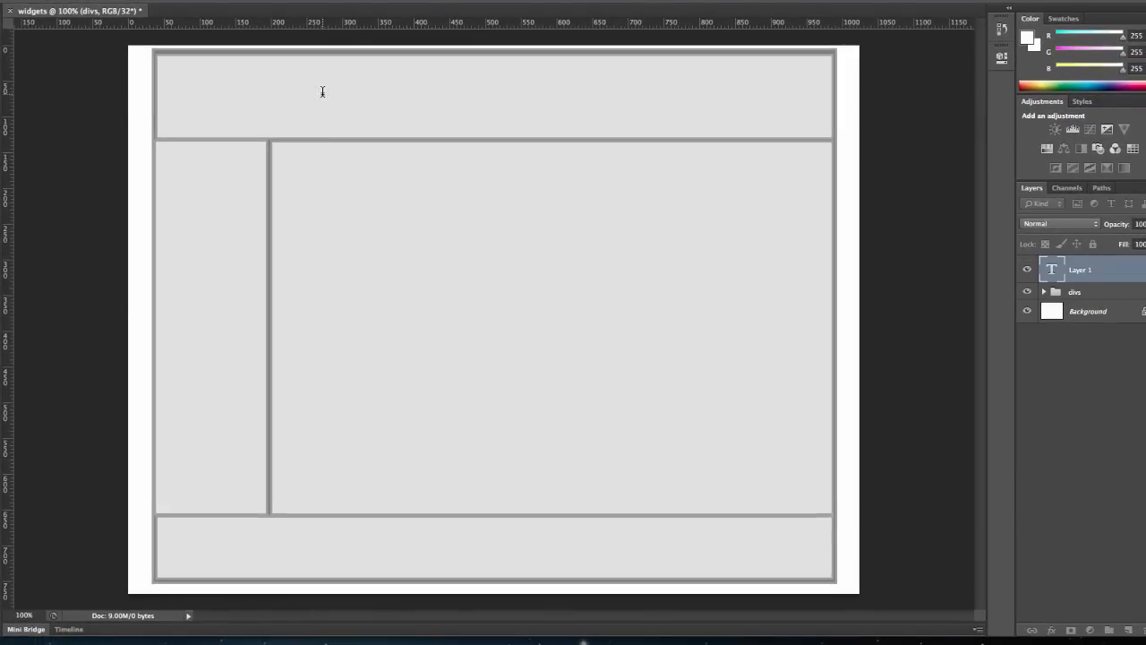
Type the heading 'Wally's Widgets' in the header box
{"action": "type", "text": "Wa"}
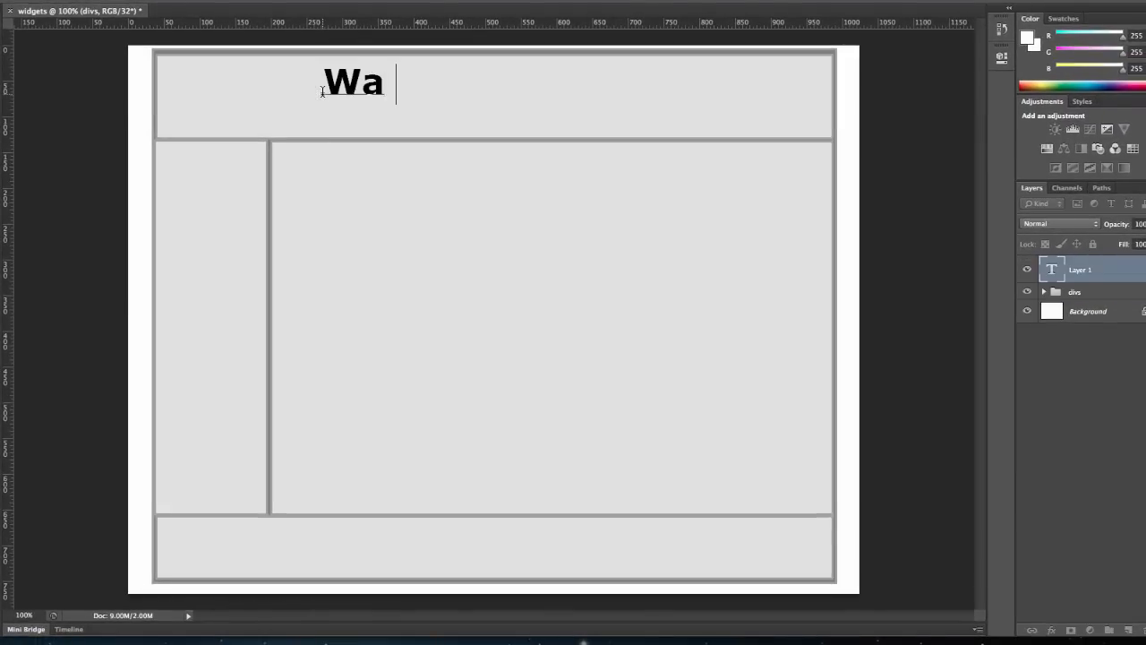
{"action": "type", "text": "lly's"}
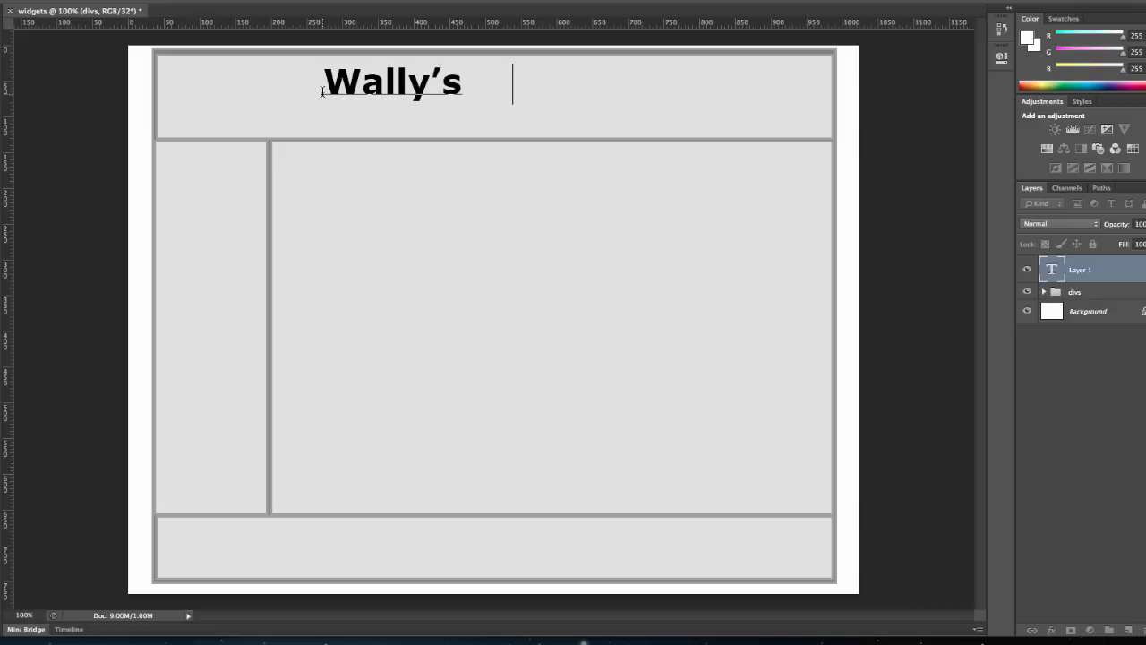
{"action": "type", "text": "Widgets"}
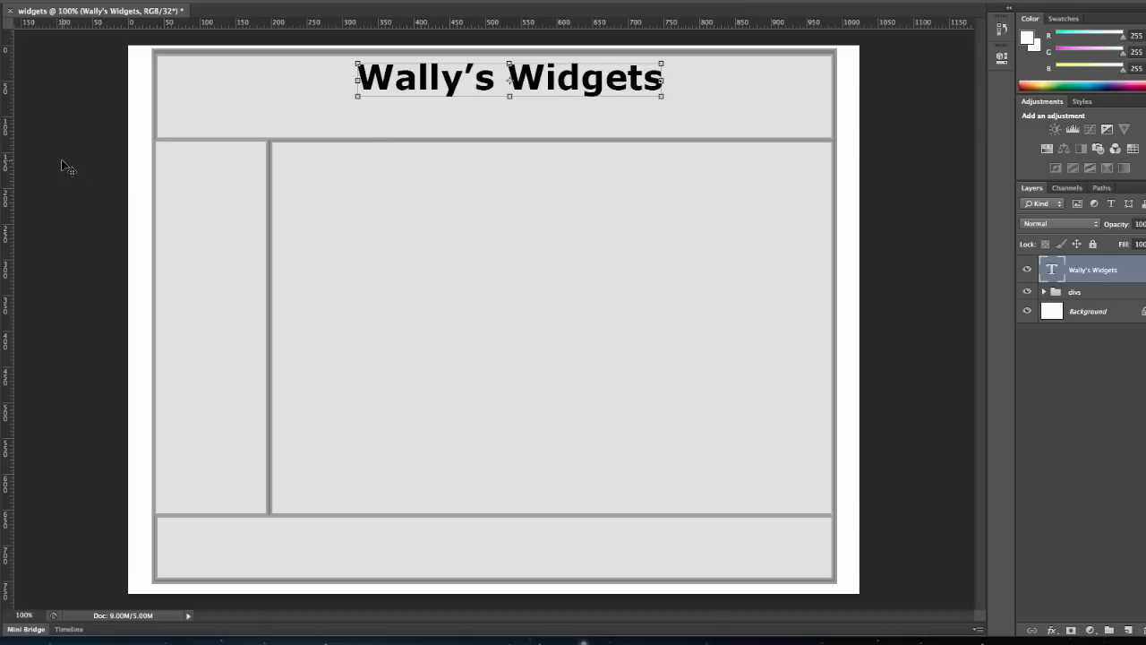
{"action": "mouse_move", "coordinate": [355, 164]}
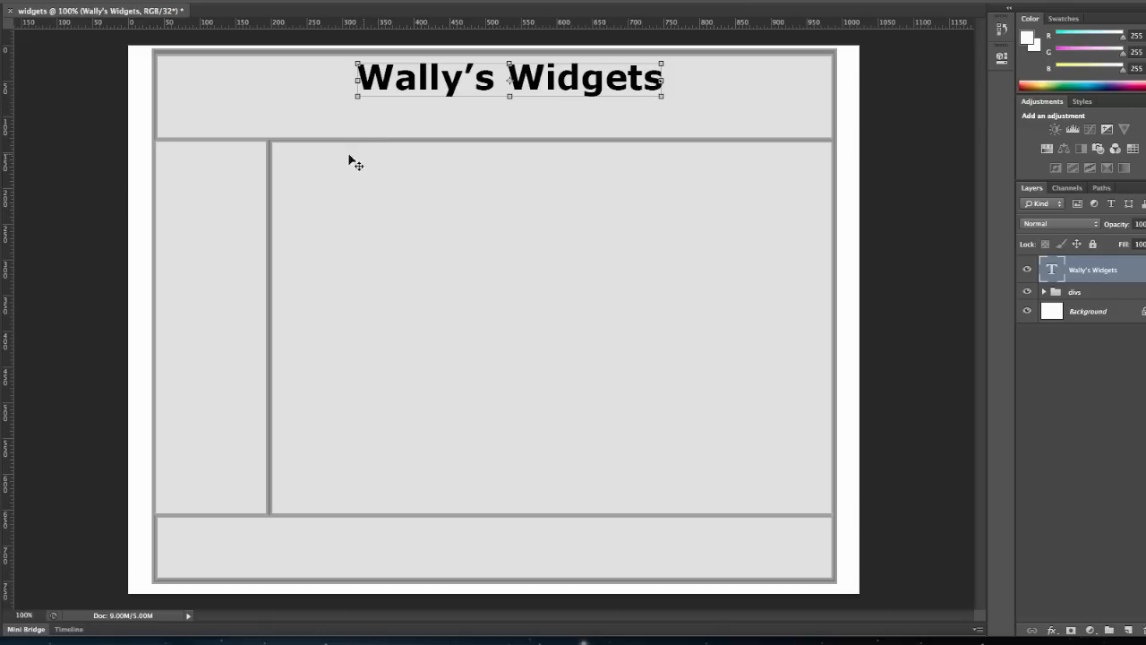
{"action": "mouse_move", "coordinate": [14, 280]}
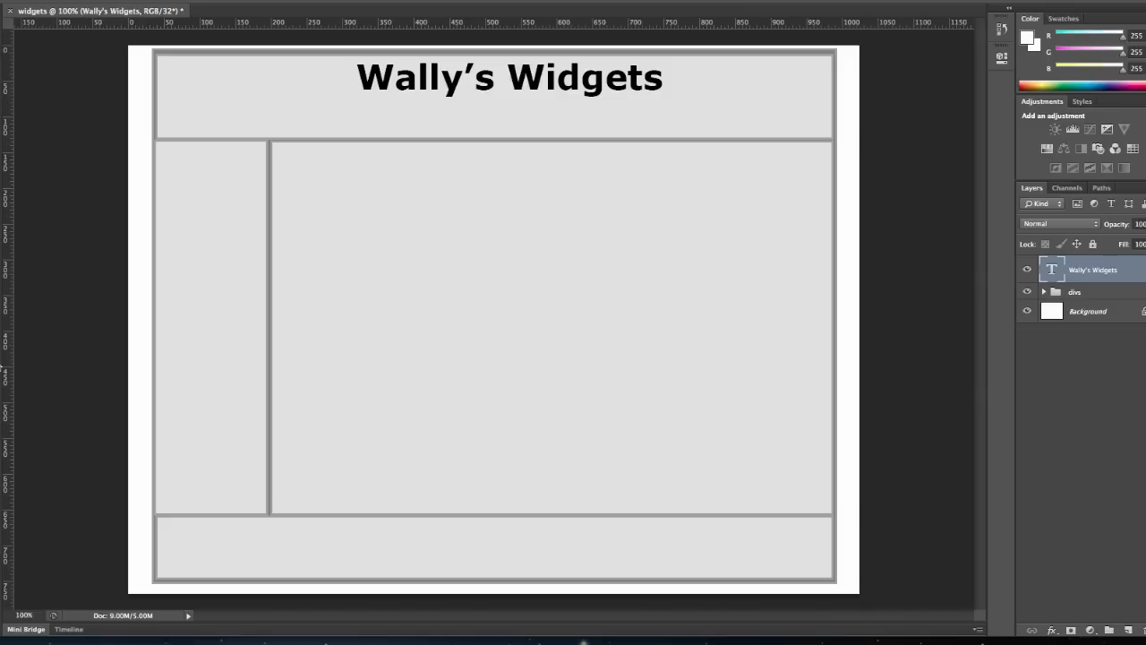
{"action": "left_click", "coordinate": [5, 348]}
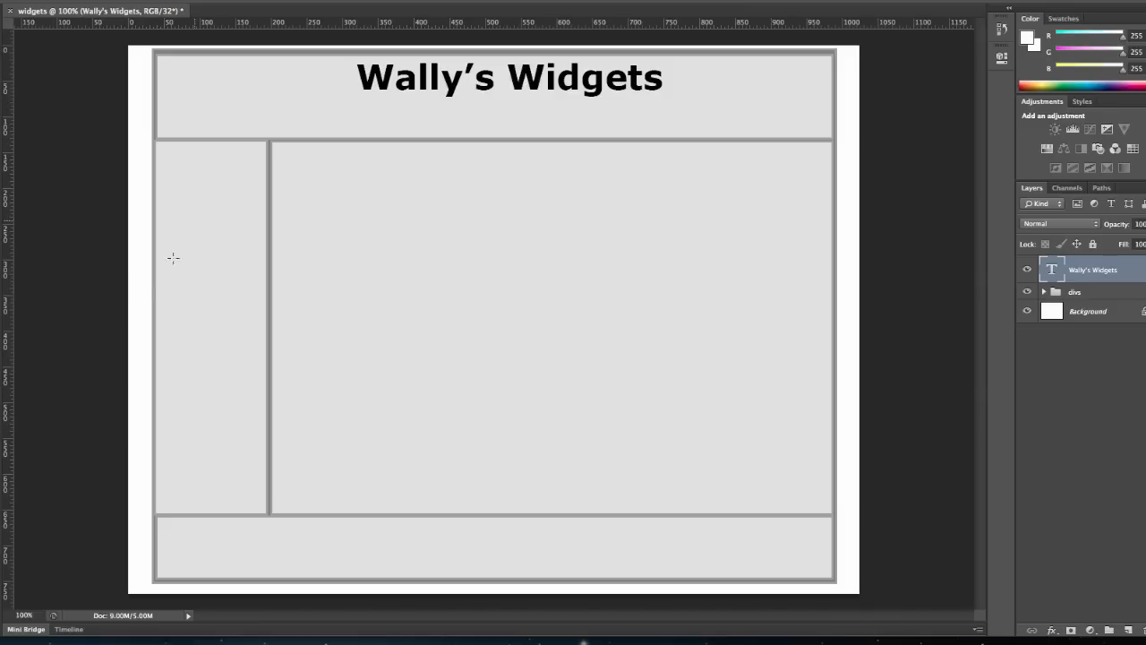
{"action": "mouse_move", "coordinate": [277, 118]}
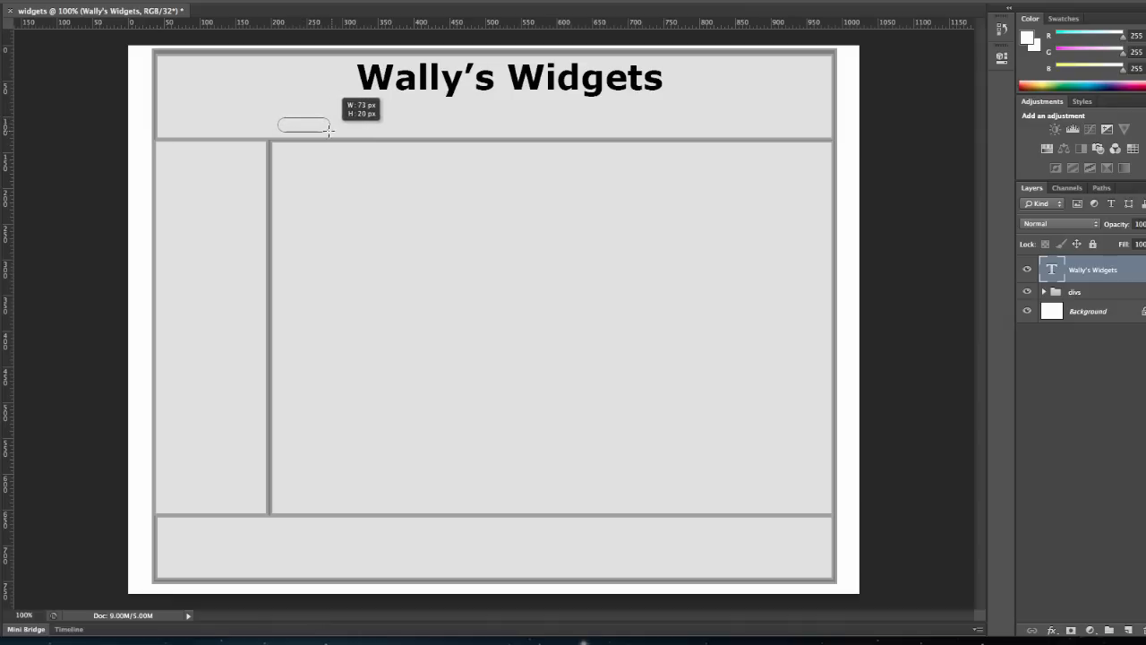
Draw a small rounded button in the header and duplicate it into four buttons
{"action": "left_click_drag", "start_coordinate": [331, 132], "coordinate": [363, 137]}
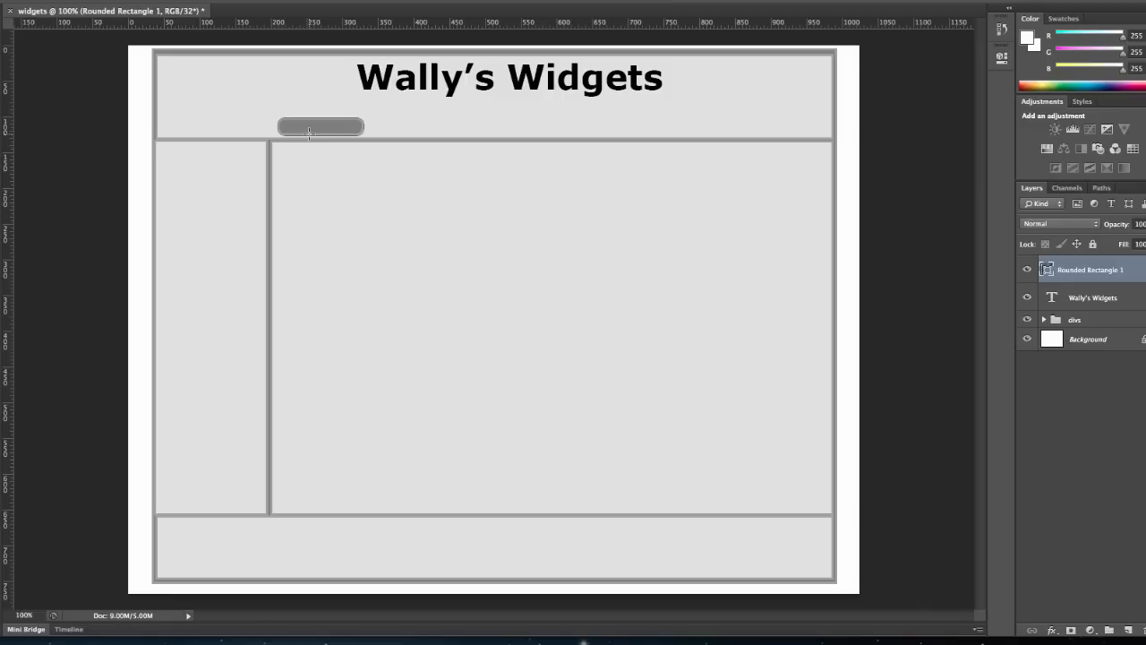
{"action": "mouse_move", "coordinate": [392, 126]}
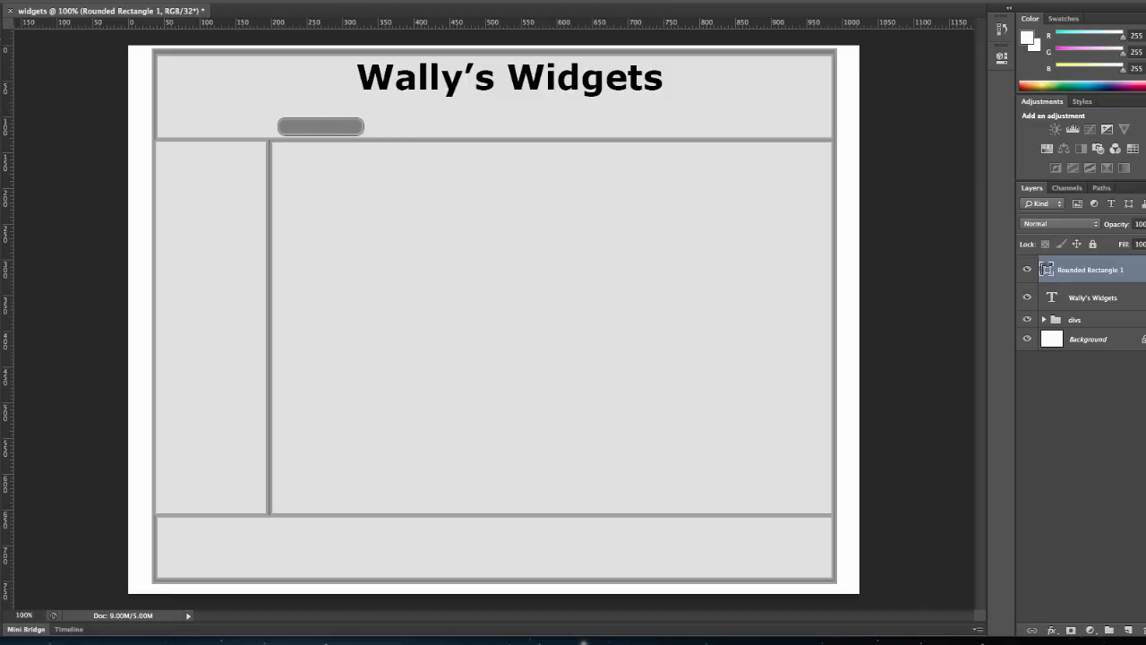
{"action": "left_click", "coordinate": [320, 127]}
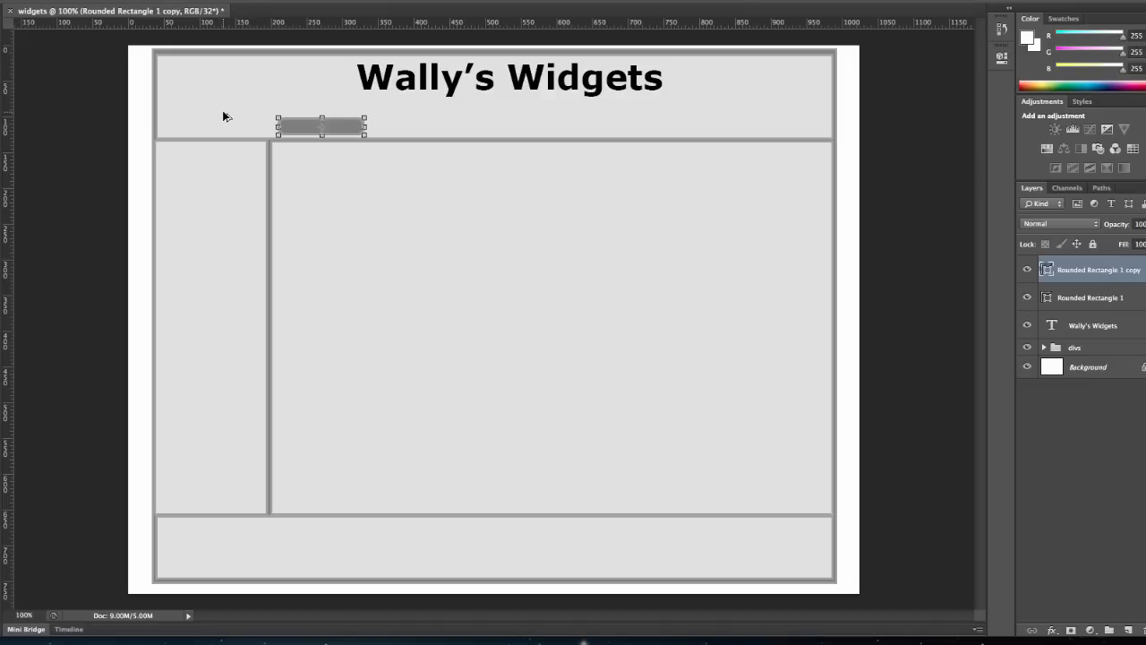
{"action": "left_click_drag", "start_coordinate": [321, 126], "coordinate": [391, 126]}
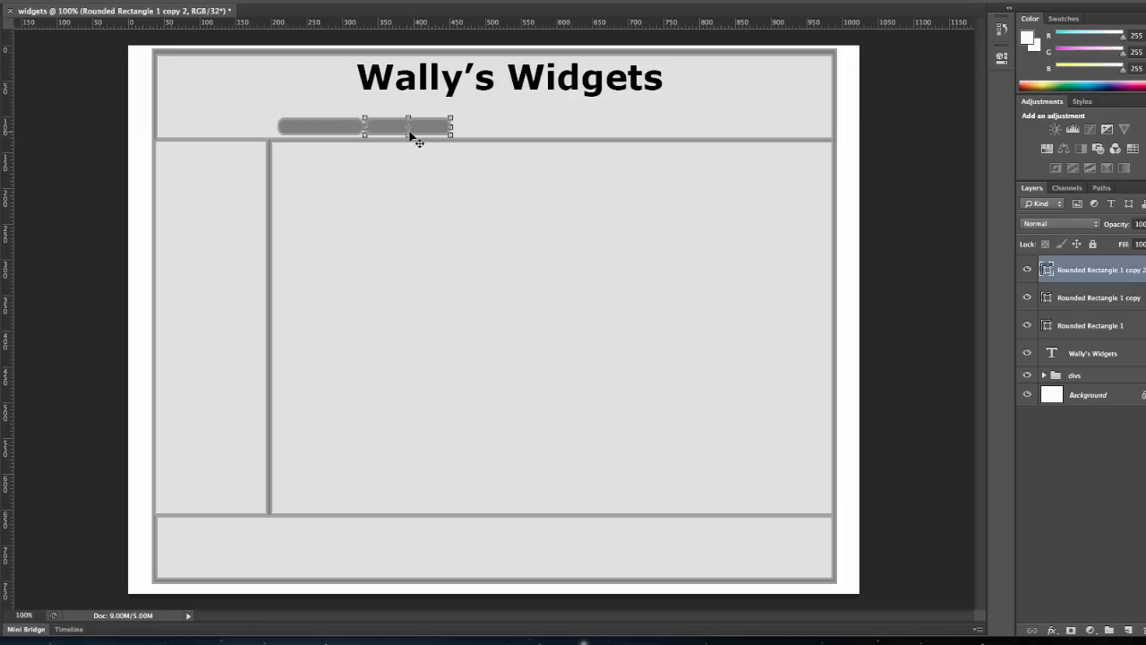
{"action": "left_click_drag", "start_coordinate": [407, 125], "coordinate": [514, 127]}
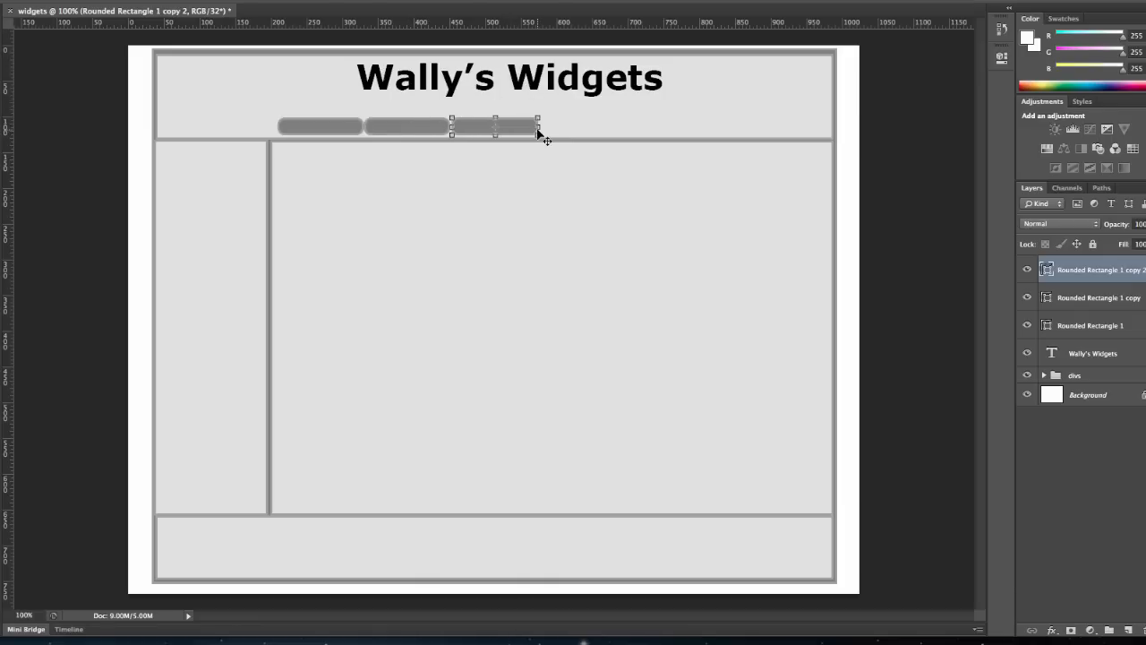
{"action": "mouse_move", "coordinate": [537, 130]}
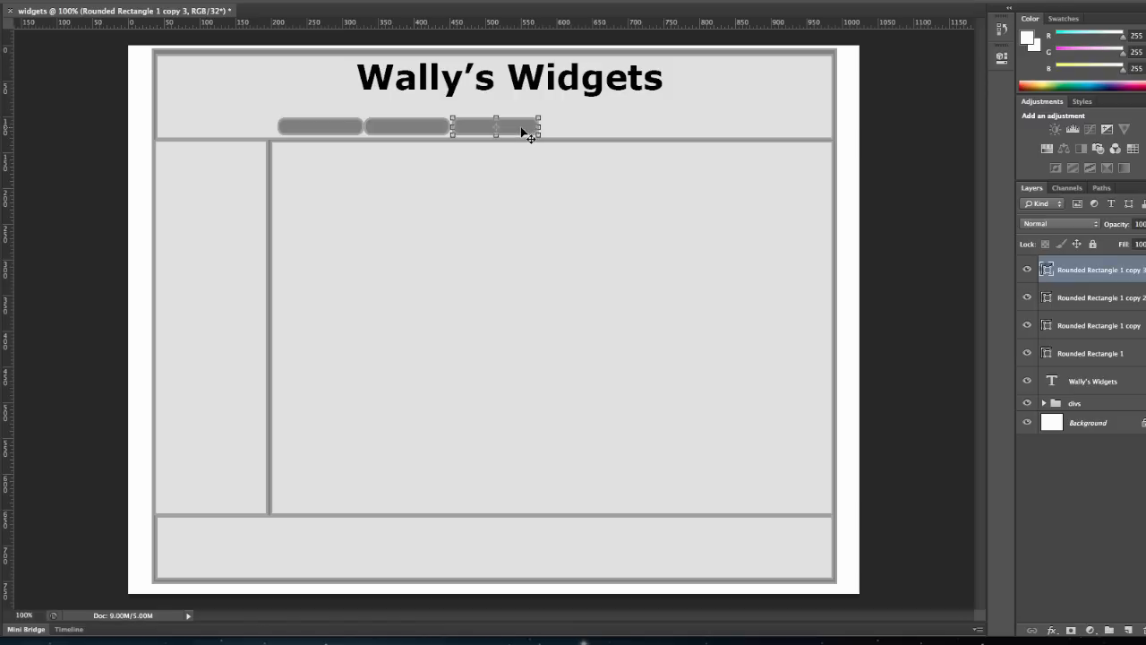
{"action": "left_click_drag", "start_coordinate": [496, 126], "coordinate": [595, 127]}
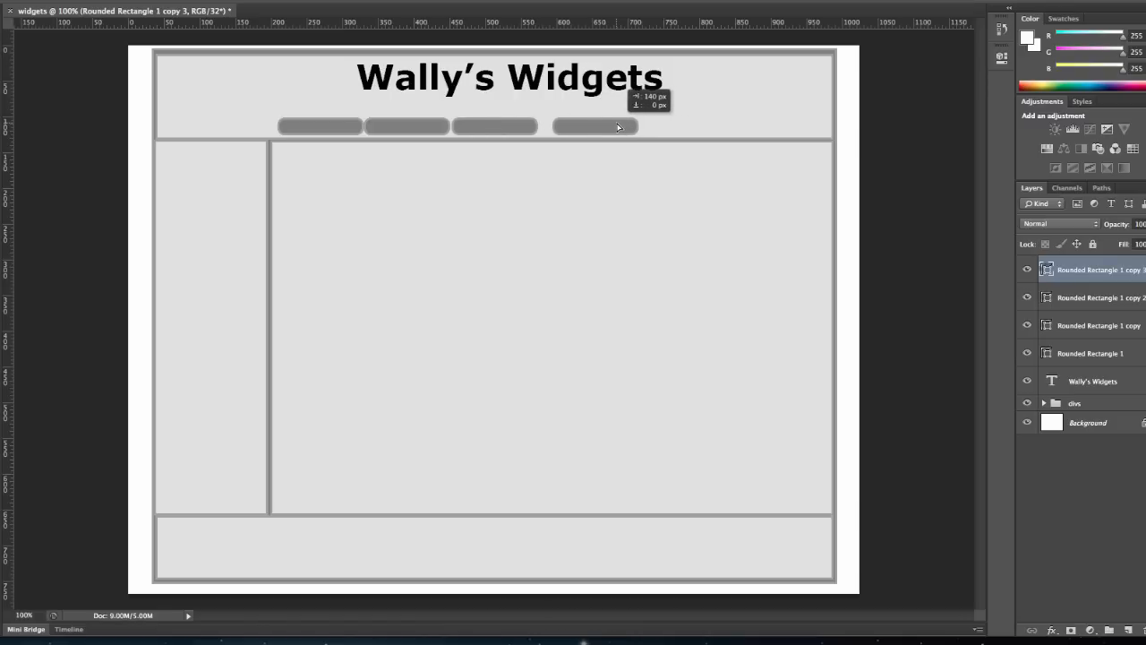
{"action": "left_click_drag", "start_coordinate": [595, 127], "coordinate": [759, 126]}
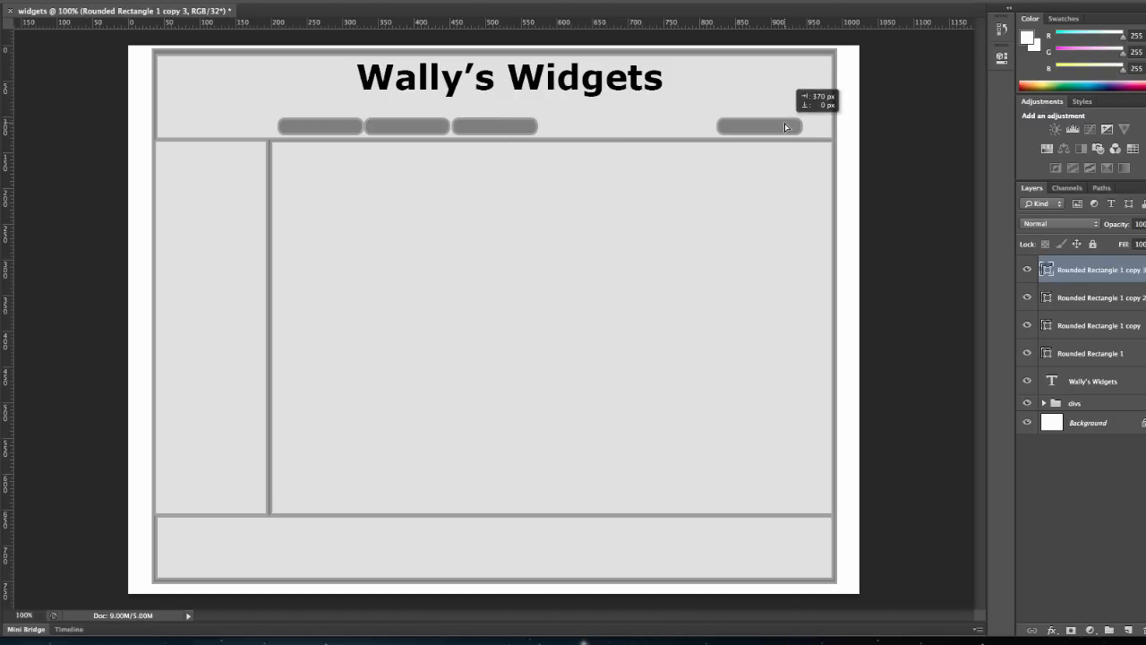
Arrange the four buttons in a row ending at the header's right edge
{"action": "left_click", "coordinate": [758, 126]}
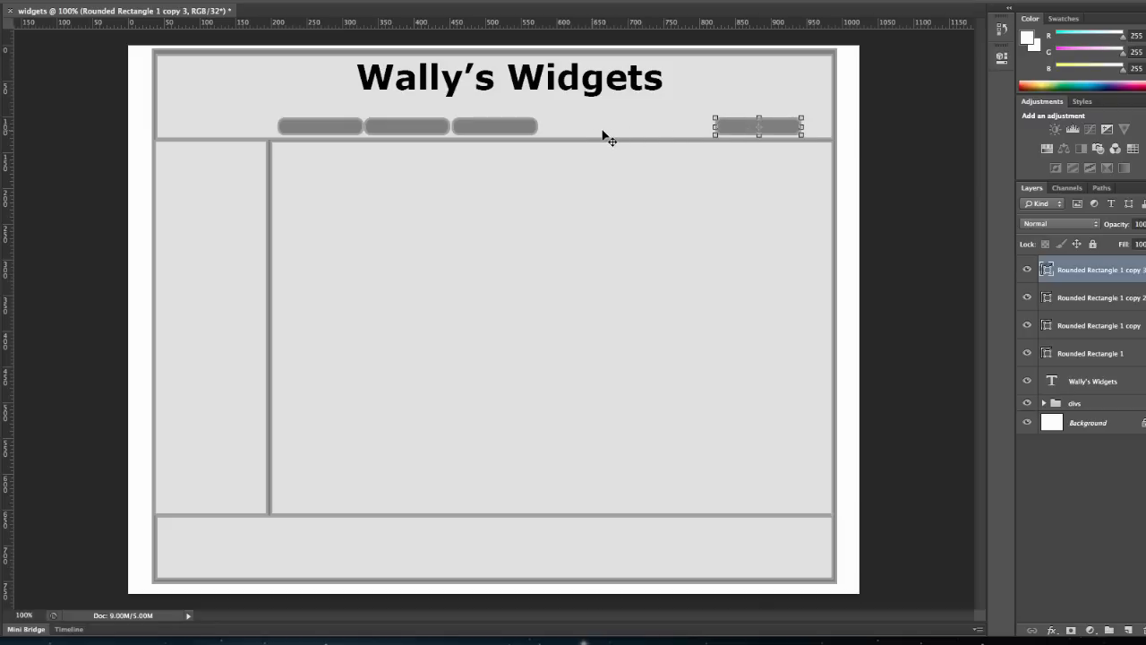
{"action": "left_click_drag", "start_coordinate": [760, 125], "coordinate": [772, 125]}
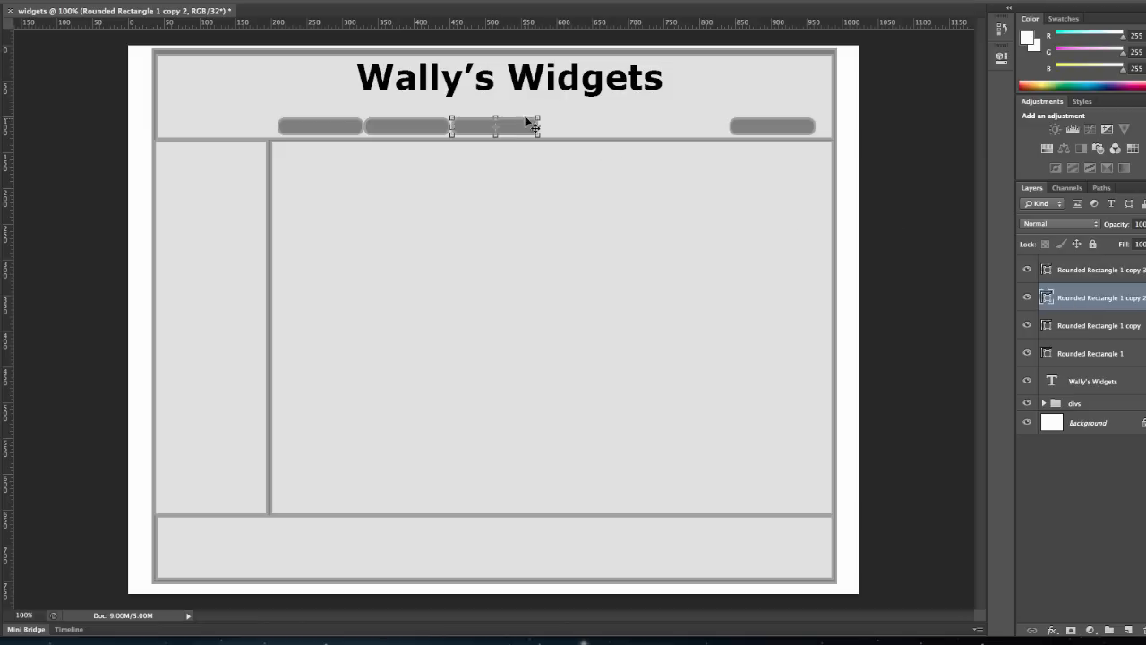
{"action": "left_click_drag", "start_coordinate": [497, 127], "coordinate": [601, 127]}
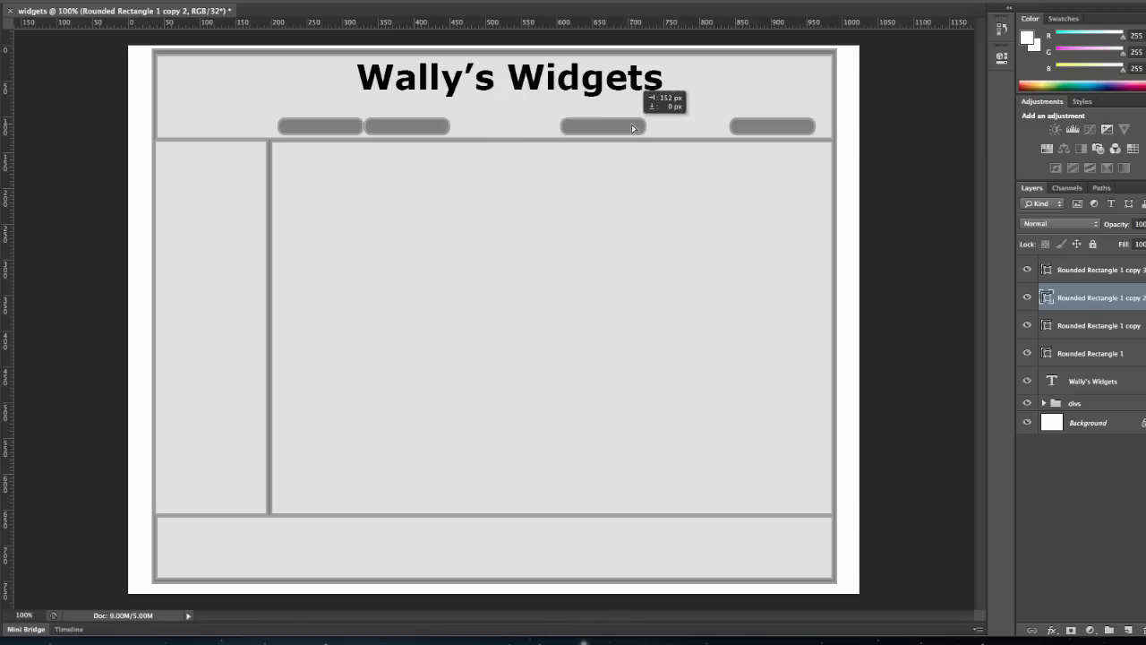
{"action": "left_click_drag", "start_coordinate": [602, 126], "coordinate": [647, 126]}
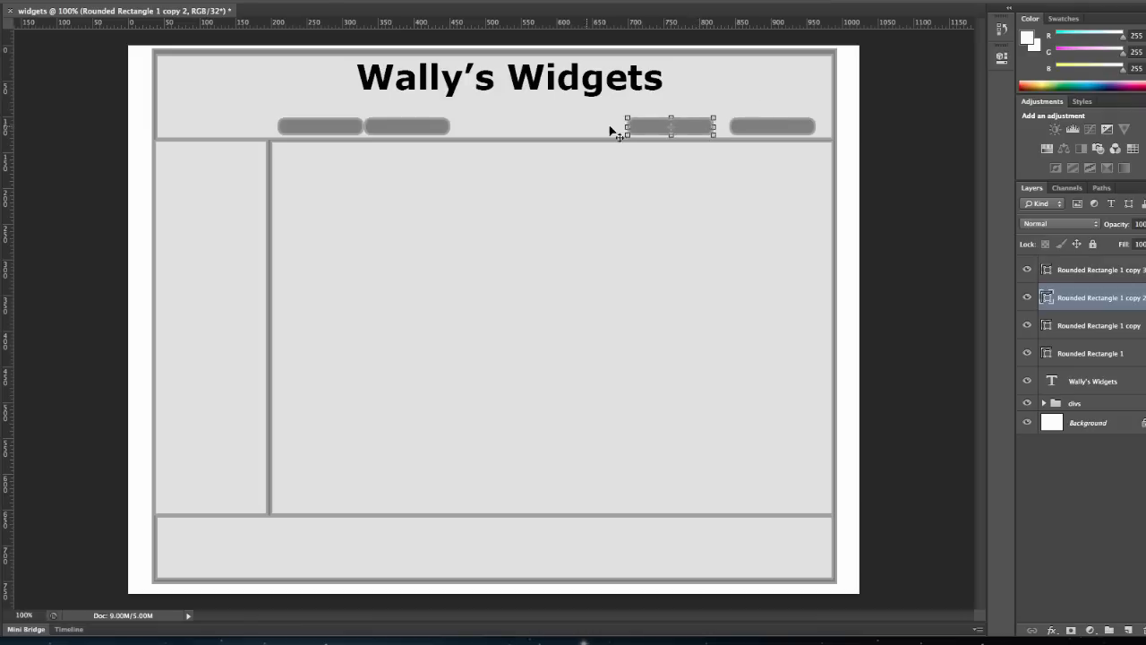
{"action": "mouse_move", "coordinate": [1113, 303]}
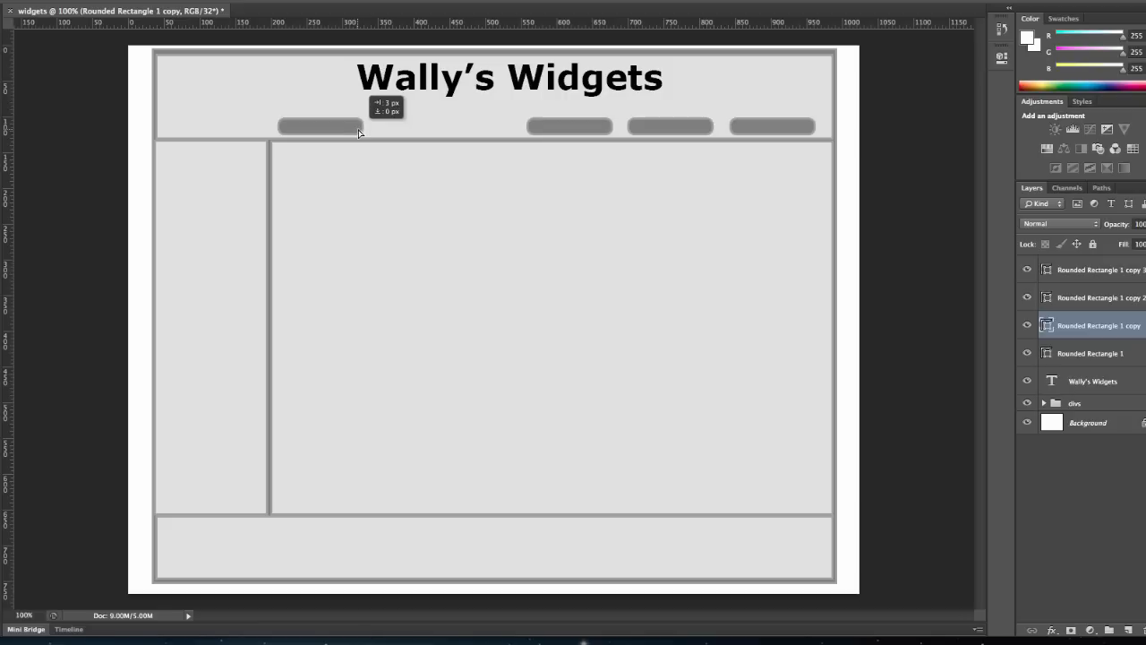
{"action": "left_click", "coordinate": [569, 125]}
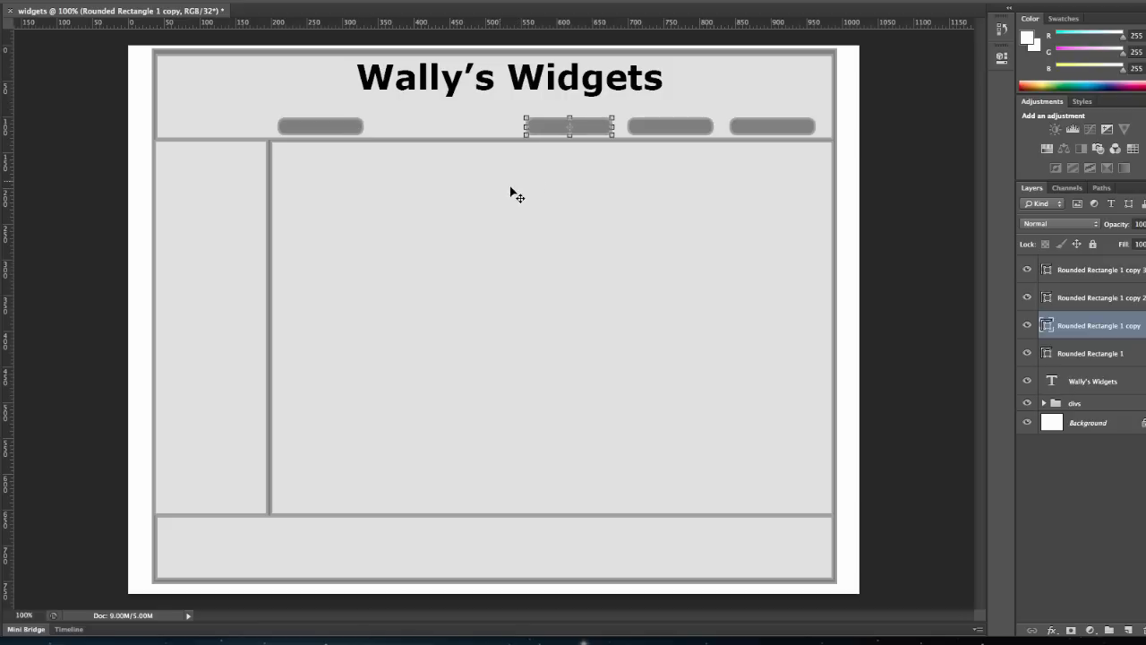
{"action": "mouse_move", "coordinate": [362, 136]}
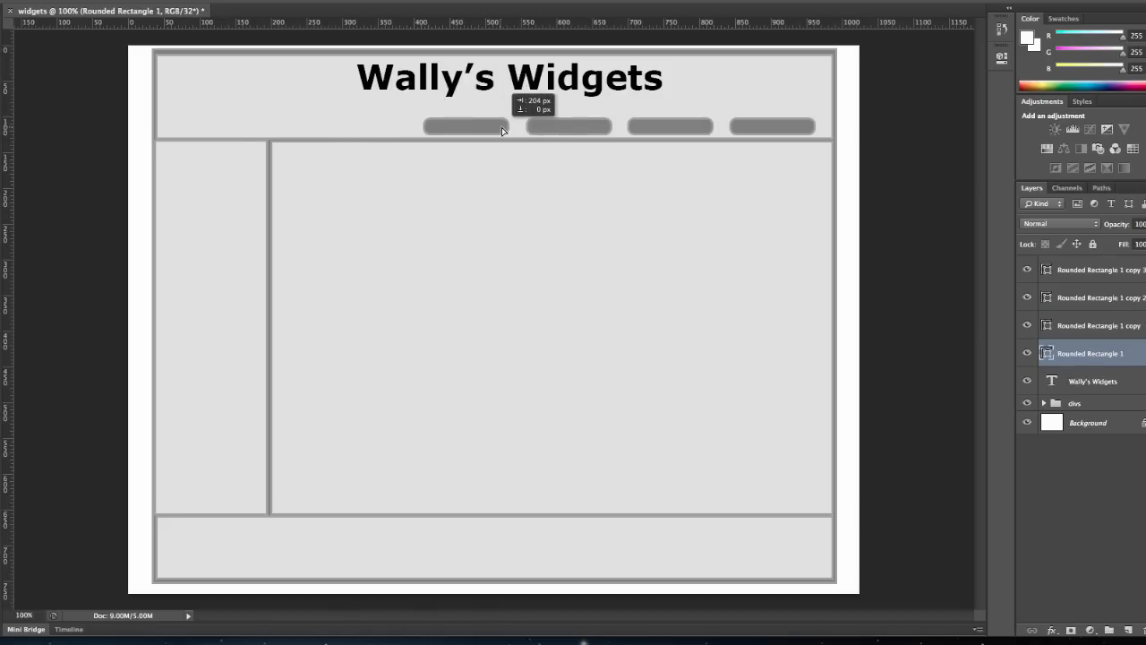
{"action": "left_click", "coordinate": [465, 125]}
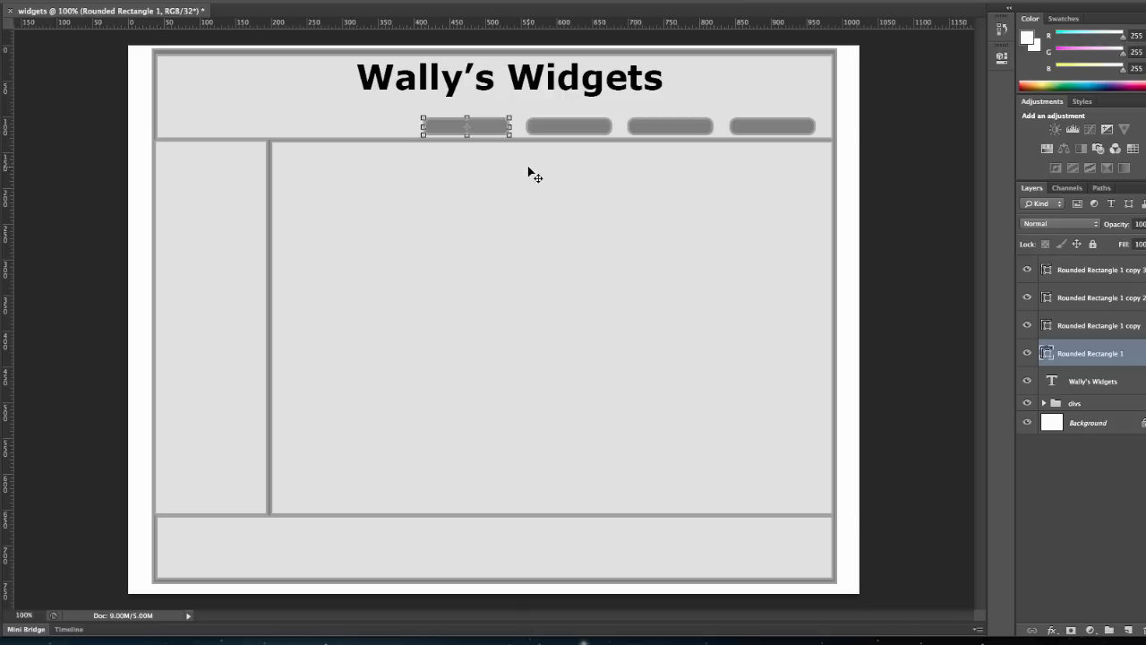
{"action": "mouse_move", "coordinate": [499, 180]}
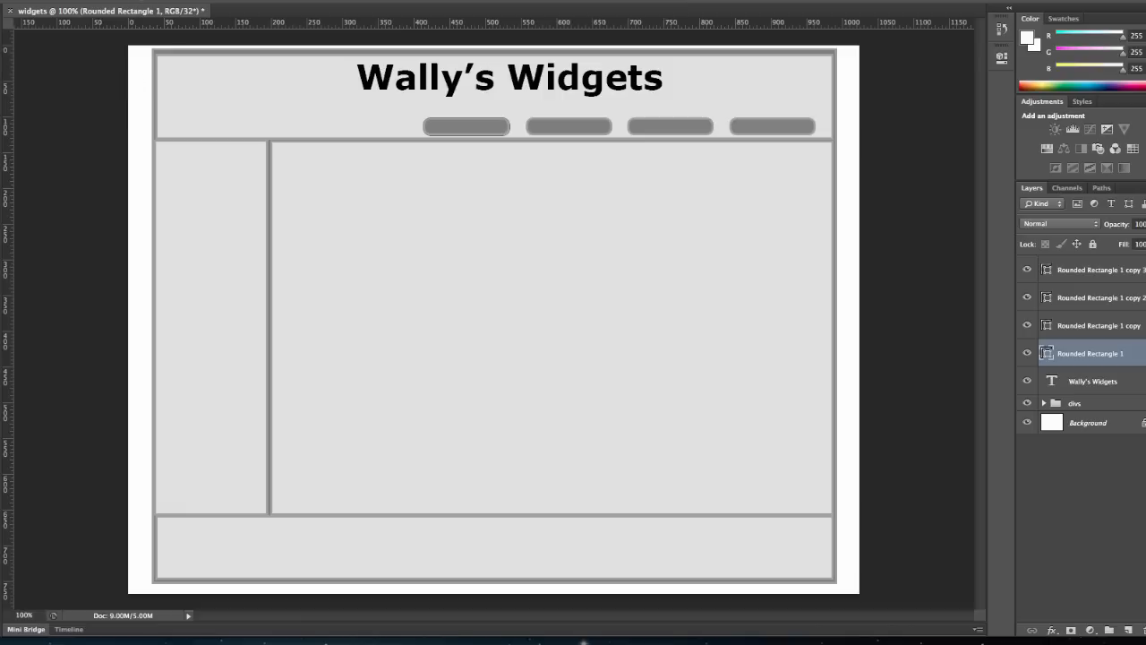
{"action": "left_click", "coordinate": [238, 9]}
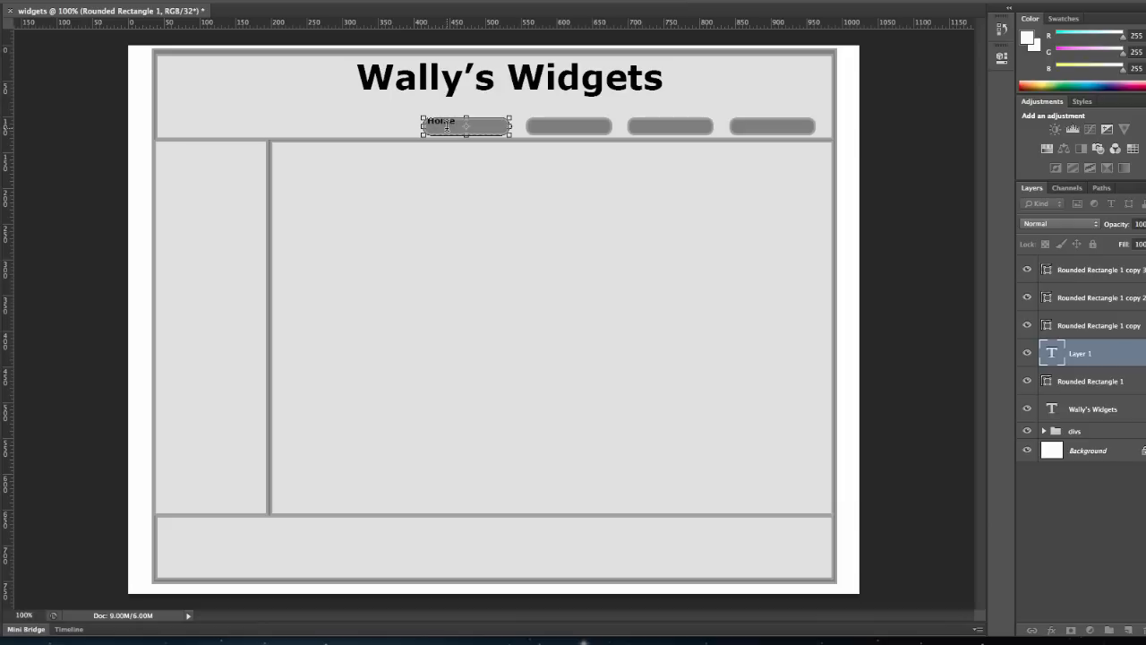
Type Home and fit its text box onto the first navigation button
{"action": "type", "text": "Home"}
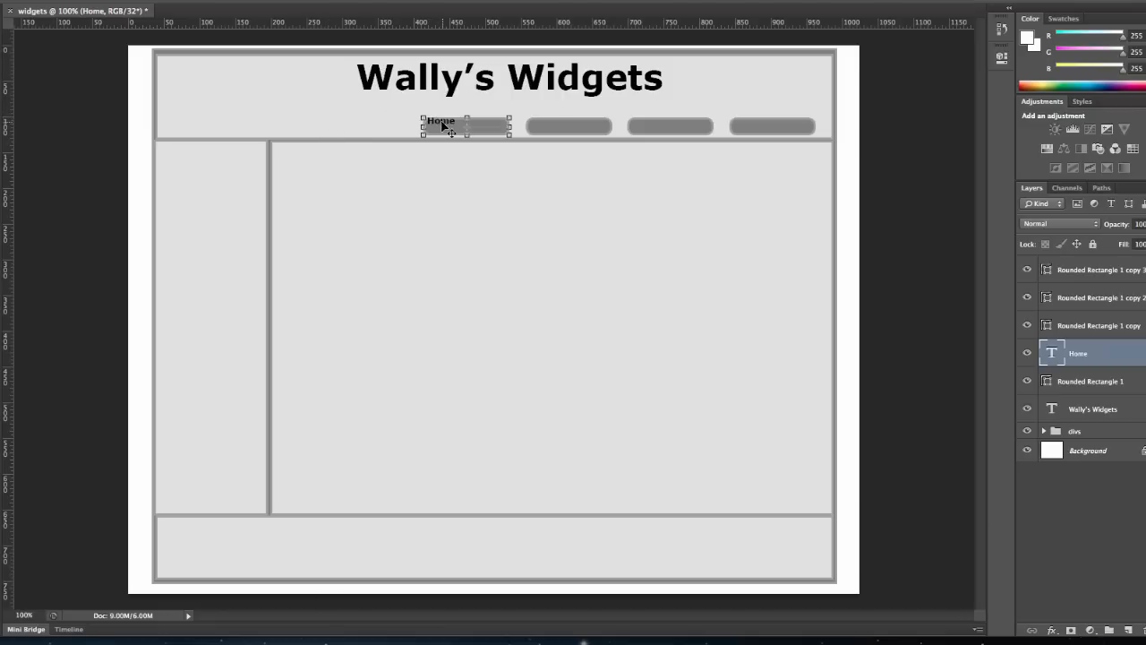
{"action": "left_click_drag", "start_coordinate": [440, 120], "coordinate": [469, 124]}
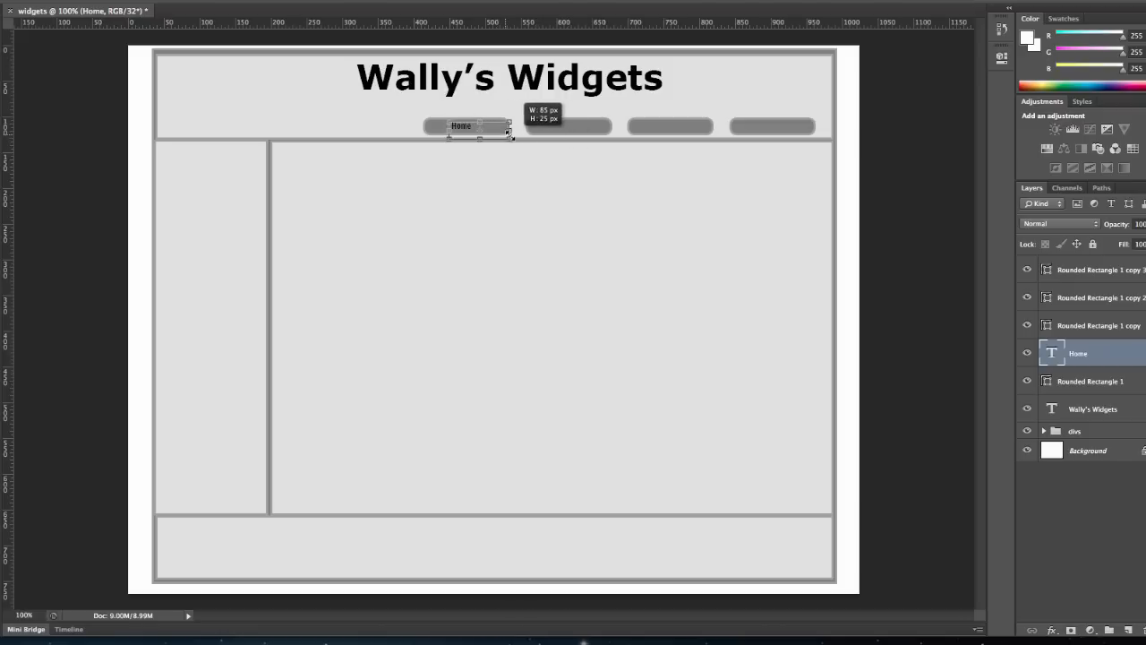
{"action": "left_click_drag", "start_coordinate": [509, 133], "coordinate": [536, 144]}
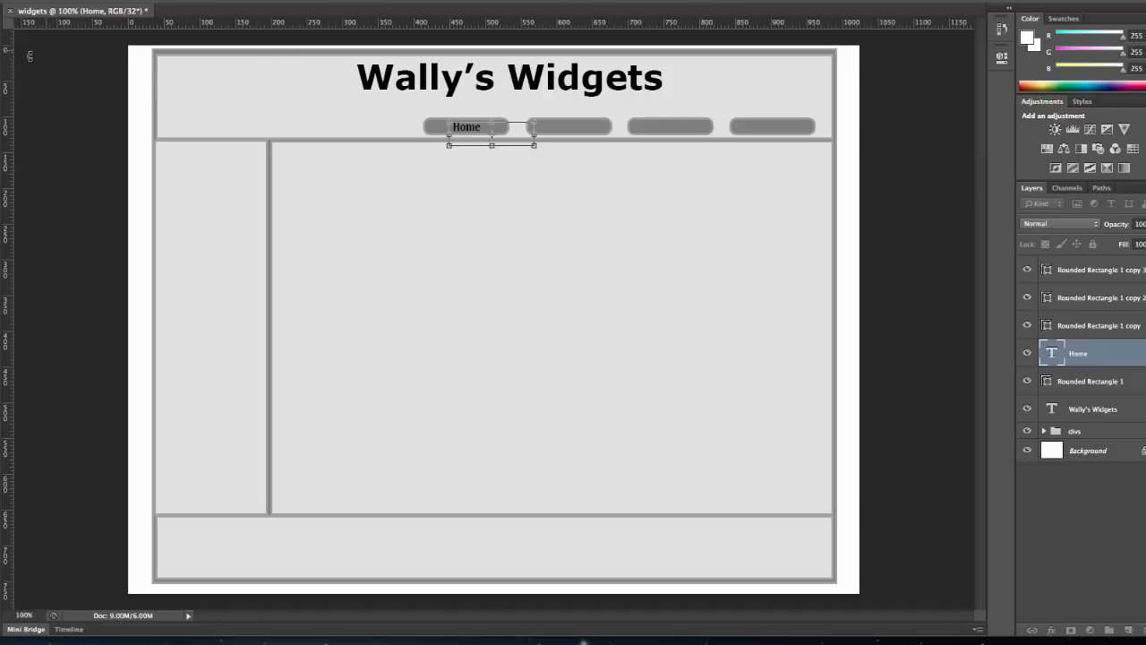
{"action": "mouse_move", "coordinate": [307, 42]}
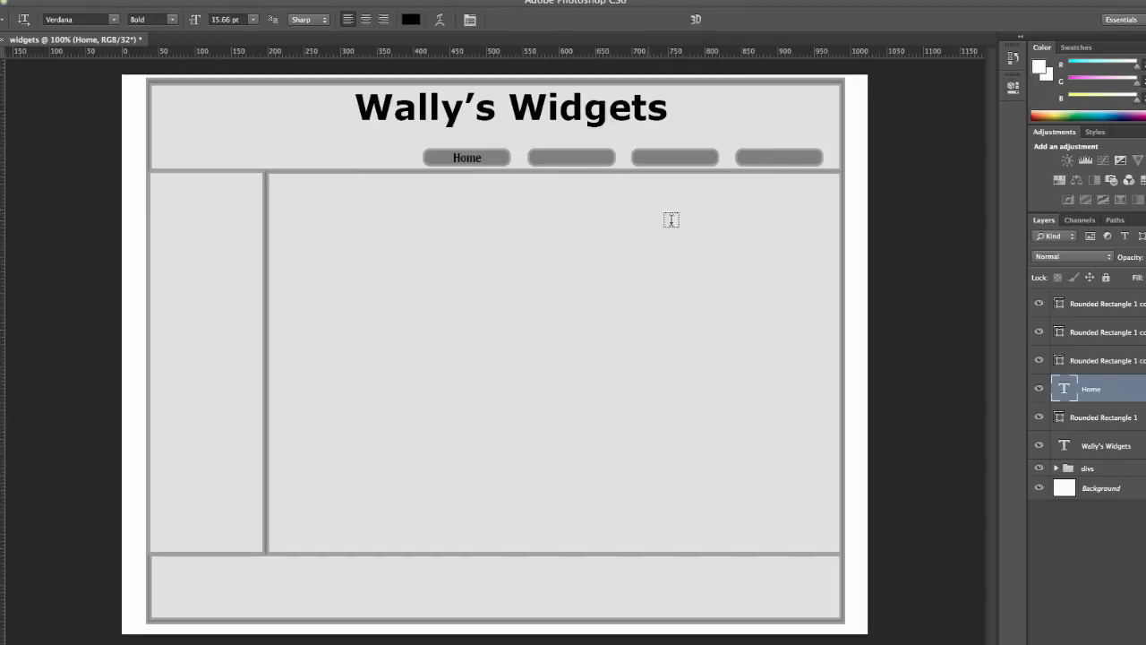
{"action": "left_click", "coordinate": [571, 157]}
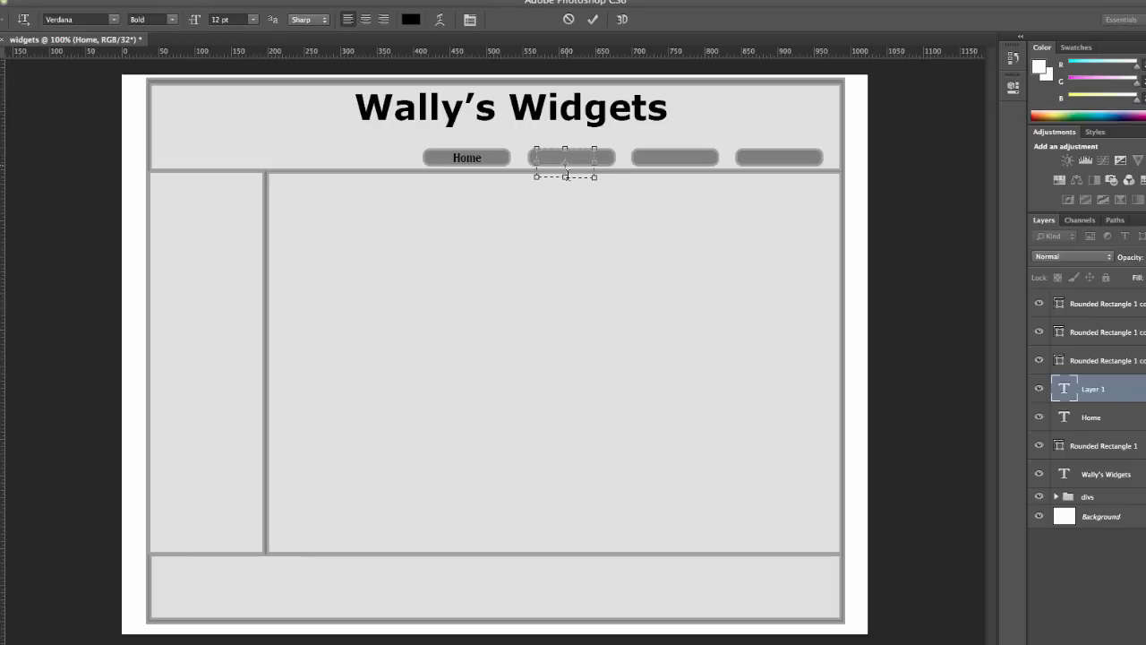
Set the text colour, move text layers above the buttons, and type Sales
{"action": "left_click", "coordinate": [410, 19]}
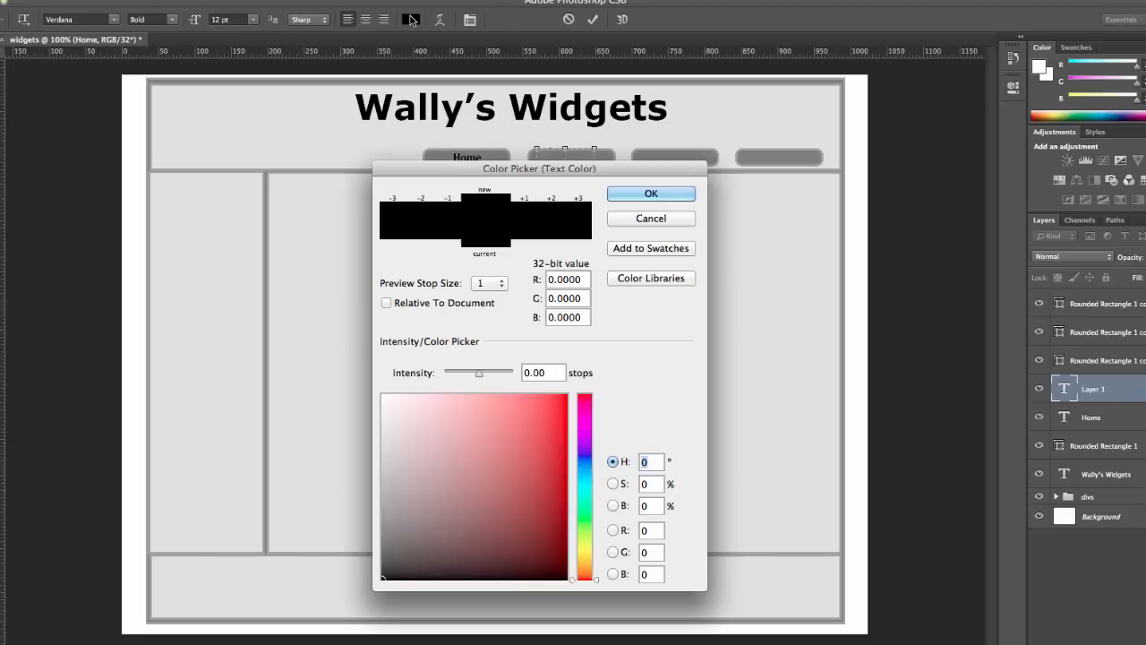
{"action": "left_click", "coordinate": [651, 193]}
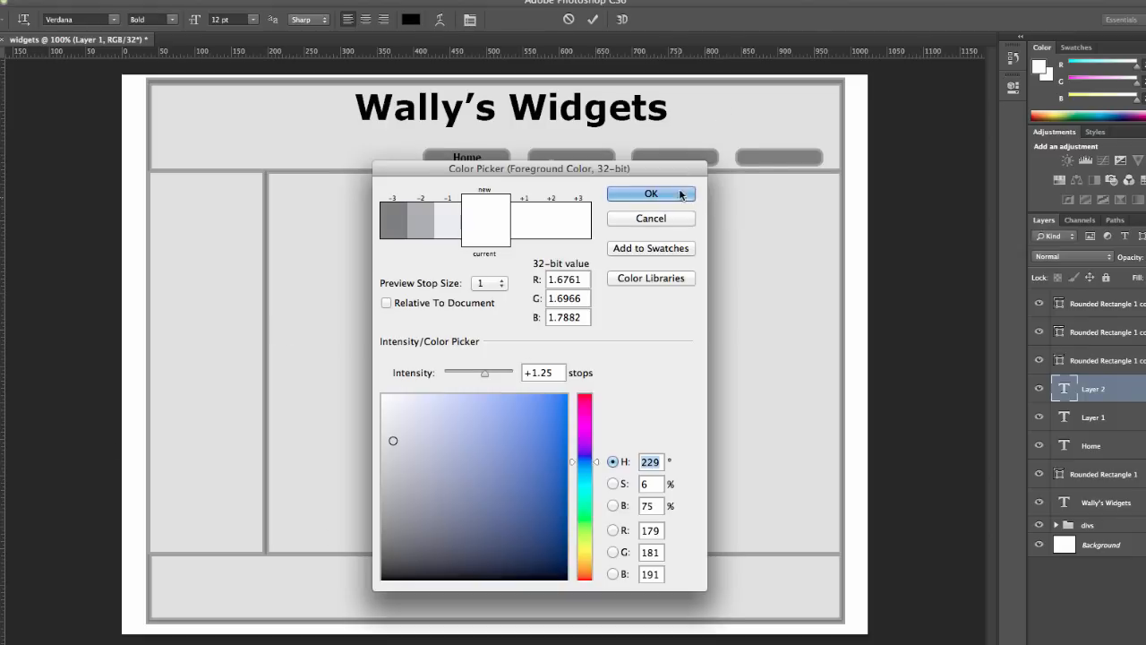
{"action": "left_click", "coordinate": [651, 194]}
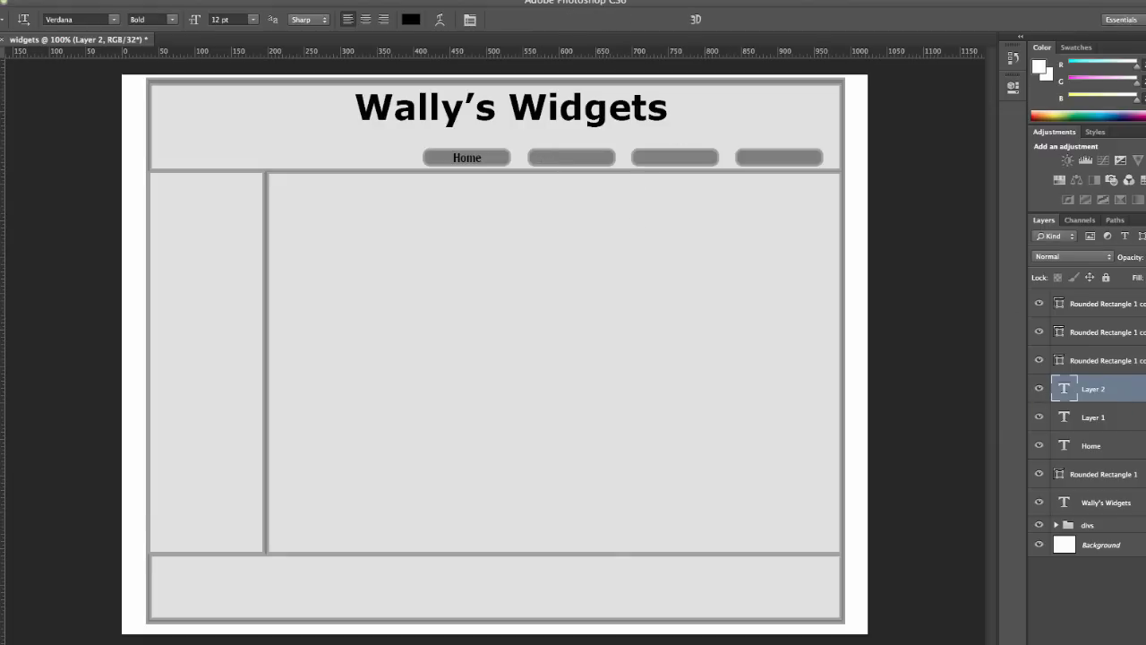
{"action": "left_click_drag", "start_coordinate": [644, 155], "coordinate": [707, 161]}
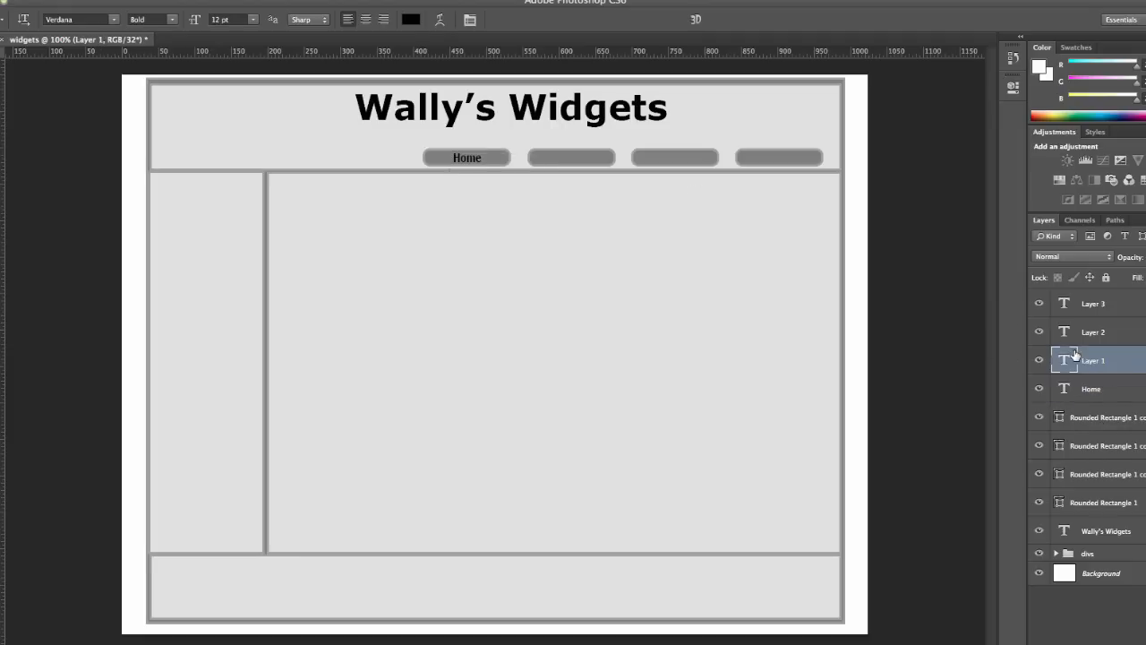
{"action": "type", "text": "Sales"}
{"action": "left_click", "coordinate": [674, 158]}
{"action": "type", "text": "Service"}
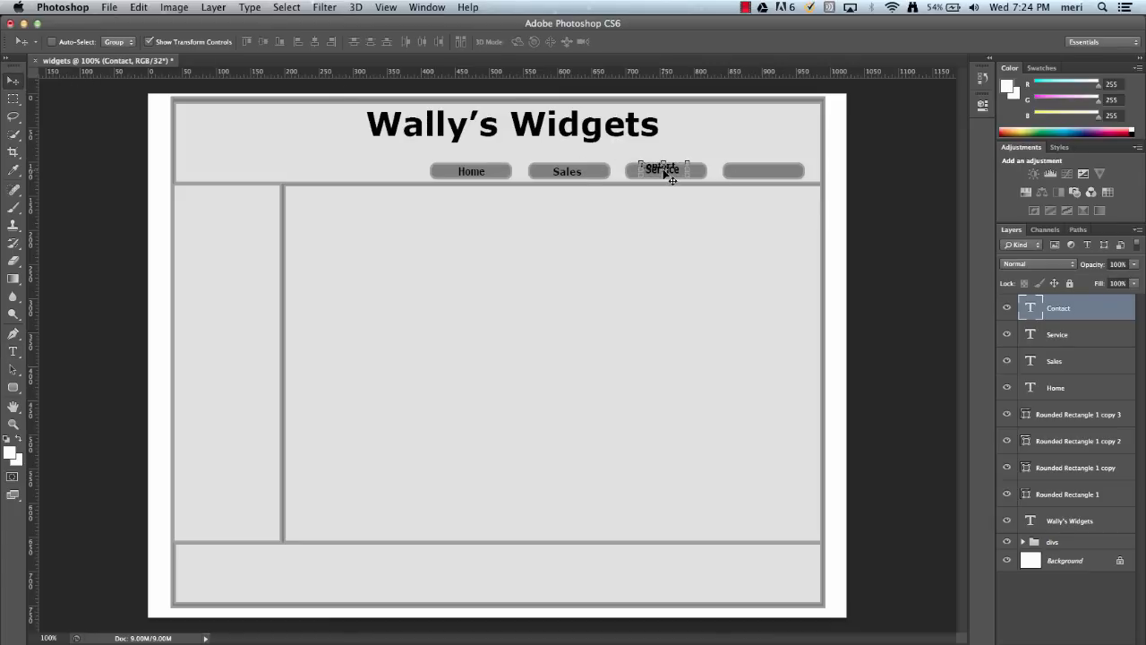
Move the Contact label onto the fourth button and lock the Contact, Service and Sales layers
{"action": "left_click_drag", "start_coordinate": [662, 170], "coordinate": [765, 170]}
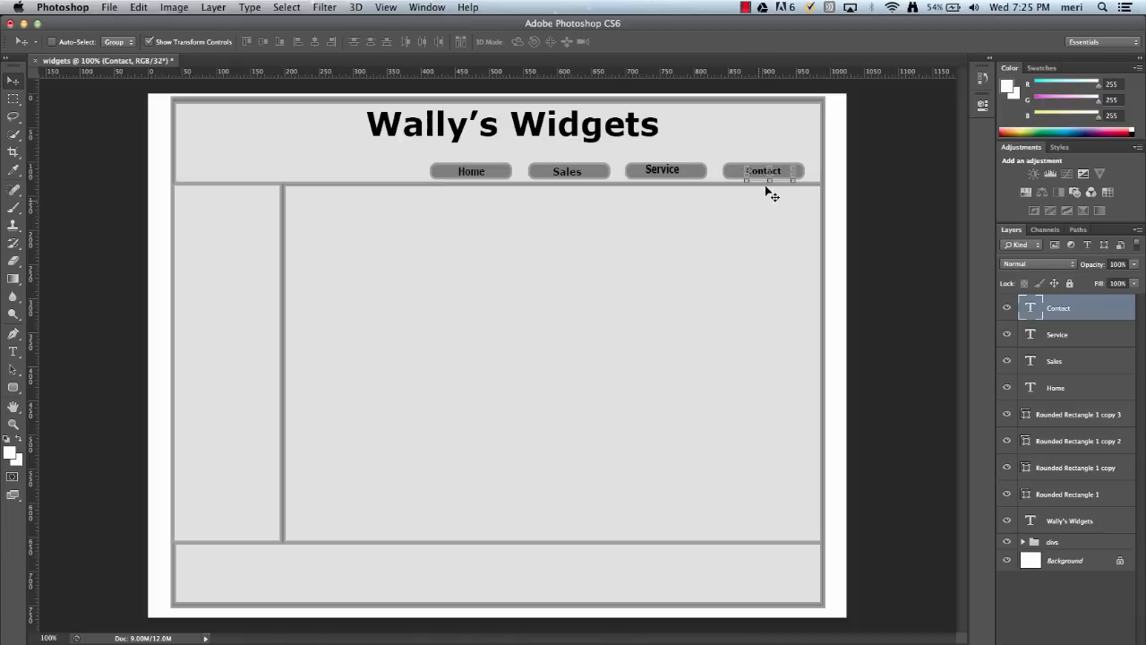
{"action": "mouse_move", "coordinate": [714, 296]}
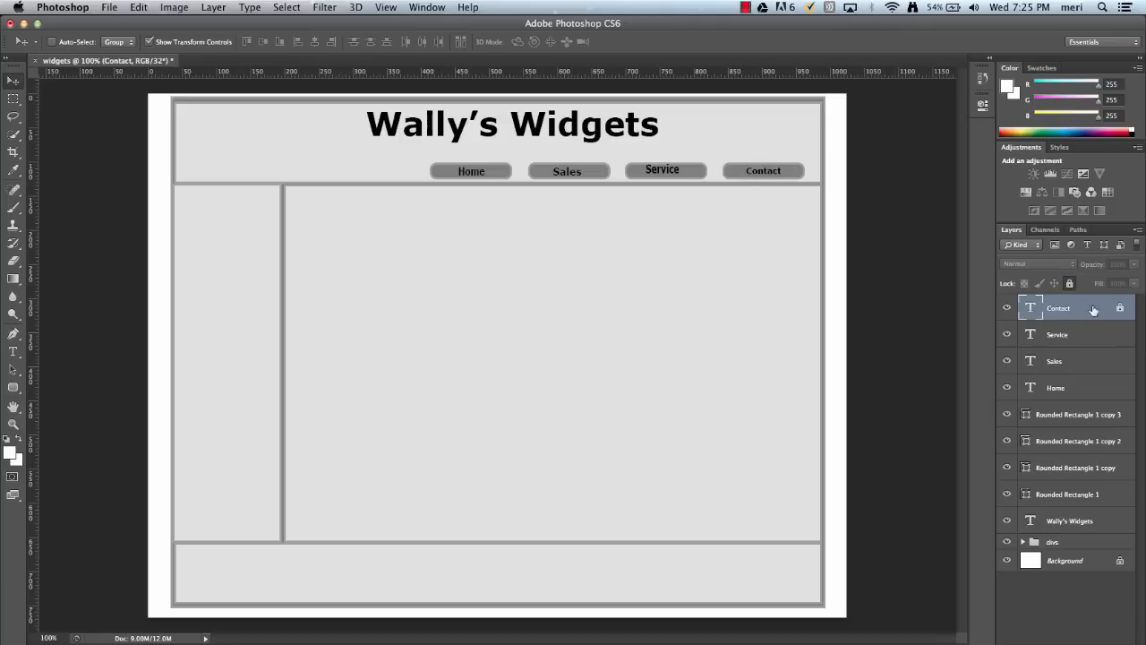
{"action": "left_click", "coordinate": [1056, 334]}
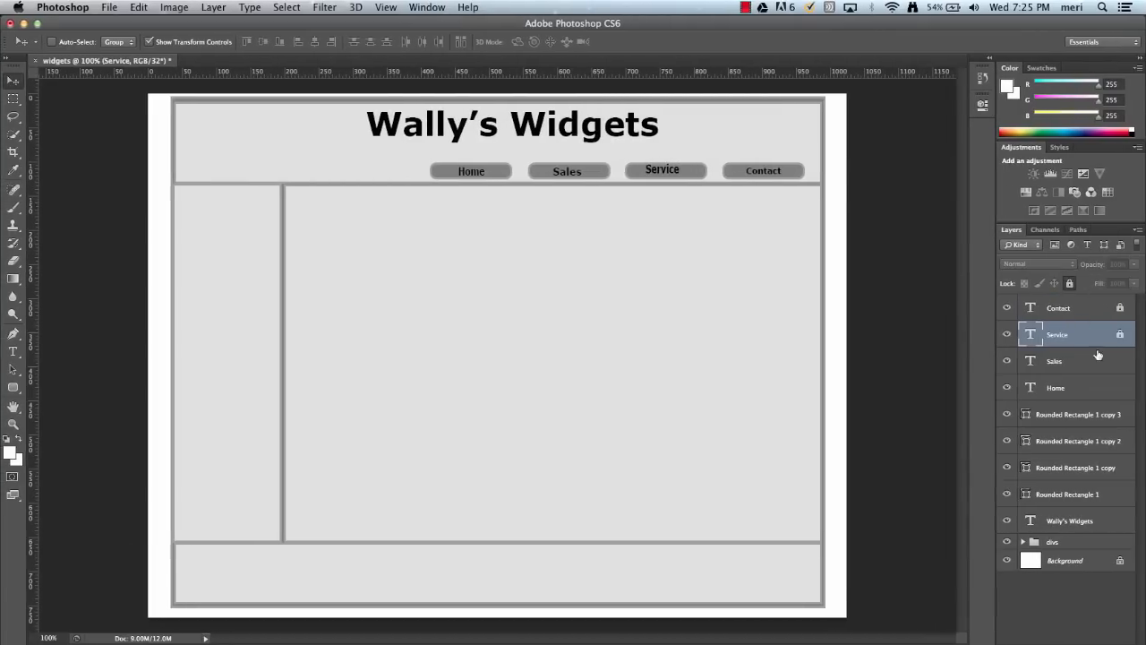
{"action": "left_click", "coordinate": [1054, 360]}
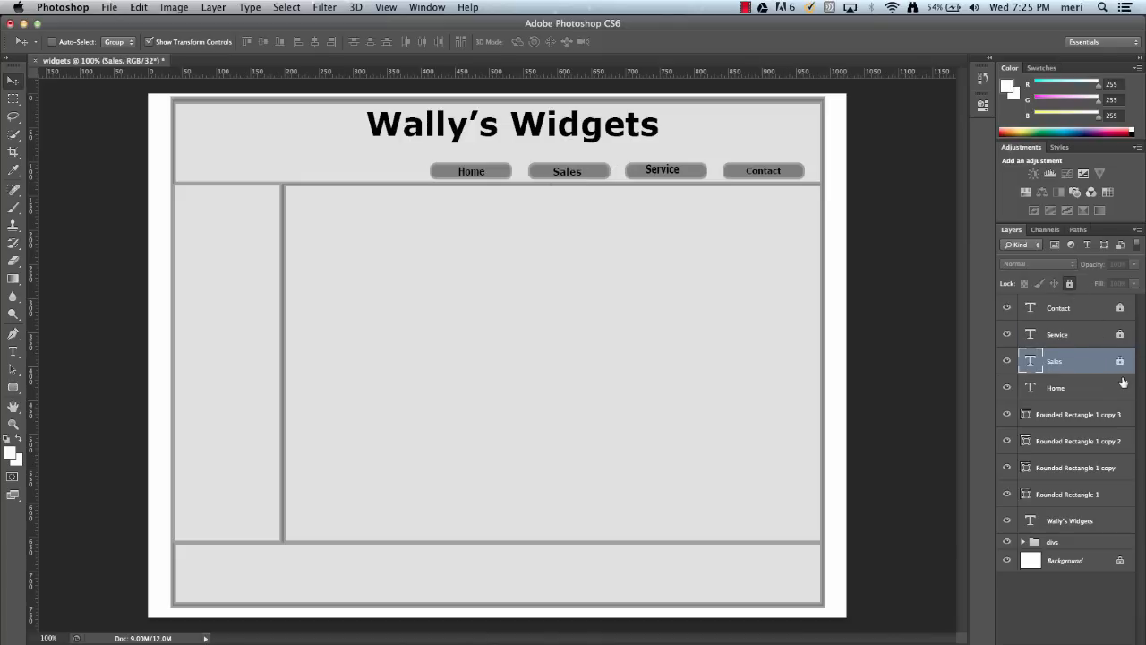
{"action": "left_click", "coordinate": [1056, 386]}
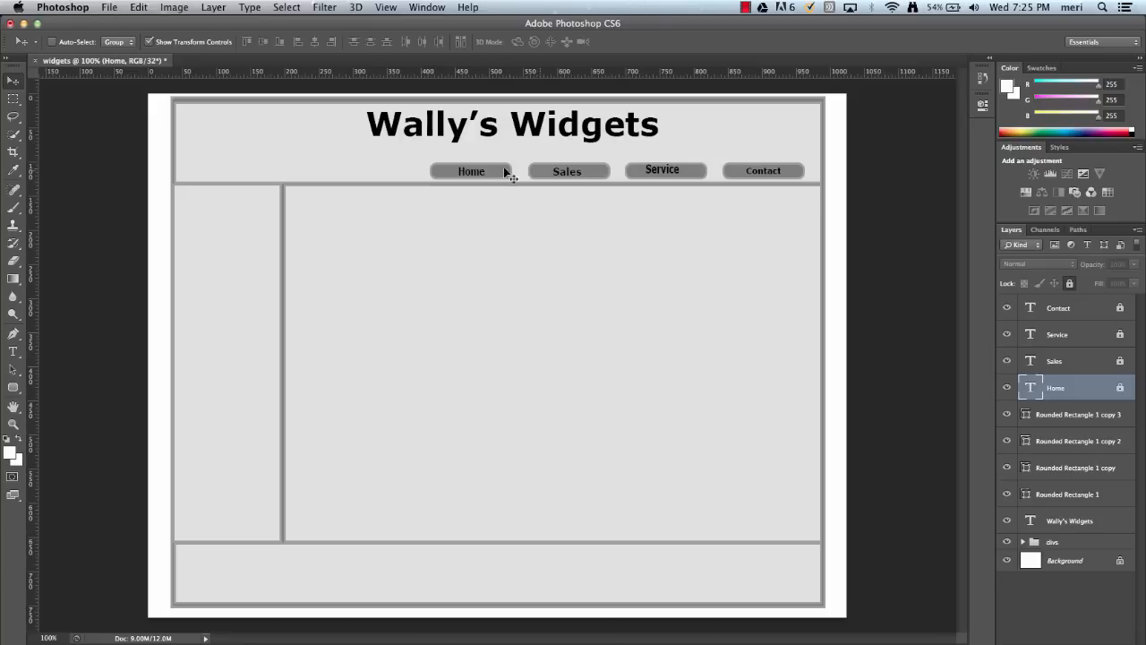
{"action": "mouse_move", "coordinate": [609, 197]}
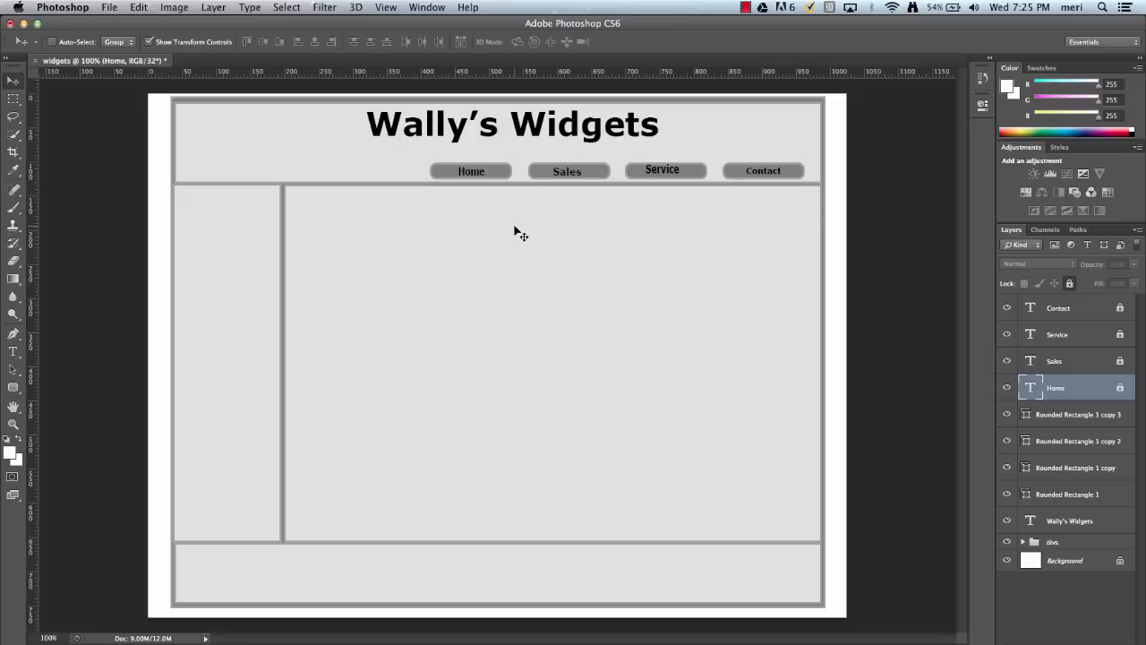
{"action": "mouse_move", "coordinate": [45, 334]}
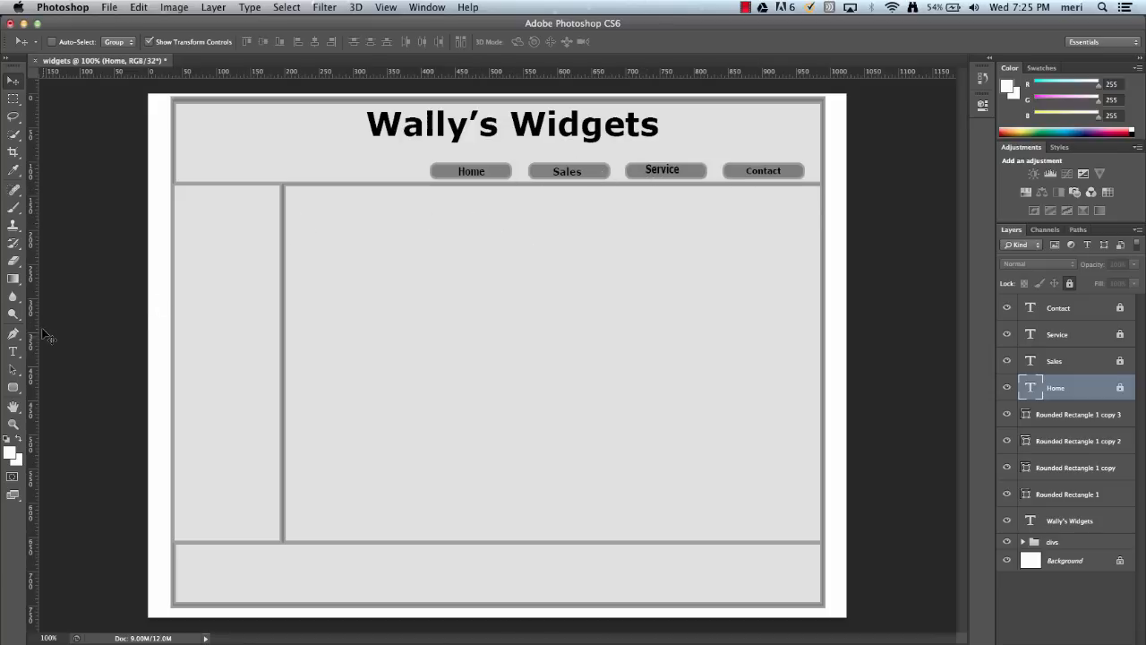
{"action": "left_click", "coordinate": [14, 387]}
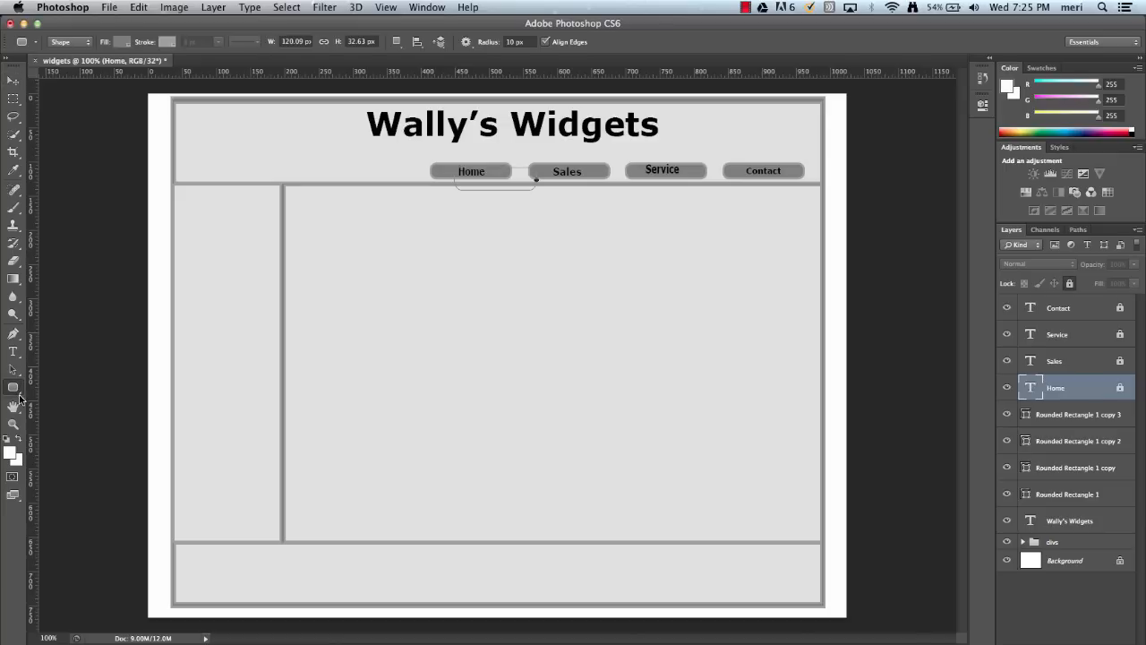
Draw a white rectangle with a black 3 pt border at the header's top left
{"action": "left_click", "coordinate": [13, 388]}
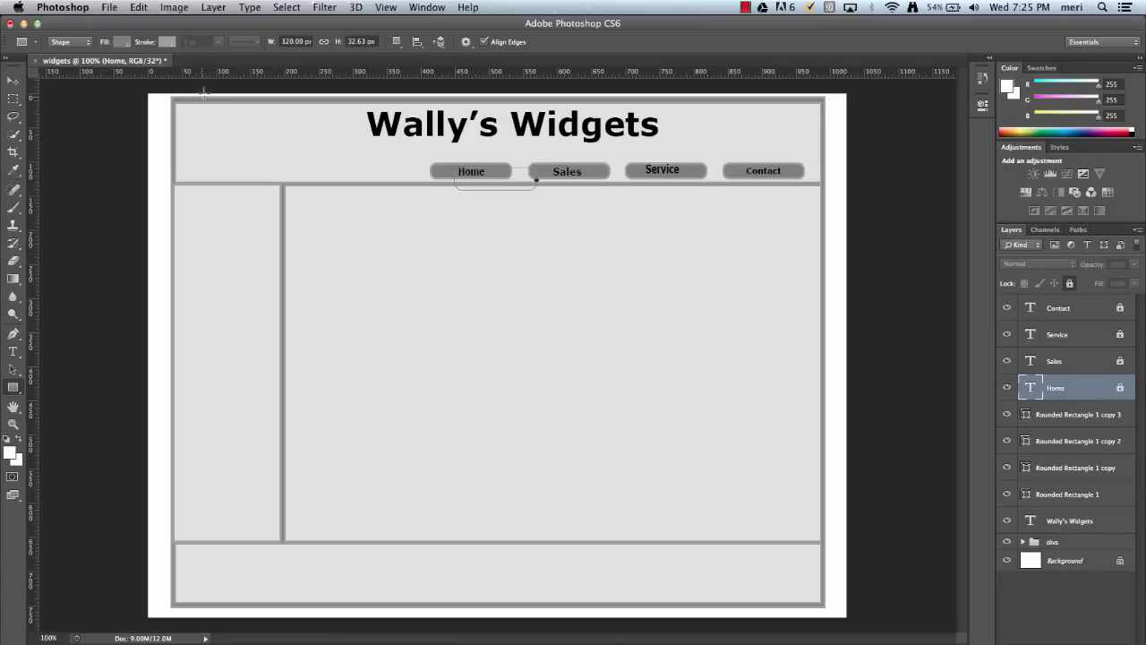
{"action": "left_click_drag", "start_coordinate": [192, 114], "coordinate": [266, 165]}
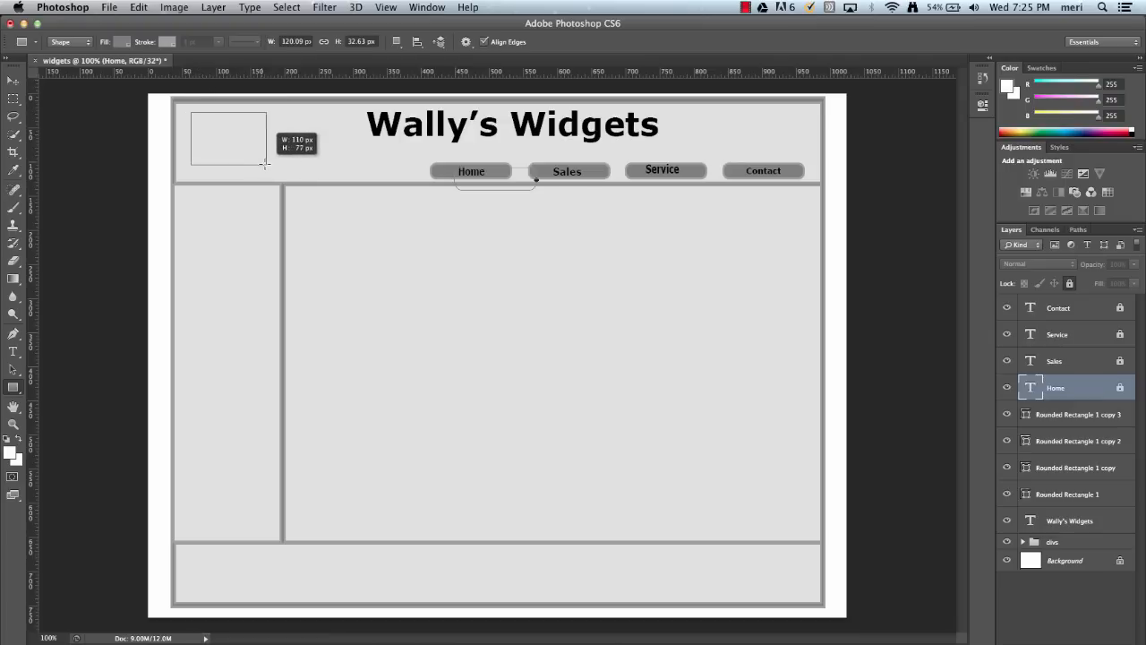
{"action": "left_click_drag", "start_coordinate": [262, 165], "coordinate": [283, 177]}
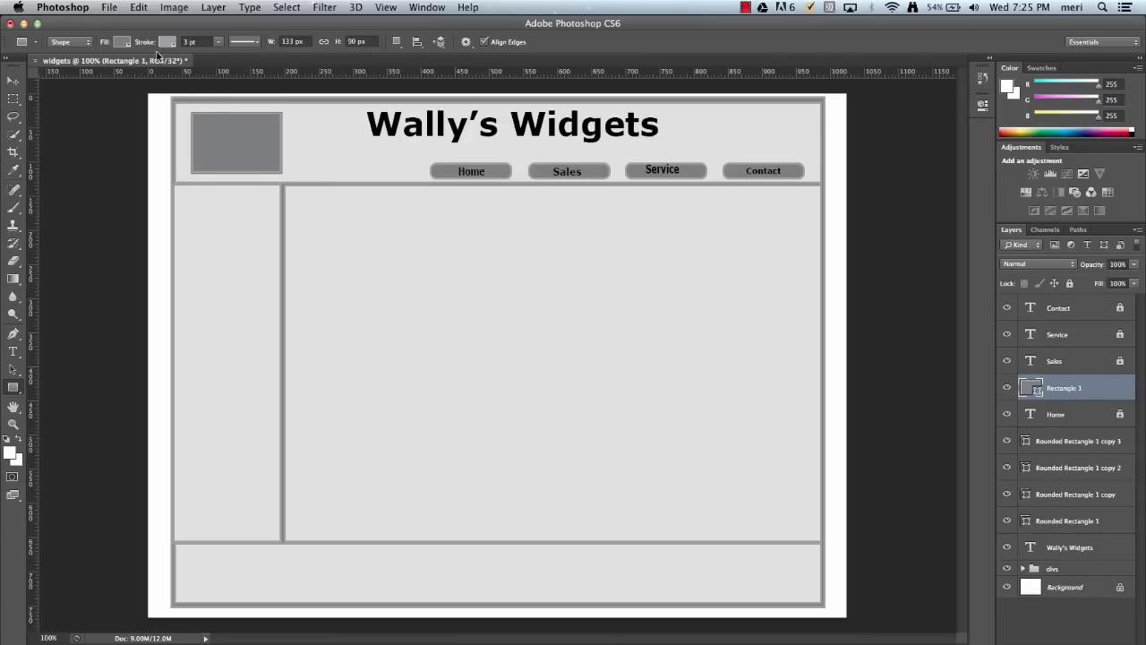
{"action": "left_click", "coordinate": [121, 42]}
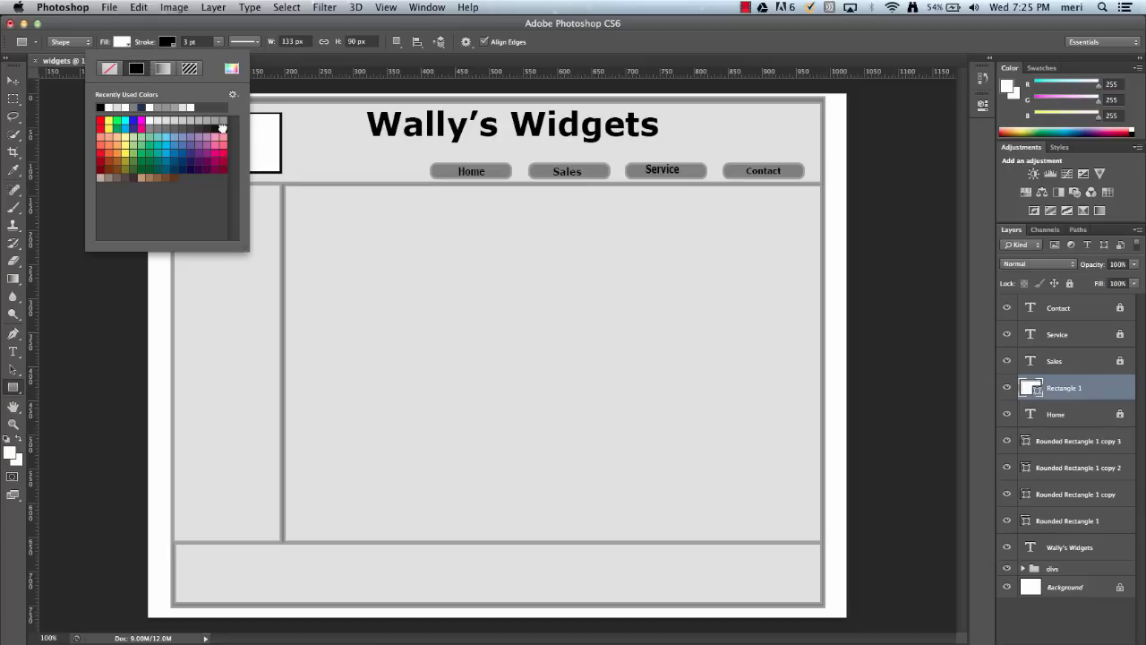
{"action": "mouse_move", "coordinate": [226, 126]}
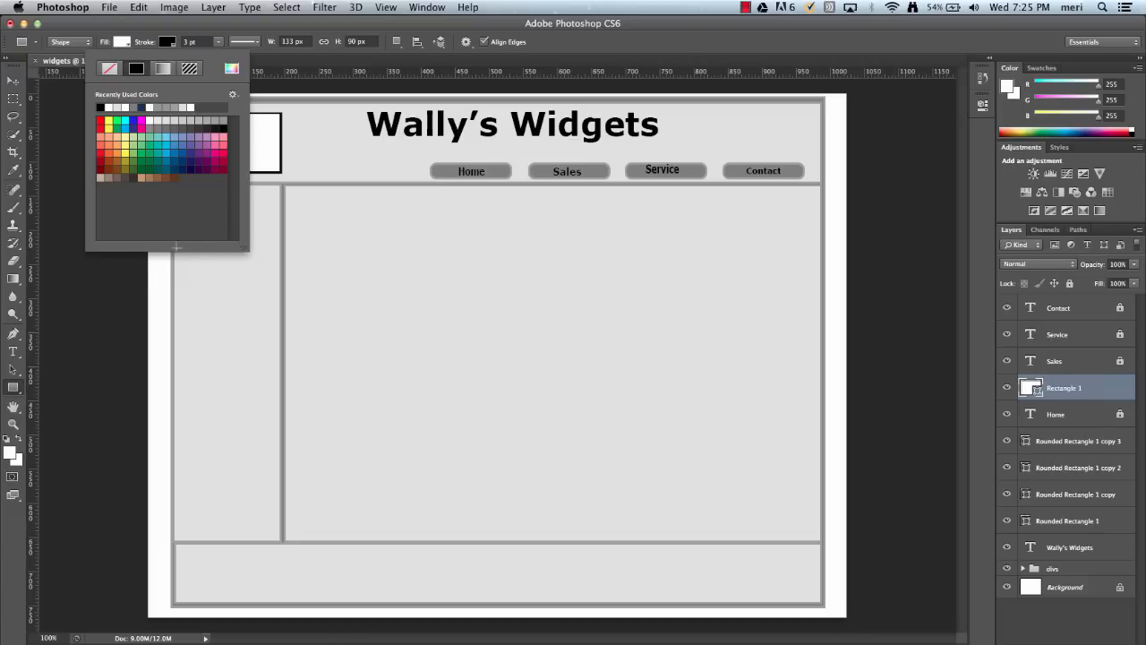
{"action": "mouse_move", "coordinate": [26, 370]}
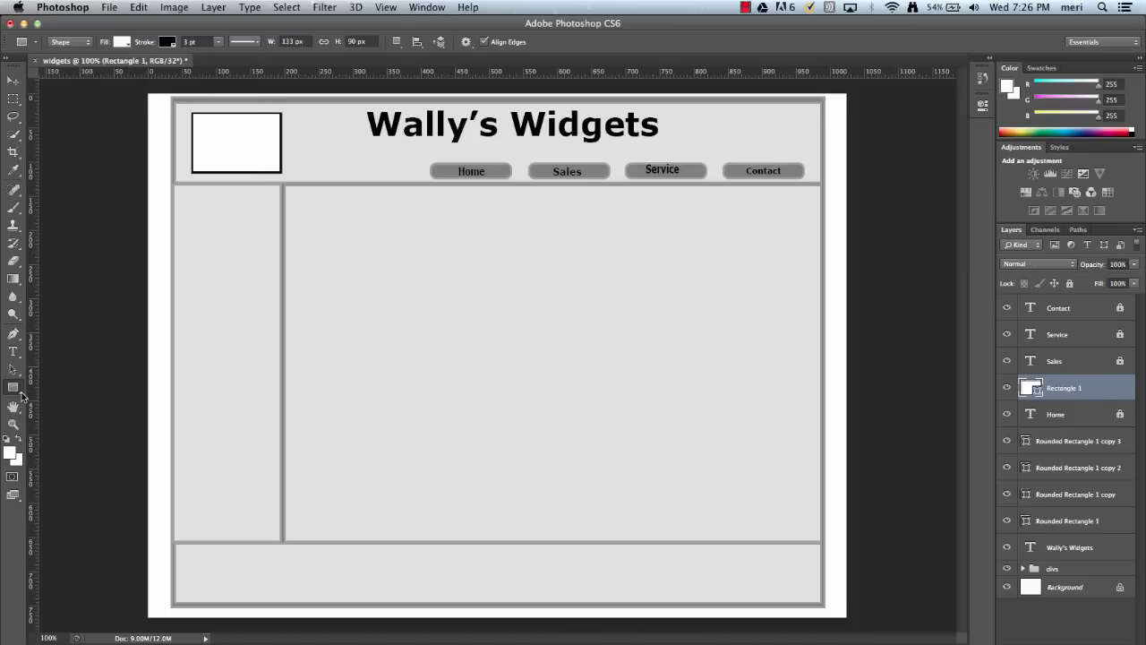
{"action": "mouse_move", "coordinate": [15, 387]}
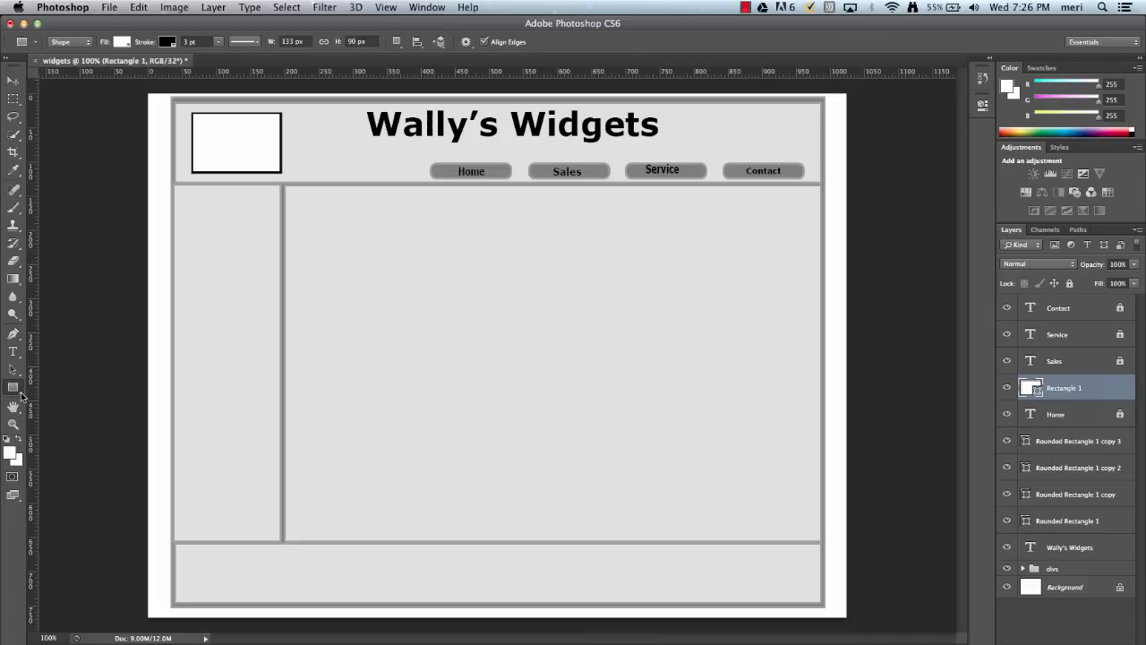
{"action": "left_click", "coordinate": [14, 387]}
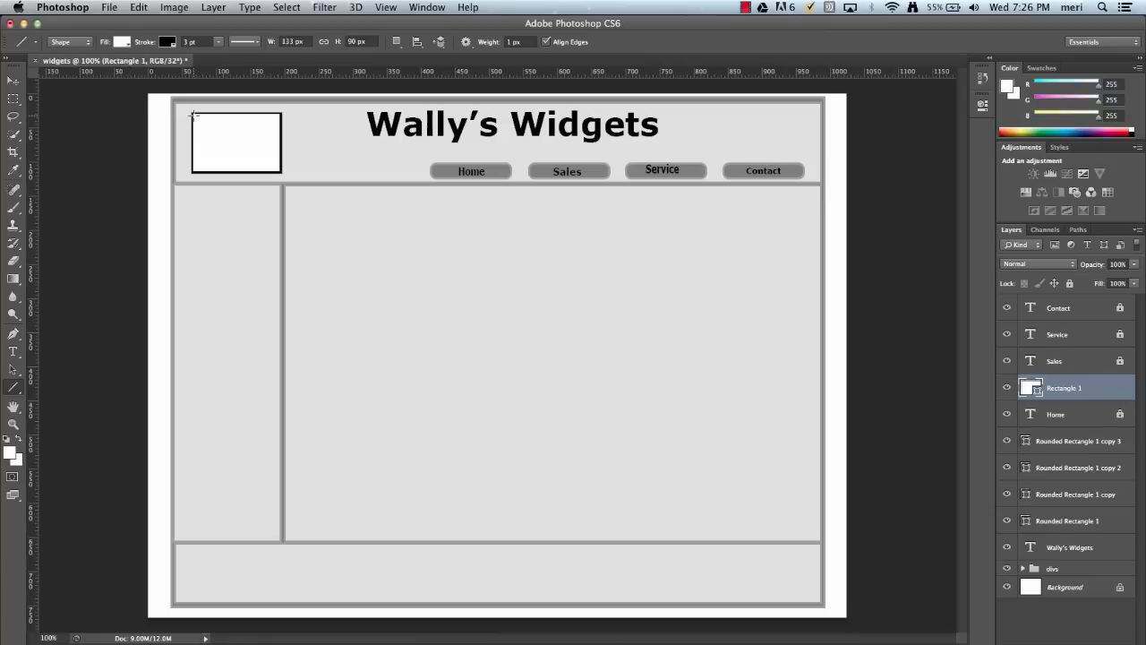
{"action": "left_click", "coordinate": [122, 41]}
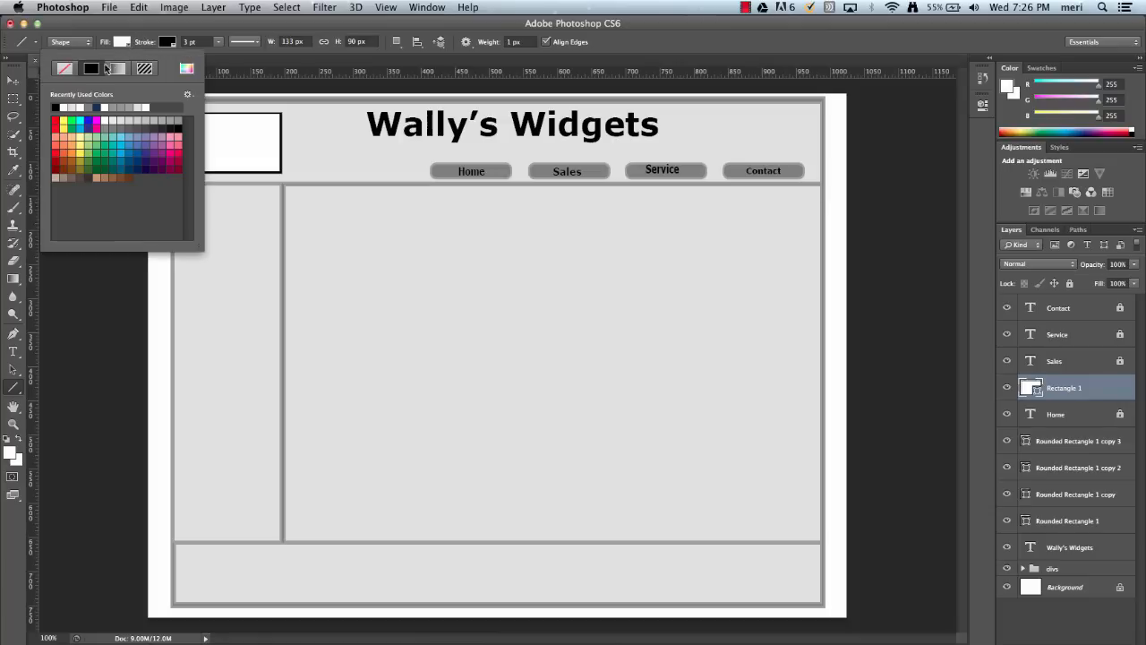
{"action": "left_click", "coordinate": [64, 68]}
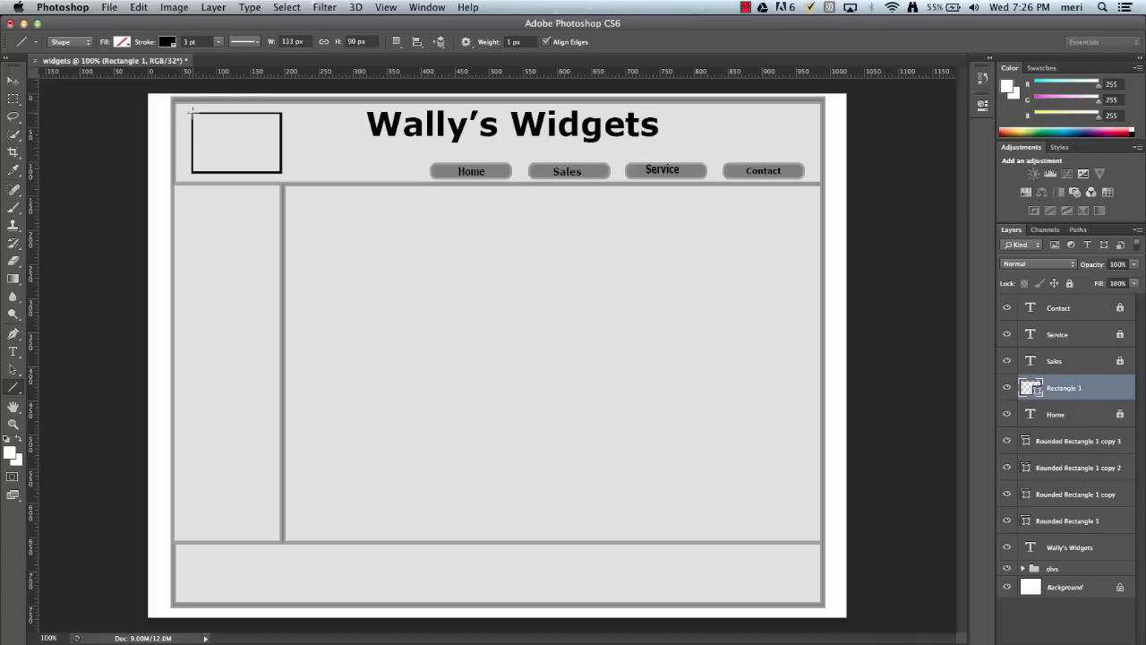
{"action": "left_click_drag", "start_coordinate": [191, 111], "coordinate": [279, 172]}
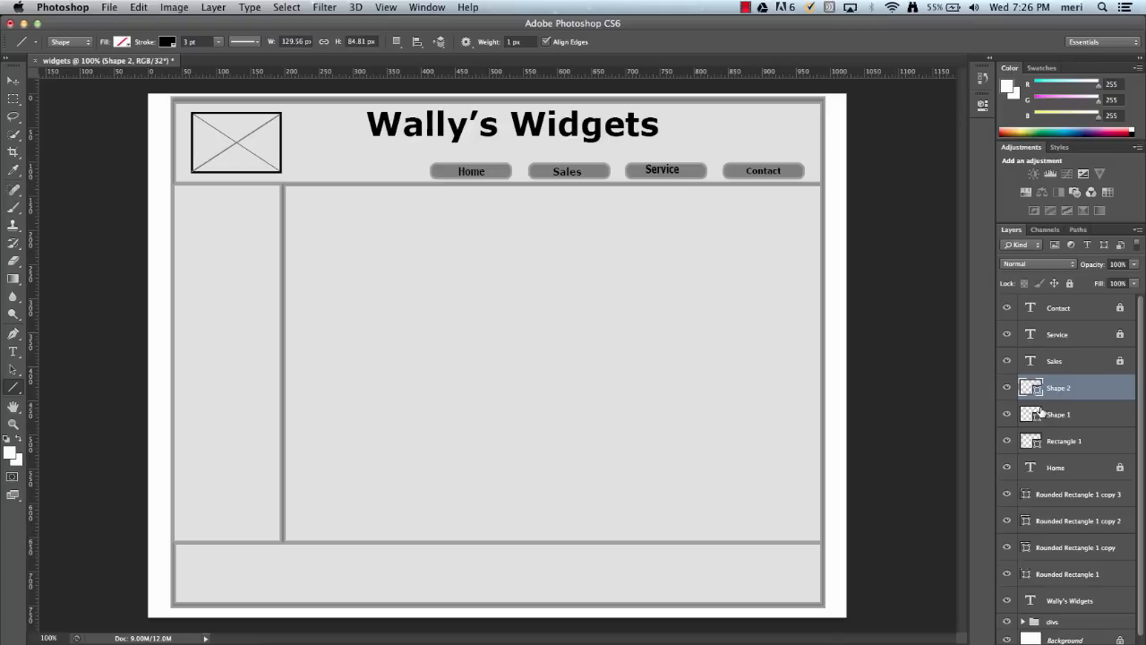
{"action": "left_click", "coordinate": [1059, 413]}
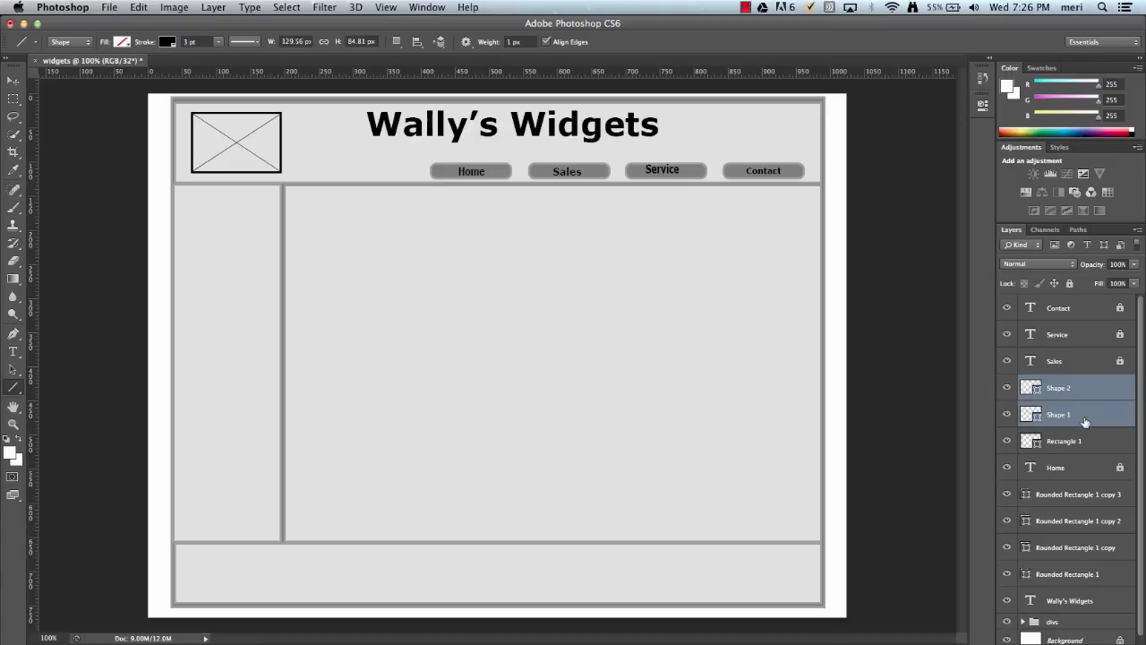
{"action": "left_click", "coordinate": [1065, 440]}
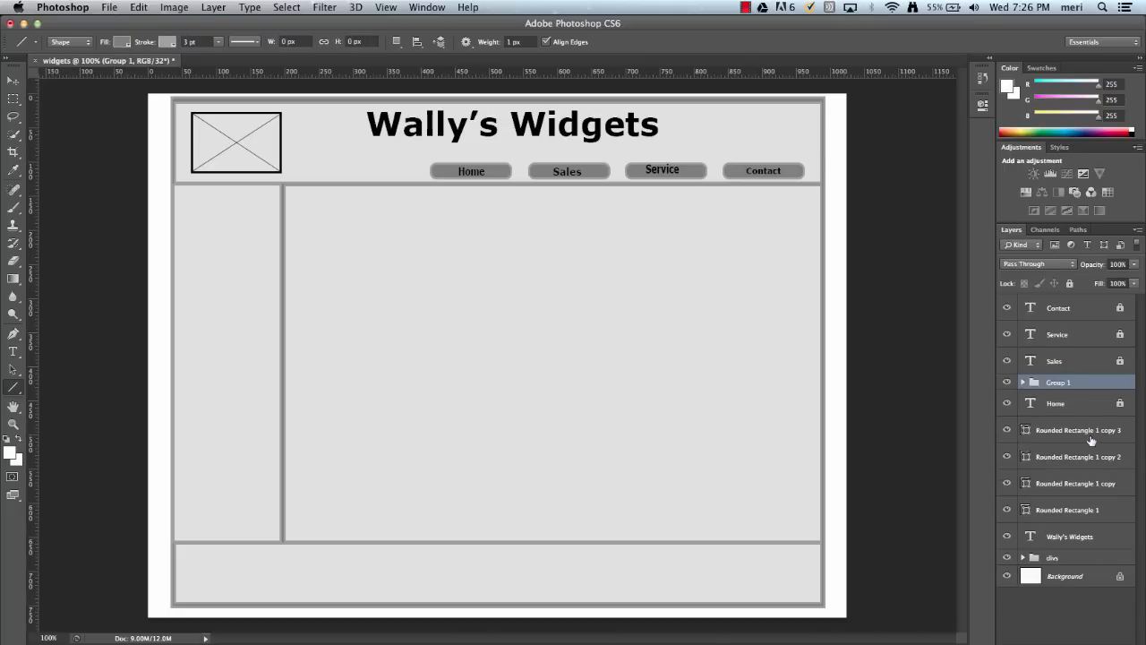
{"action": "mouse_move", "coordinate": [775, 377]}
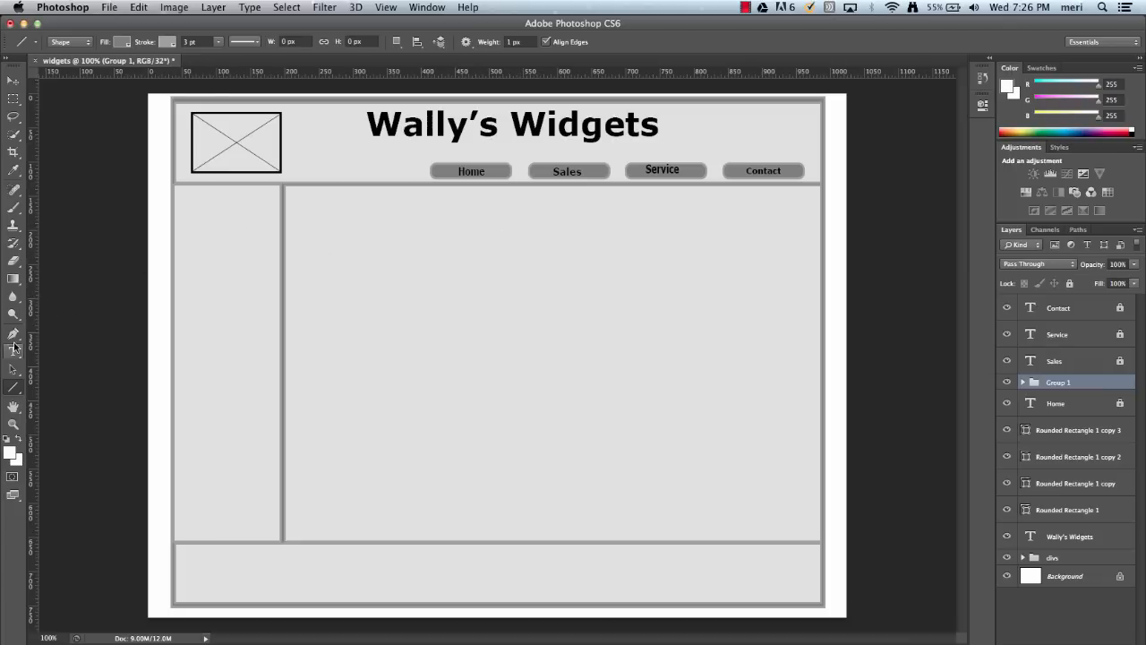
Add an enlarged 'link' label in the sidebar and start the footer text 'Wally's'
{"action": "left_click", "coordinate": [13, 350]}
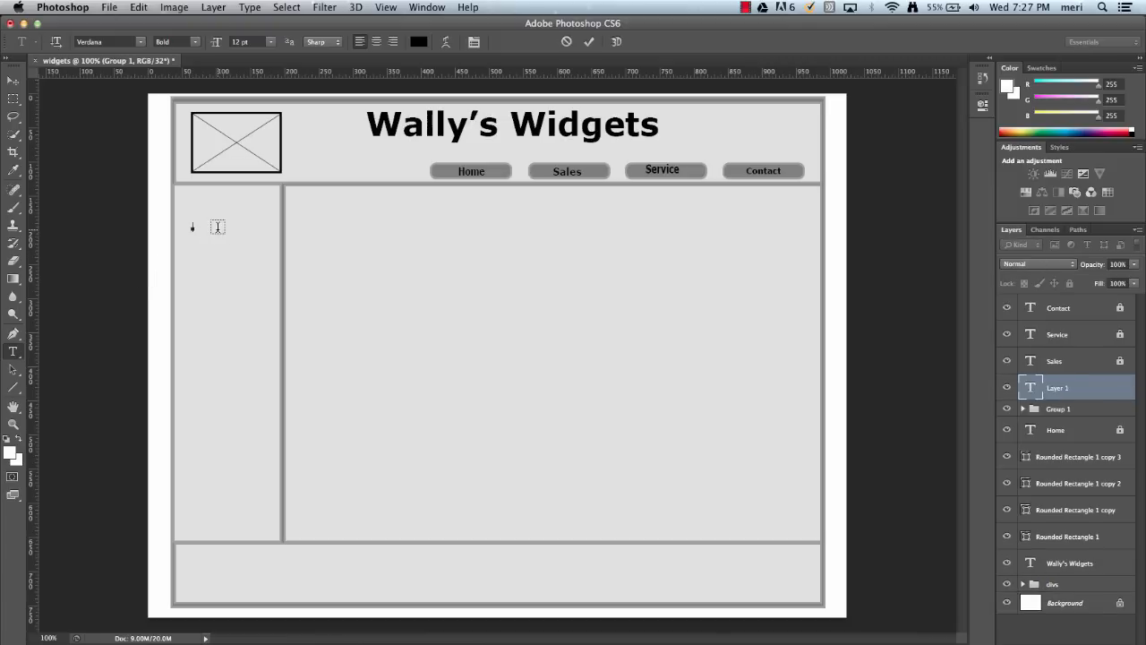
{"action": "type", "text": "link"}
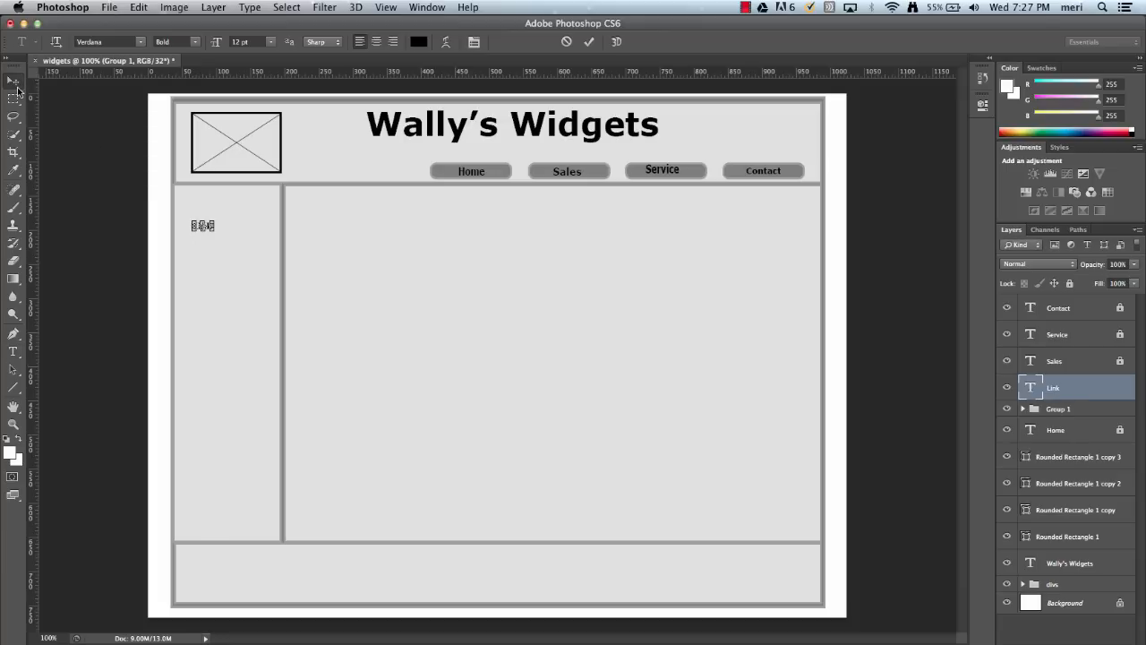
{"action": "left_click", "coordinate": [13, 79]}
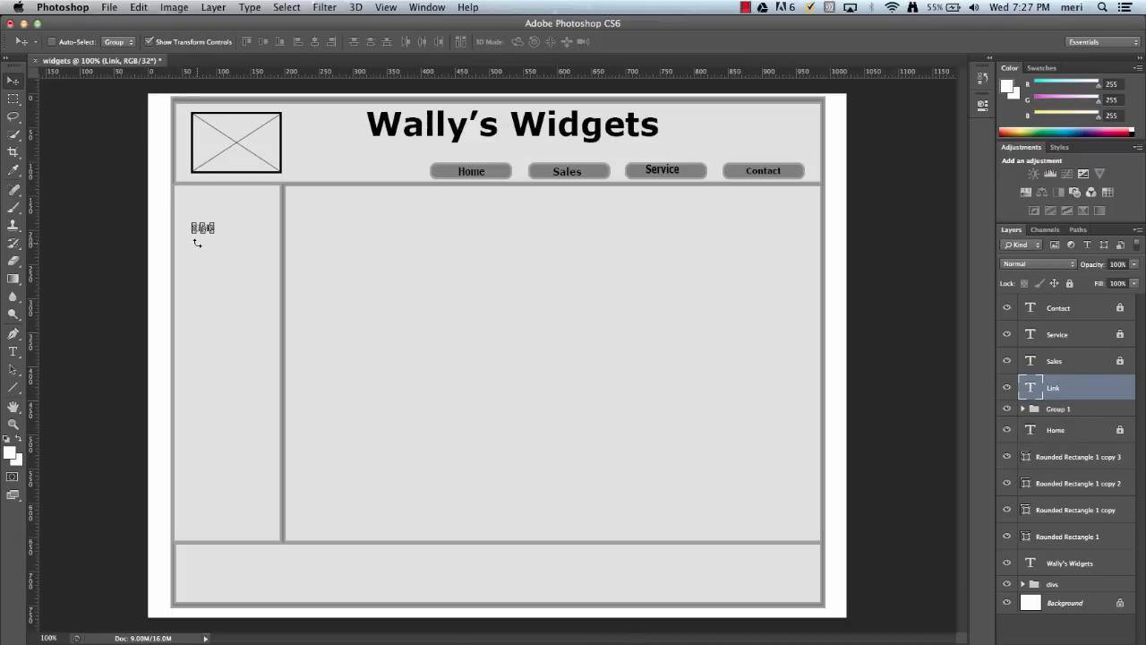
{"action": "mouse_move", "coordinate": [251, 268]}
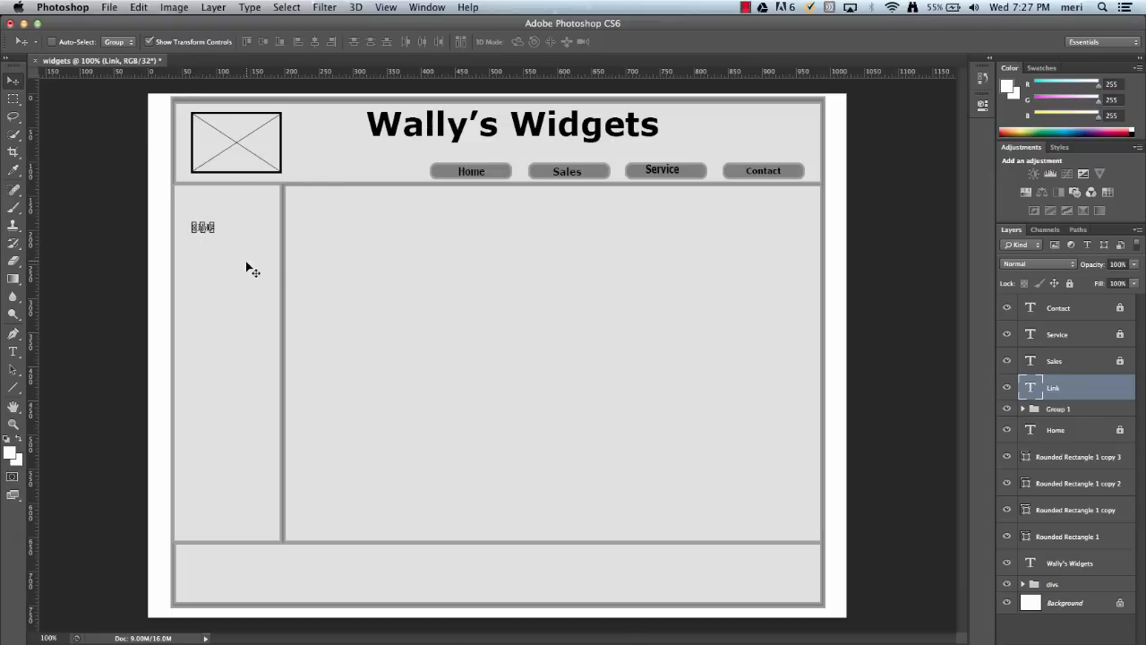
{"action": "mouse_move", "coordinate": [240, 246]}
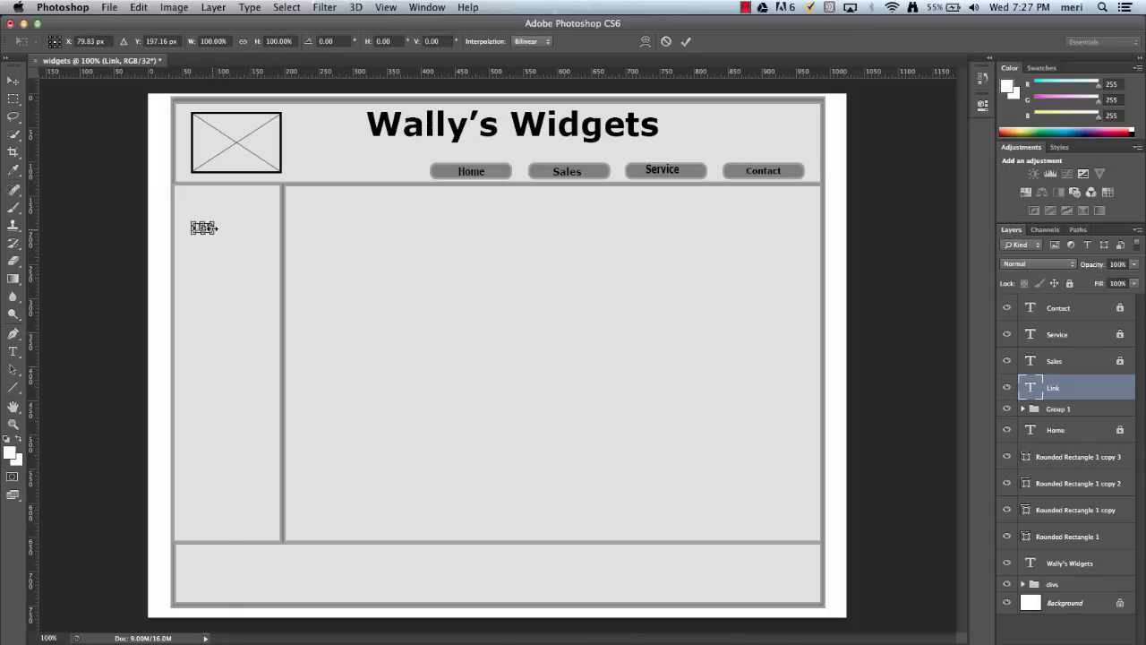
{"action": "left_click_drag", "start_coordinate": [205, 228], "coordinate": [239, 244]}
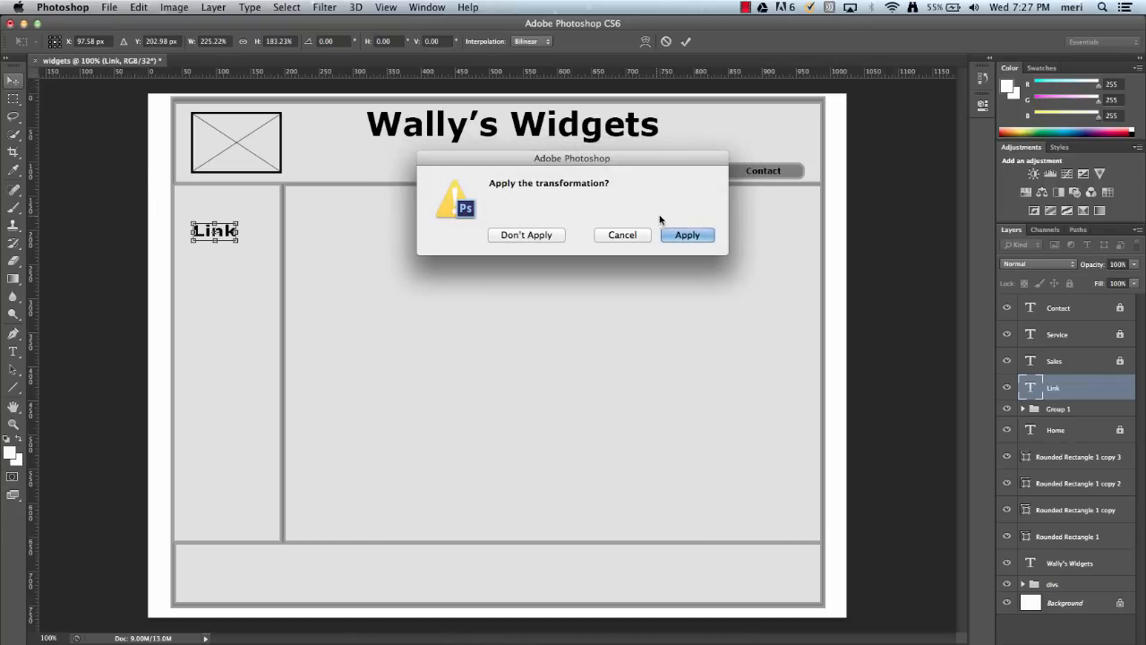
{"action": "left_click", "coordinate": [686, 235]}
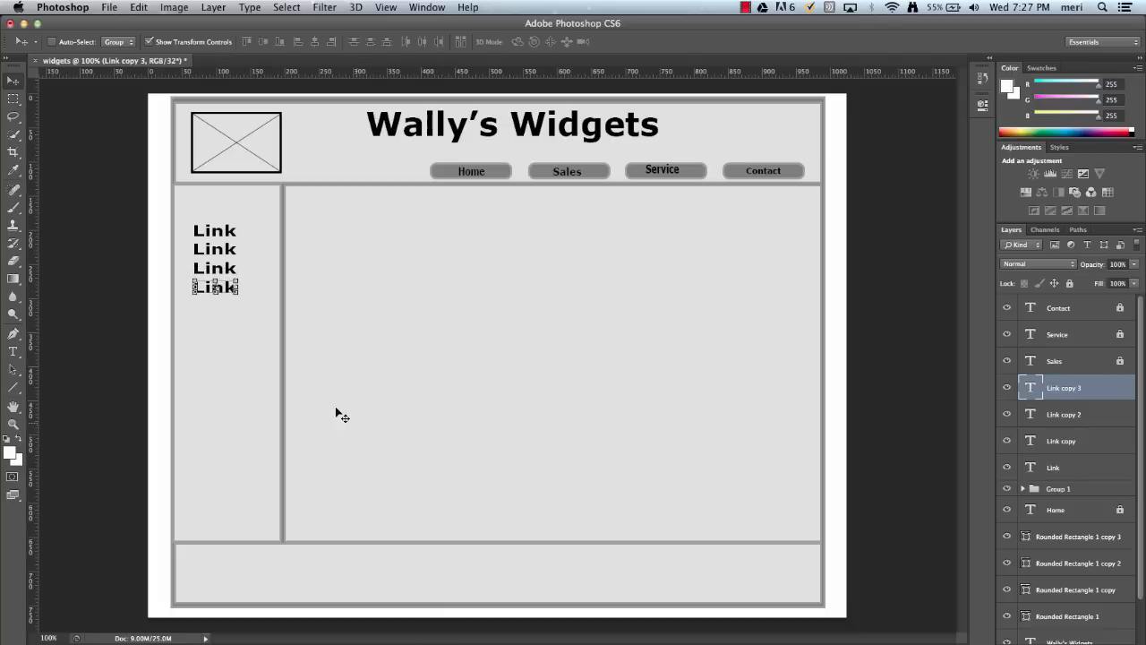
{"action": "mouse_move", "coordinate": [94, 377]}
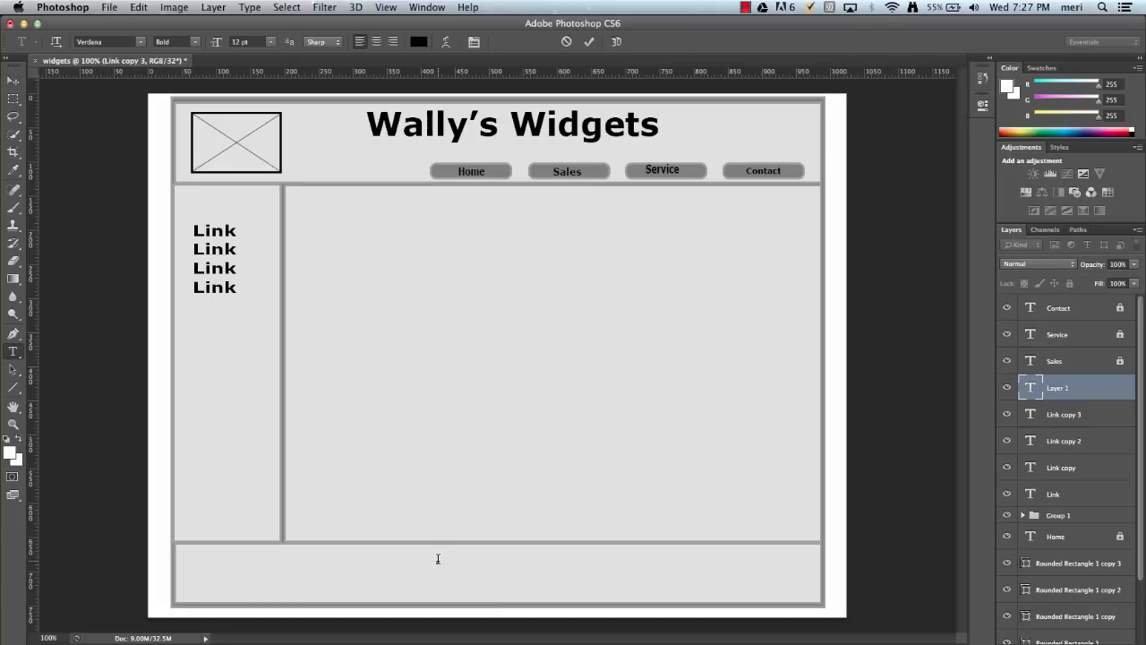
{"action": "type", "text": "Wally'"}
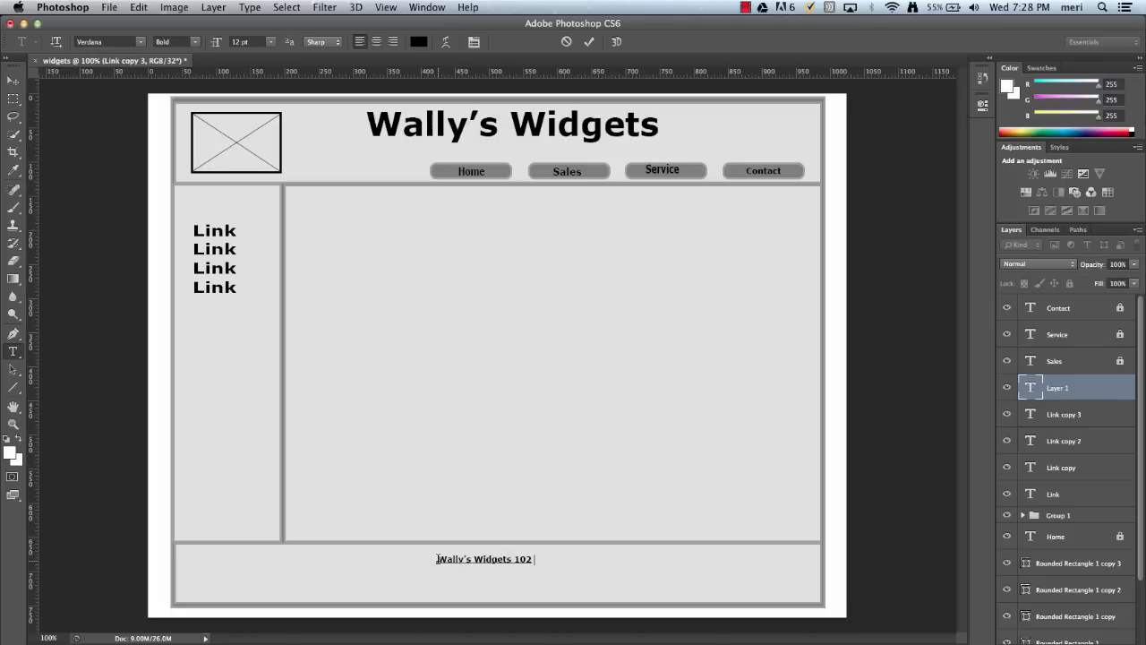
Type the footer address lines 'Main Street' and 'Any Town, IL, 600000'
{"action": "type", "text": "Main S"}
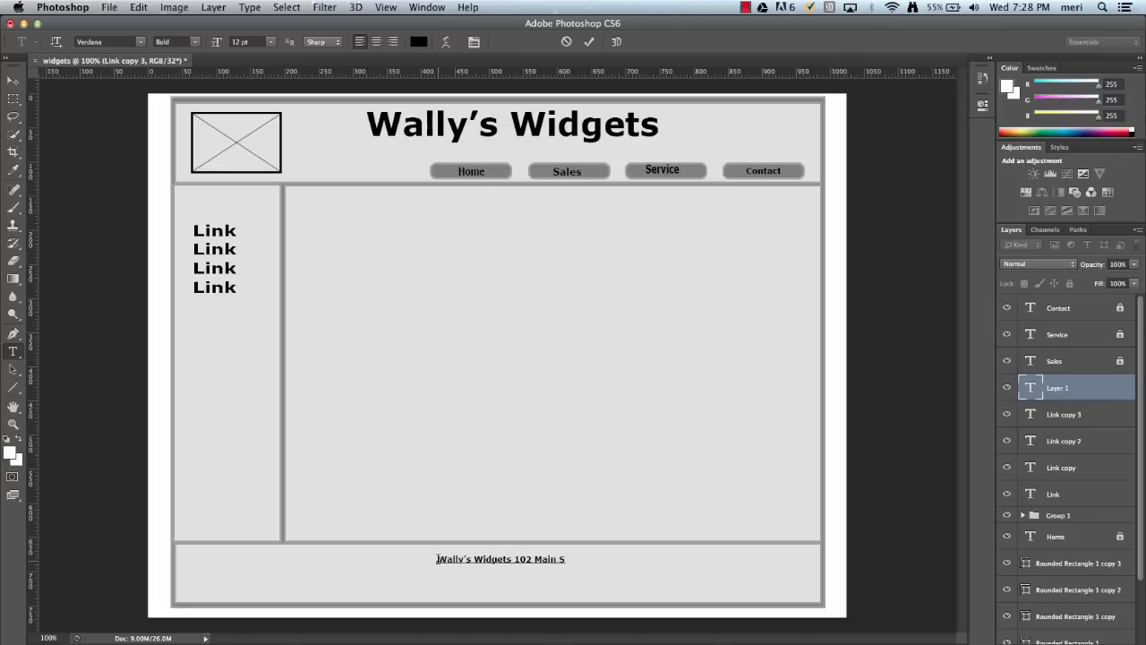
{"action": "type", "text": "treet"}
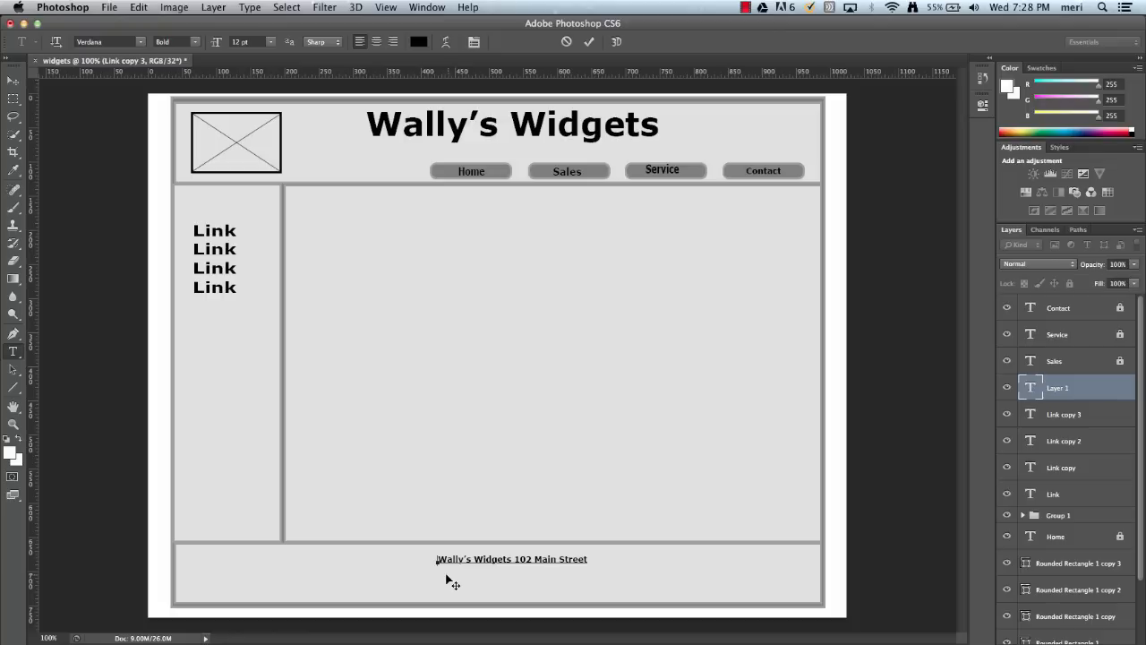
{"action": "mouse_move", "coordinate": [515, 582]}
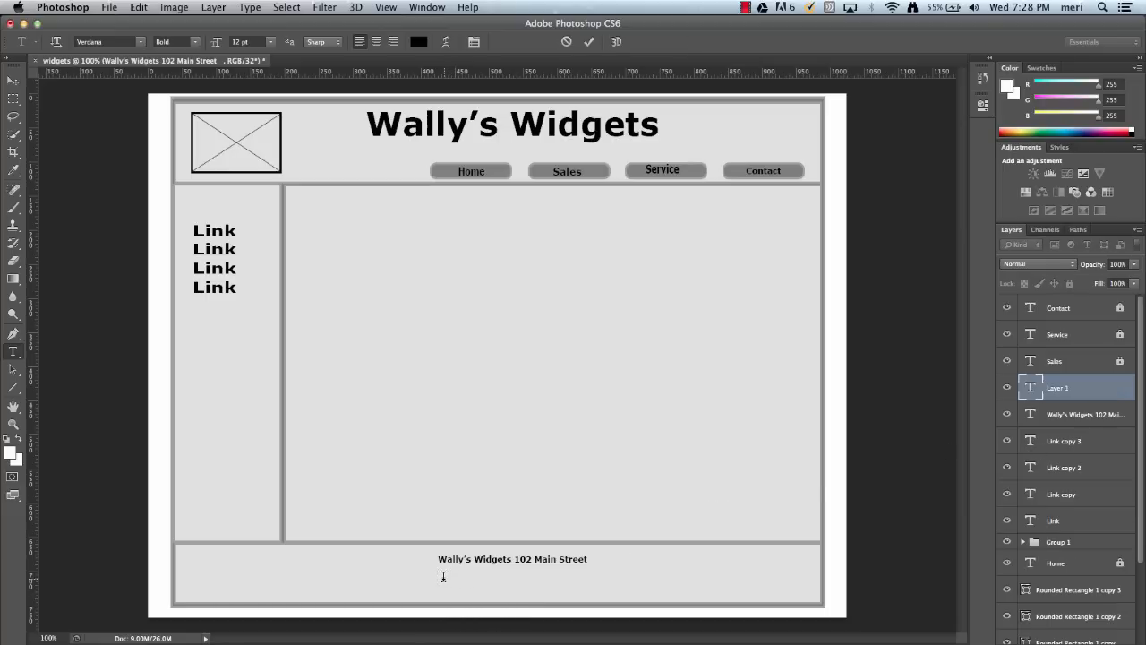
{"action": "mouse_move", "coordinate": [465, 588]}
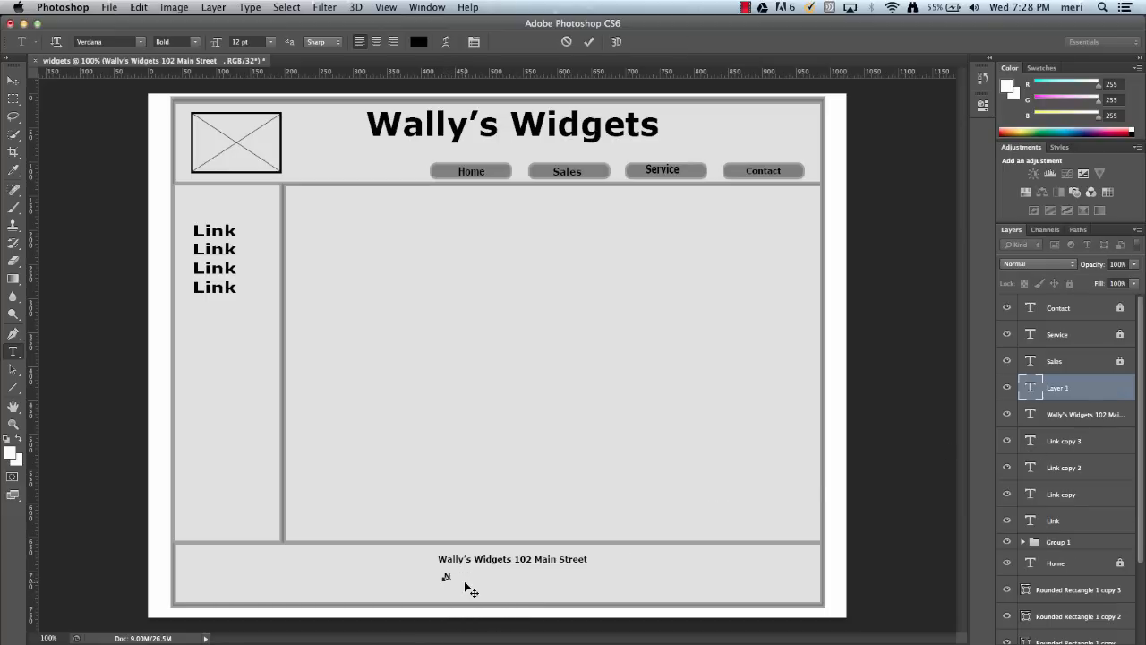
{"action": "type", "text": "any"}
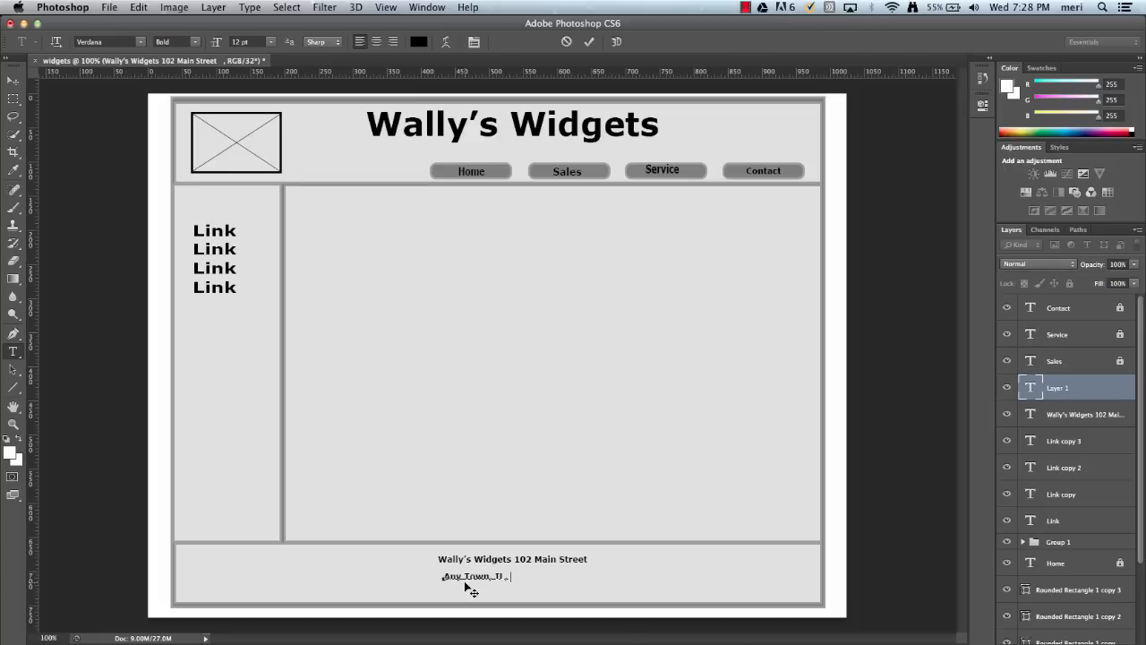
{"action": "type", "text": "60000"}
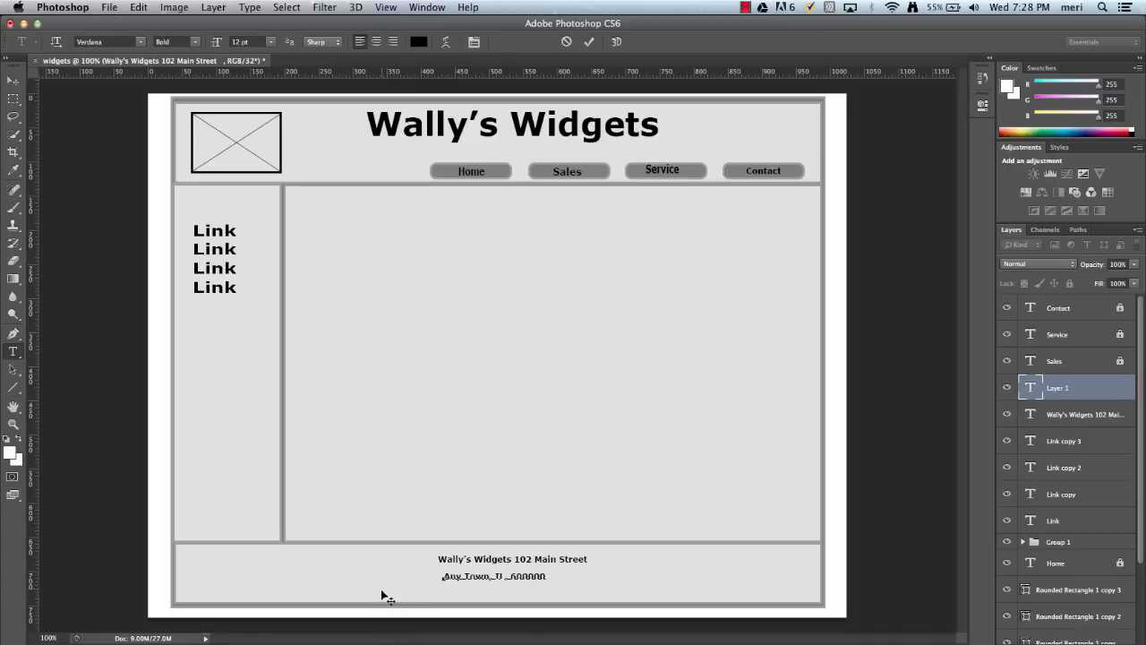
{"action": "mouse_move", "coordinate": [457, 600]}
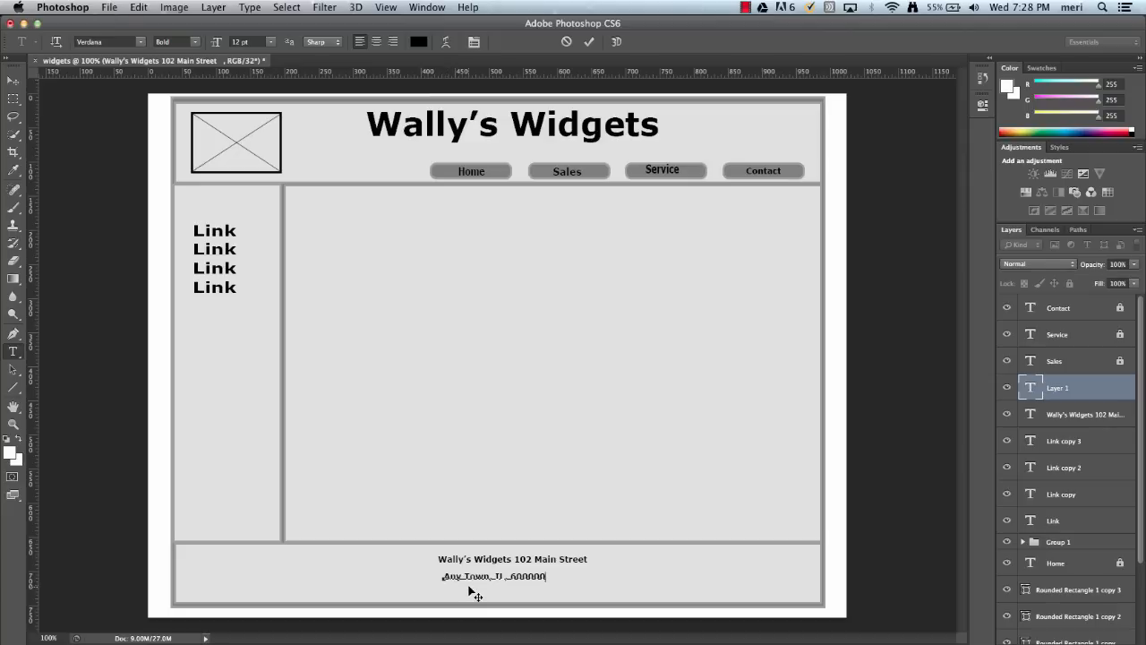
{"action": "mouse_move", "coordinate": [496, 591]}
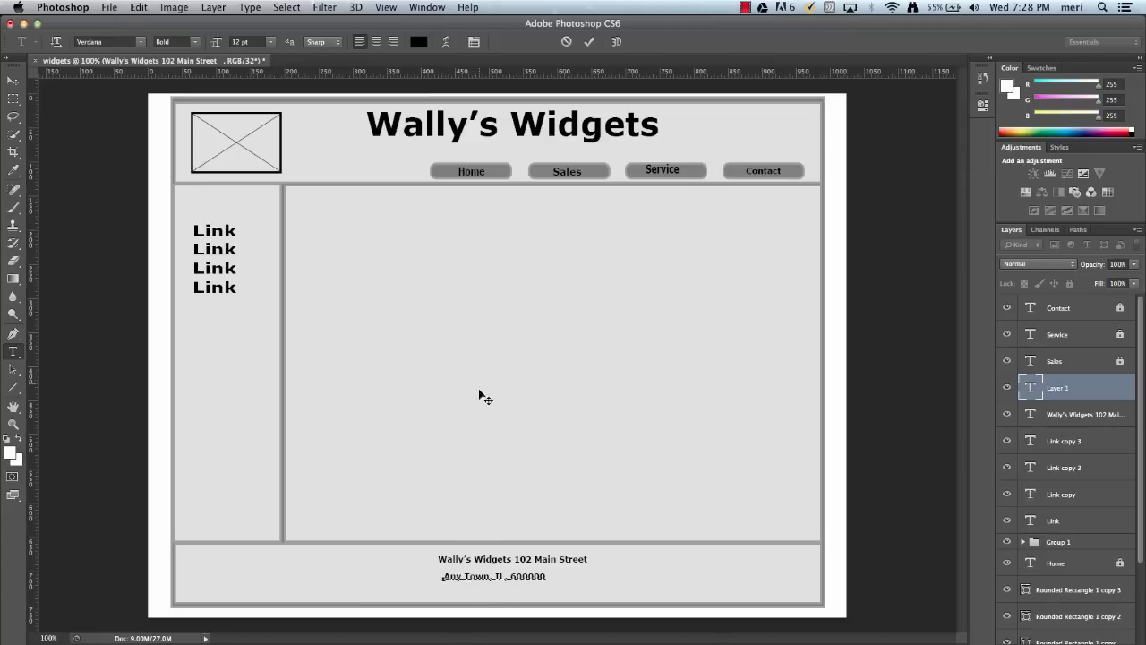
{"action": "mouse_move", "coordinate": [453, 347]}
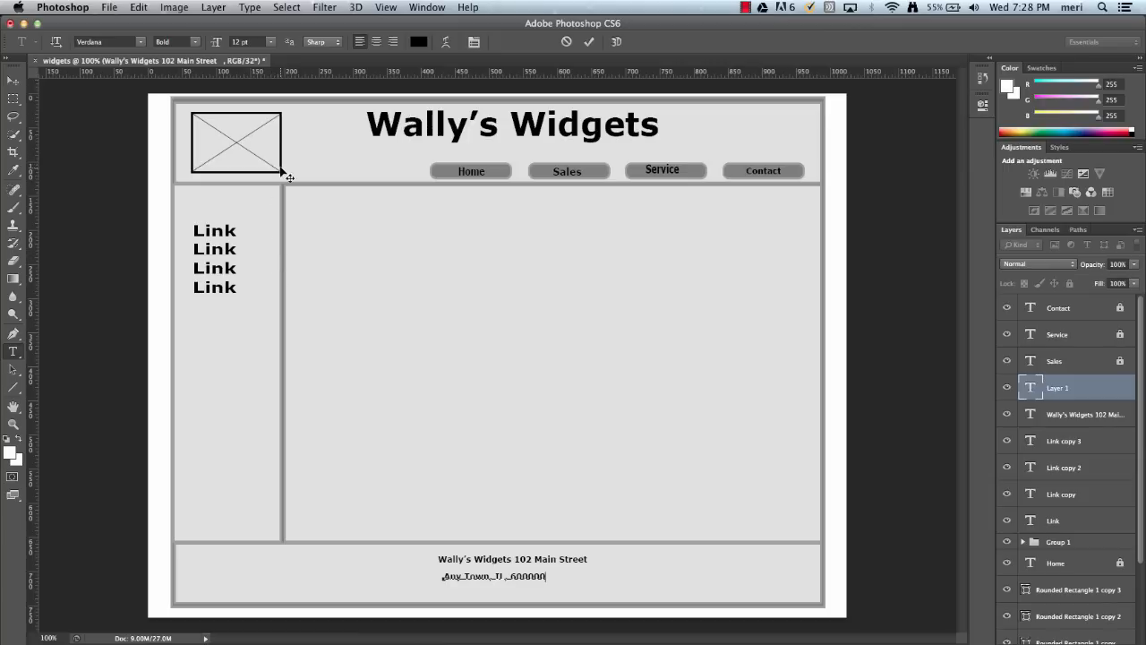
{"action": "mouse_move", "coordinate": [1048, 422]}
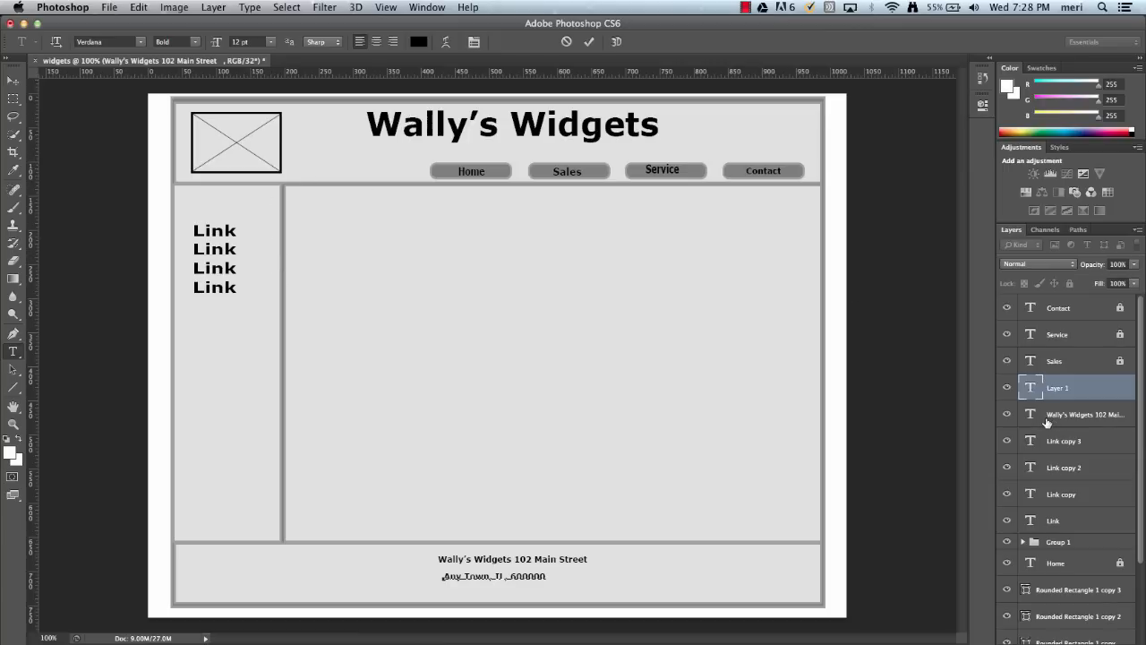
{"action": "mouse_move", "coordinate": [1021, 448]}
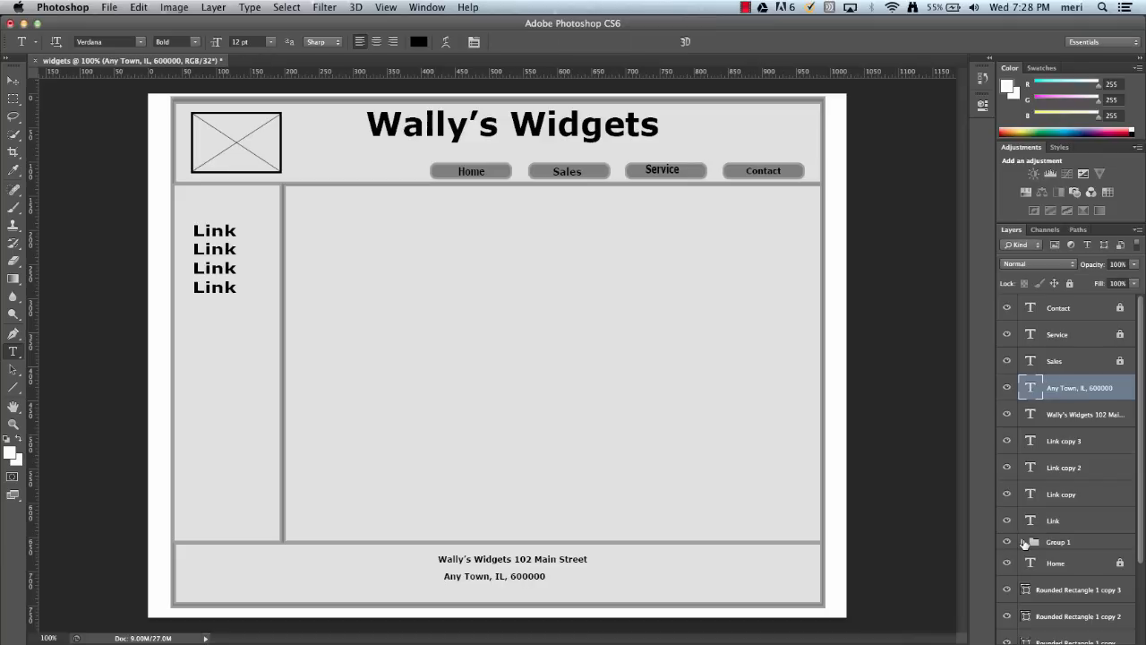
Copy the logo placeholder group and scale it up at the main content area's top-left
{"action": "left_click", "coordinate": [1058, 541]}
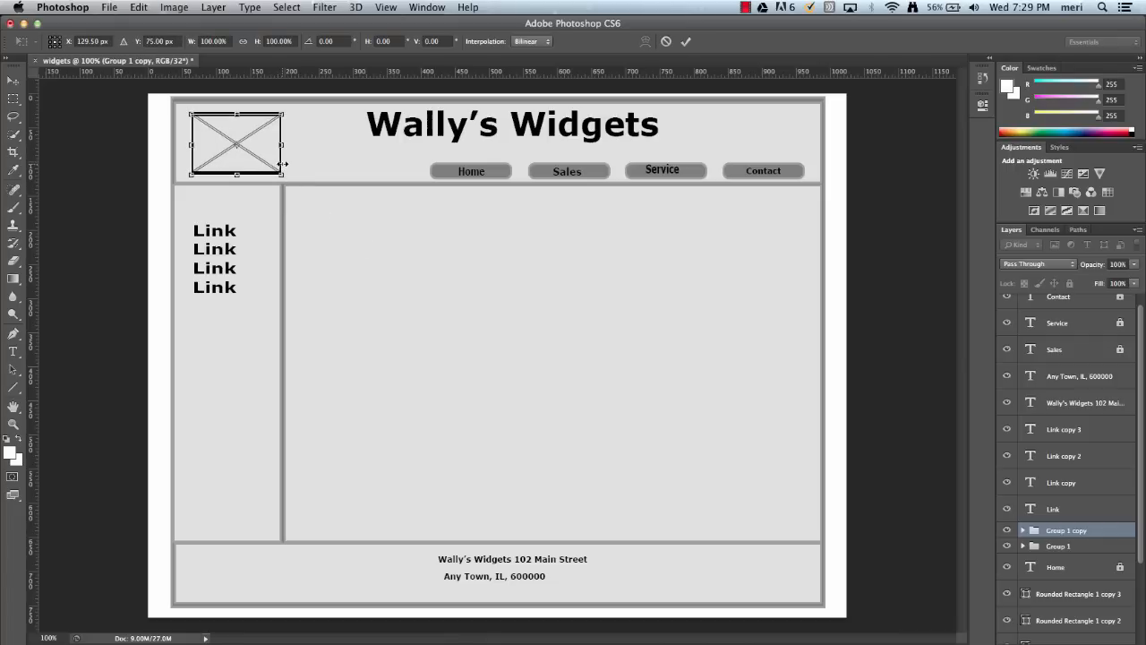
{"action": "left_click_drag", "start_coordinate": [237, 144], "coordinate": [237, 156]}
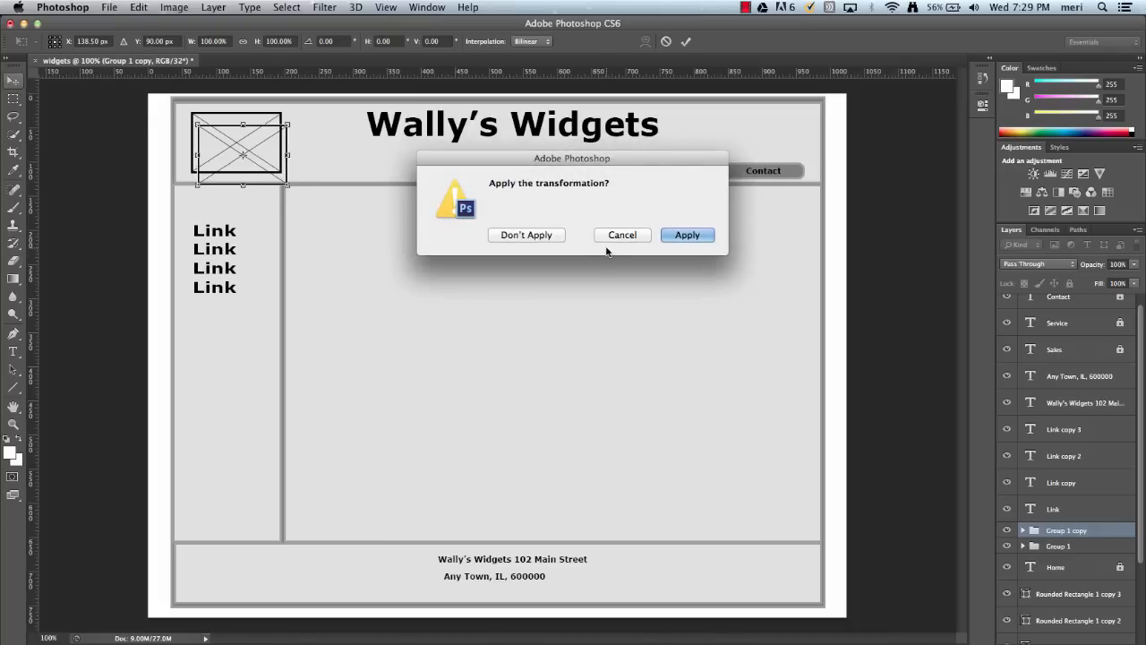
{"action": "left_click", "coordinate": [686, 235]}
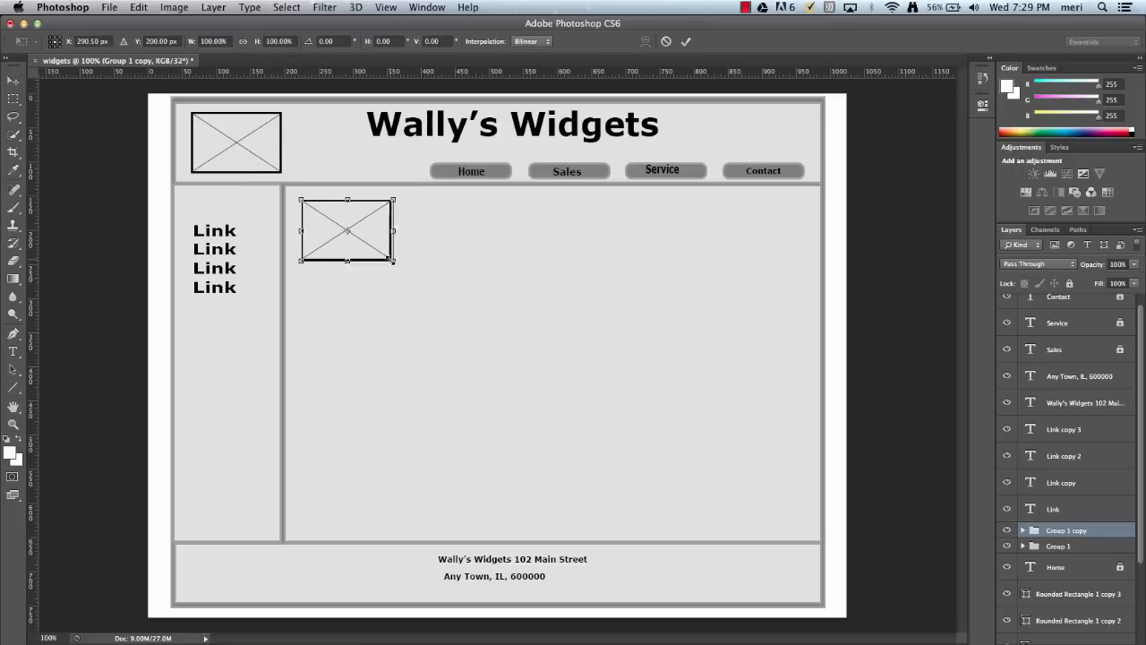
{"action": "left_click_drag", "start_coordinate": [396, 262], "coordinate": [473, 320]}
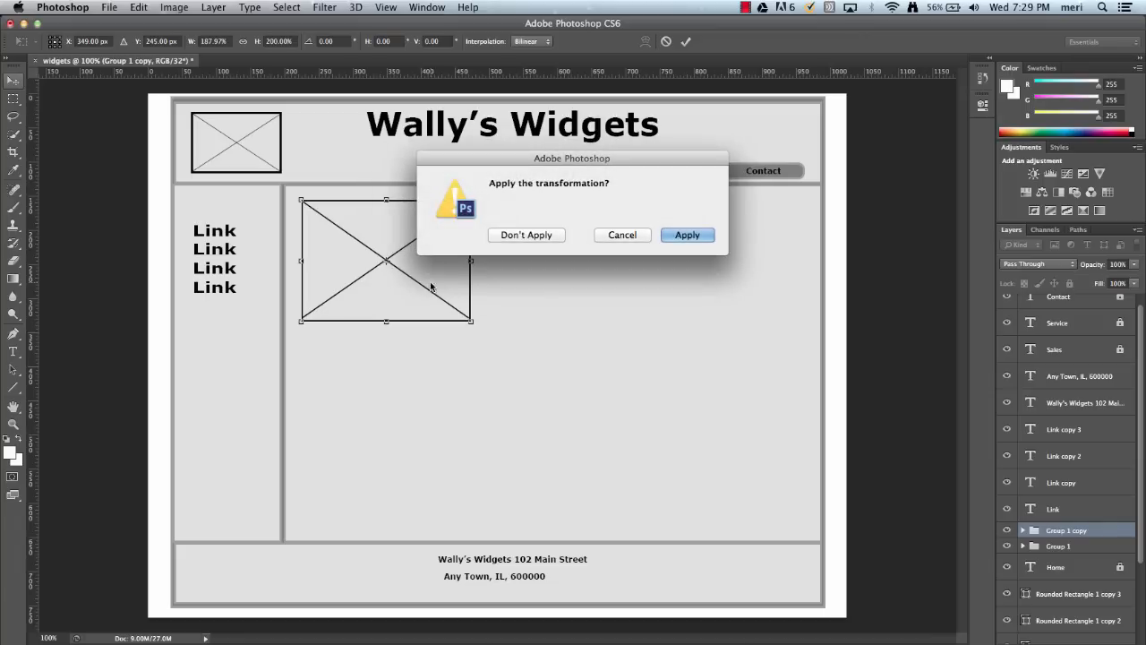
{"action": "left_click", "coordinate": [686, 234]}
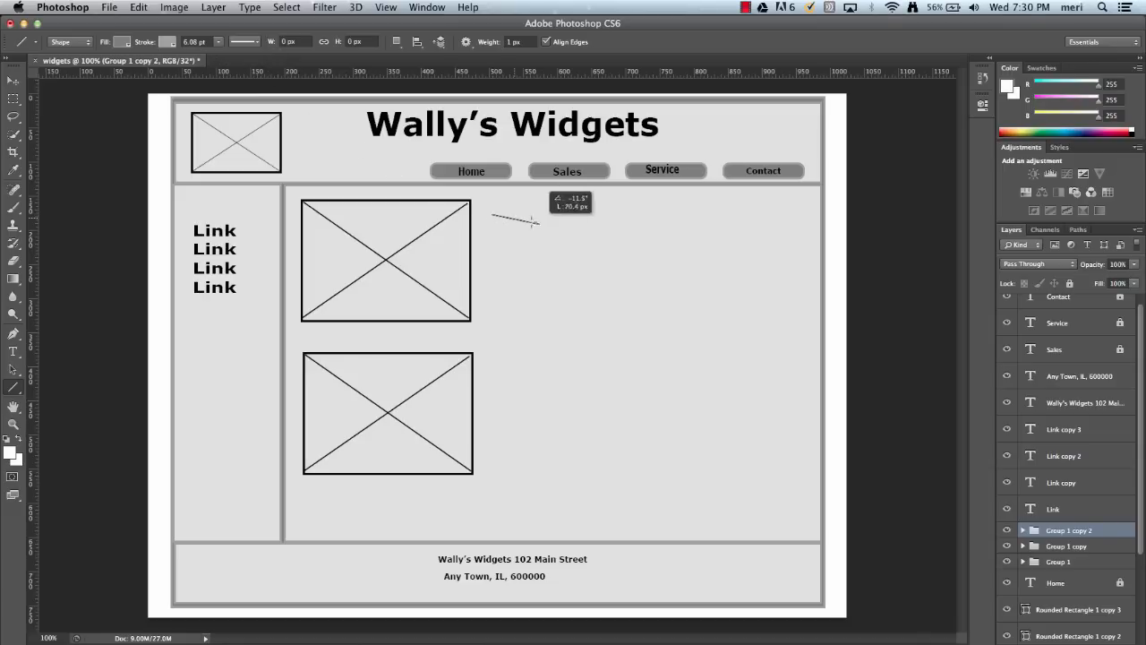
Draw thin horizontal text lines of varying length beside both image placeholders
{"action": "left_click_drag", "start_coordinate": [493, 217], "coordinate": [705, 213]}
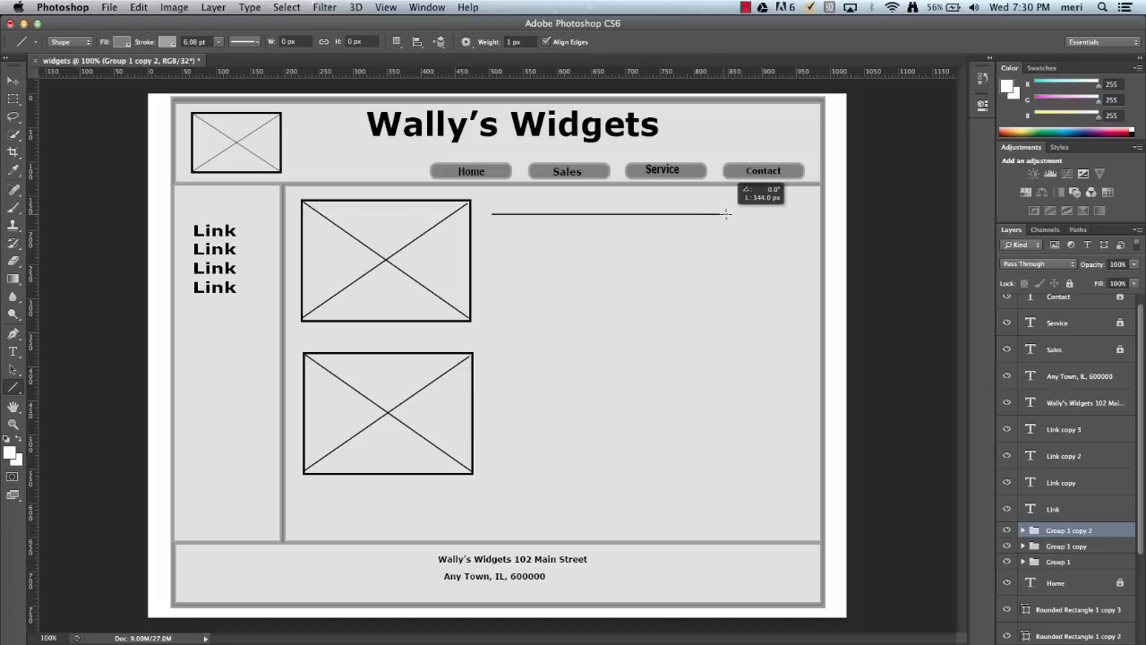
{"action": "left_click_drag", "start_coordinate": [725, 213], "coordinate": [790, 214]}
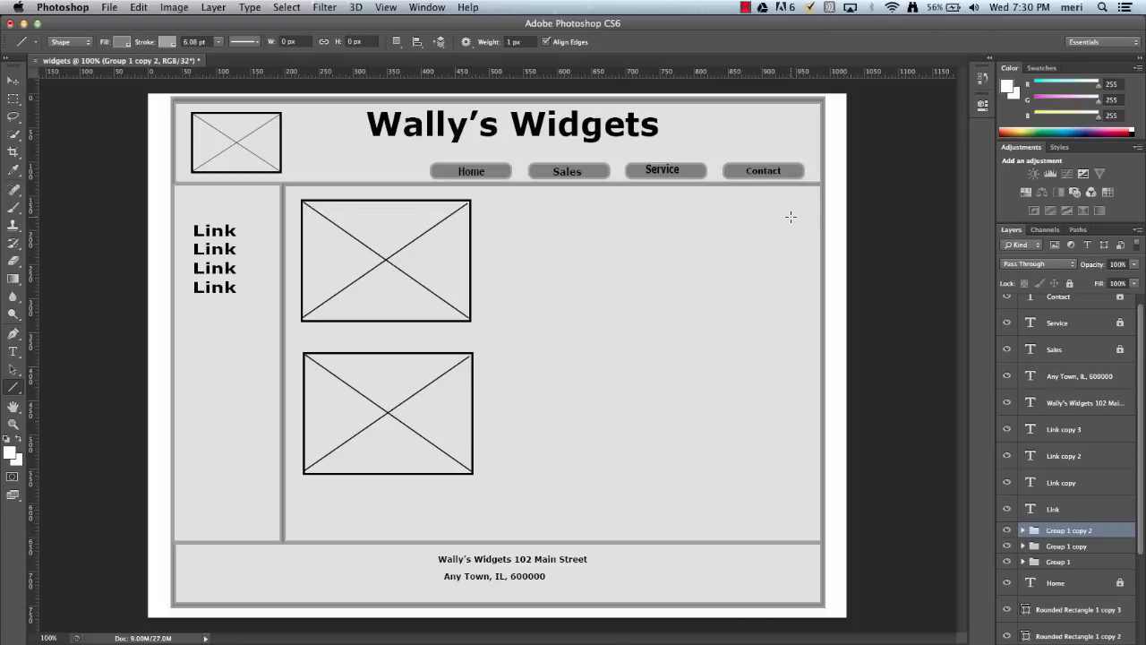
{"action": "mouse_move", "coordinate": [488, 221]}
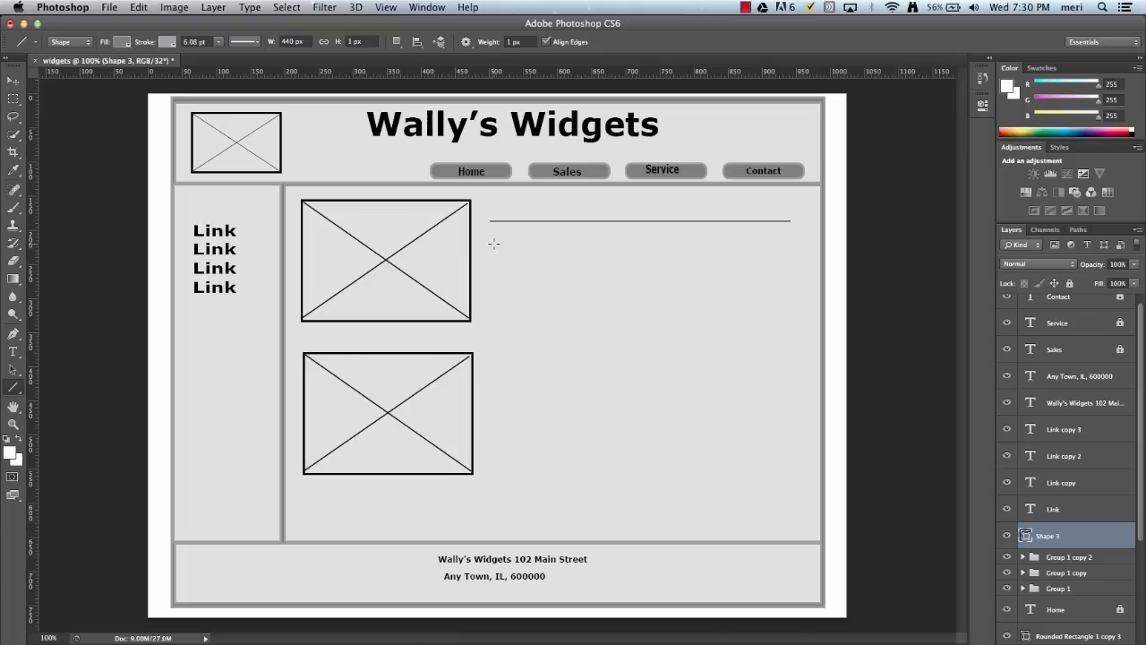
{"action": "left_click_drag", "start_coordinate": [493, 243], "coordinate": [696, 239]}
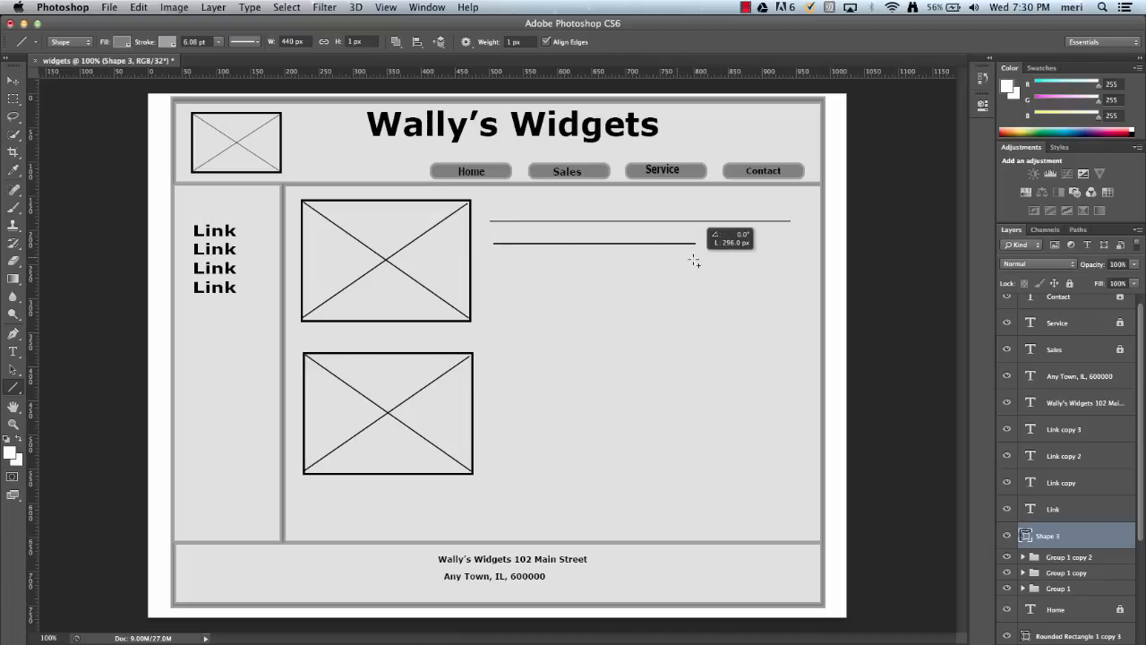
{"action": "left_click_drag", "start_coordinate": [694, 260], "coordinate": [719, 264]}
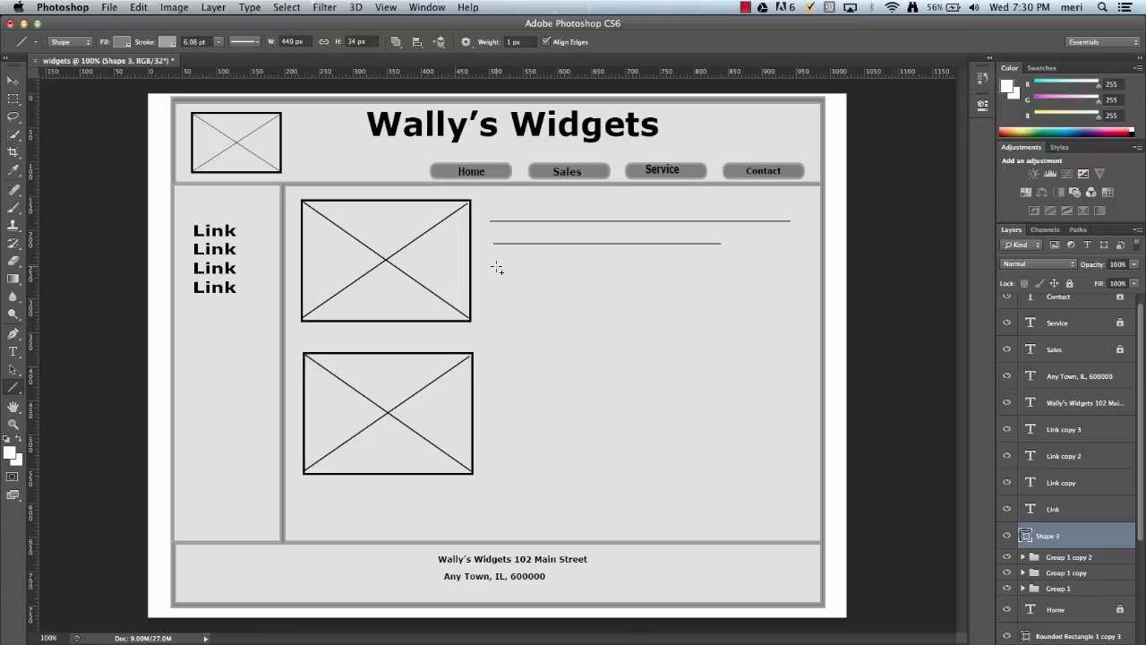
{"action": "left_click_drag", "start_coordinate": [496, 267], "coordinate": [723, 265]}
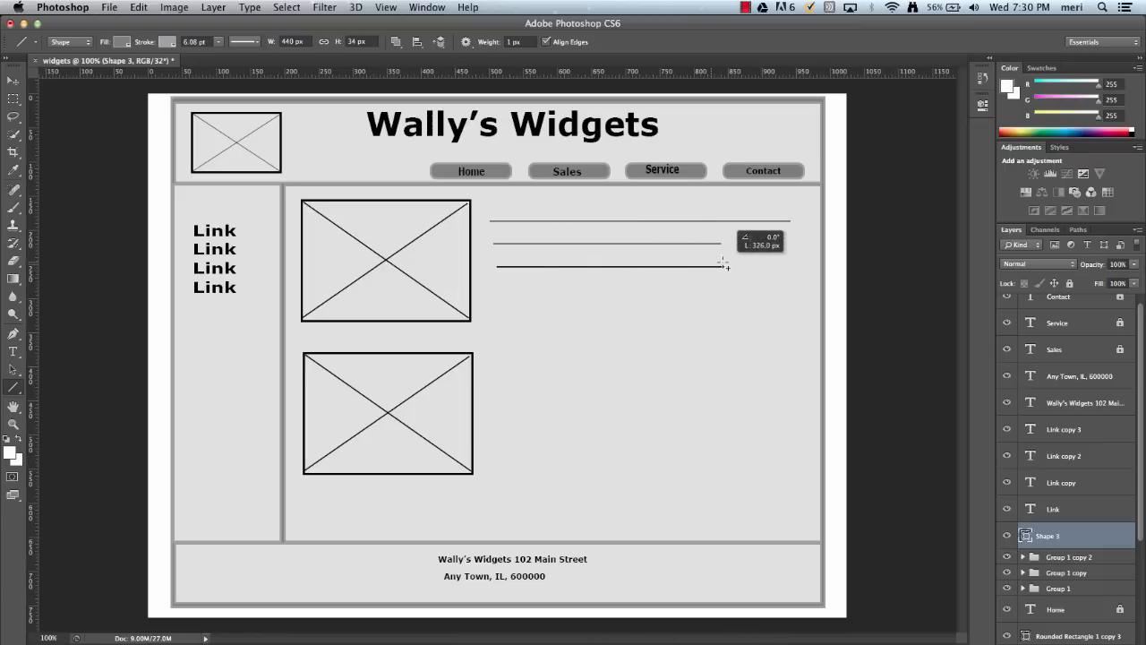
{"action": "left_click_drag", "start_coordinate": [498, 265], "coordinate": [752, 265]}
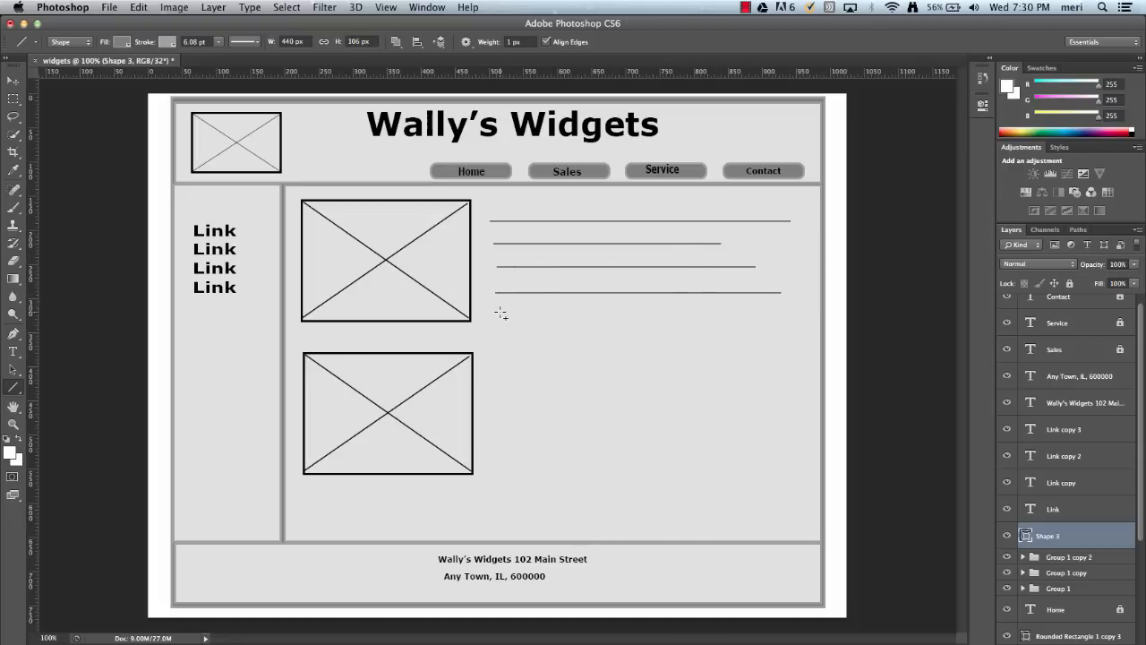
{"action": "left_click_drag", "start_coordinate": [500, 314], "coordinate": [761, 313]}
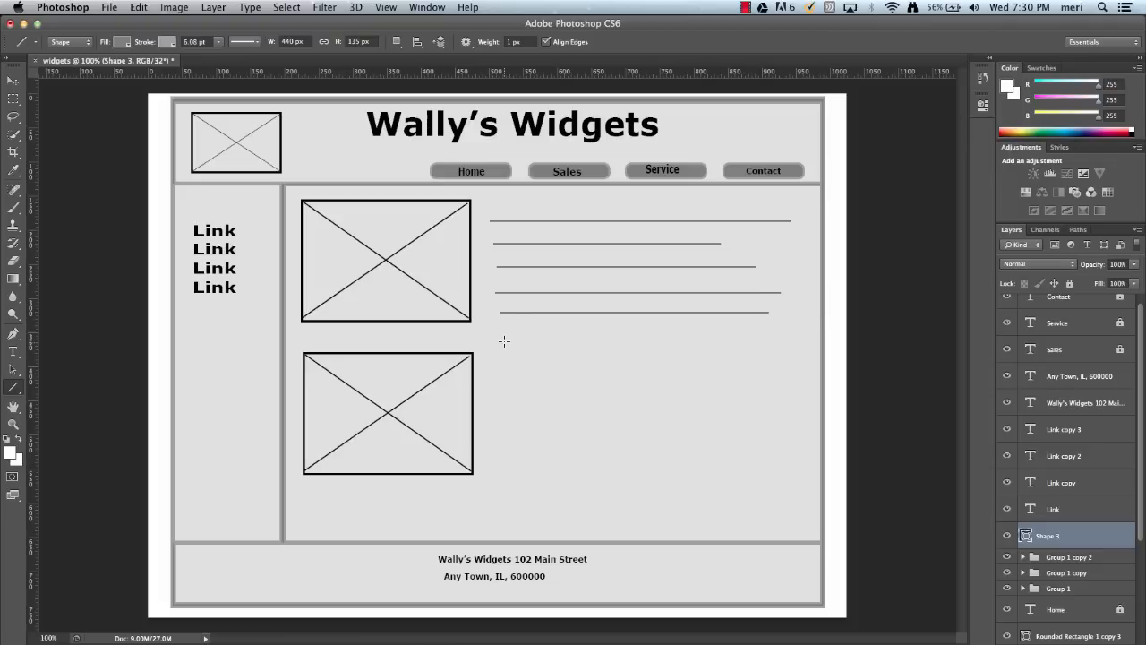
{"action": "left_click_drag", "start_coordinate": [504, 342], "coordinate": [734, 342]}
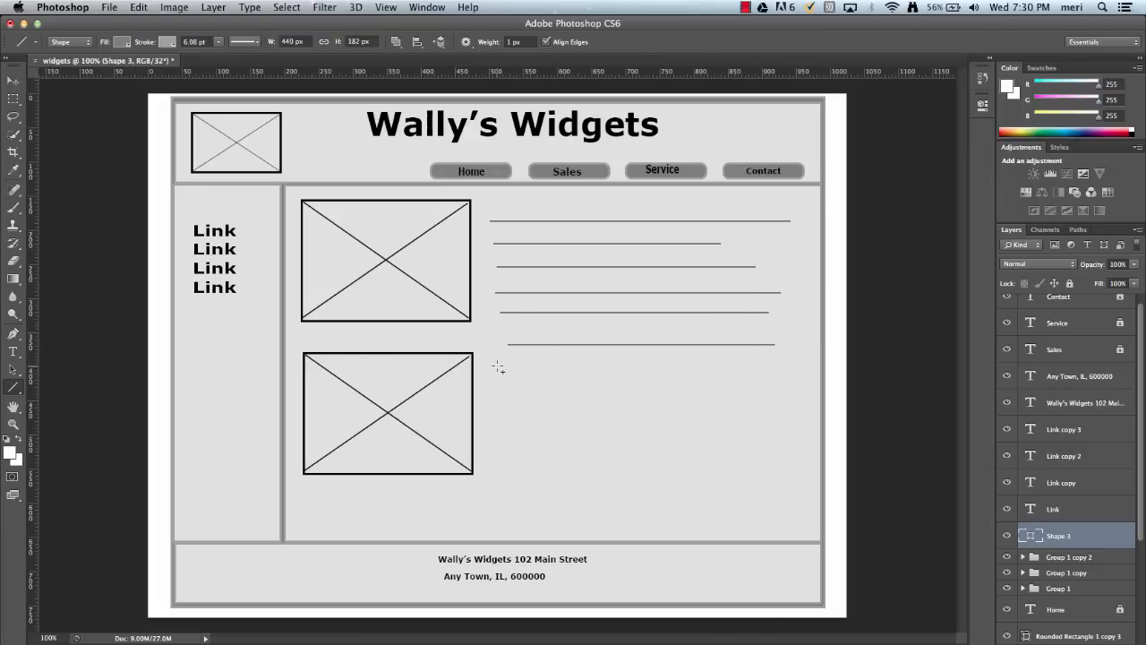
{"action": "left_click_drag", "start_coordinate": [508, 345], "coordinate": [774, 365]}
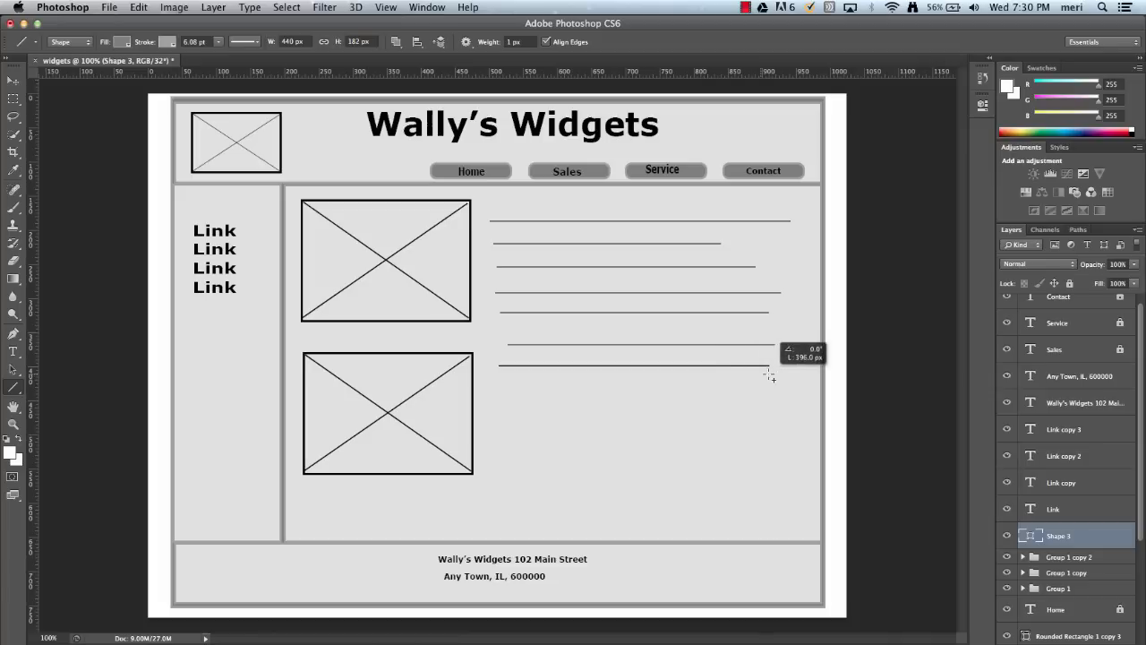
{"action": "left_click_drag", "start_coordinate": [770, 375], "coordinate": [564, 394]}
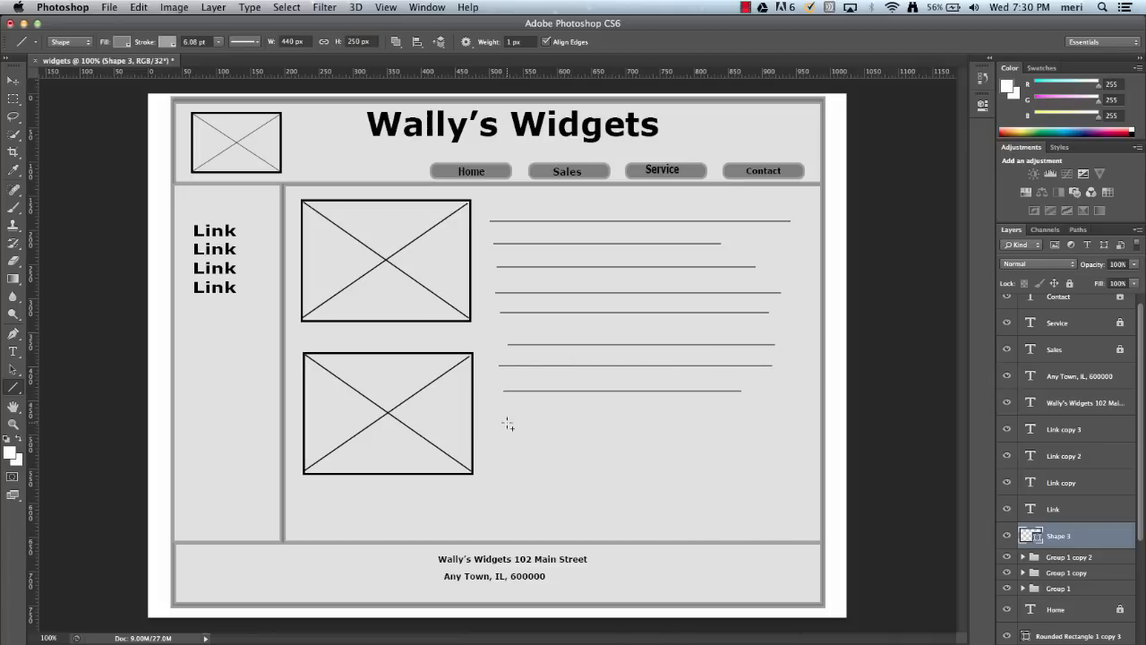
{"action": "left_click_drag", "start_coordinate": [506, 422], "coordinate": [723, 422]}
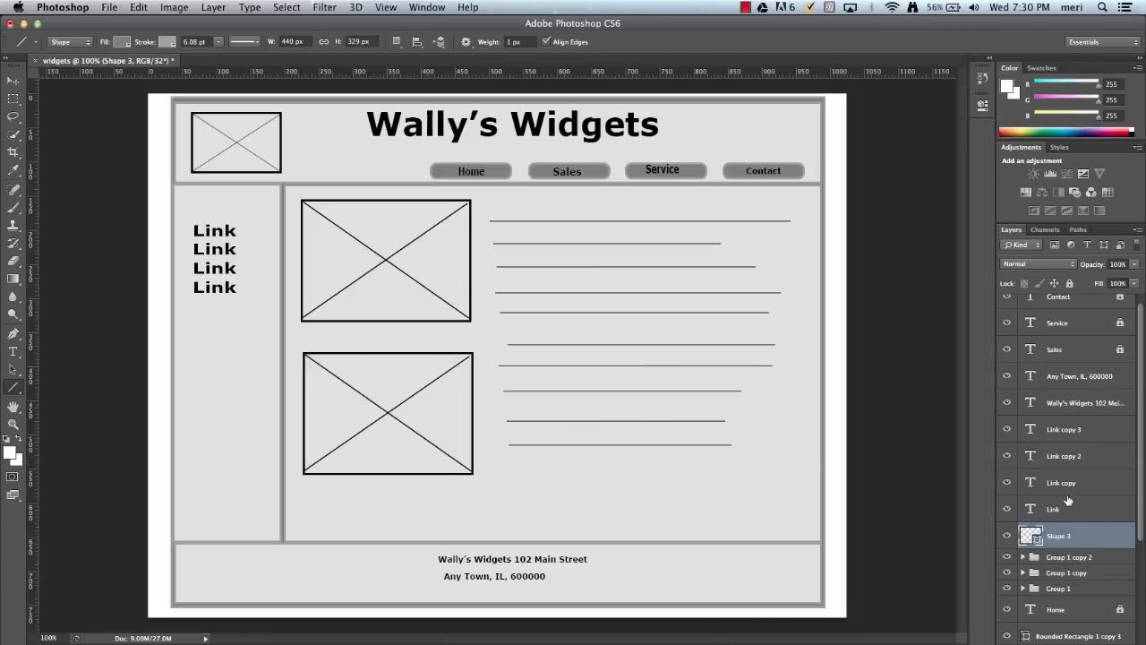
Nudge the text-line block and begin saving the wireframe as widgets.psd
{"action": "scroll", "scroll_direction": "down", "scroll_amount": 3}
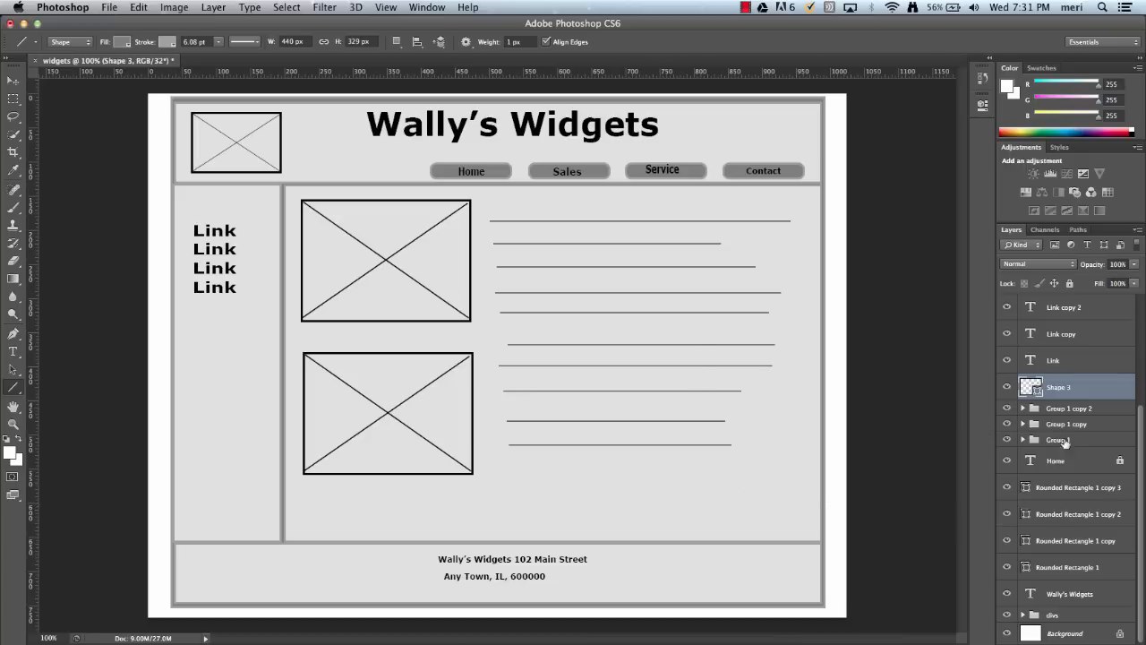
{"action": "scroll", "scroll_direction": "down", "scroll_amount": 3}
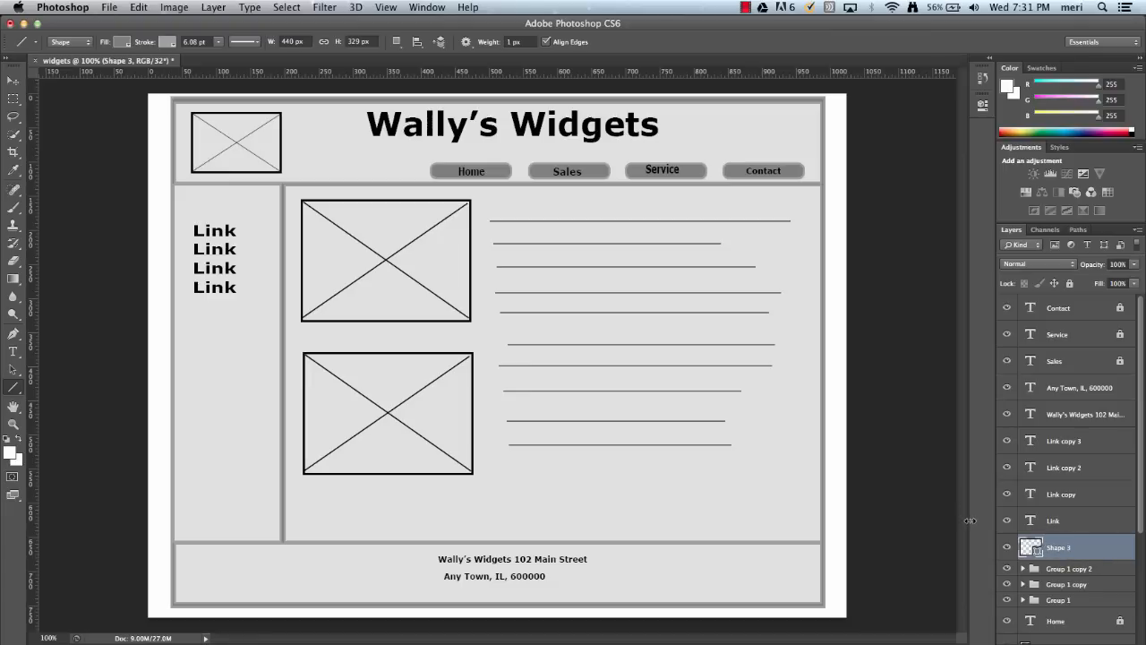
{"action": "mouse_move", "coordinate": [797, 437]}
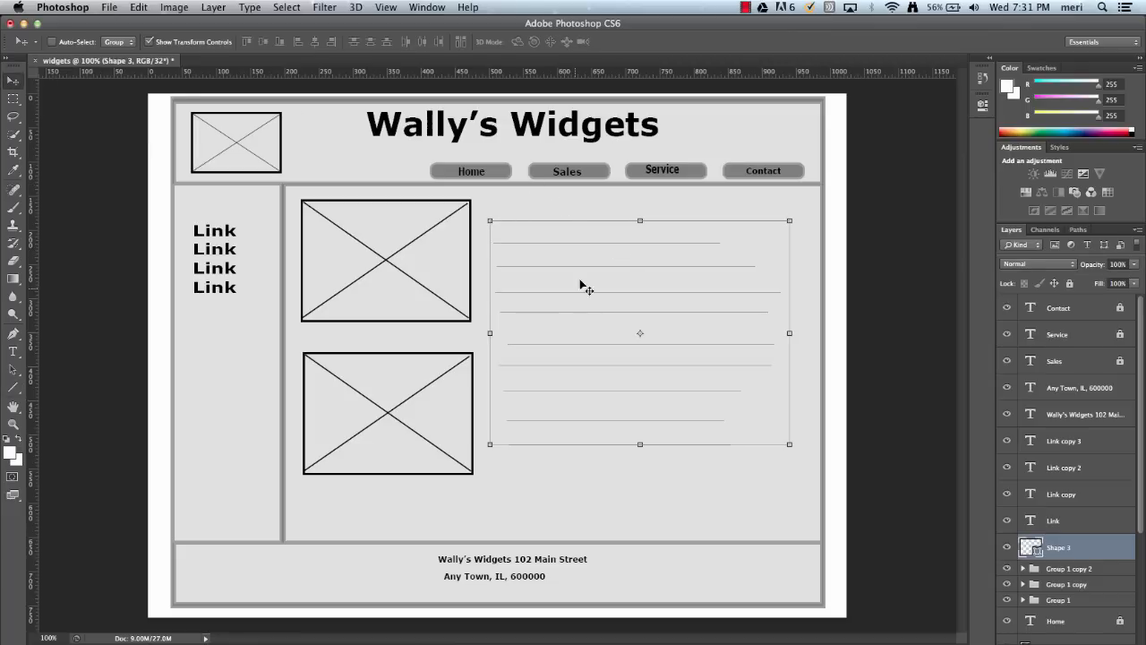
{"action": "mouse_move", "coordinate": [607, 325]}
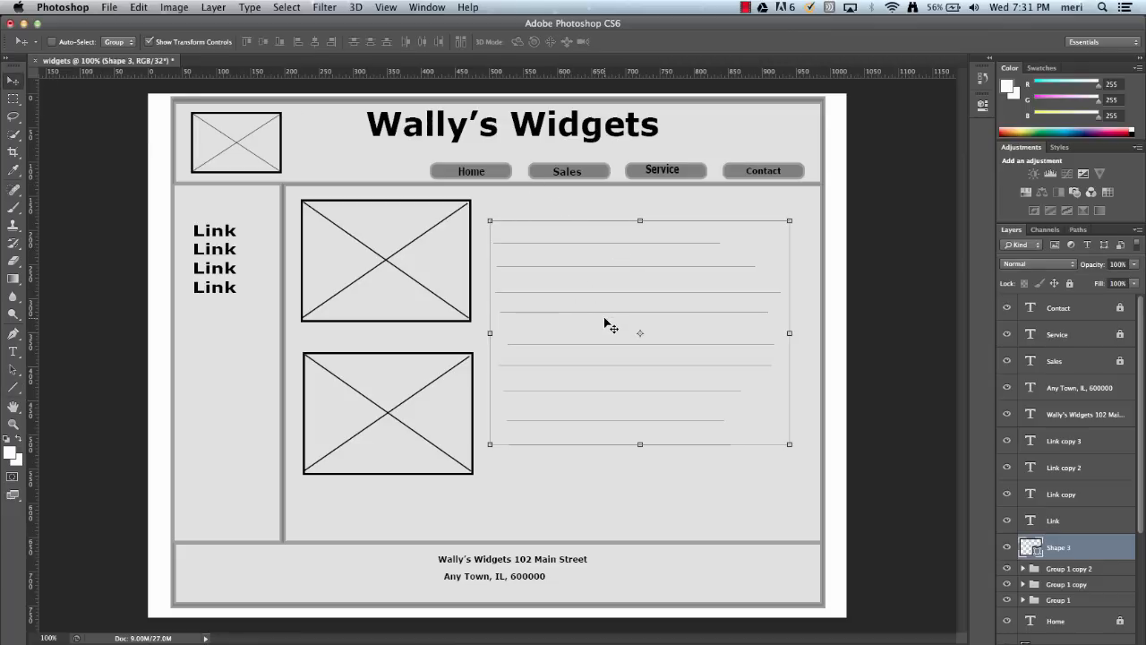
{"action": "mouse_move", "coordinate": [516, 349]}
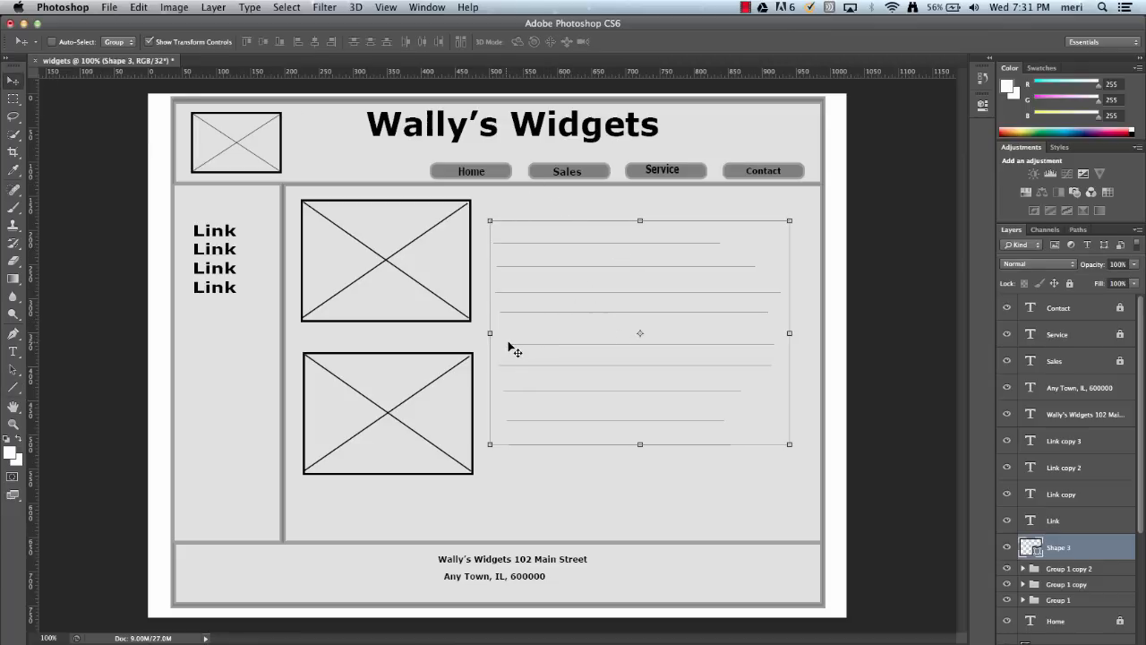
{"action": "mouse_move", "coordinate": [537, 429]}
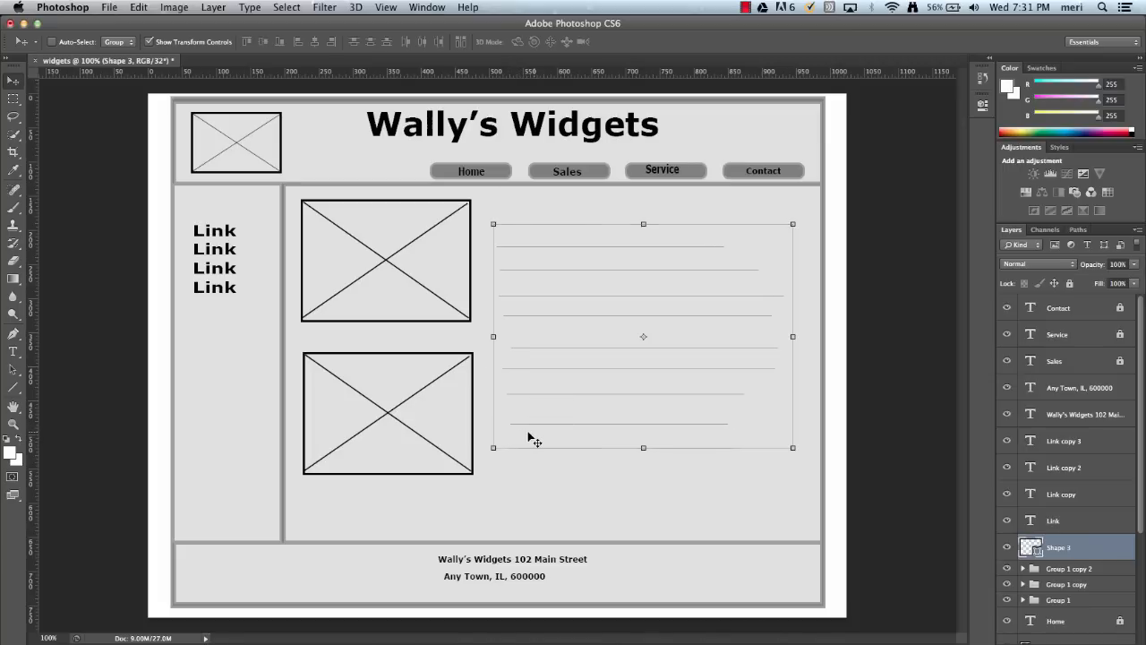
{"action": "mouse_move", "coordinate": [644, 493]}
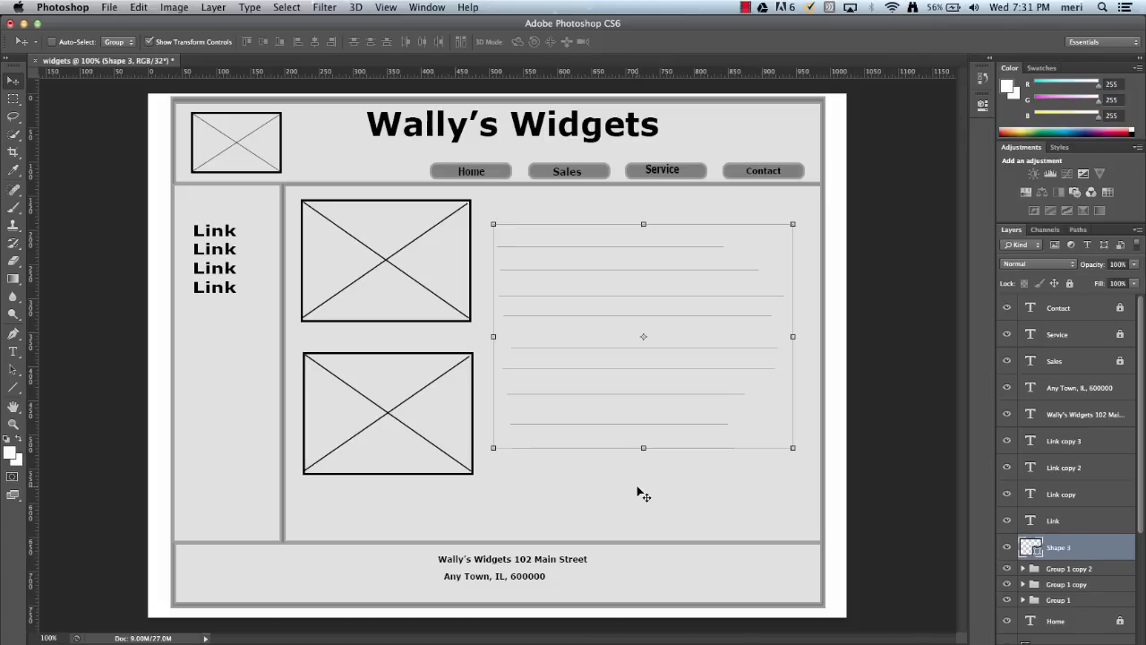
{"action": "mouse_move", "coordinate": [755, 479]}
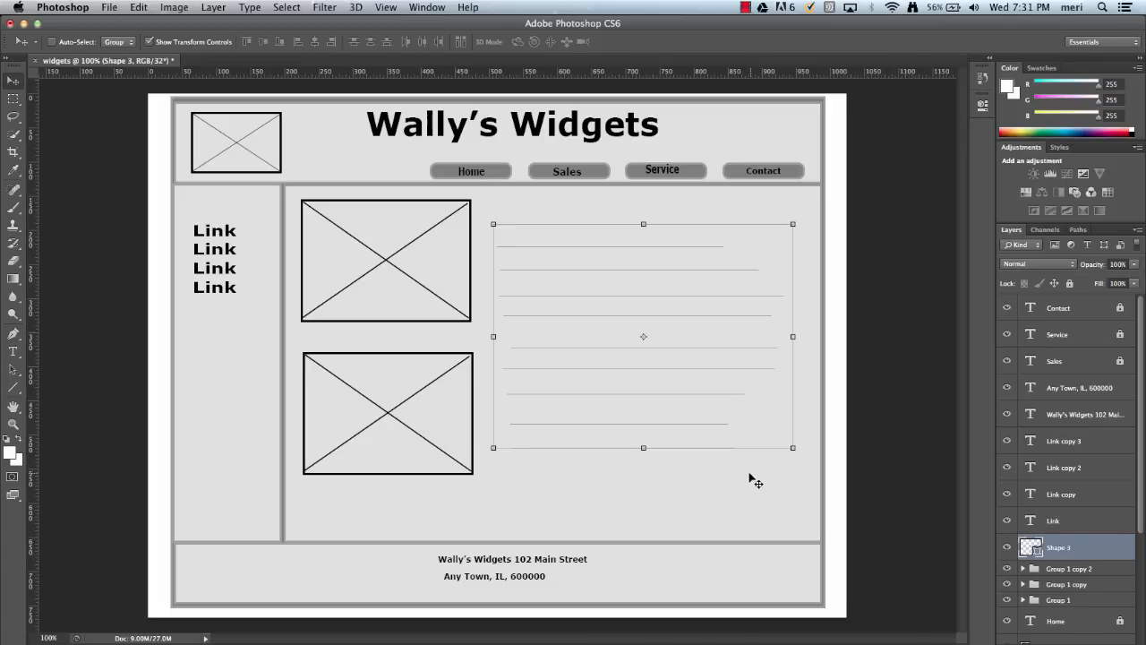
{"action": "mouse_move", "coordinate": [573, 280]}
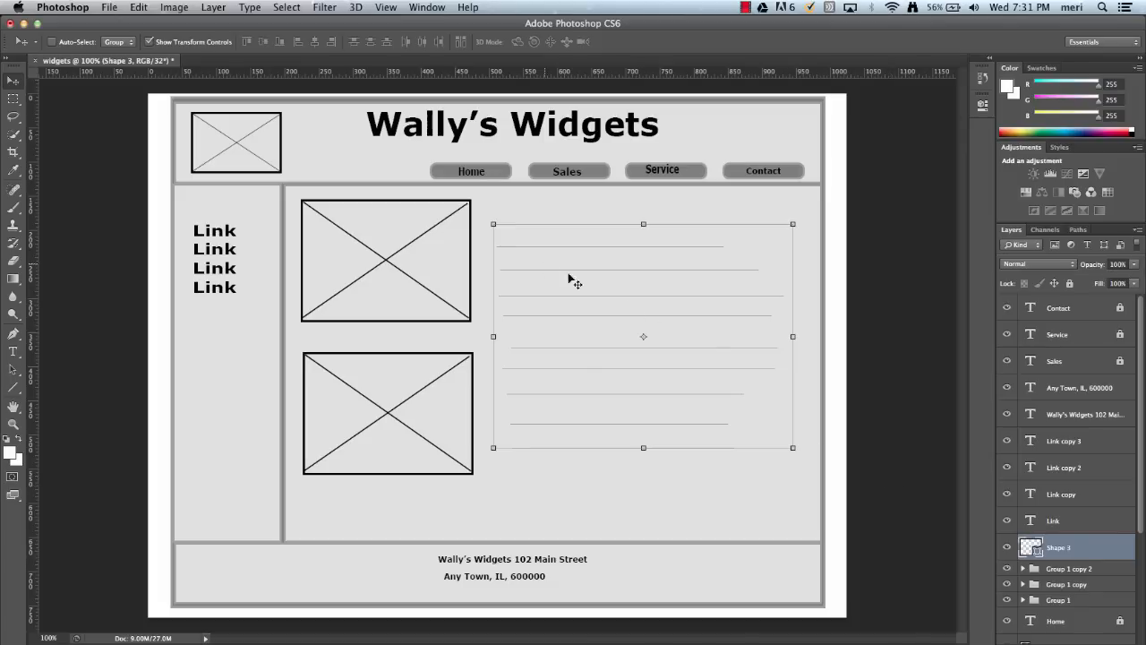
{"action": "mouse_move", "coordinate": [403, 413]}
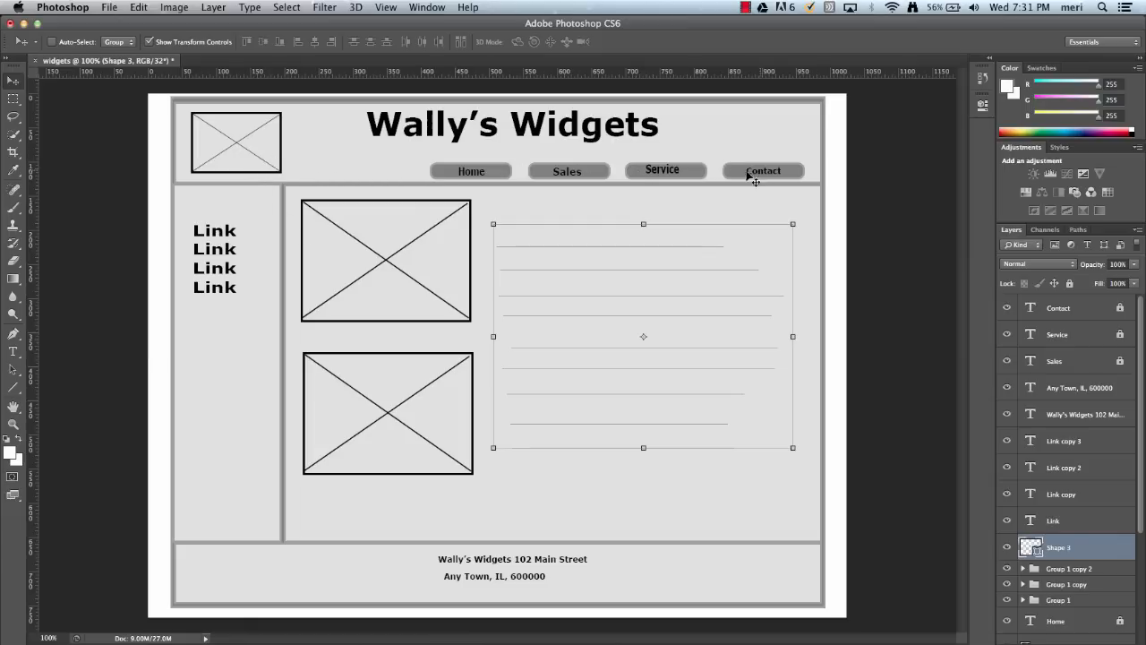
{"action": "mouse_move", "coordinate": [685, 183]}
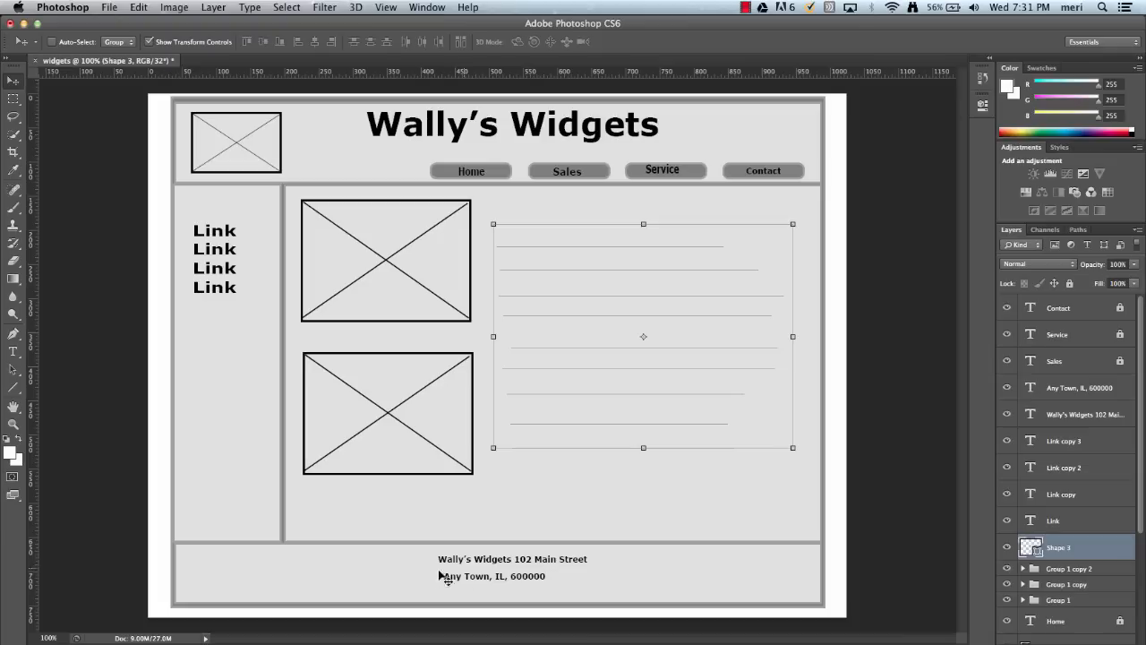
{"action": "mouse_move", "coordinate": [236, 433]}
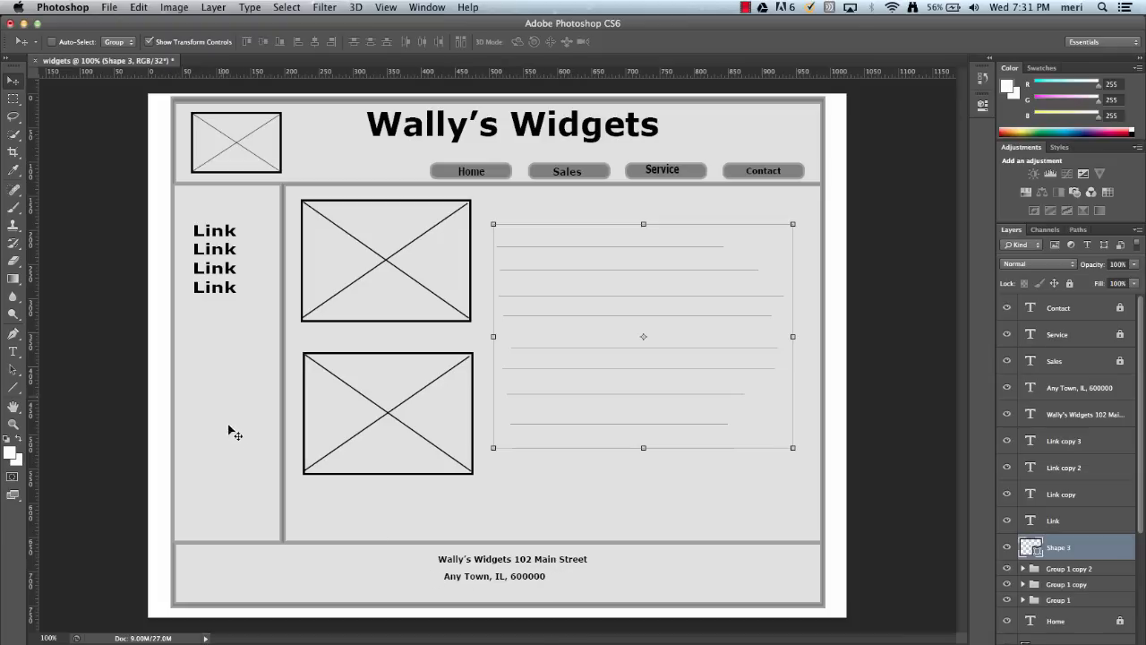
{"action": "mouse_move", "coordinate": [217, 360]}
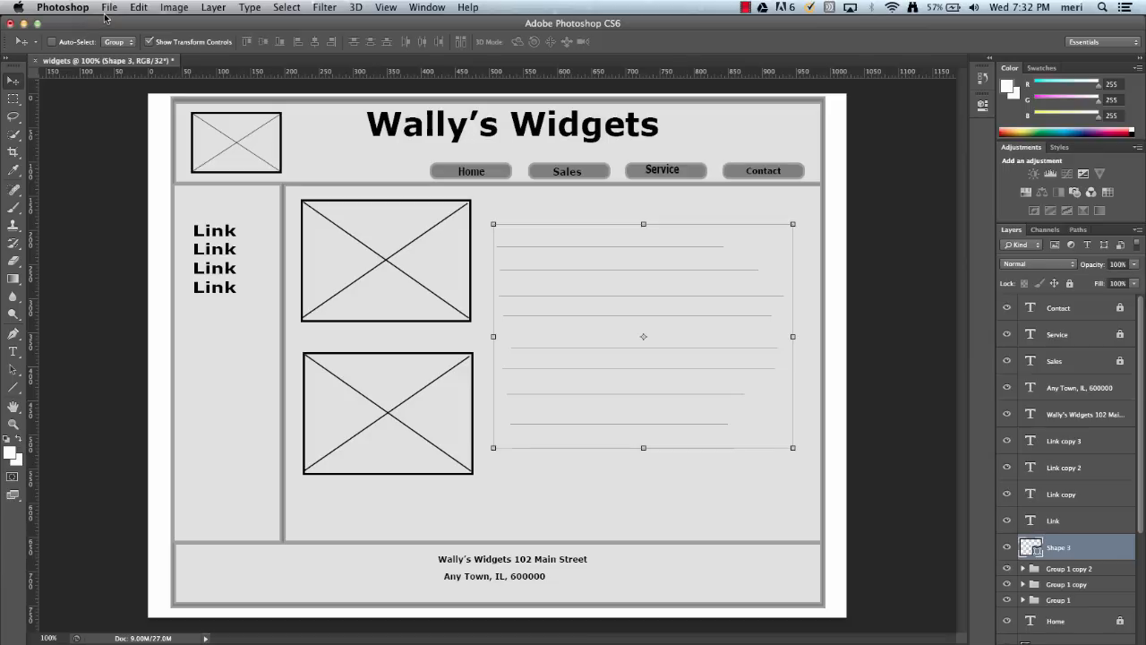
{"action": "left_click", "coordinate": [110, 7]}
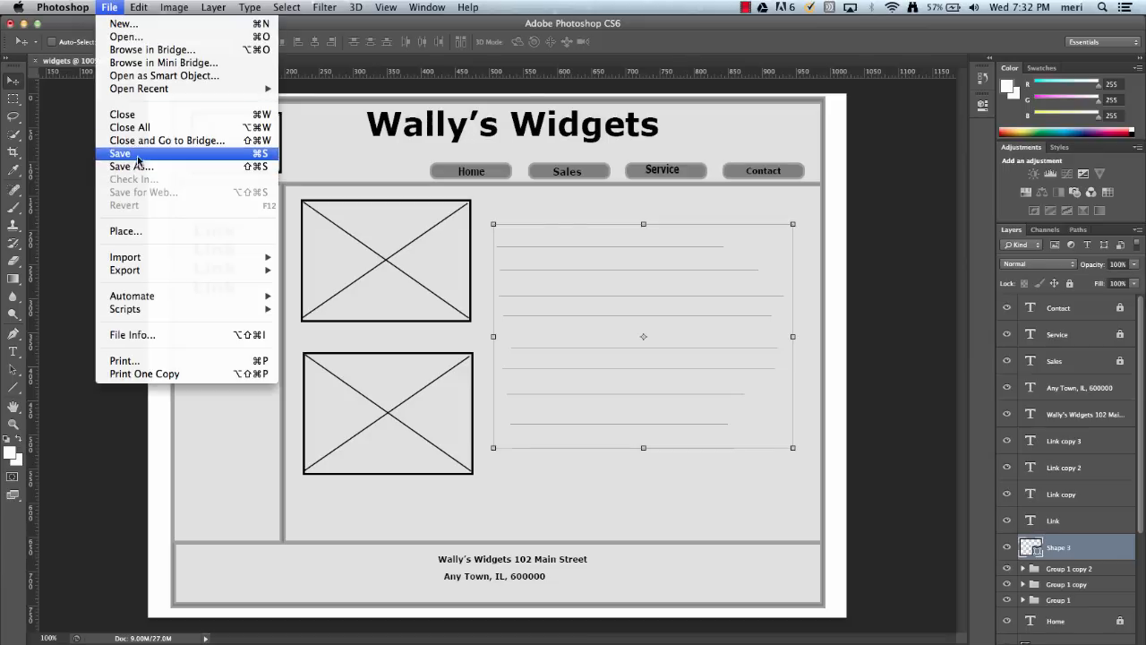
{"action": "left_click", "coordinate": [120, 153]}
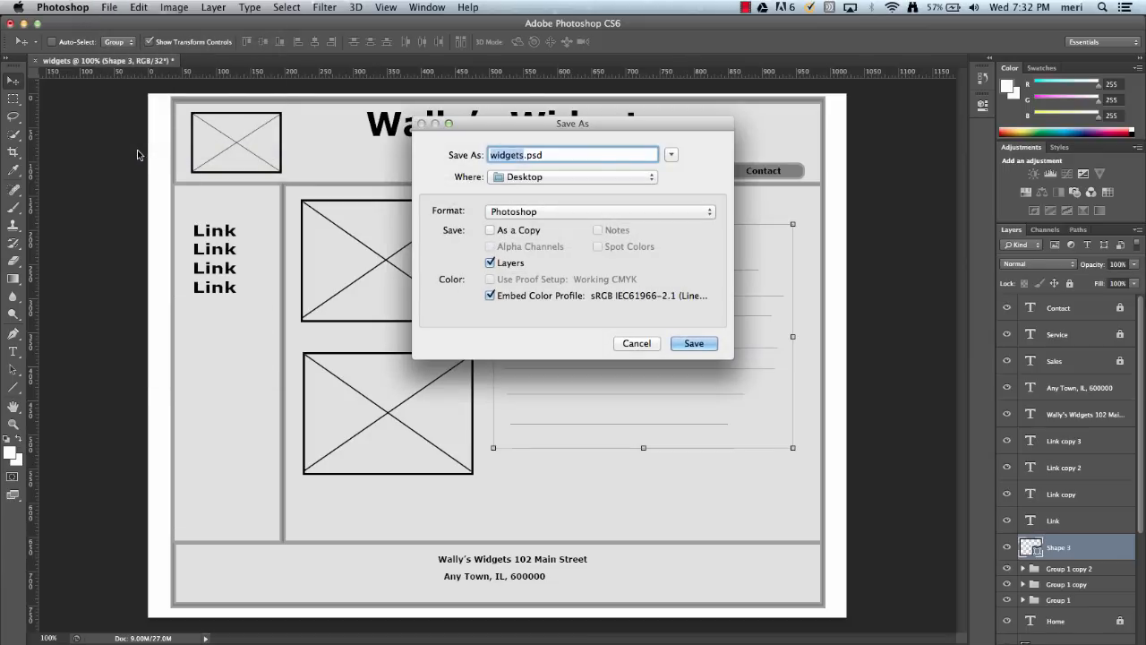